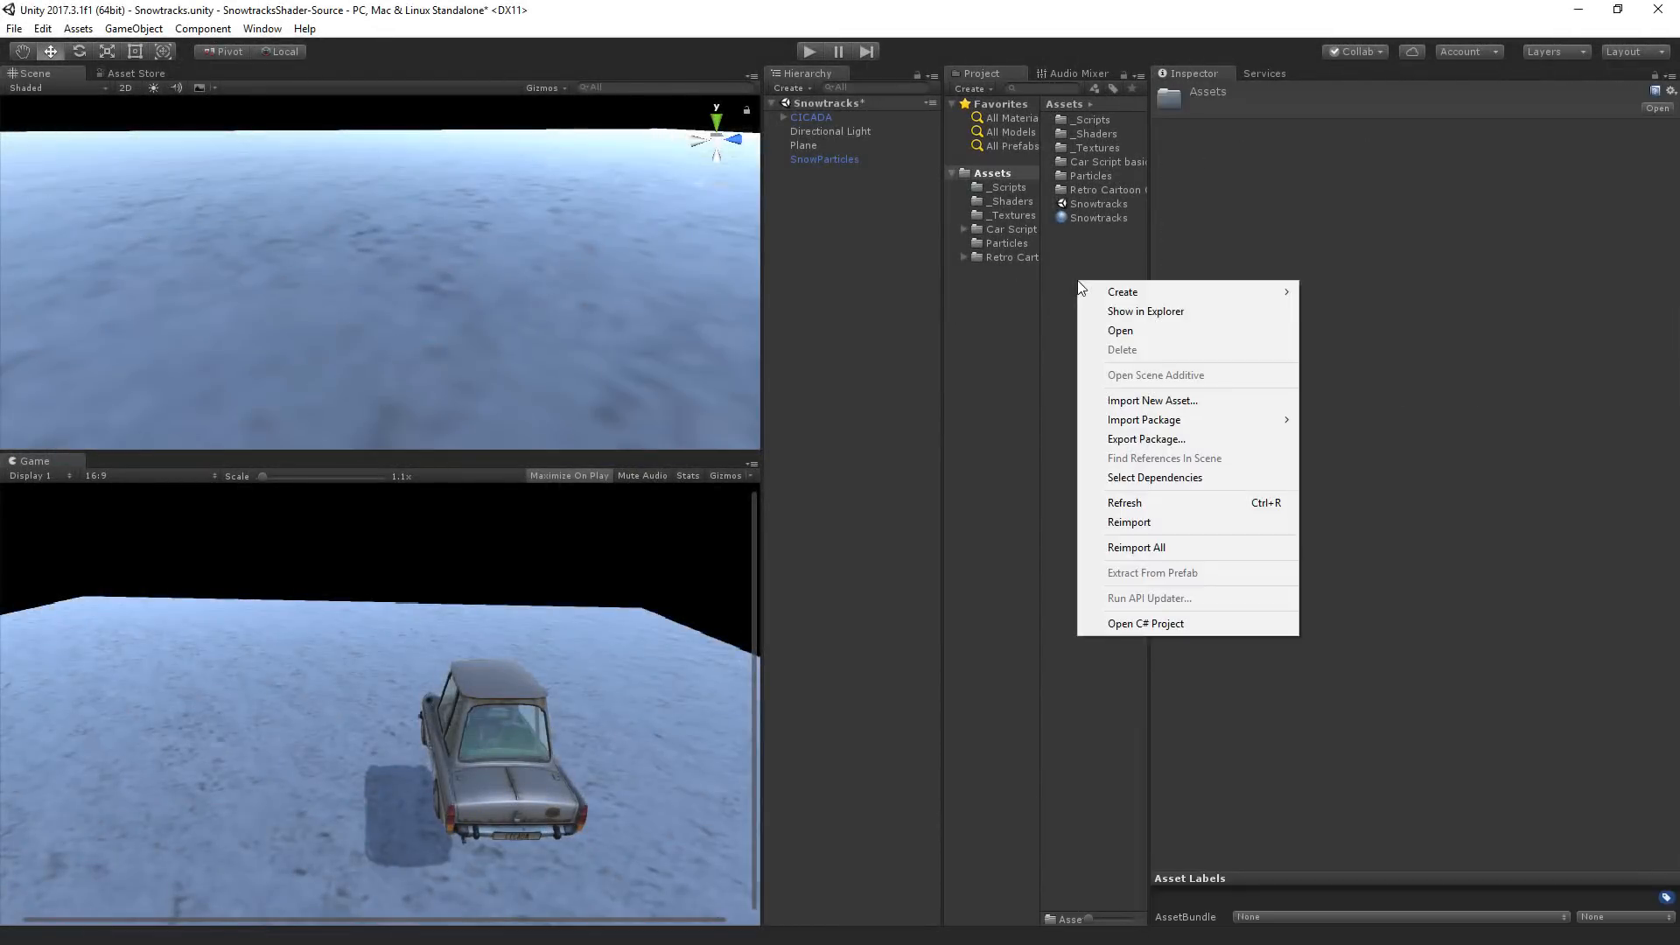
Step: Create an Unlit Shader asset named SnowFall in Assets and open it in Visual Studio
{"action": "left_click", "coordinate": [1122, 292]}
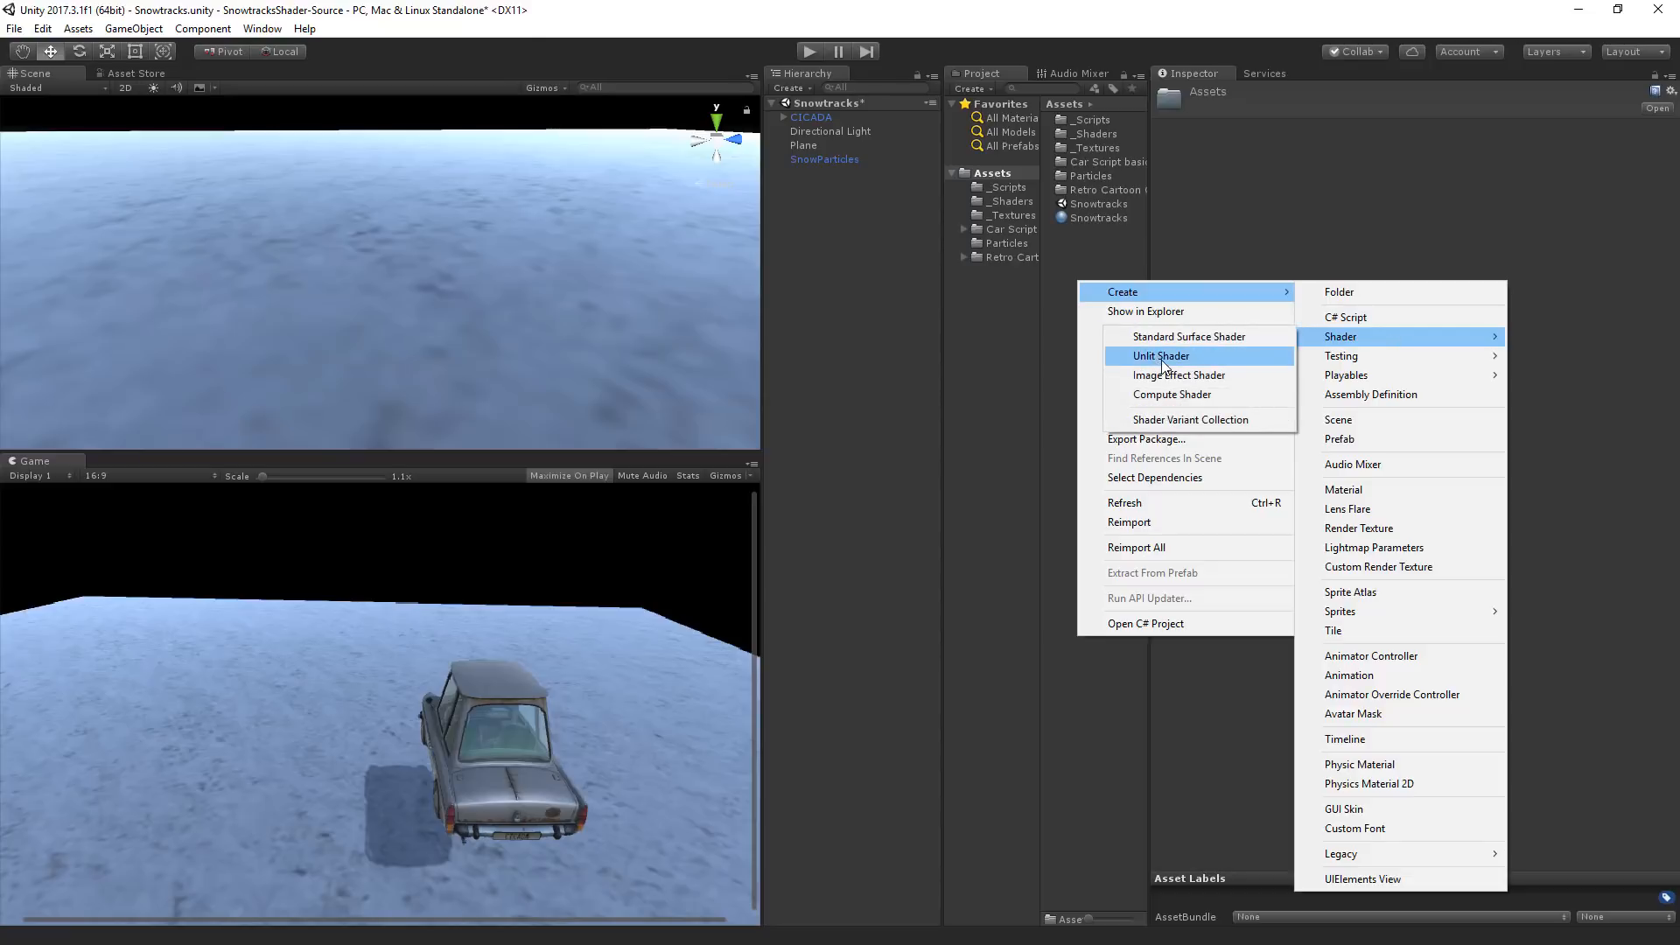
{"action": "left_click", "coordinate": [1158, 355]}
{"action": "type", "text": "Snow"}
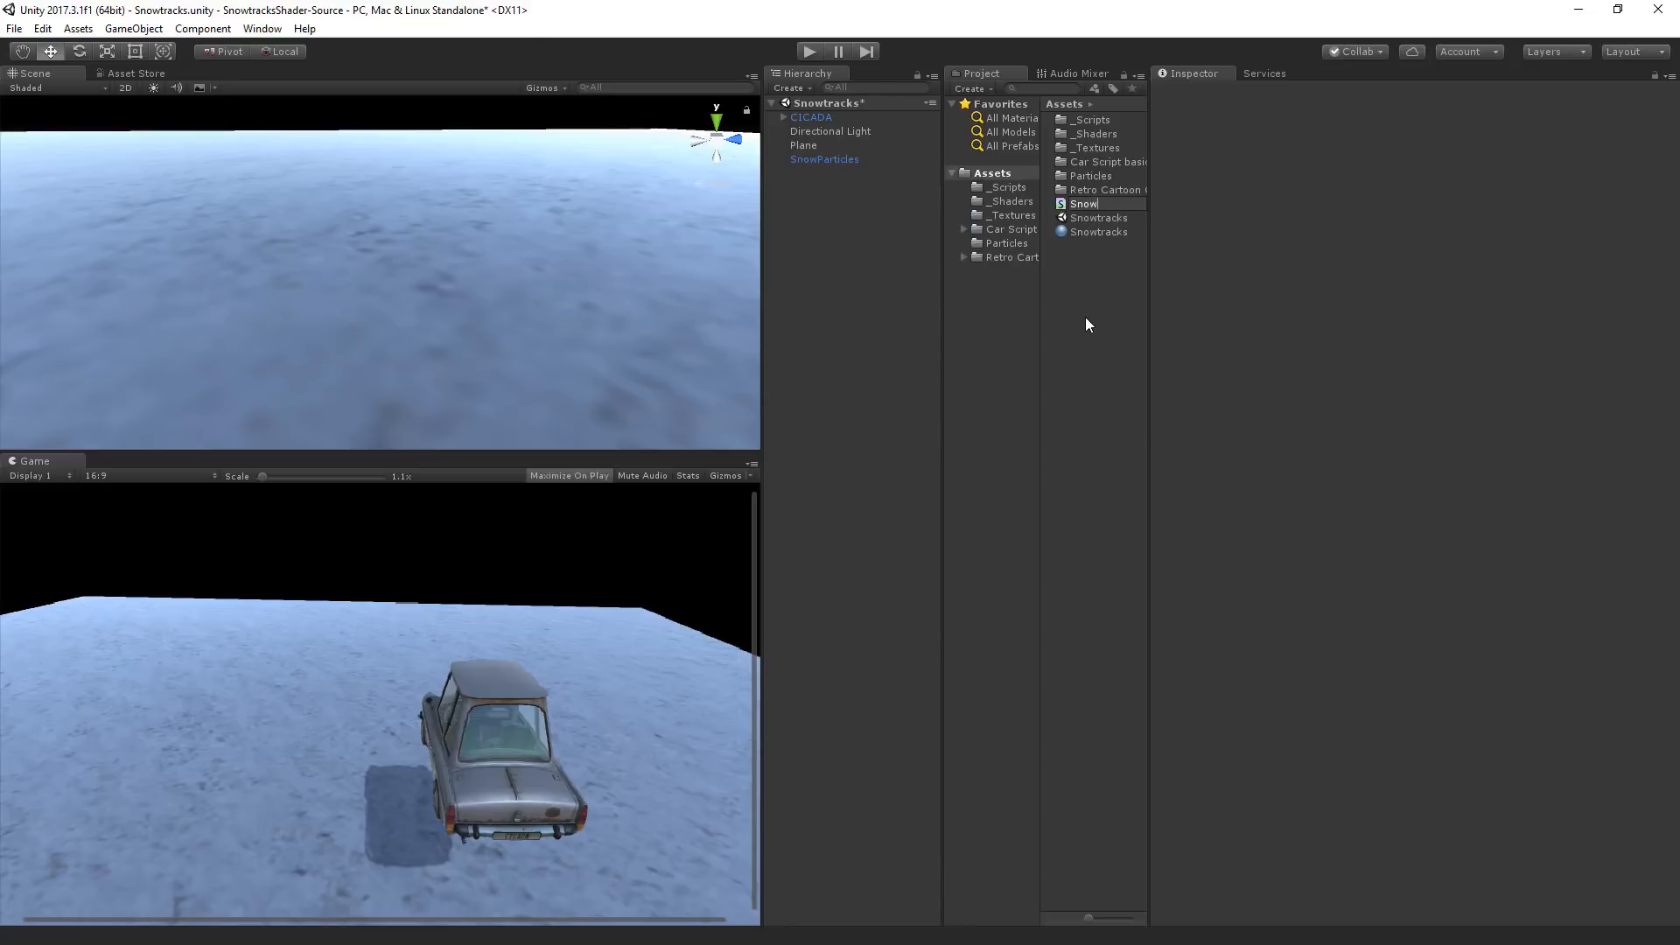
{"action": "double_click", "coordinate": [1083, 203]}
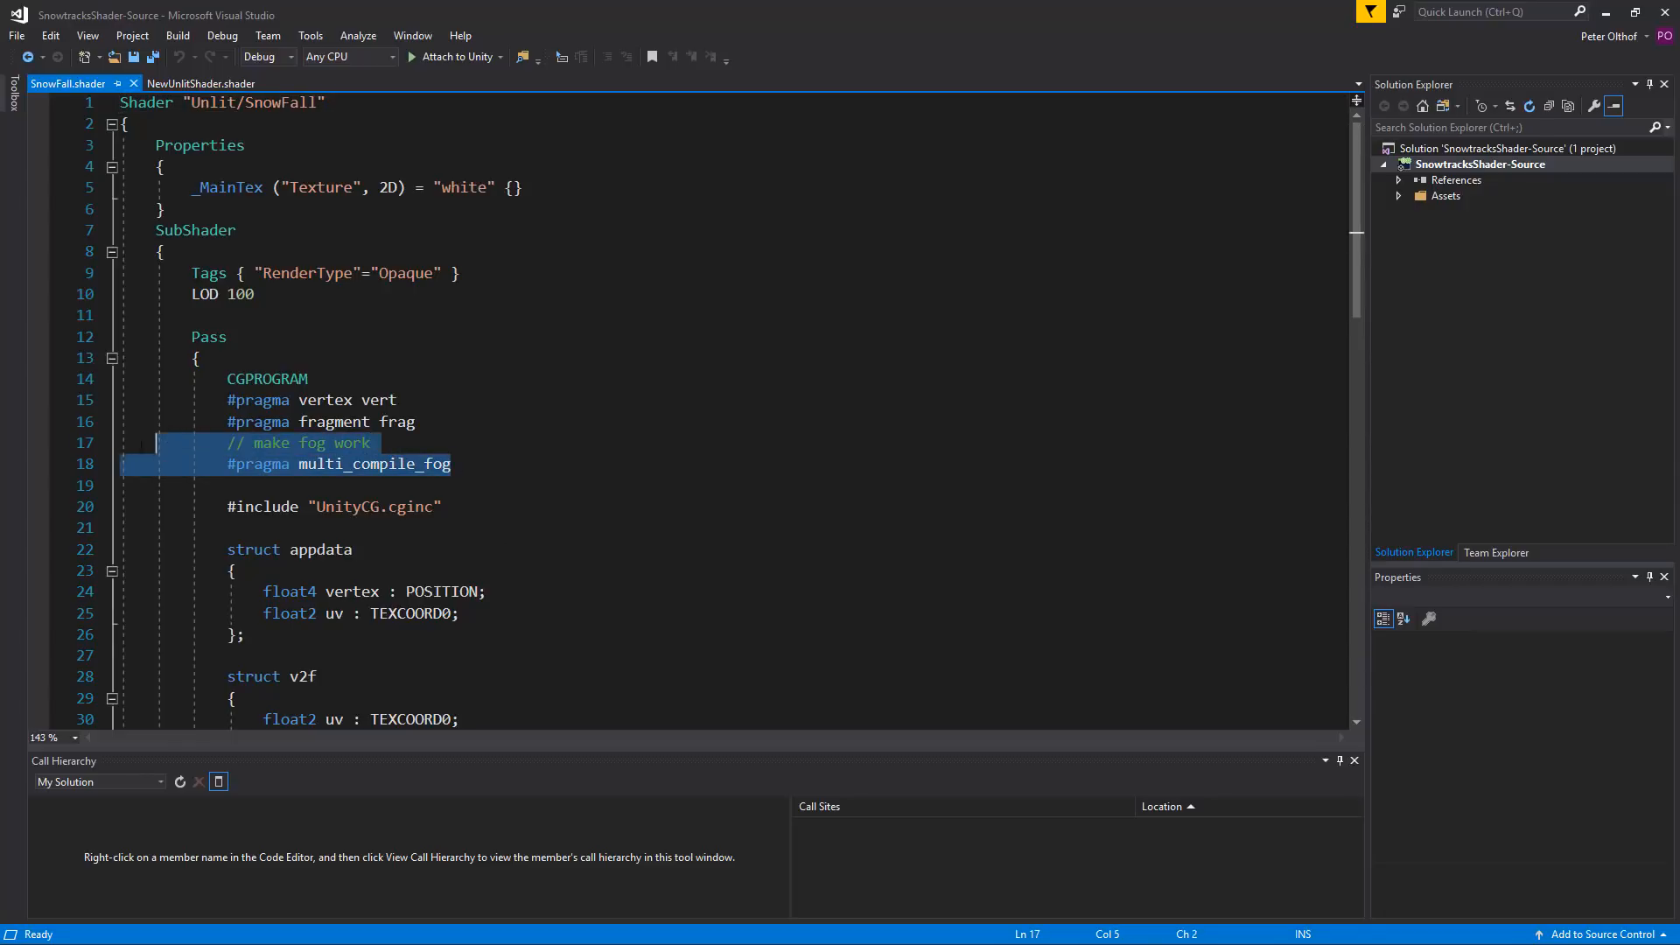
Step: Delete the multi_compile_fog pragma with its comment and the UNITY_TRANSFER_FOG line
{"action": "key", "text": "Delete"}
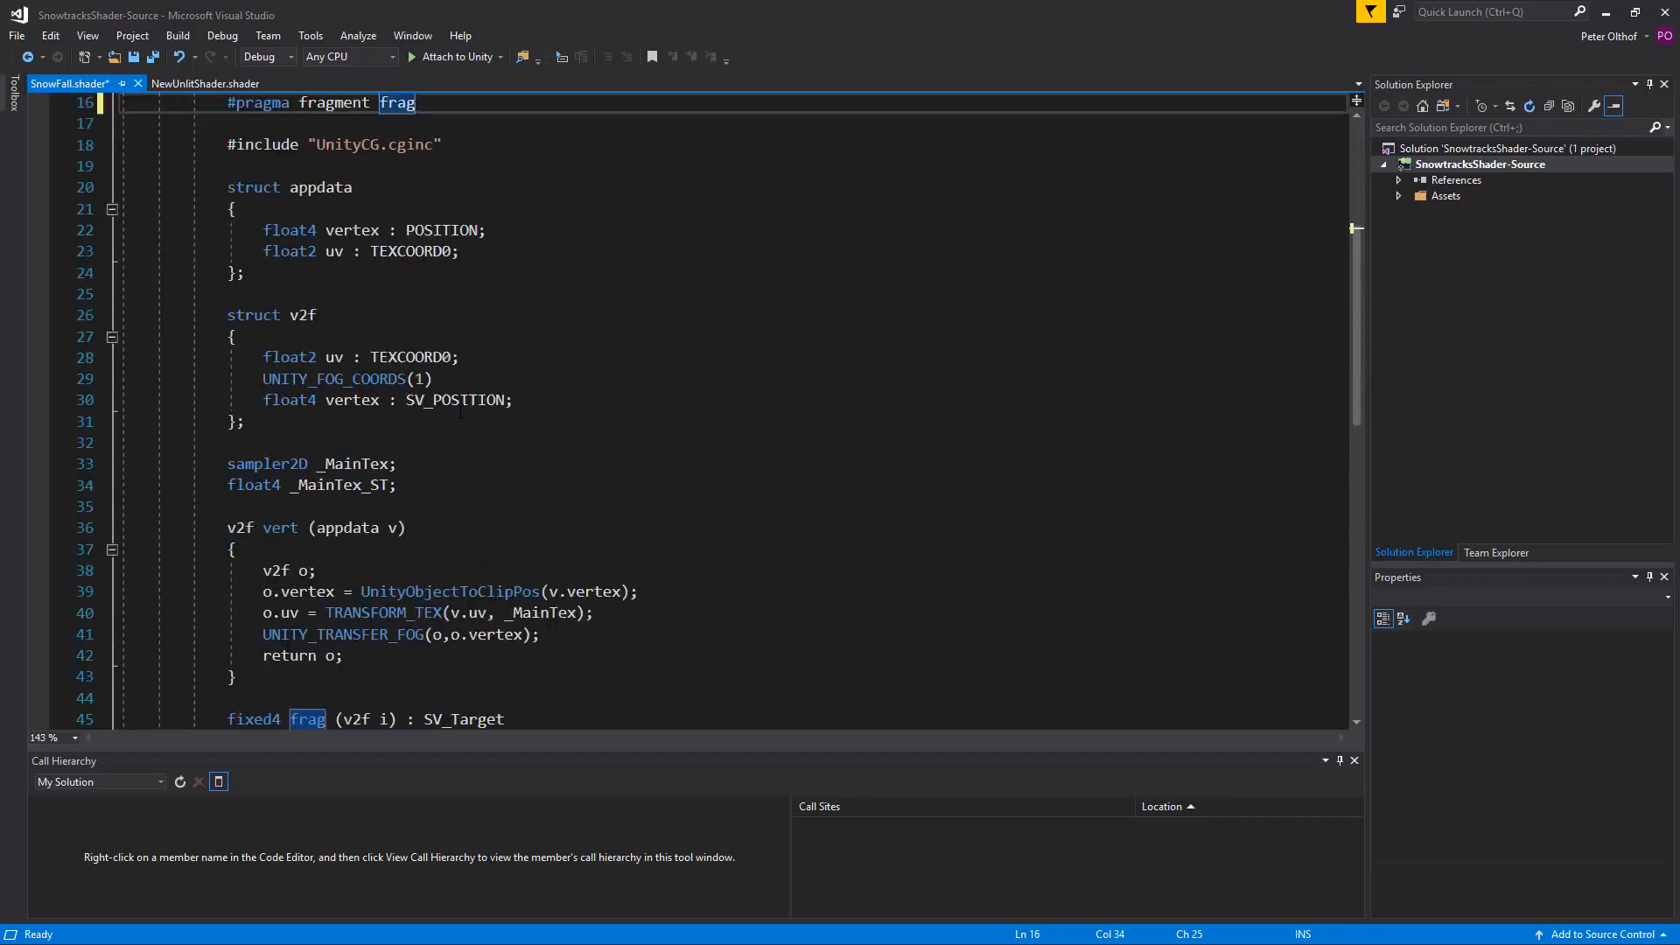
{"action": "scroll", "scroll_direction": "down", "scroll_amount": 3}
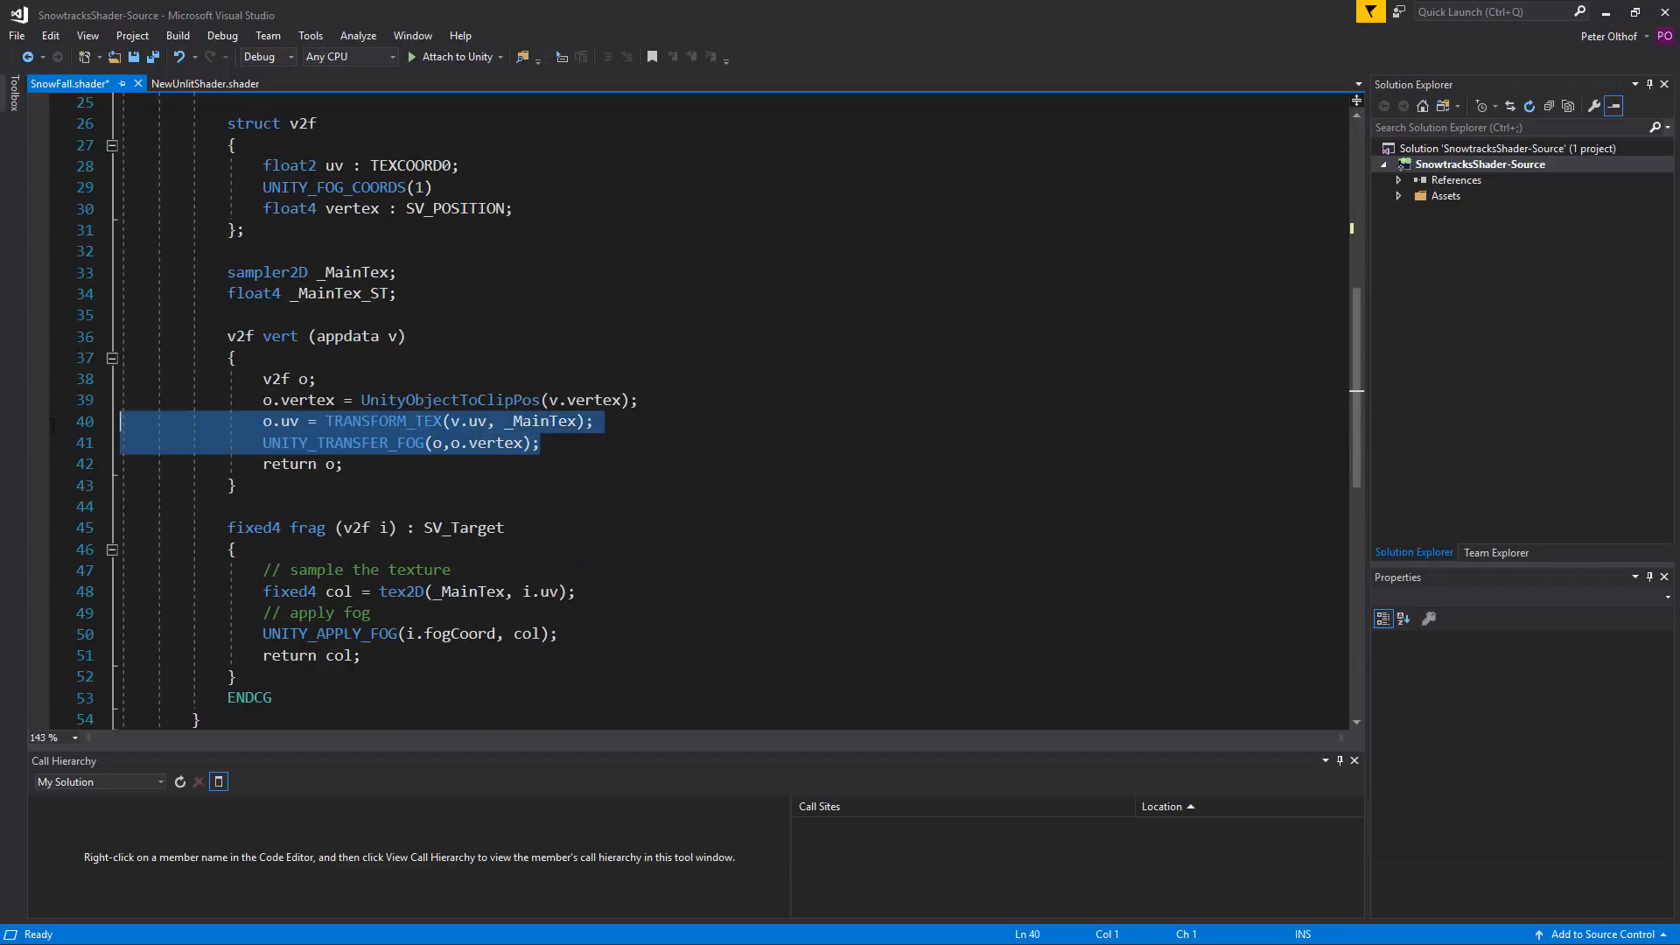
{"action": "key", "text": "Delete"}
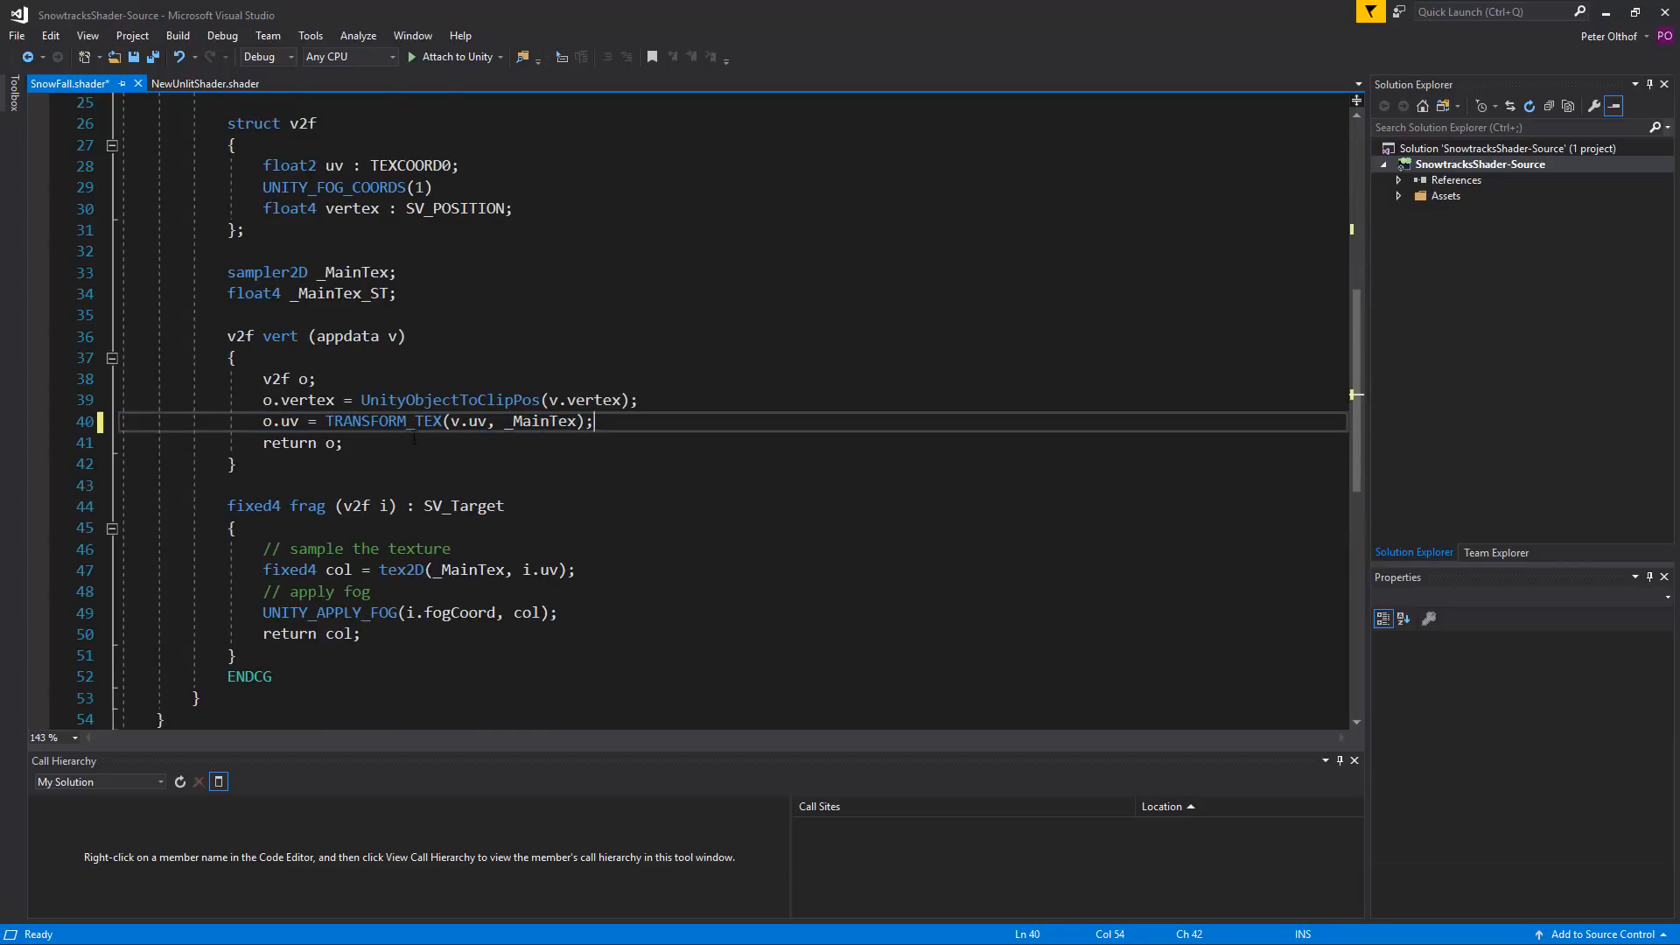
{"action": "scroll", "scroll_direction": "down", "scroll_amount": 3}
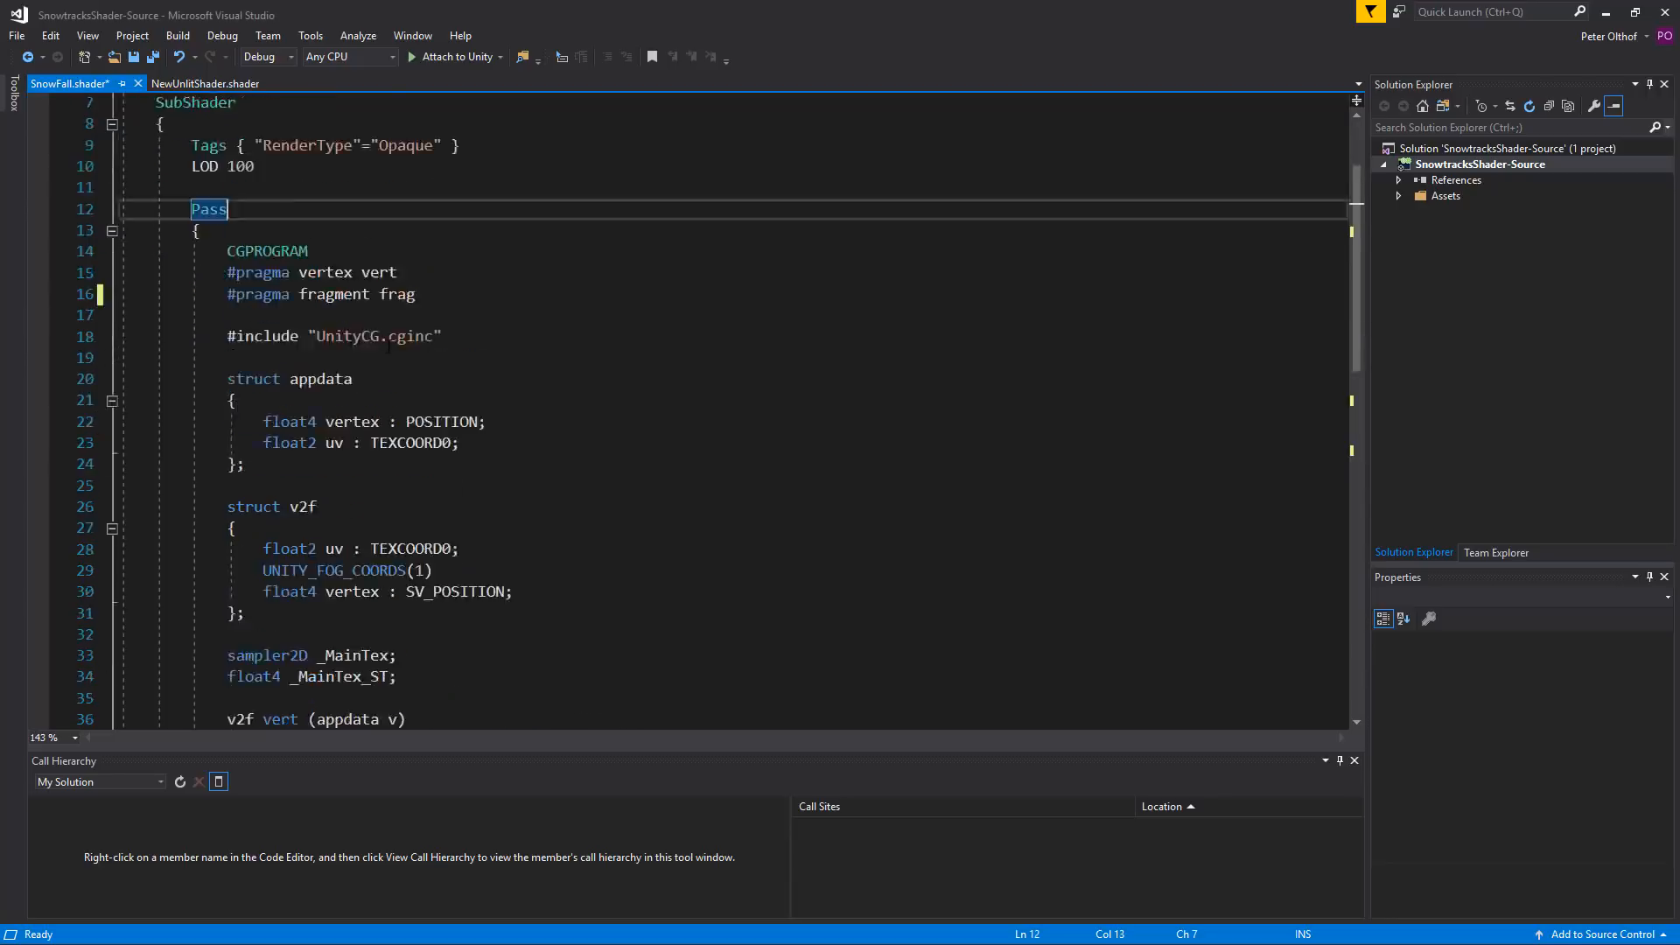
Step: Insert float rand(float3 co) returning frac(sin(dot(...)) * 43758.5453) after the v2f struct
{"action": "scroll", "scroll_direction": "down", "scroll_amount": 3}
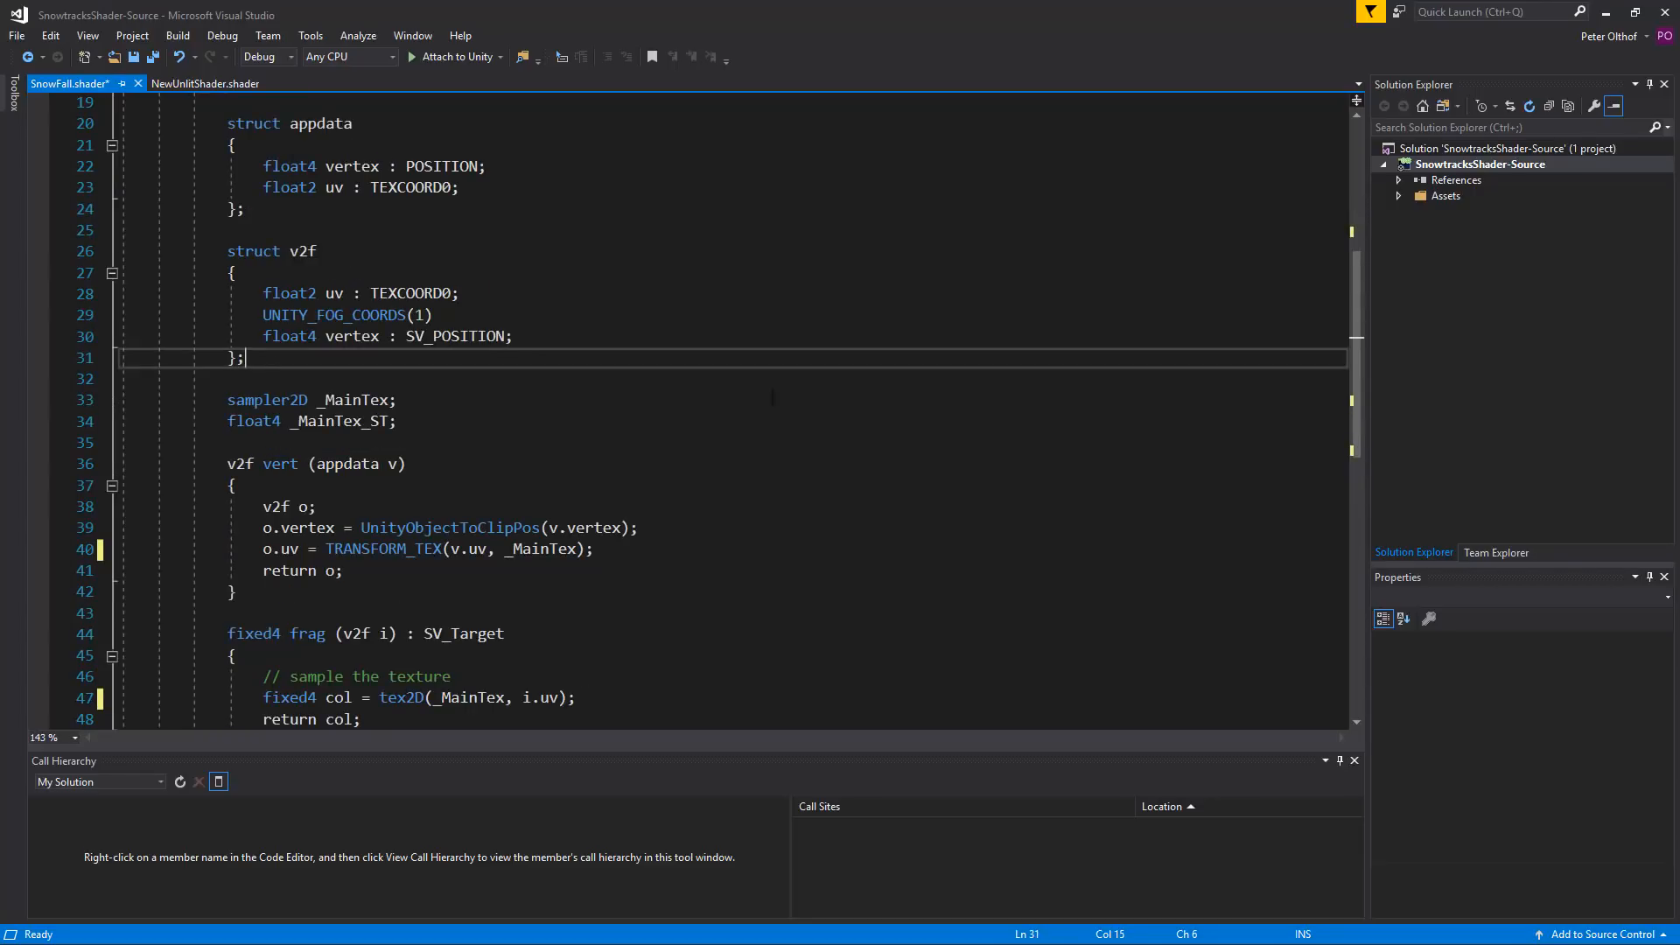
{"action": "key", "text": "enter"}
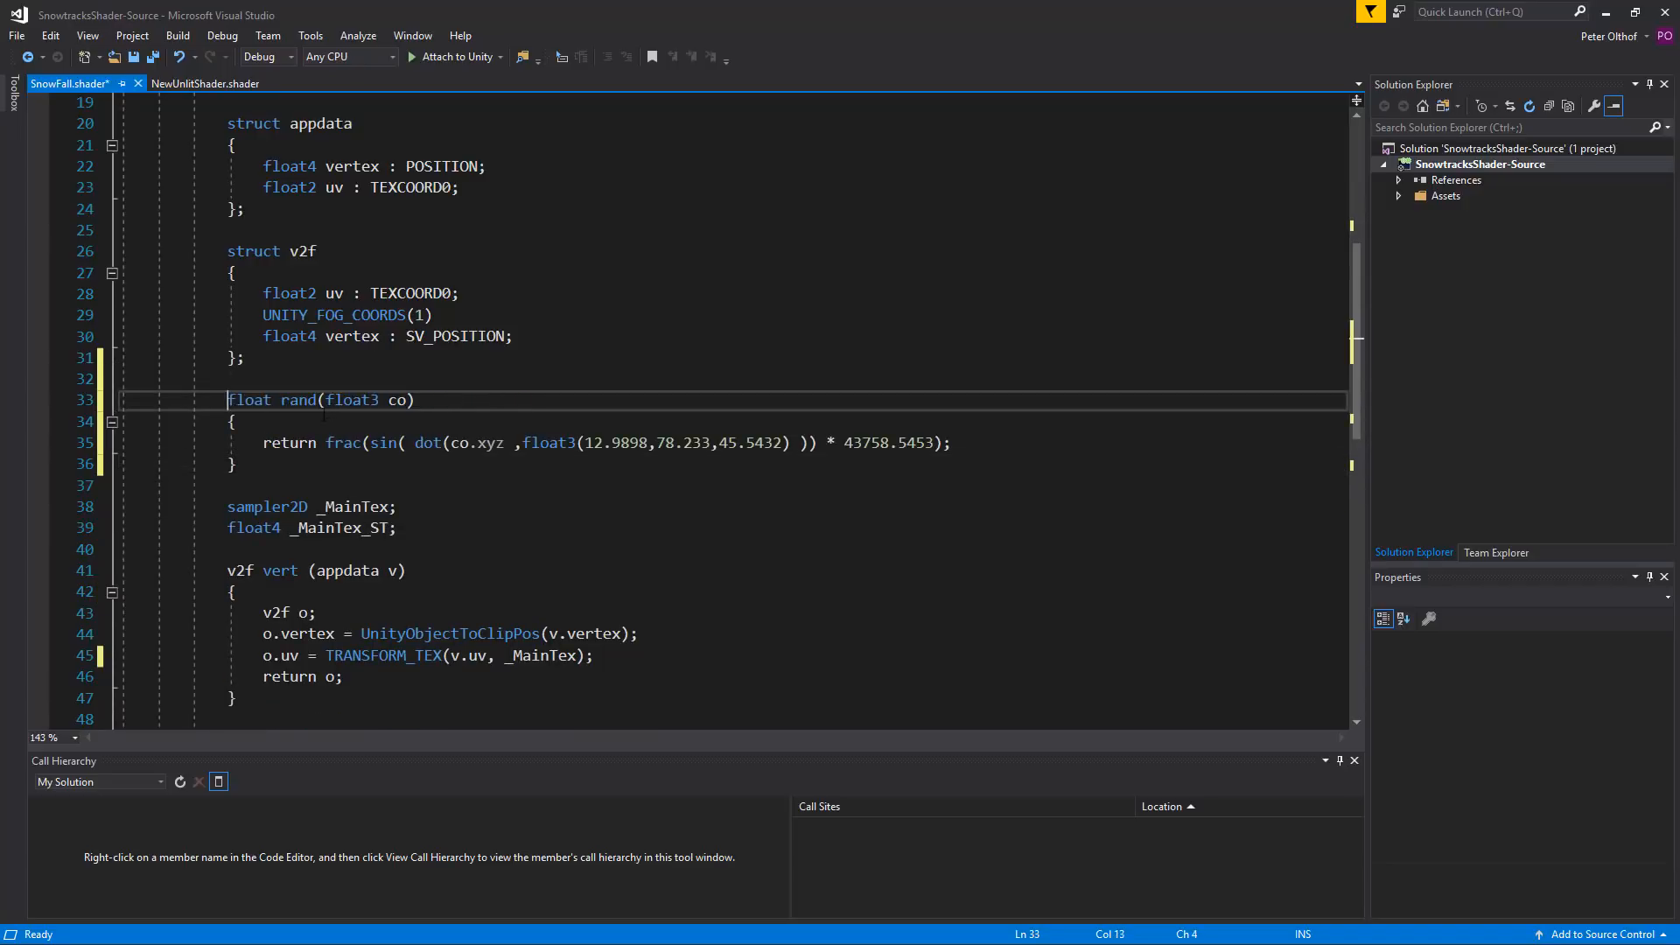
{"action": "double_click", "coordinate": [289, 442]}
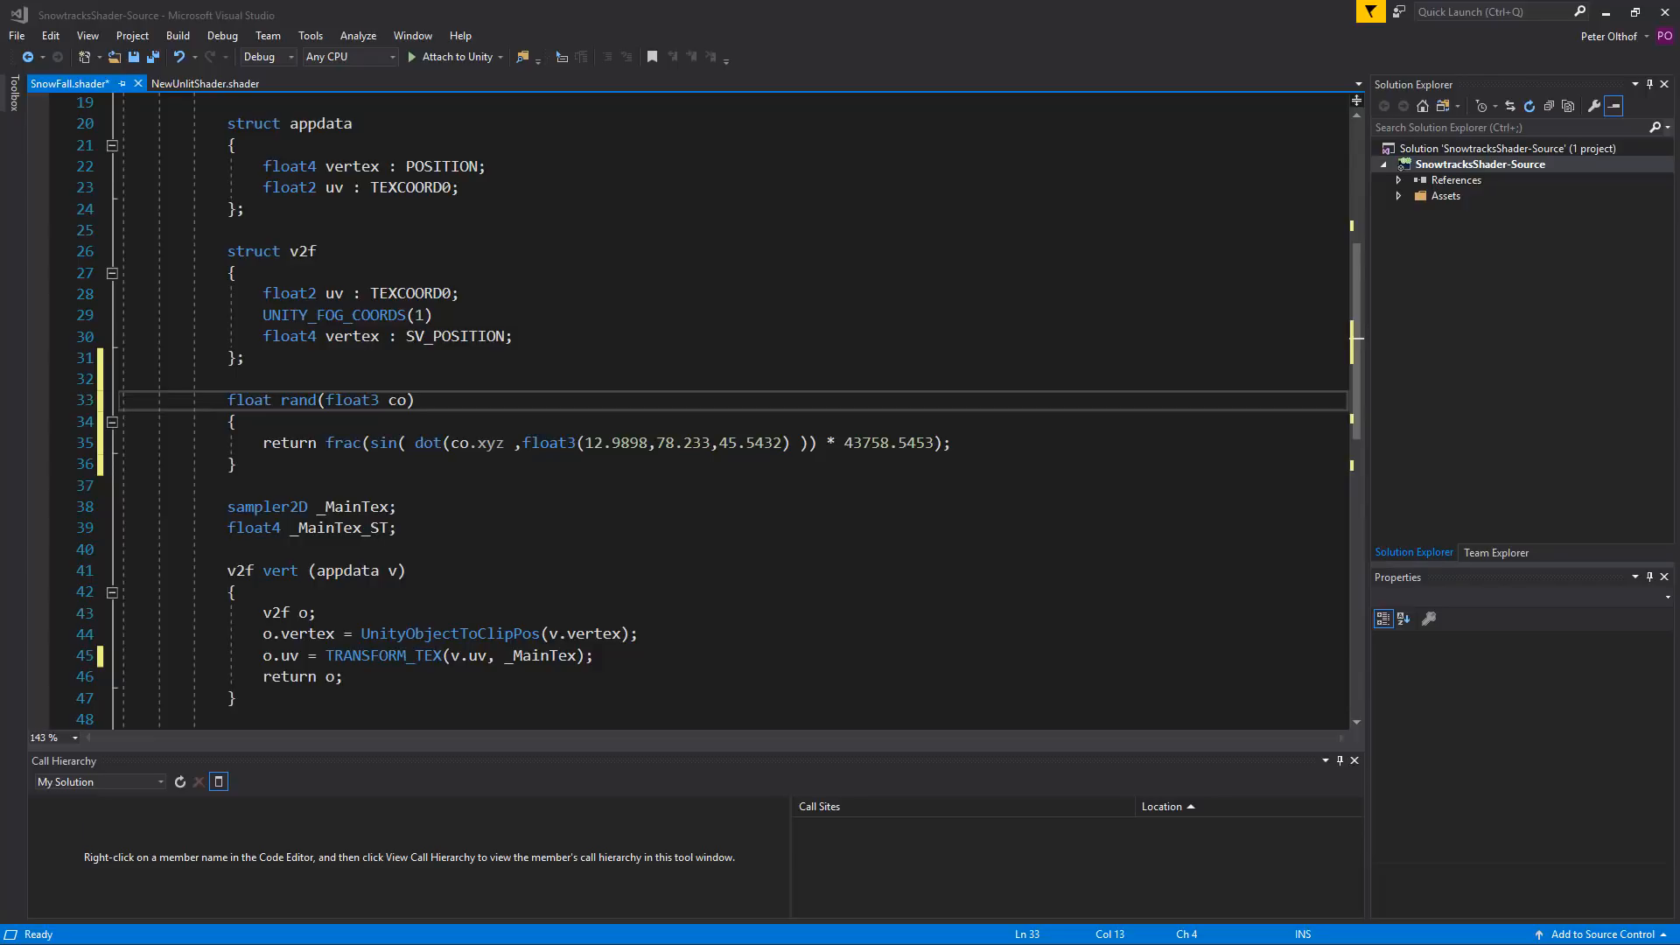
{"action": "double_click", "coordinate": [427, 442]}
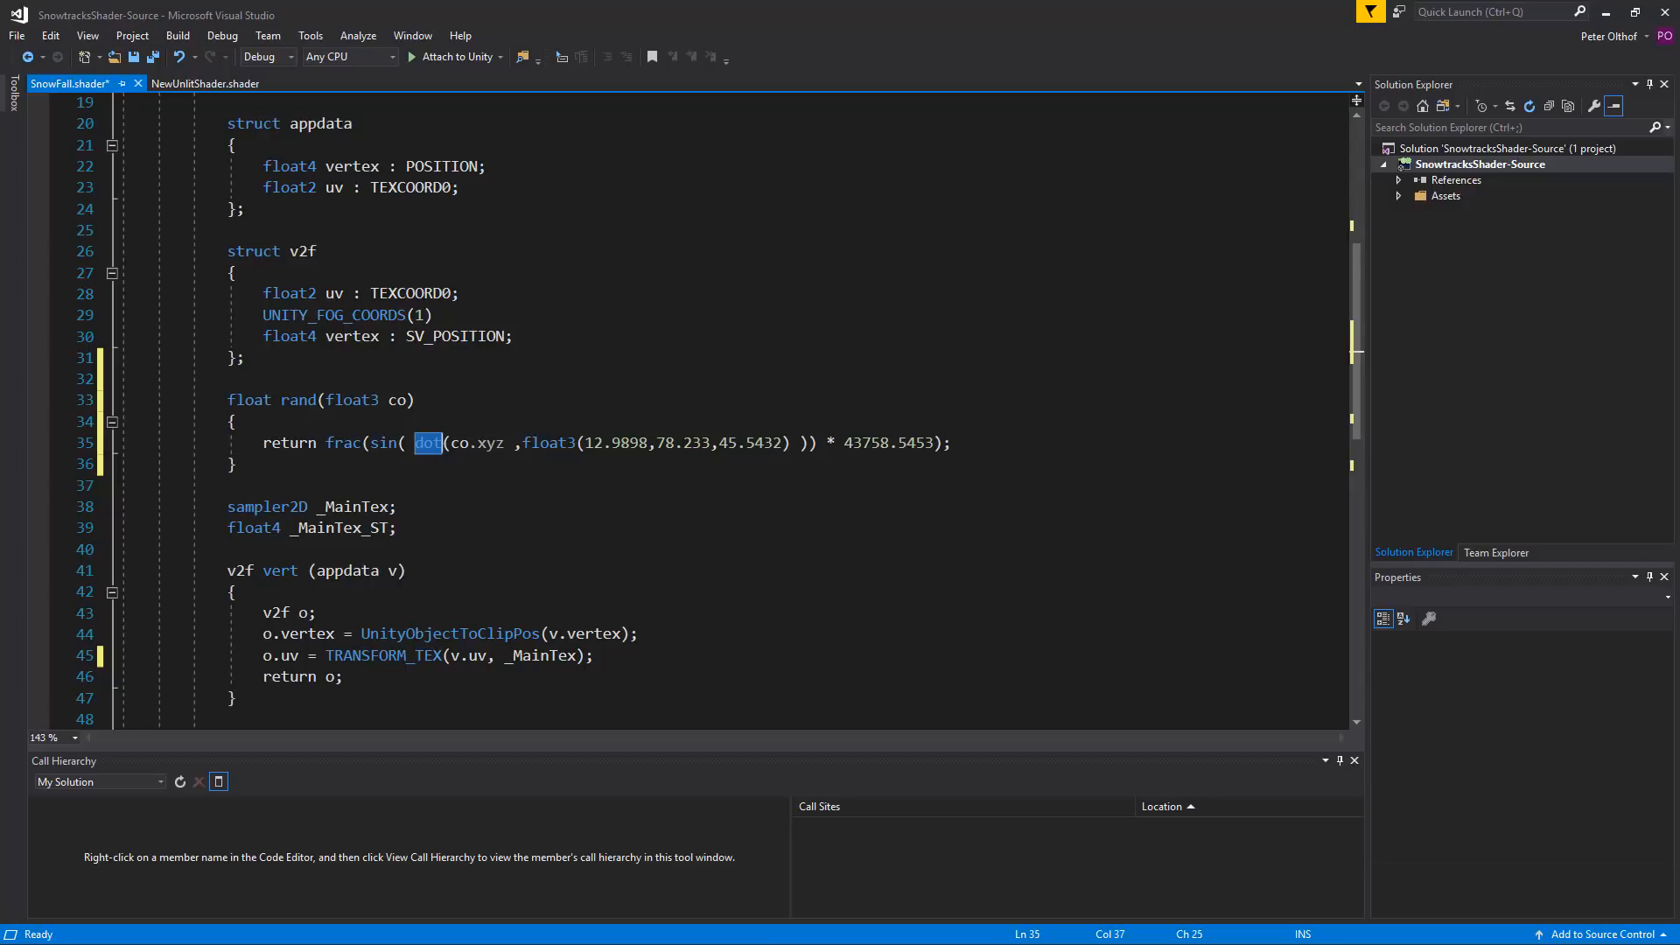
{"action": "double_click", "coordinate": [381, 442]}
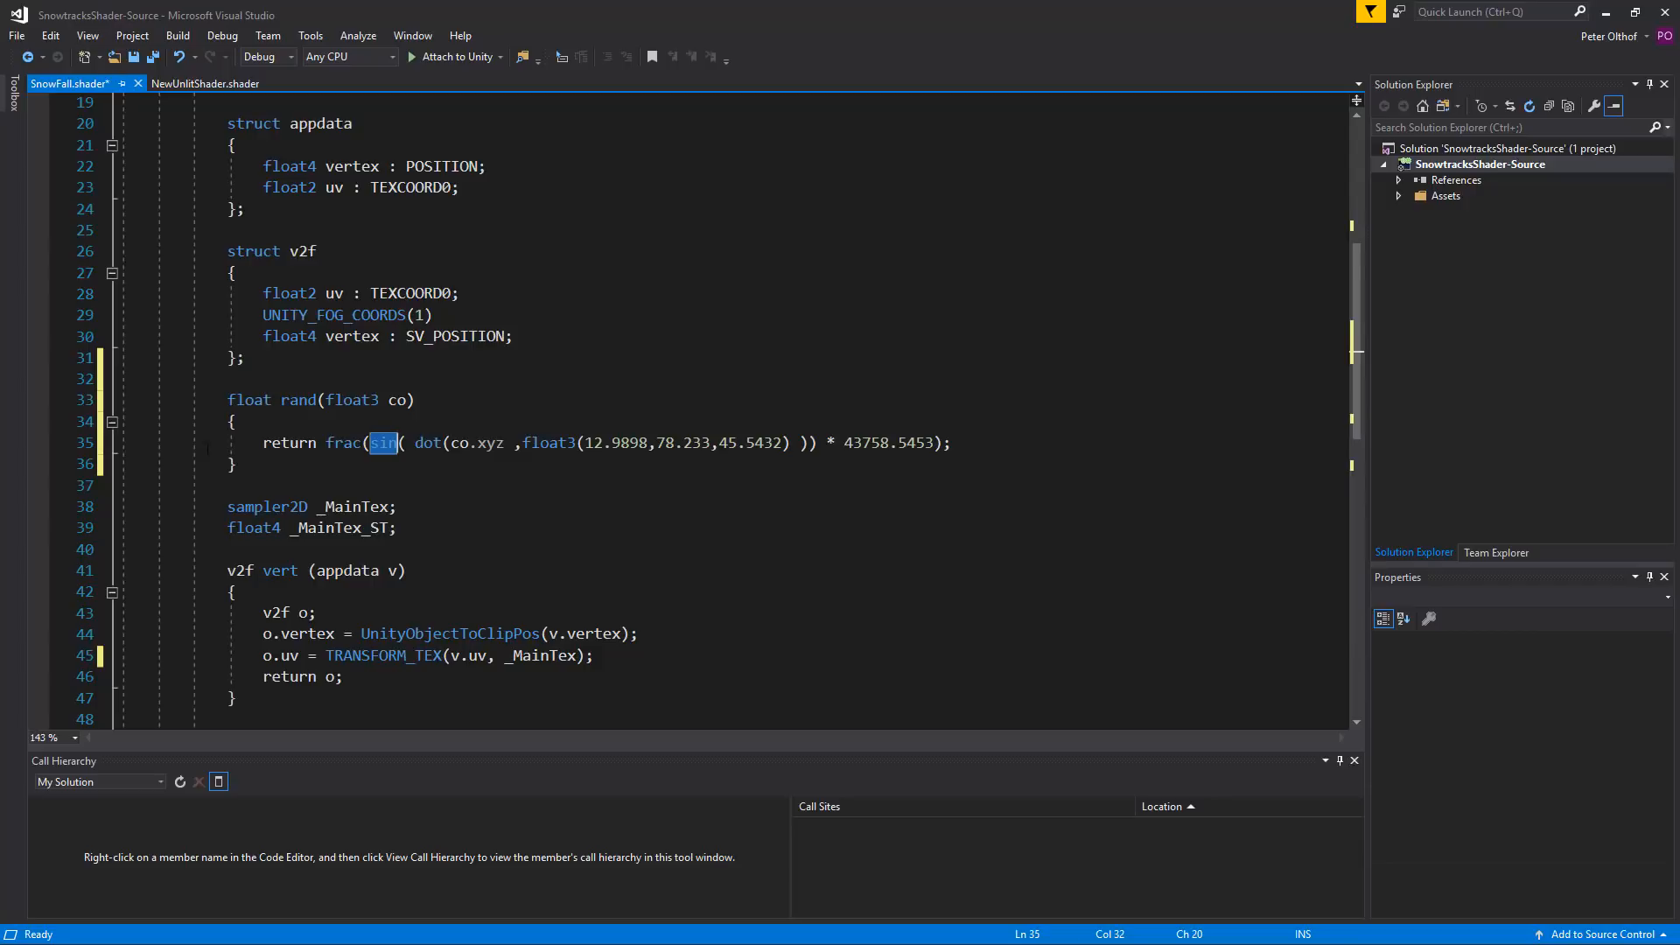
{"action": "double_click", "coordinate": [343, 442]}
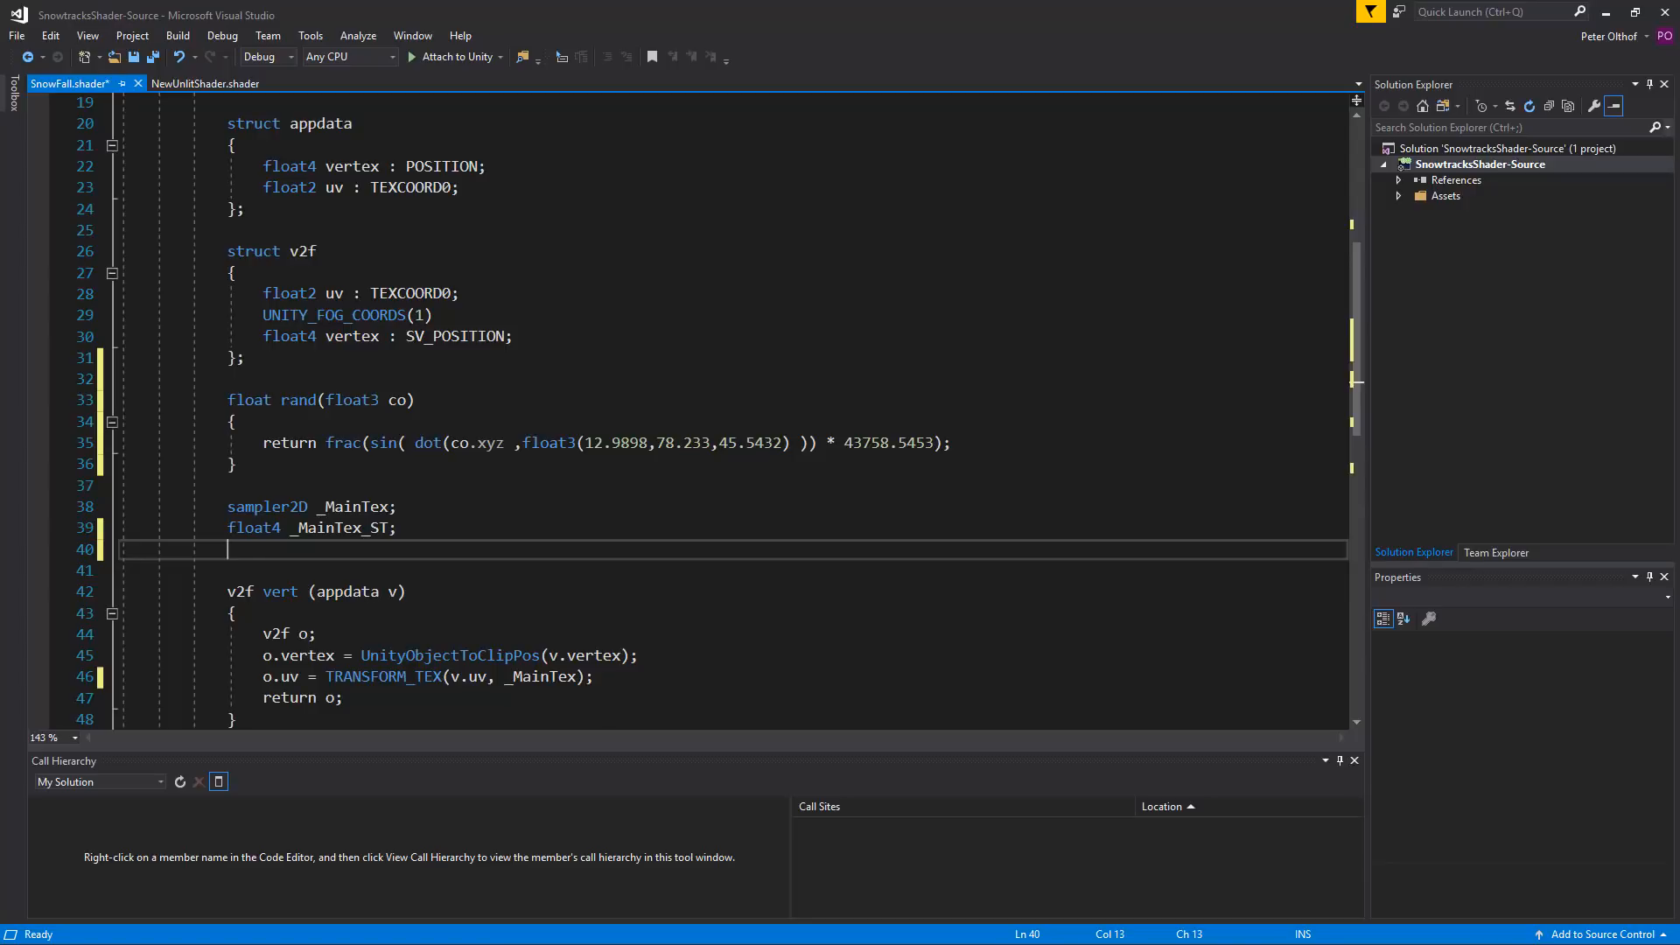
Step: Declare half _FlakeAmount, _FlakeOpacity; beneath the _MainTex_ST declaration
{"action": "type", "text": "half"}
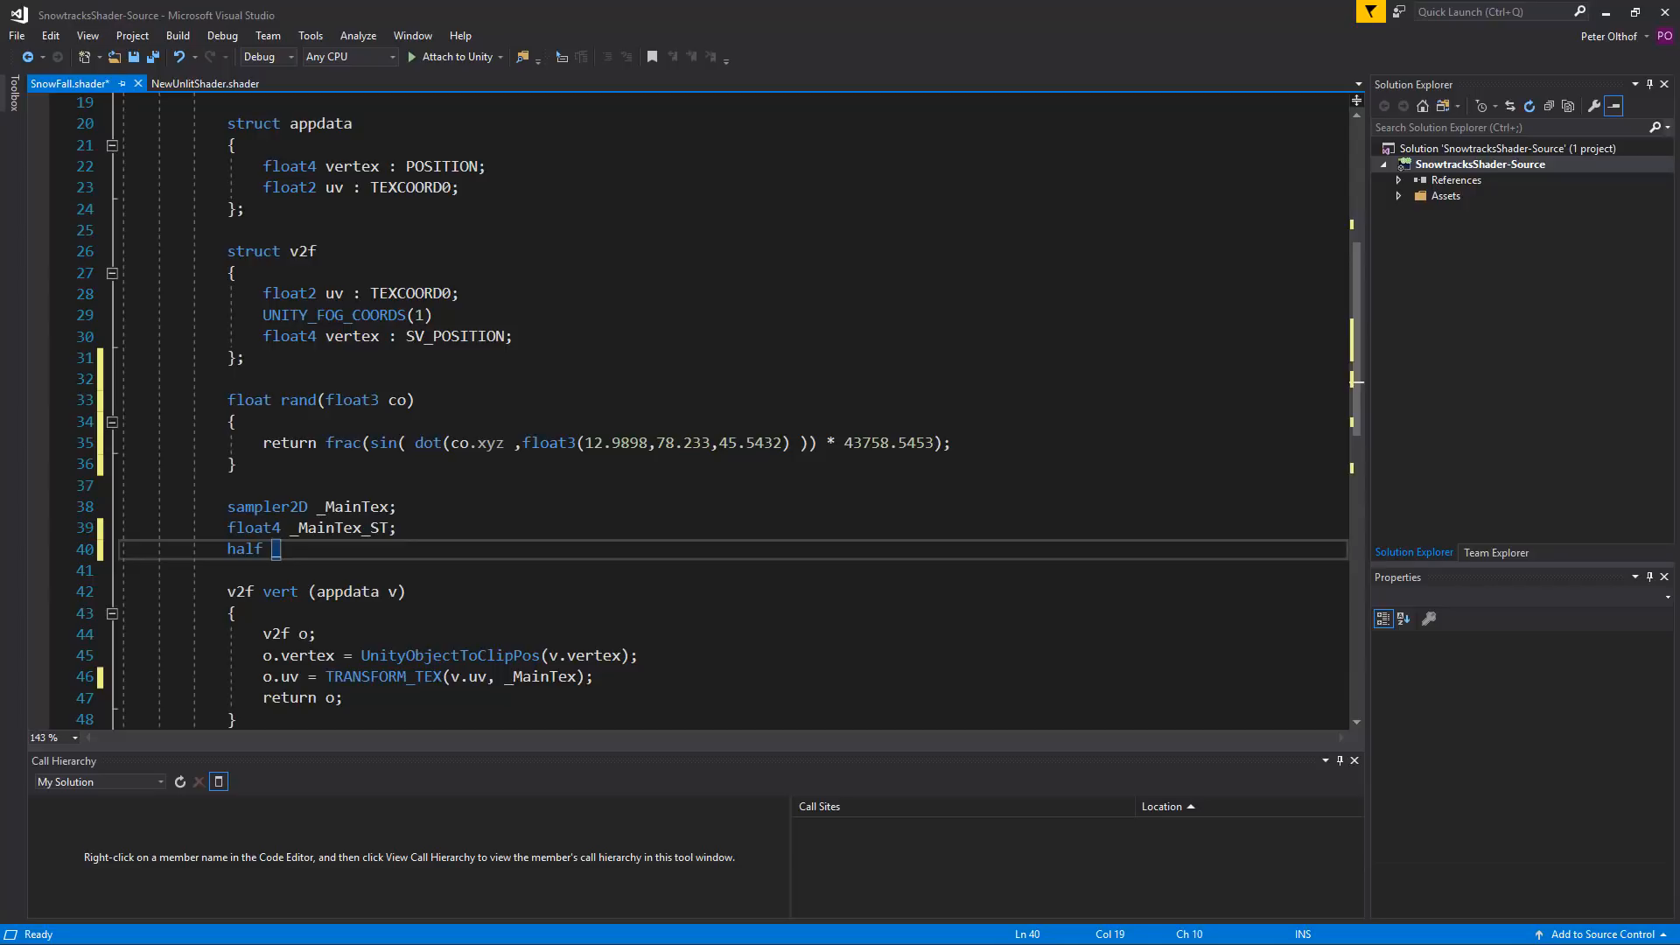
{"action": "type", "text": "_FlakeA"}
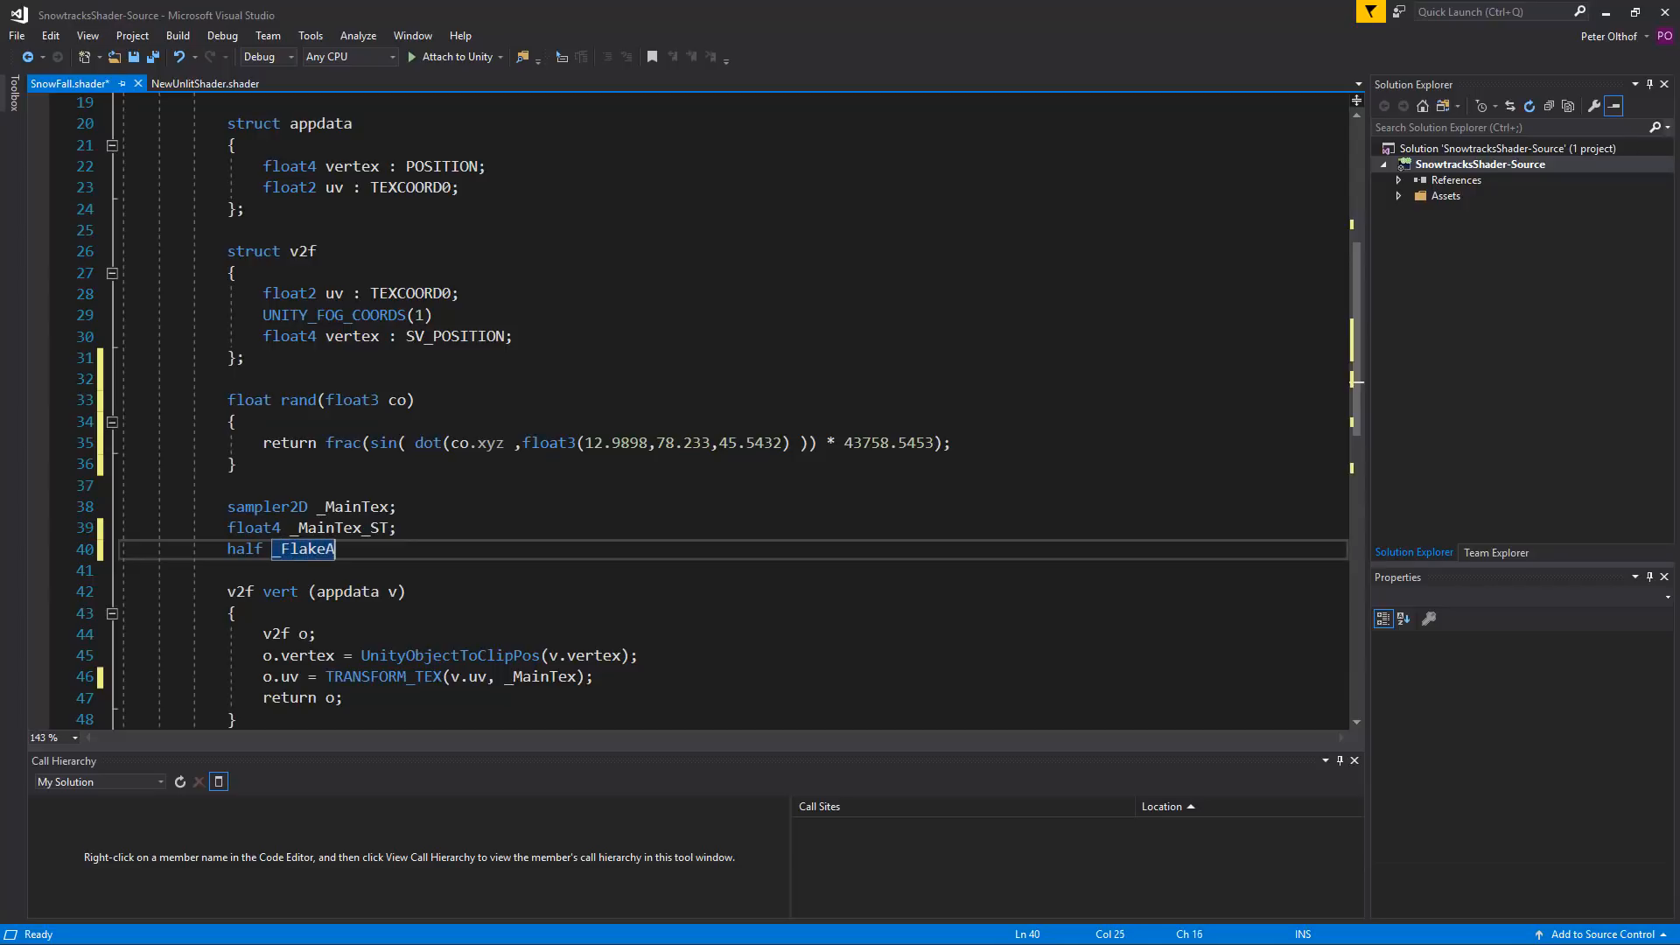
{"action": "type", "text": "mount"}
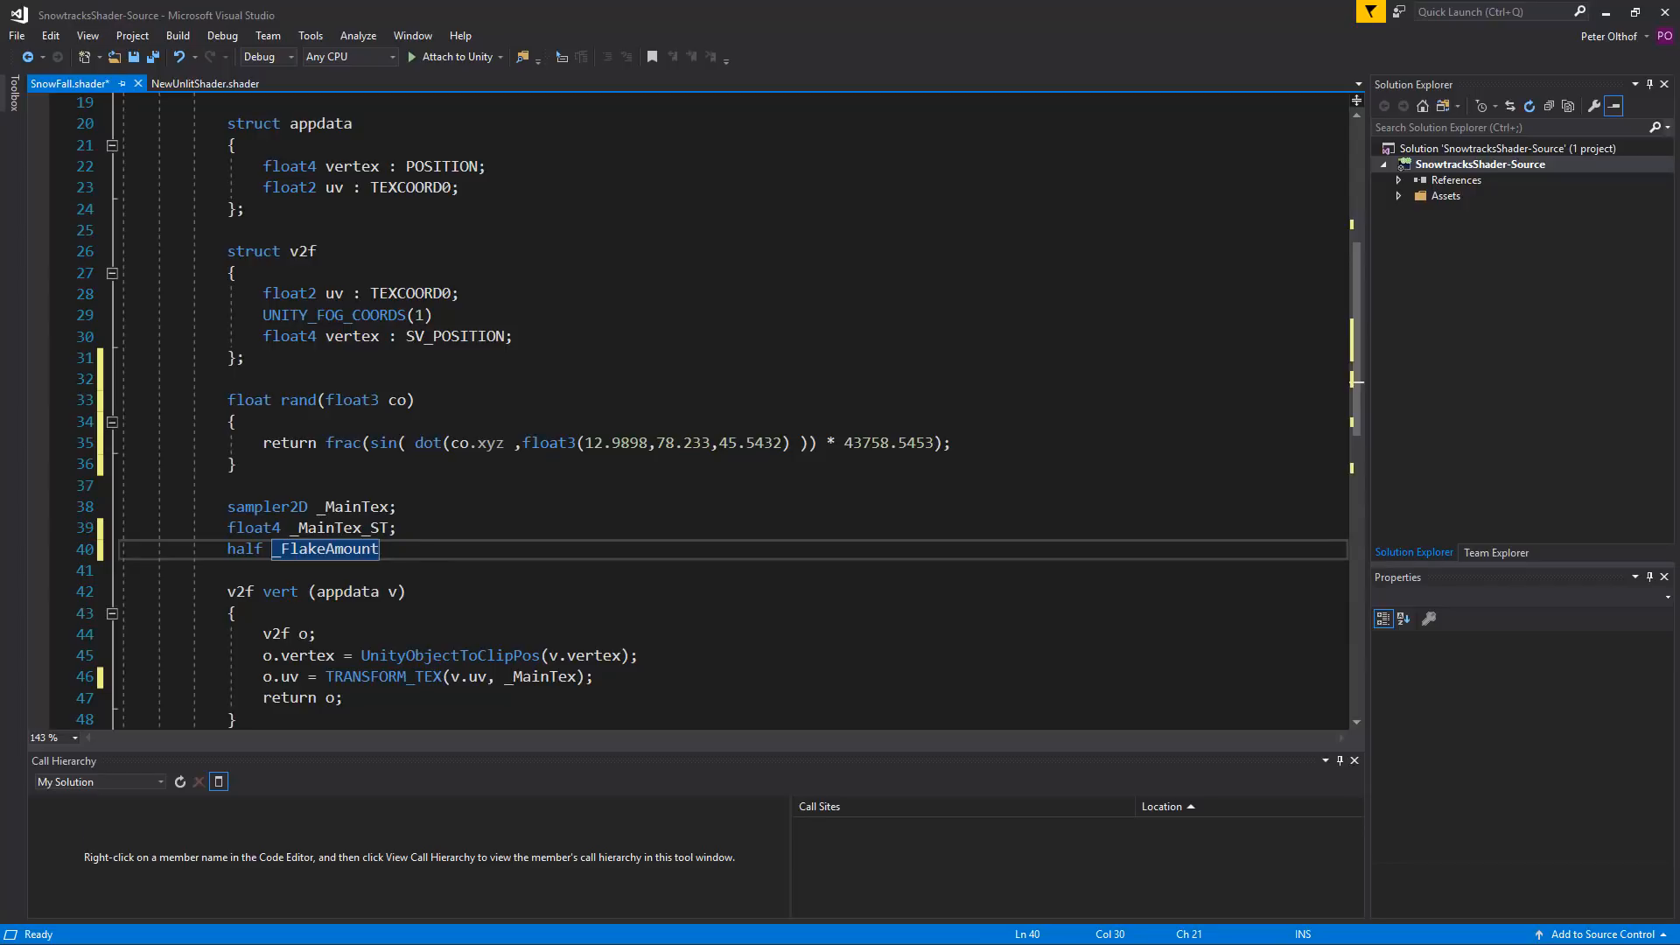
{"action": "type", "text": ","}
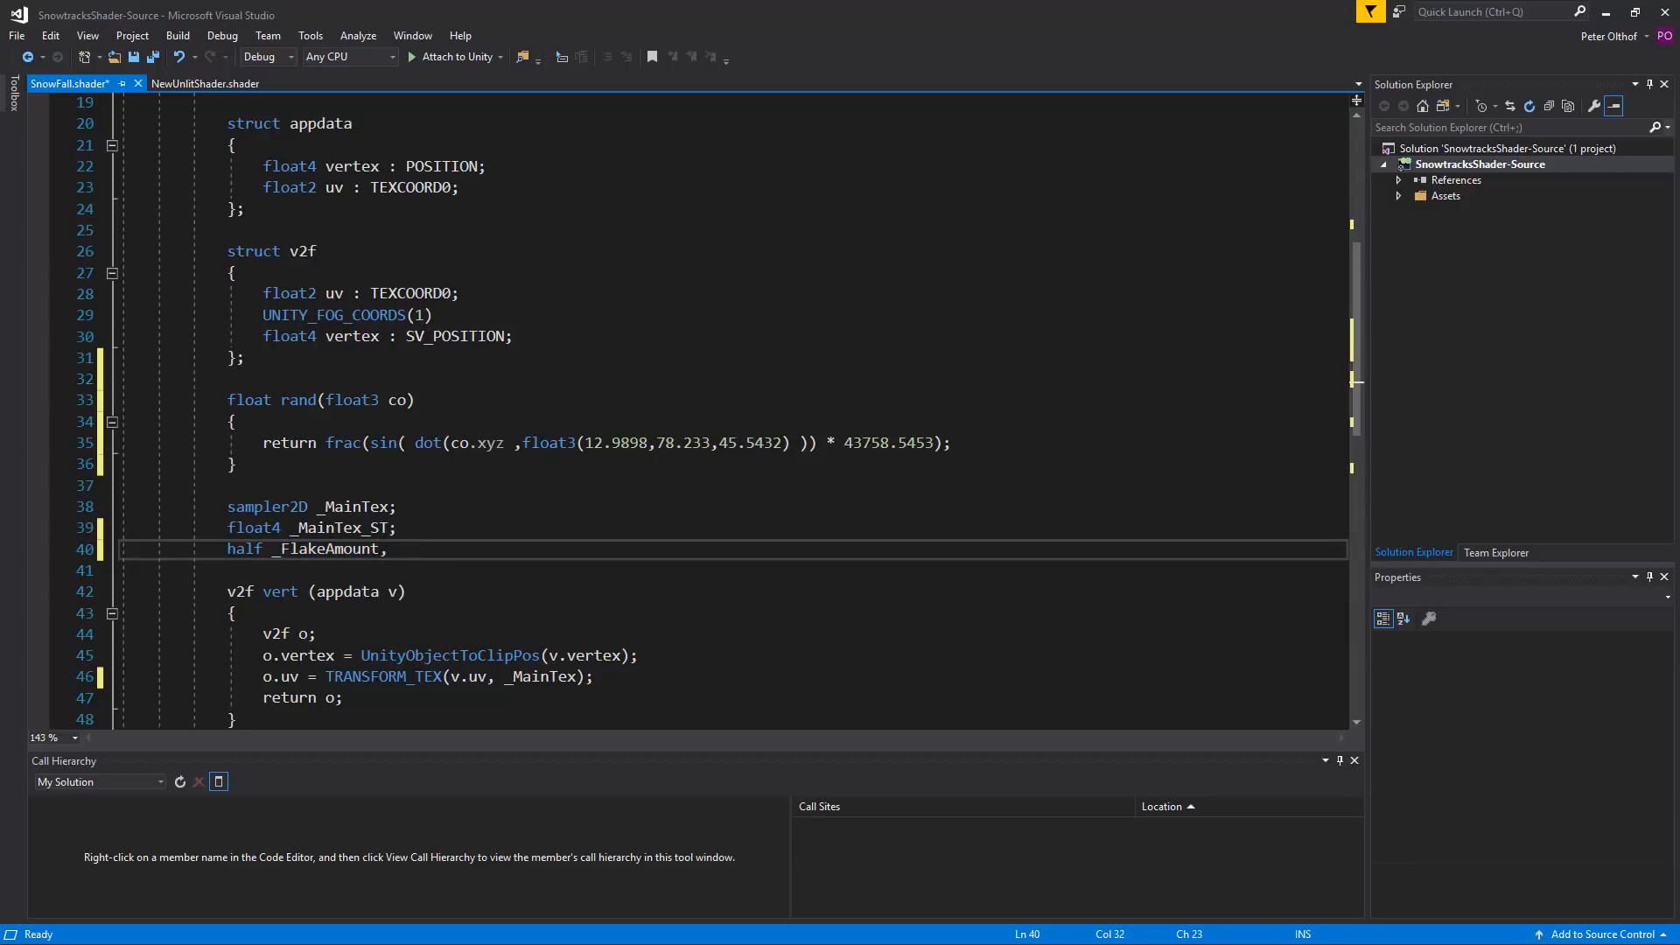
{"action": "type", "text": "_FlakeOpacity;"}
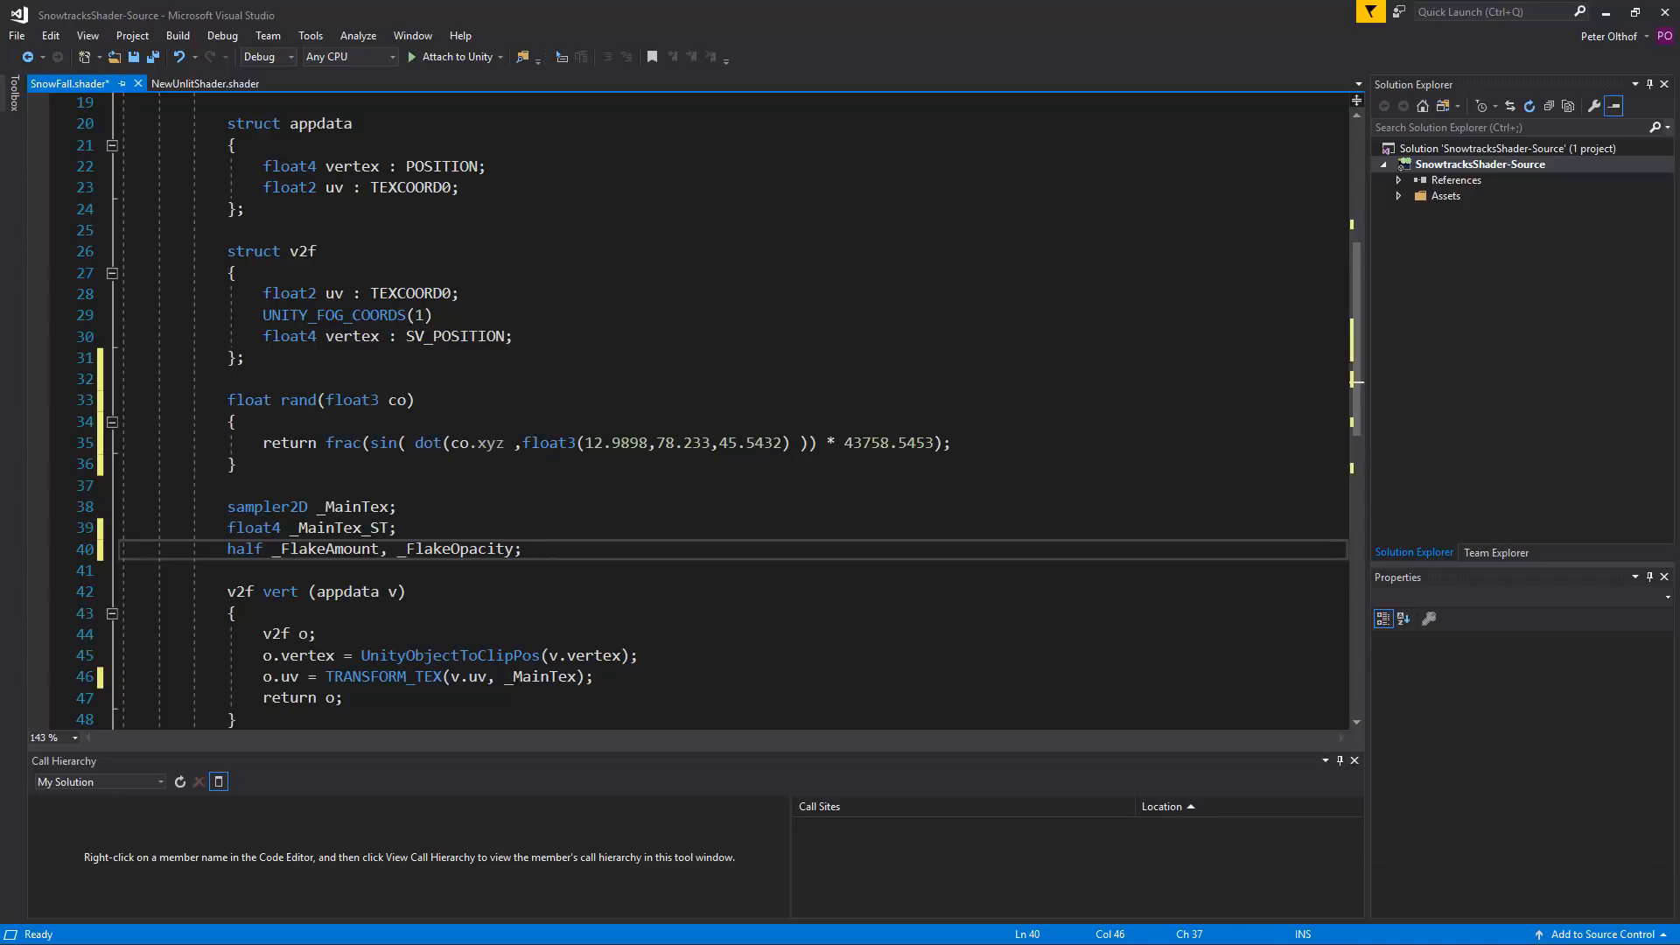
Step: In frag, add an rValue line calling rand(float3(i.uv.x, i.uv.y, 0) * _Time)
{"action": "scroll", "scroll_direction": "down", "scroll_amount": 3}
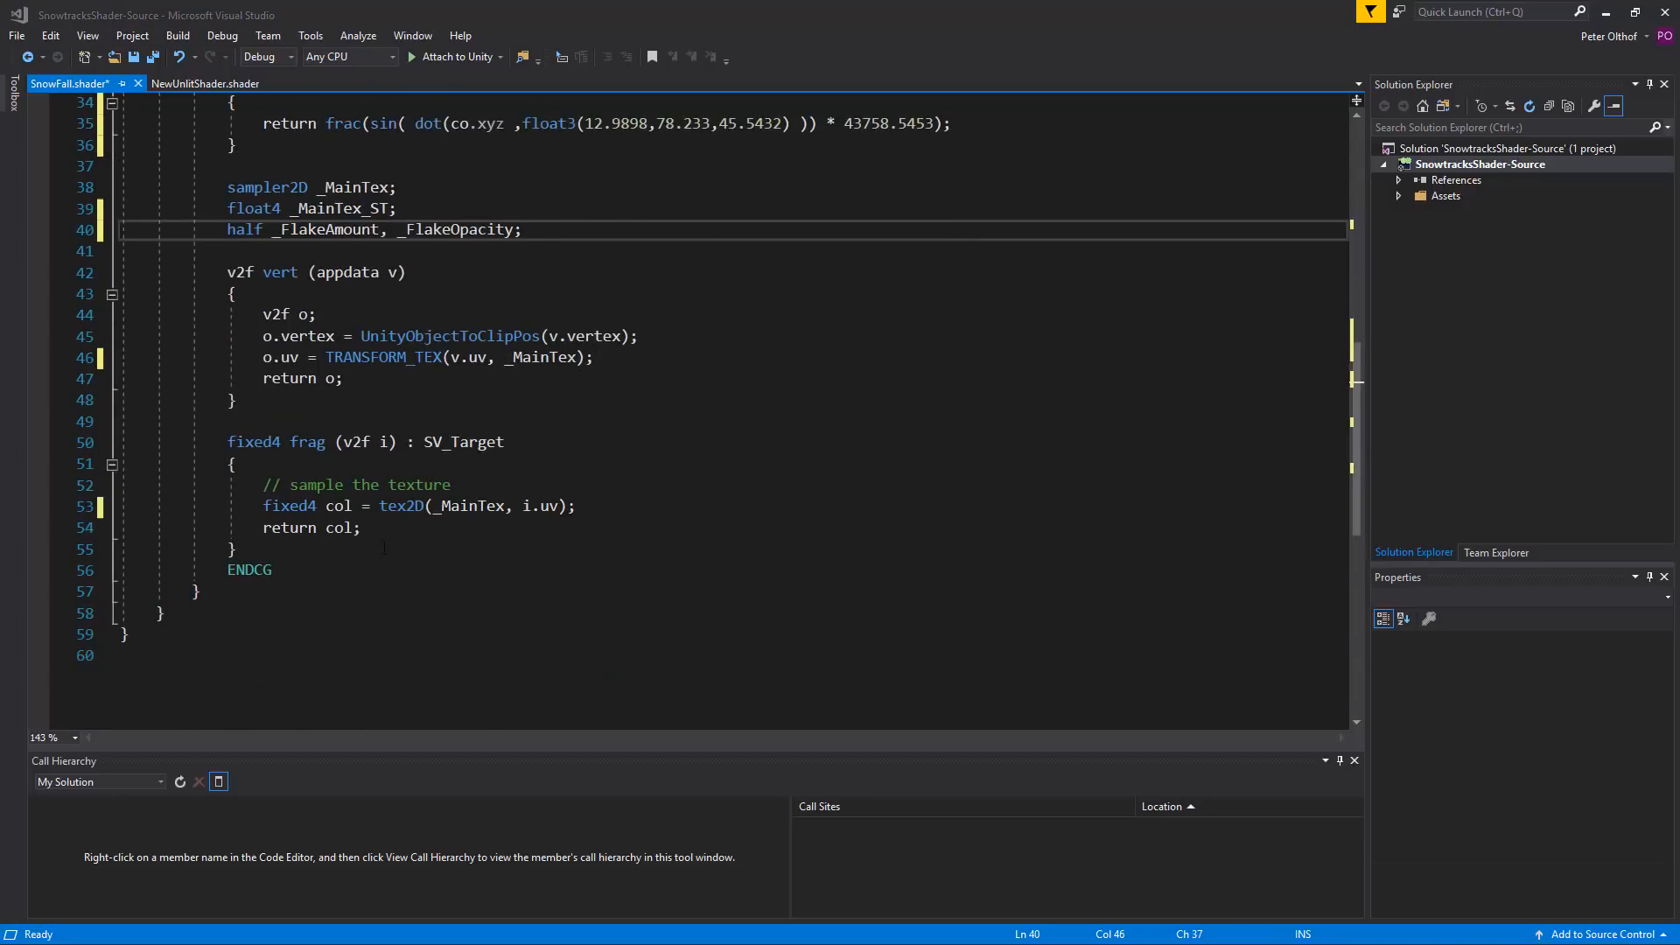
{"action": "scroll", "scroll_direction": "up", "scroll_amount": 3}
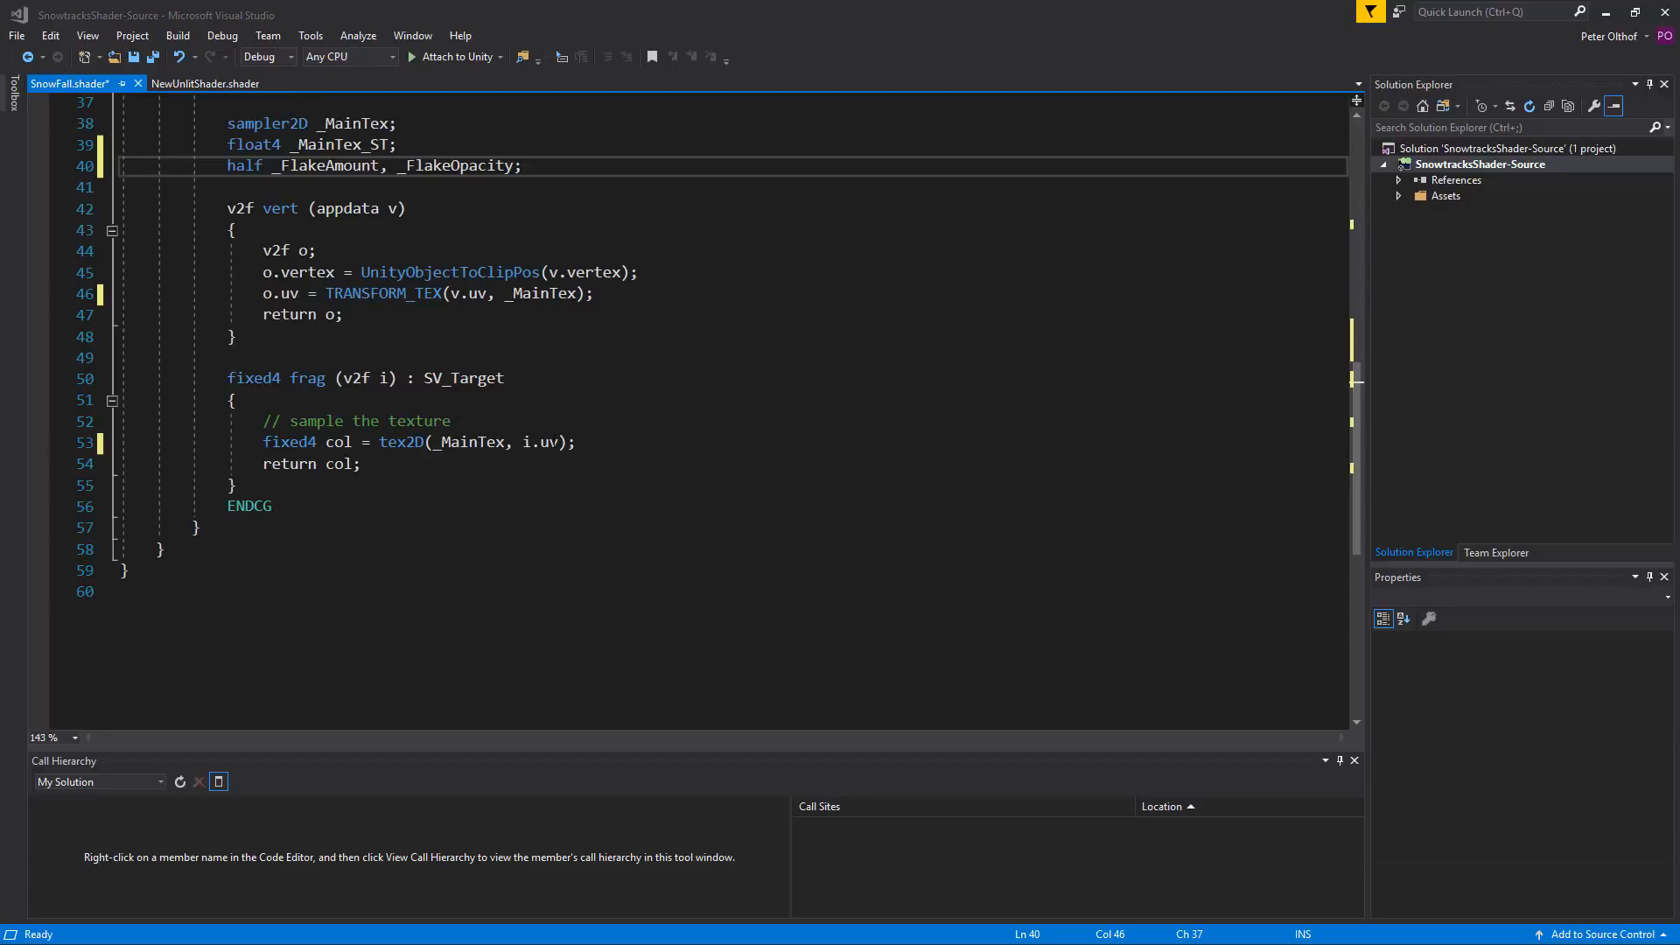
{"action": "left_click", "coordinate": [576, 441]}
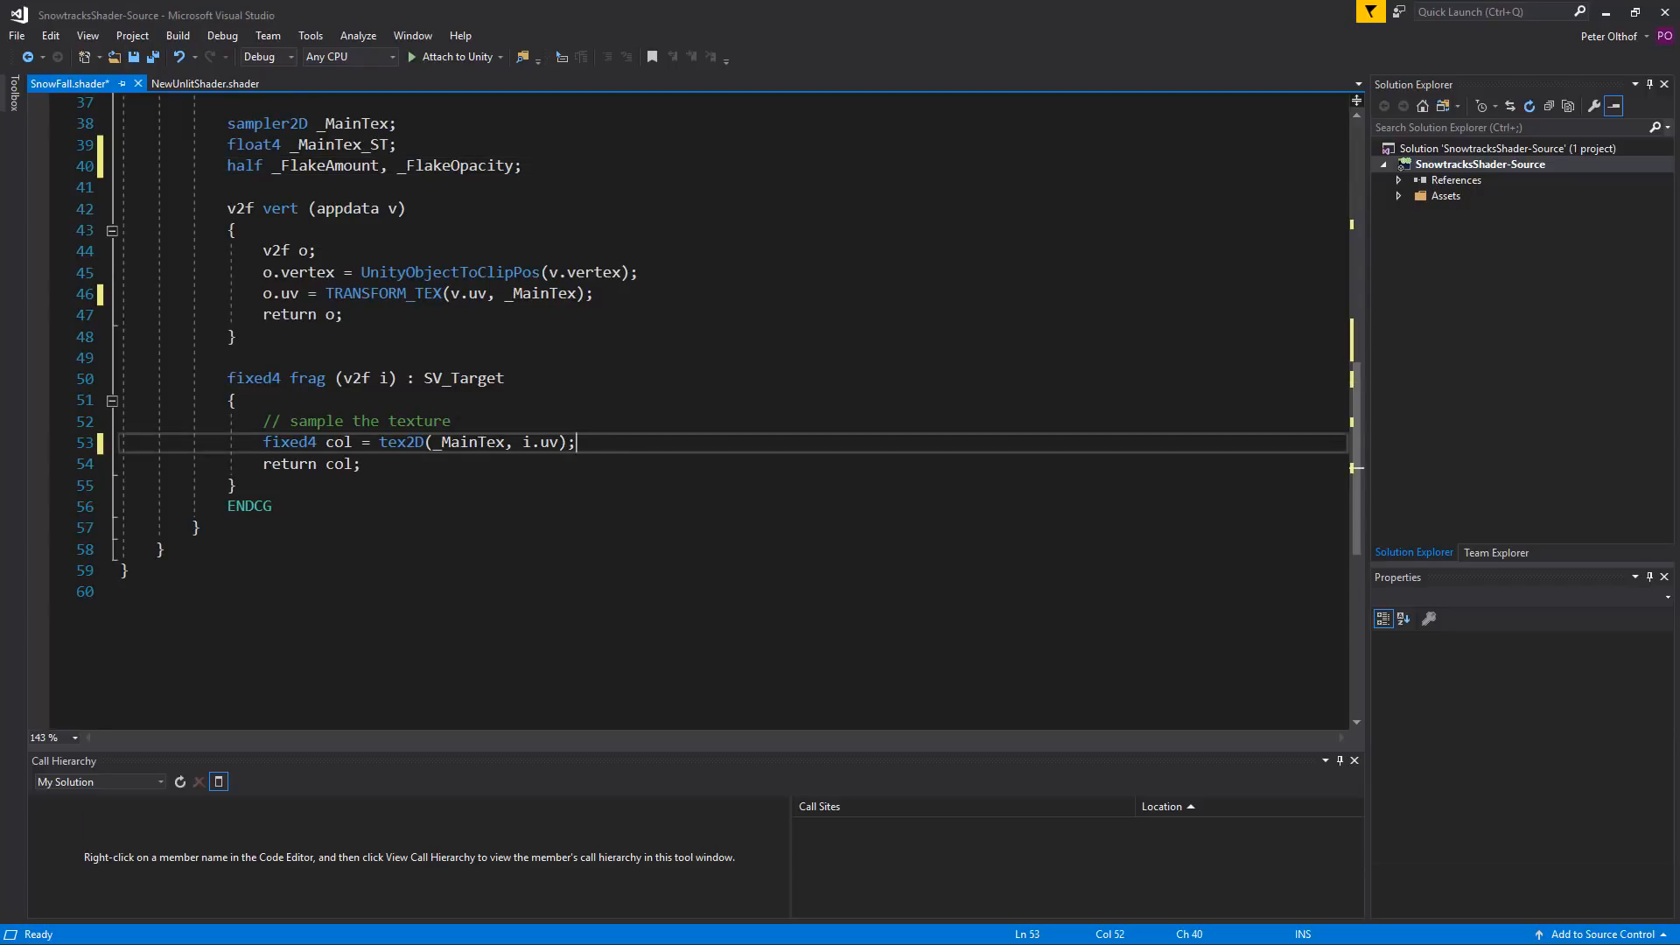
{"action": "key", "text": "enter"}
{"action": "type", "text": "float r"}
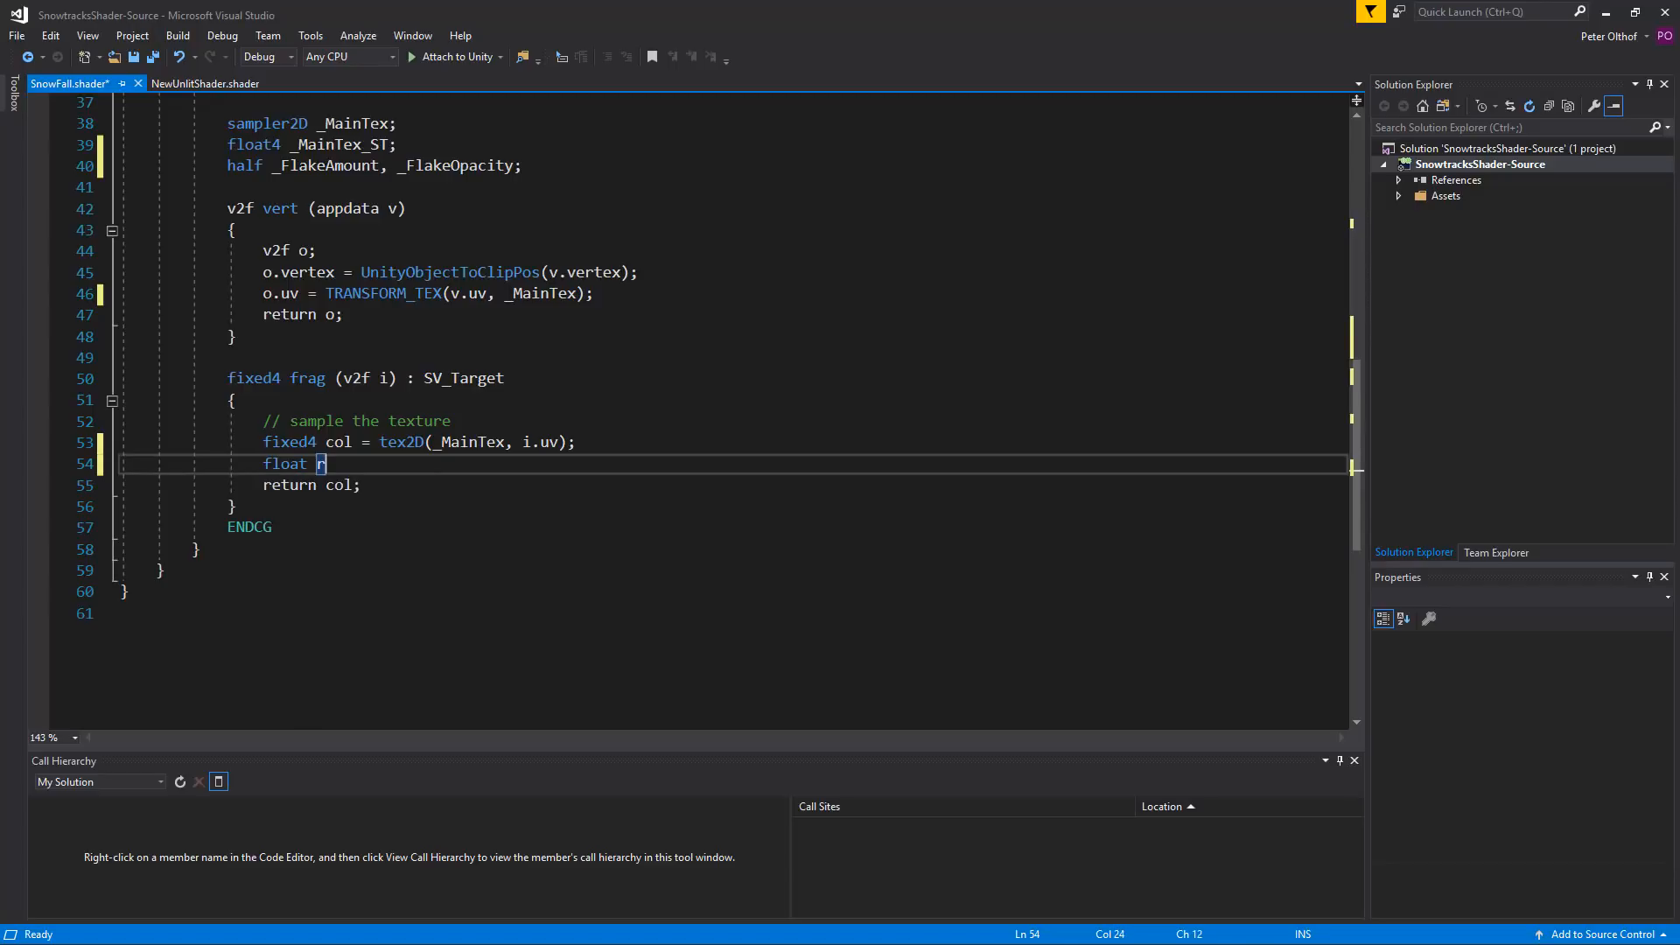
{"action": "type", "text": "Value ="}
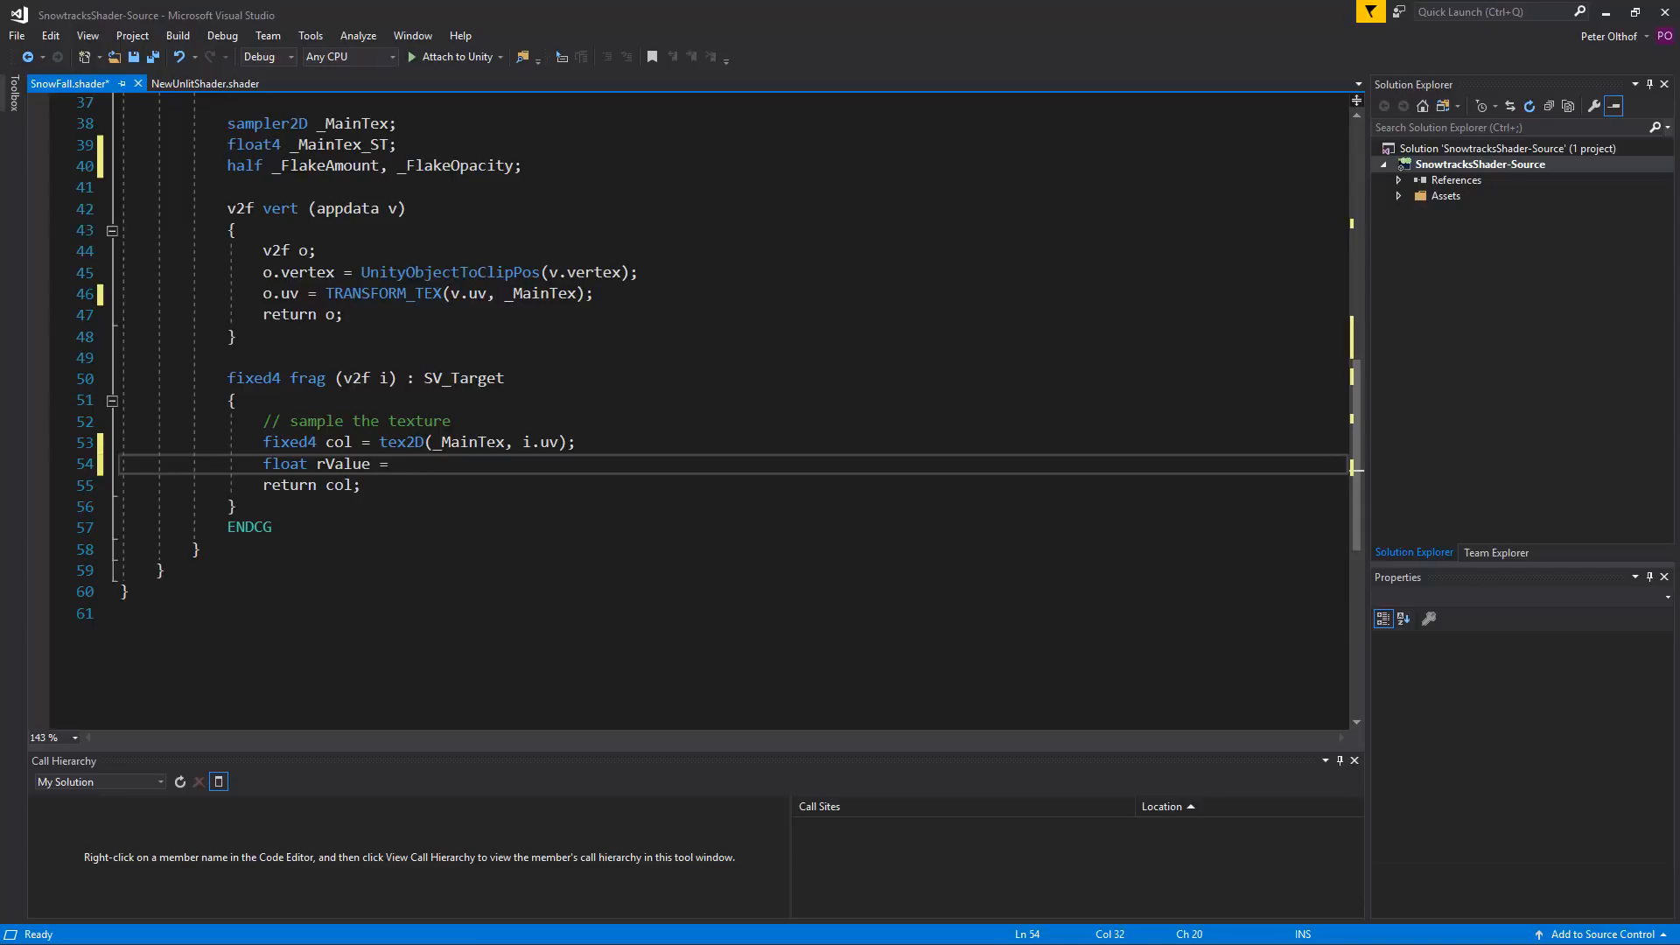
{"action": "type", "text": "rand"}
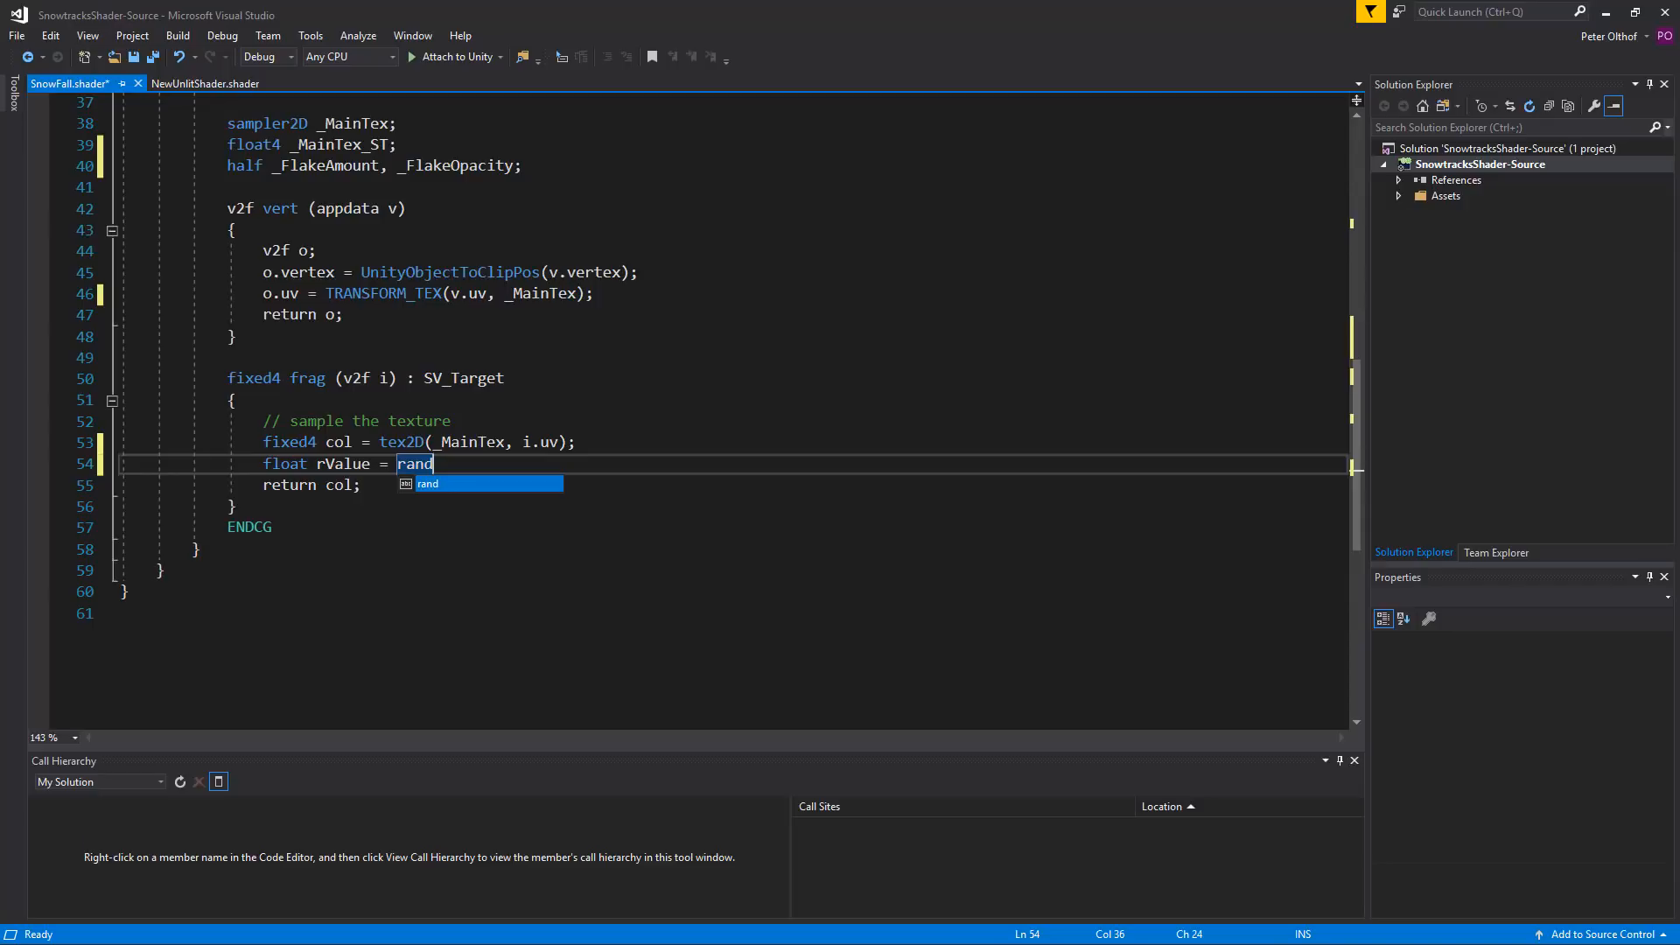
{"action": "type", "text": "()"}
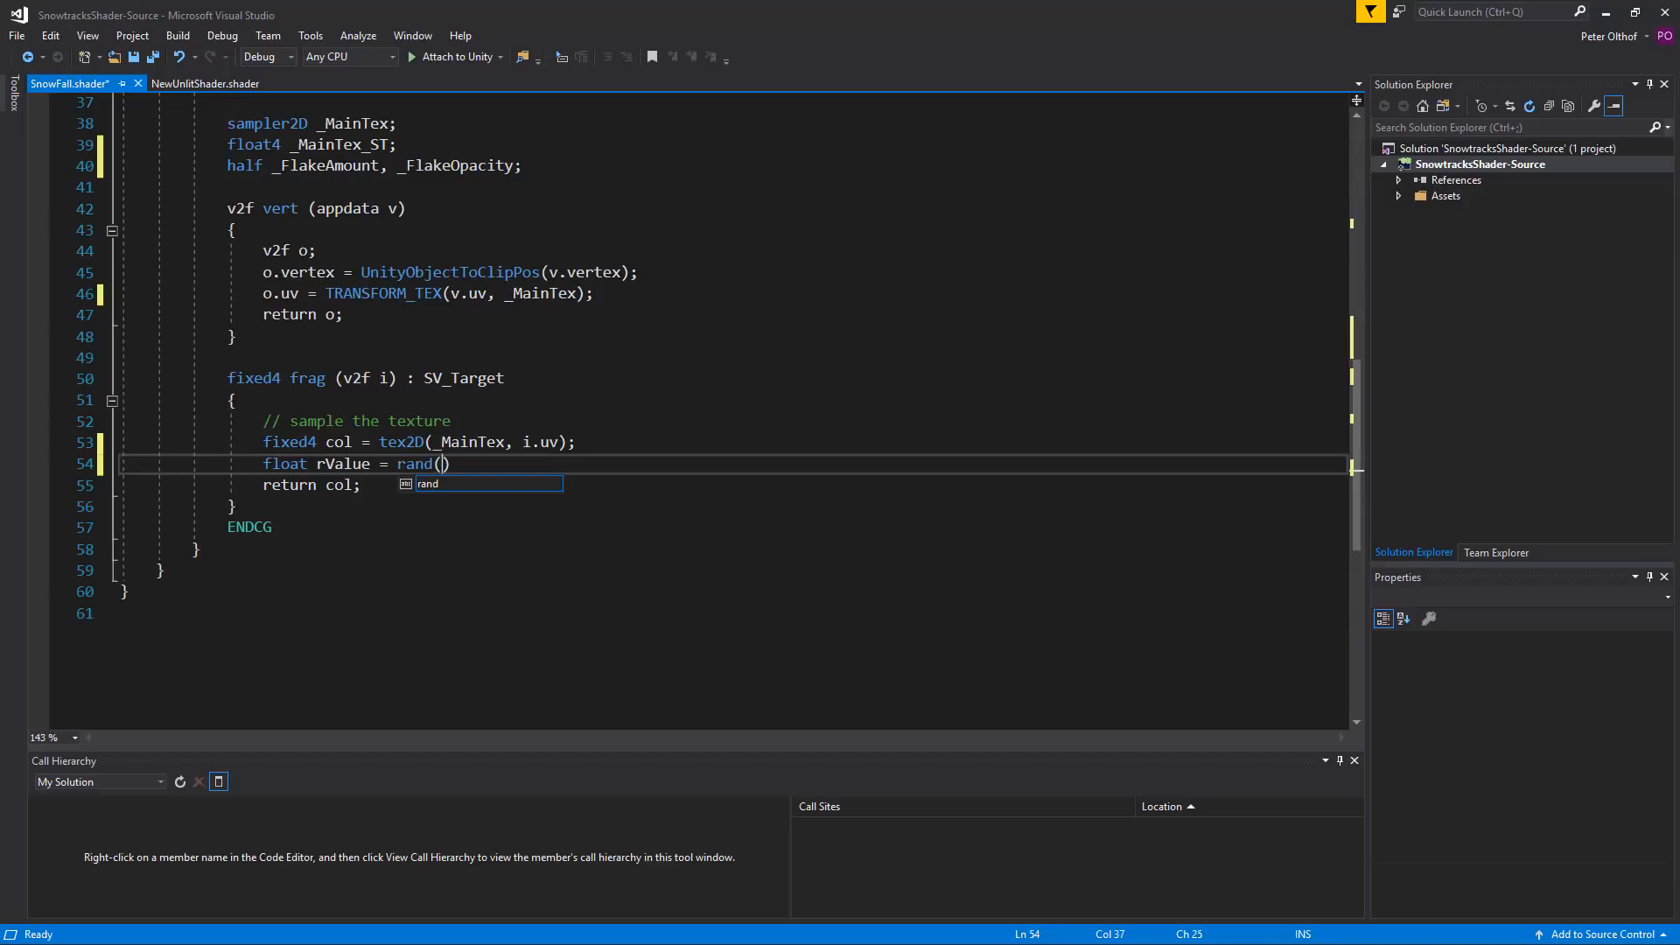
{"action": "type", "text": "float("}
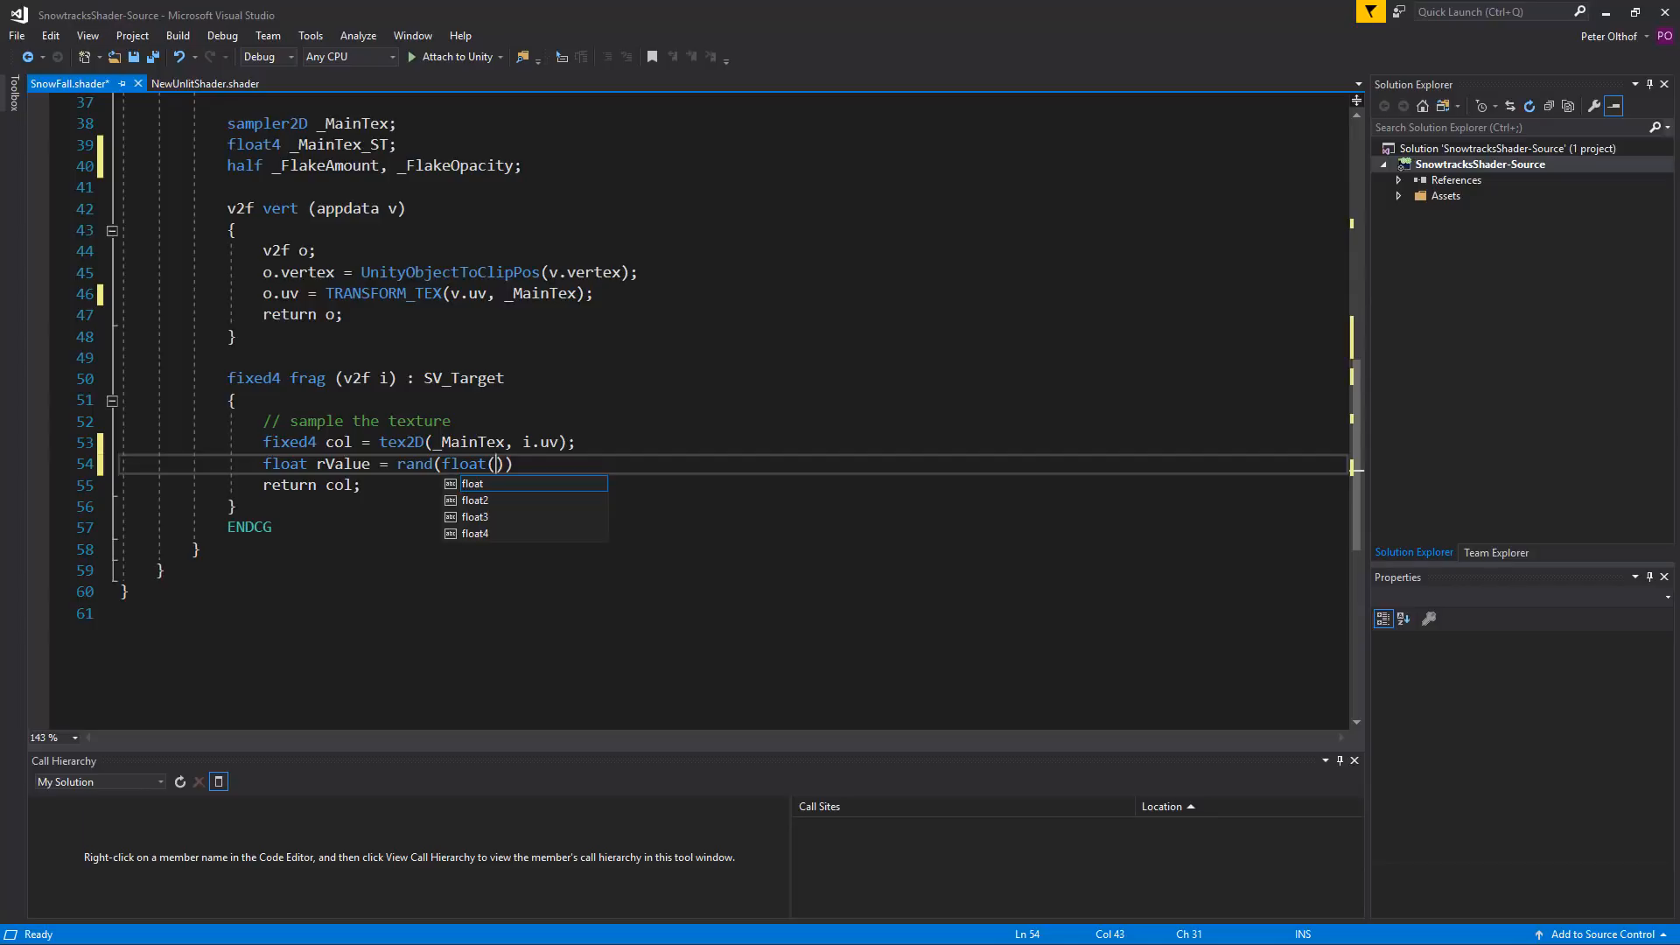
{"action": "type", "text": "i.uv.x, i"}
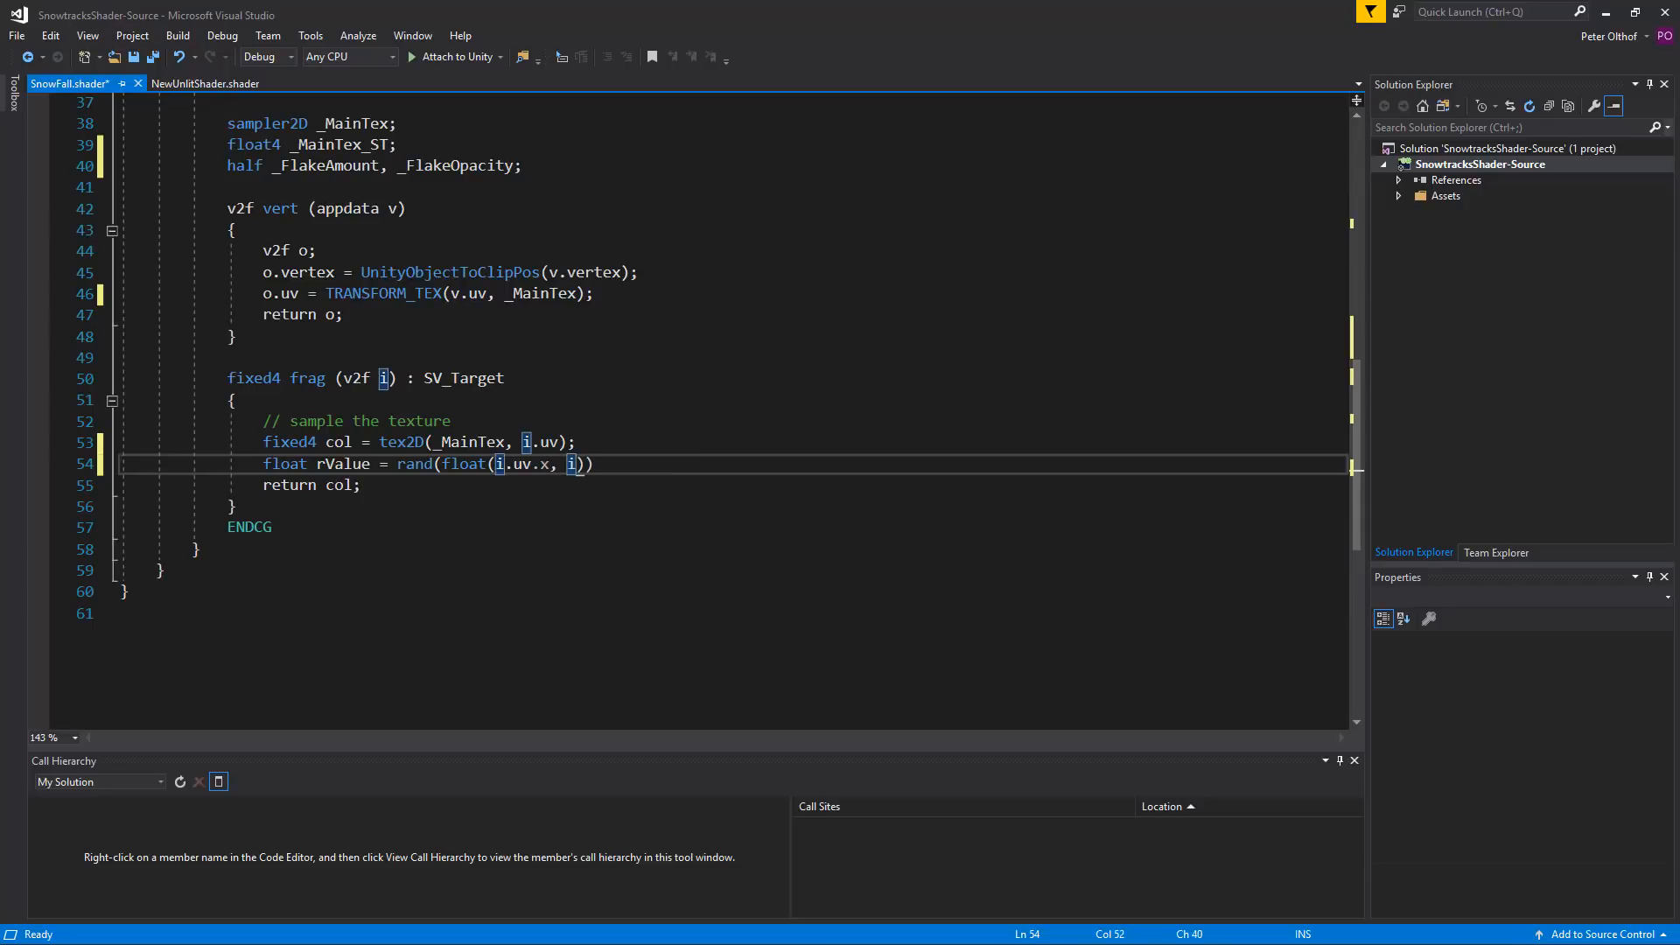
{"action": "type", "text": ".uv."}
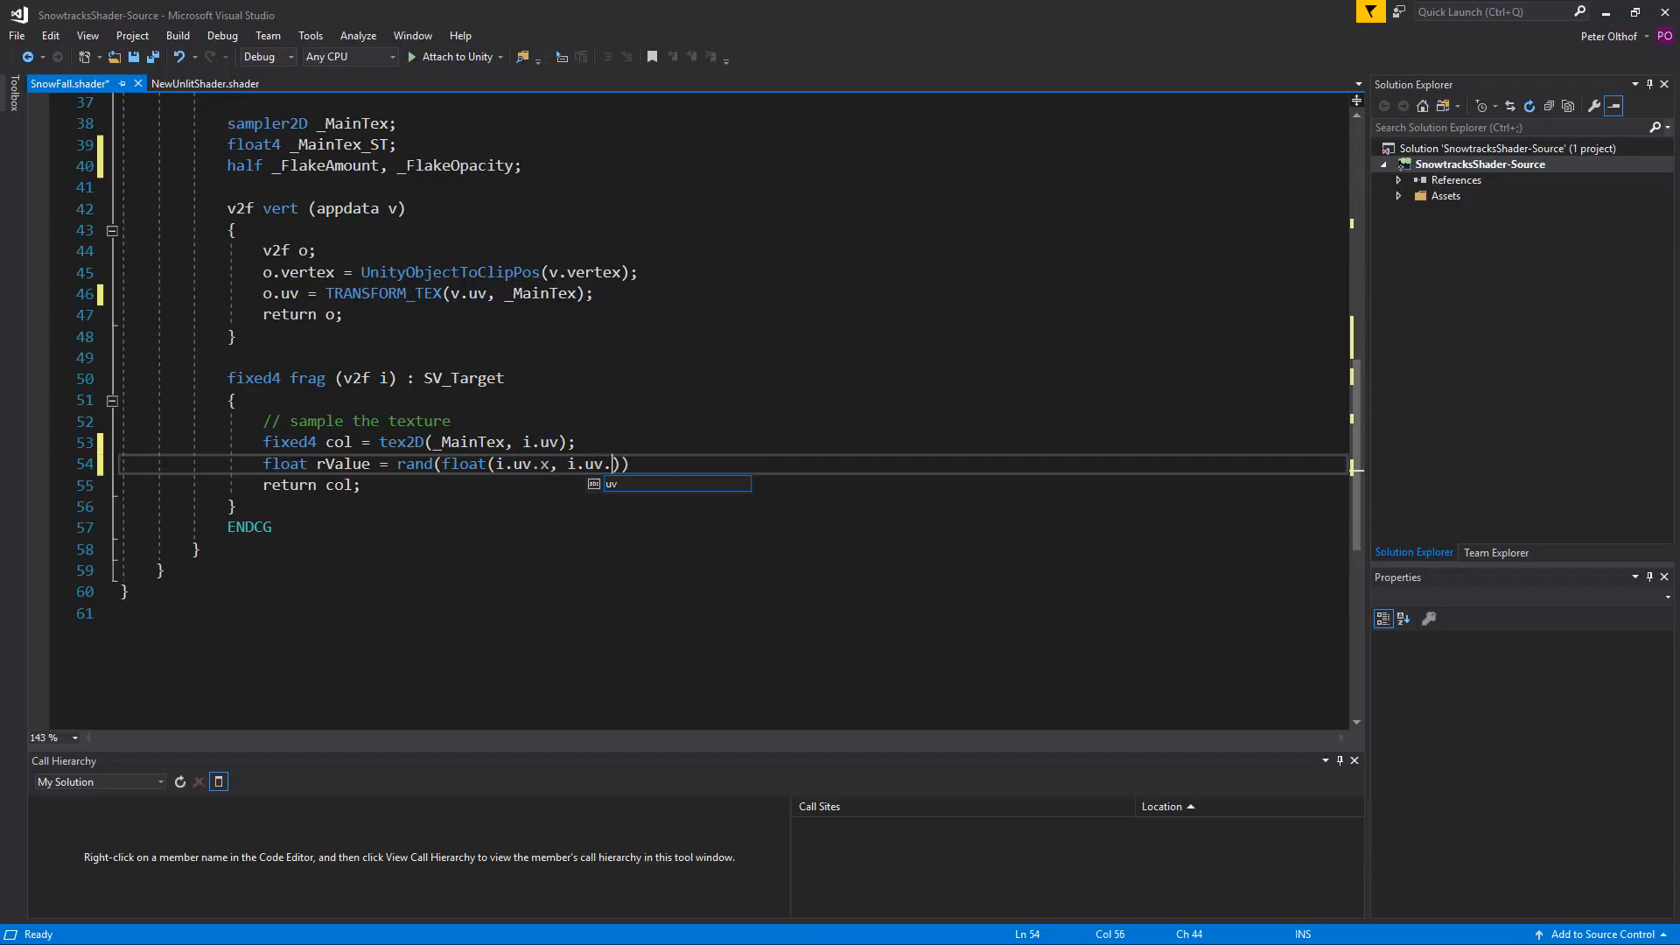
{"action": "type", "text": "y,"}
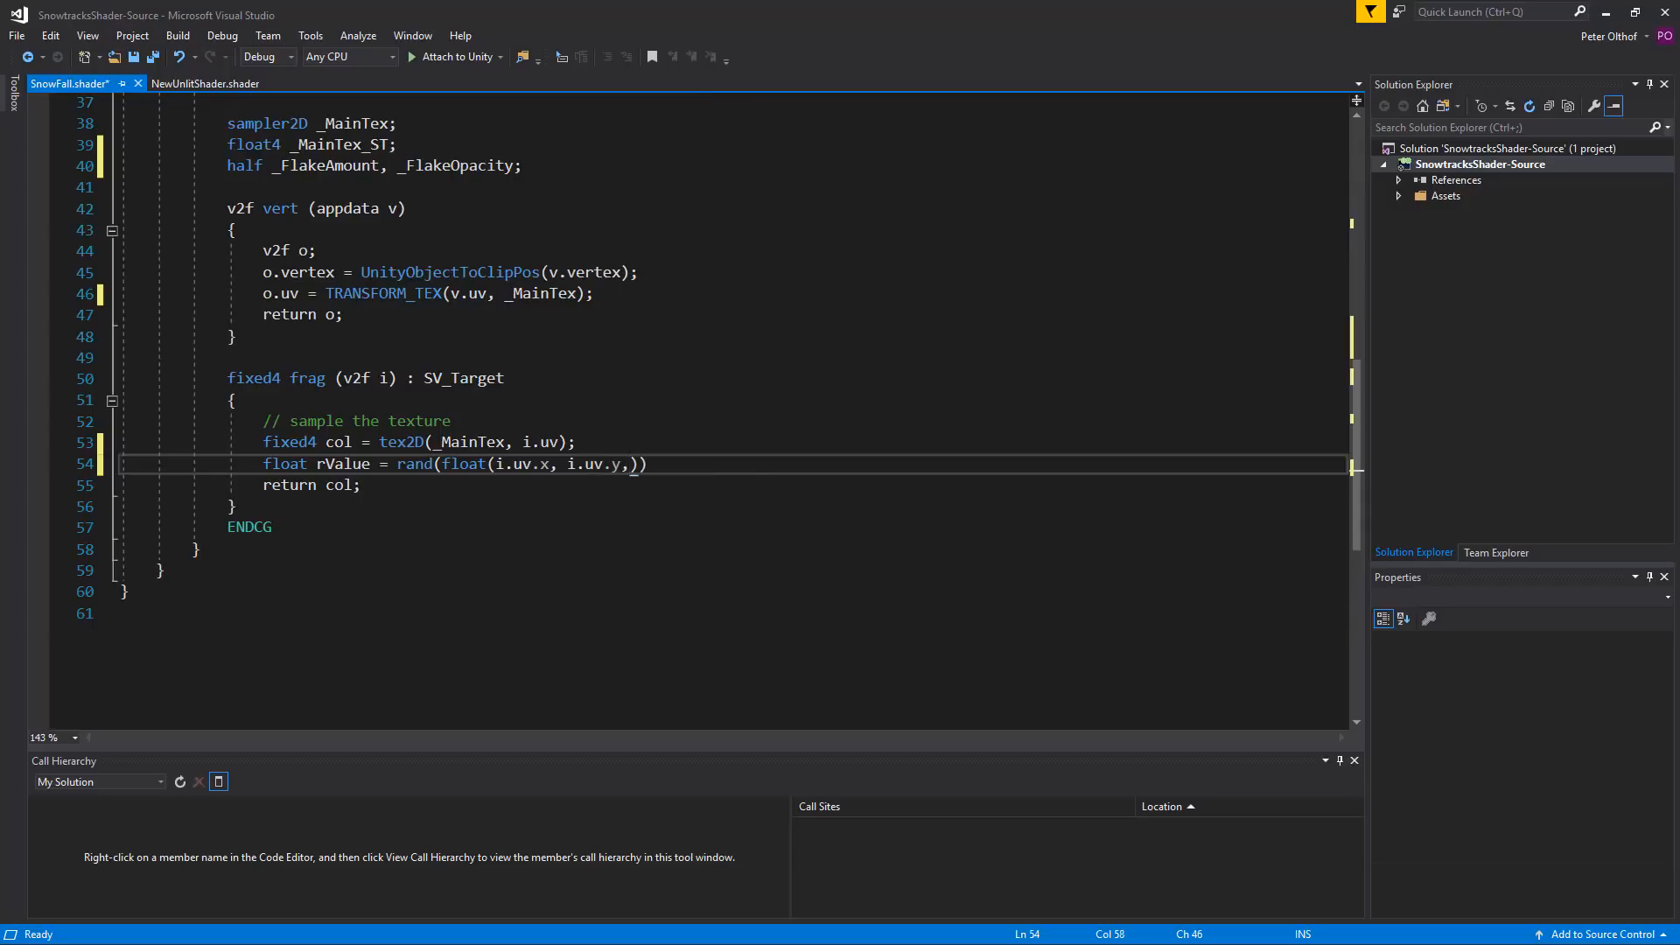
{"action": "type", "text": "0"}
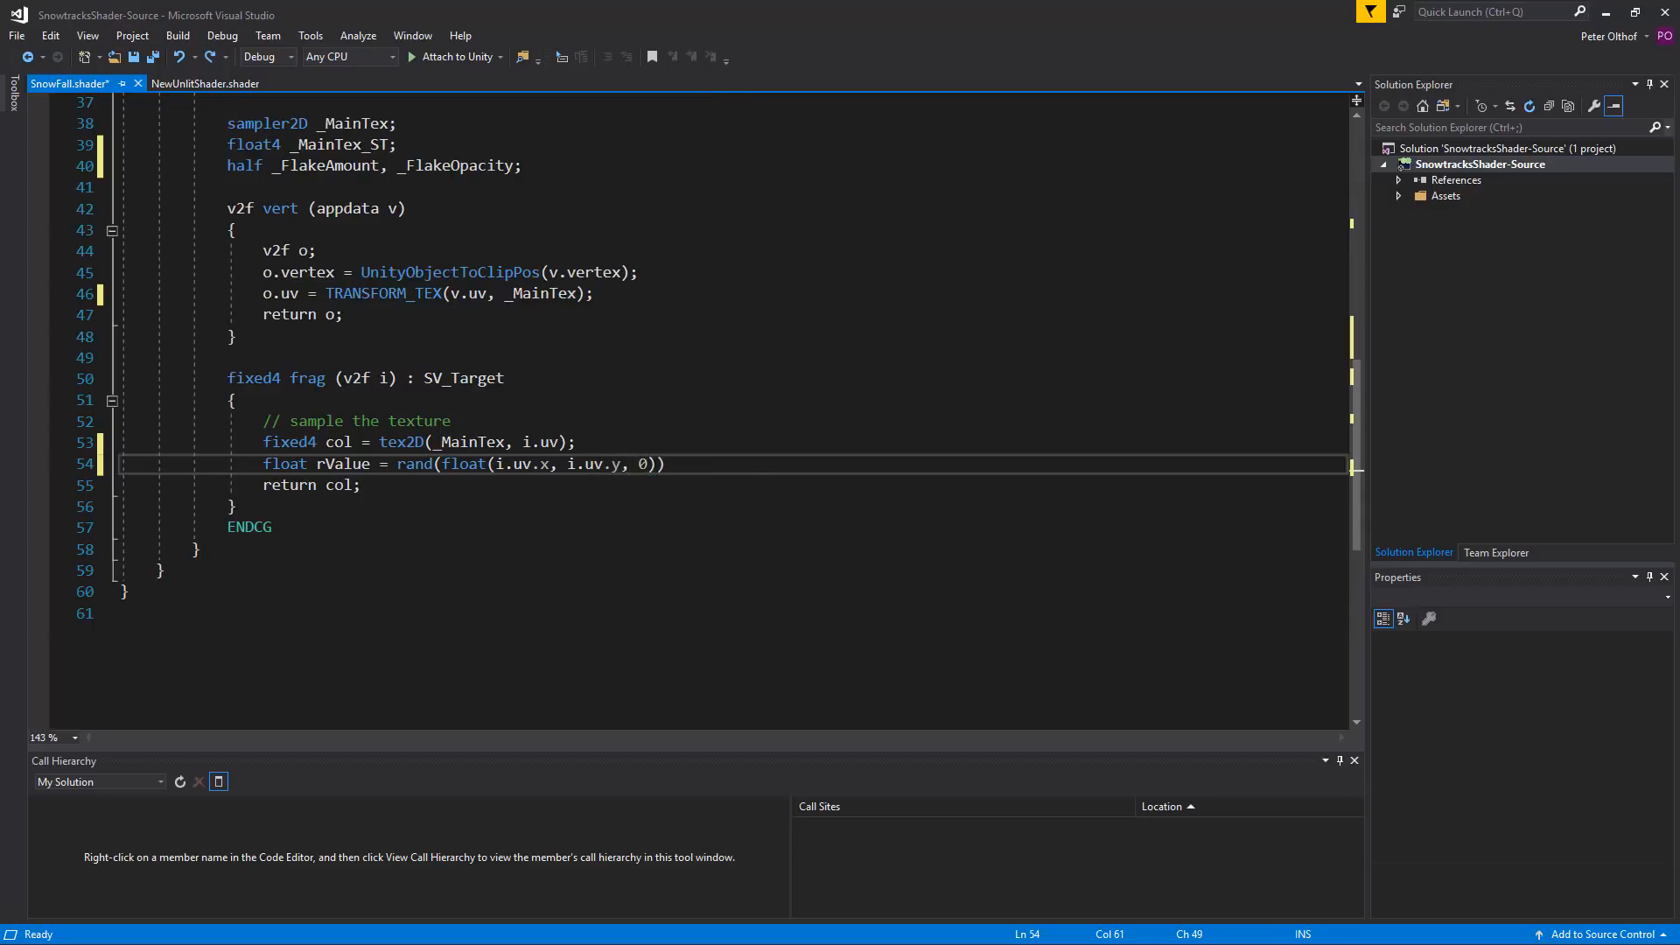
{"action": "type", "text": "*_Time.x"}
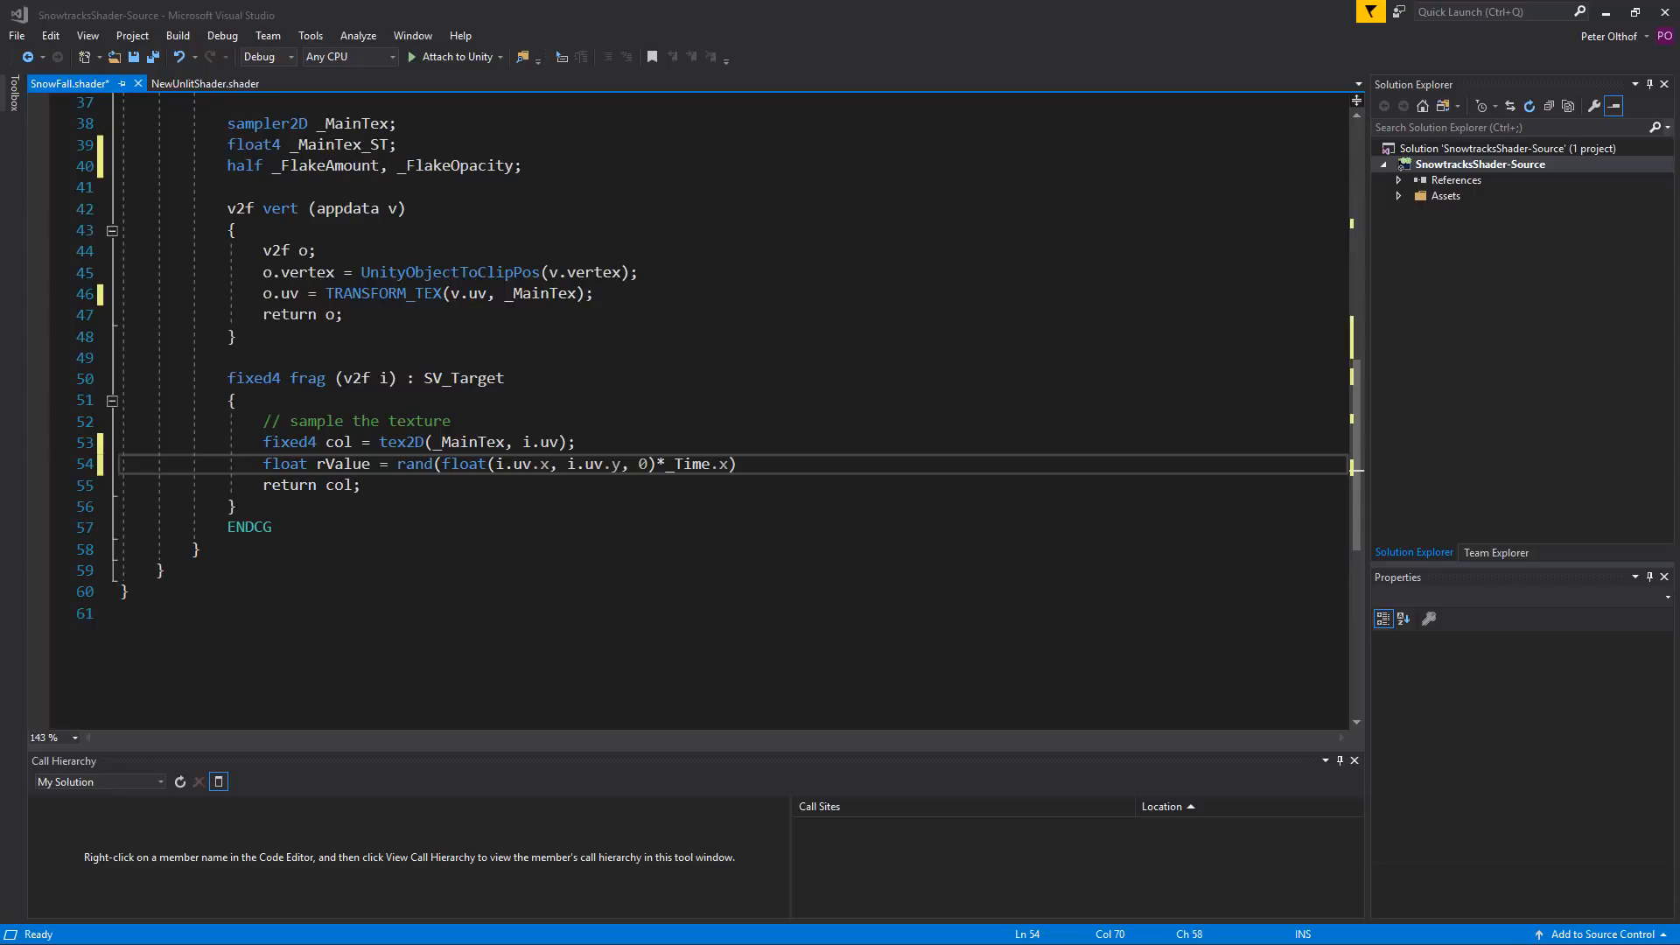
Step: Wrap the rand call in ceil and subtract (1 - _FlakeAmount) inside it
{"action": "double_click", "coordinate": [415, 463]}
{"action": "type", "text": "ceil"}
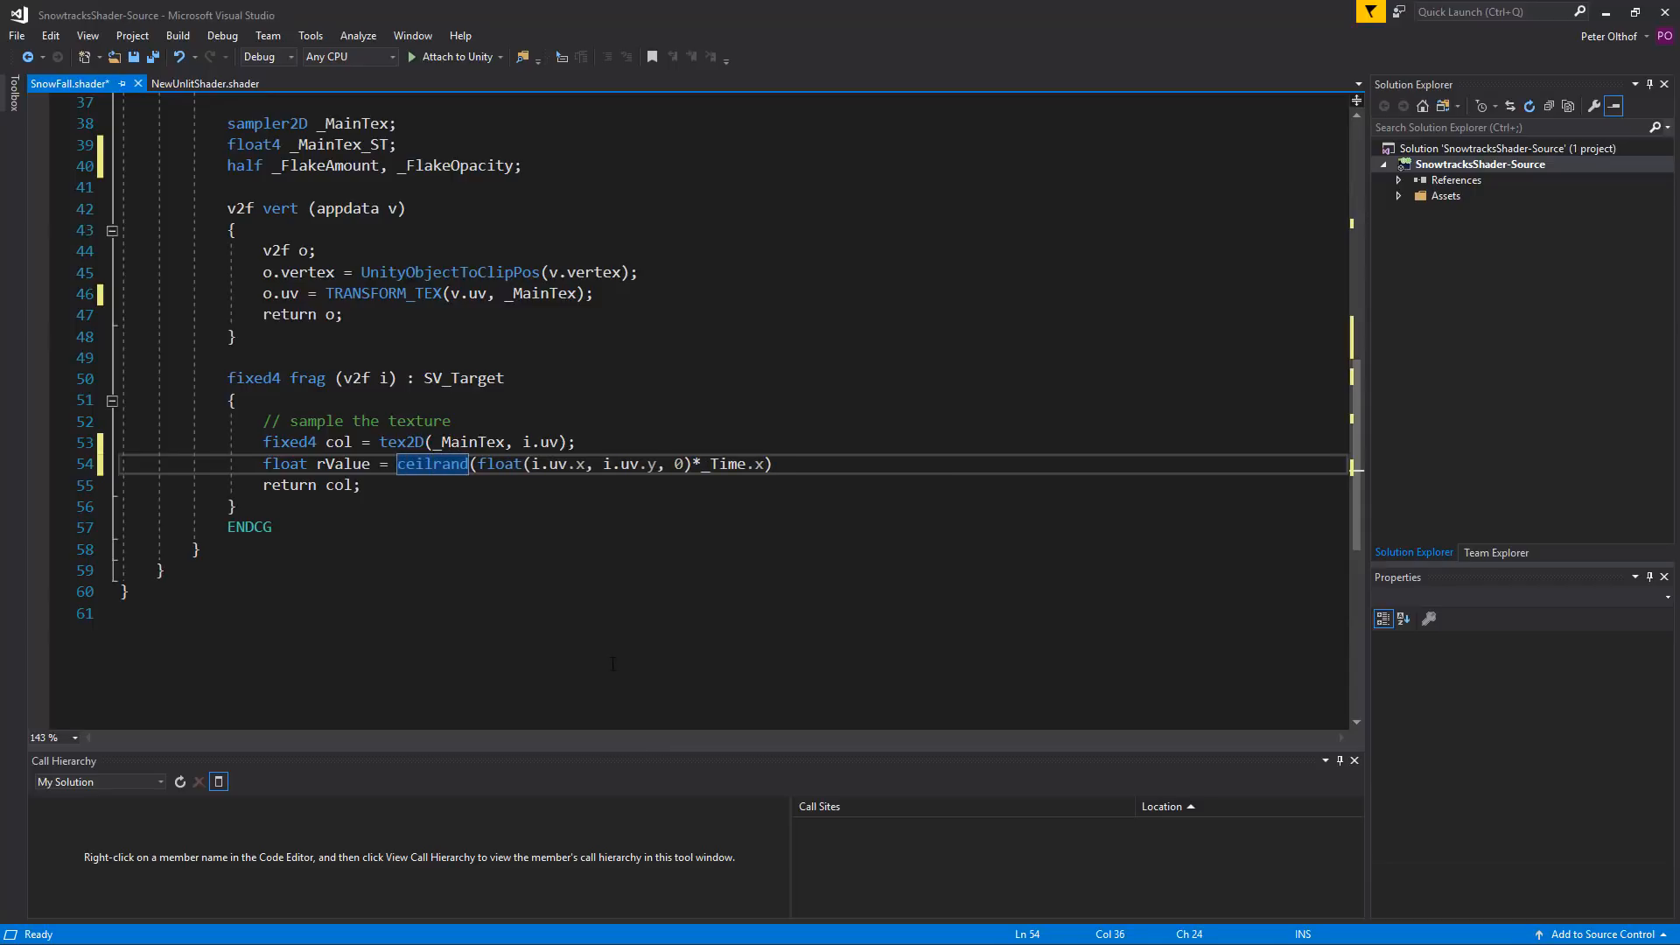
{"action": "type", "text": "("}
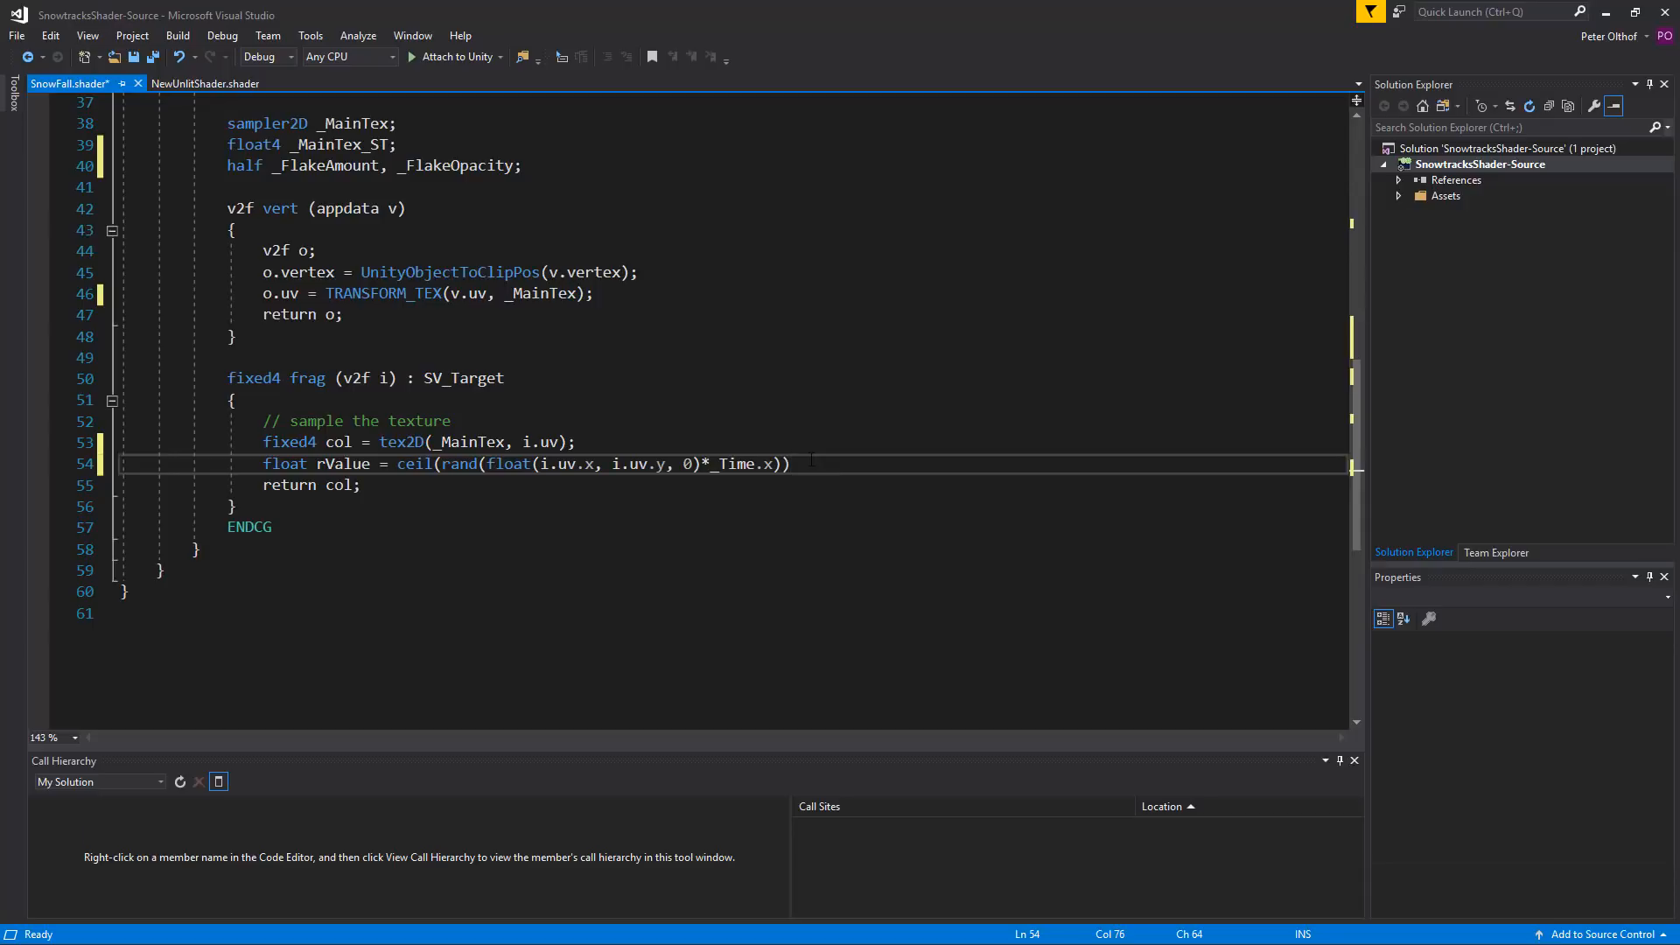
{"action": "type", "text": ";"}
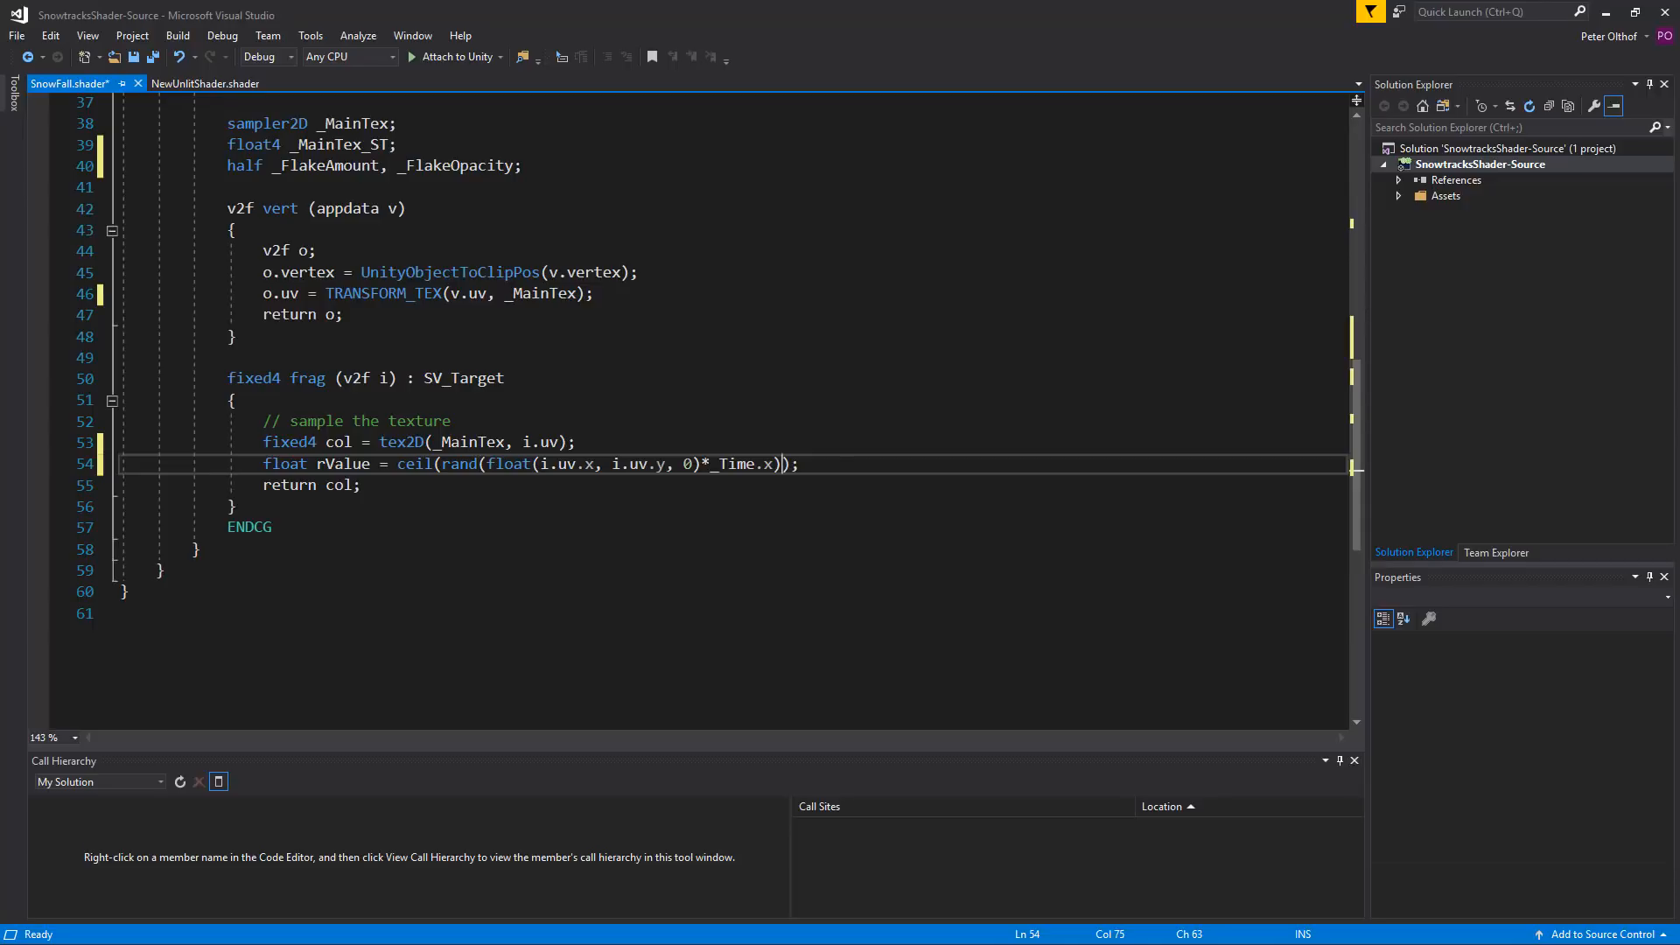
{"action": "type", "text": "-"}
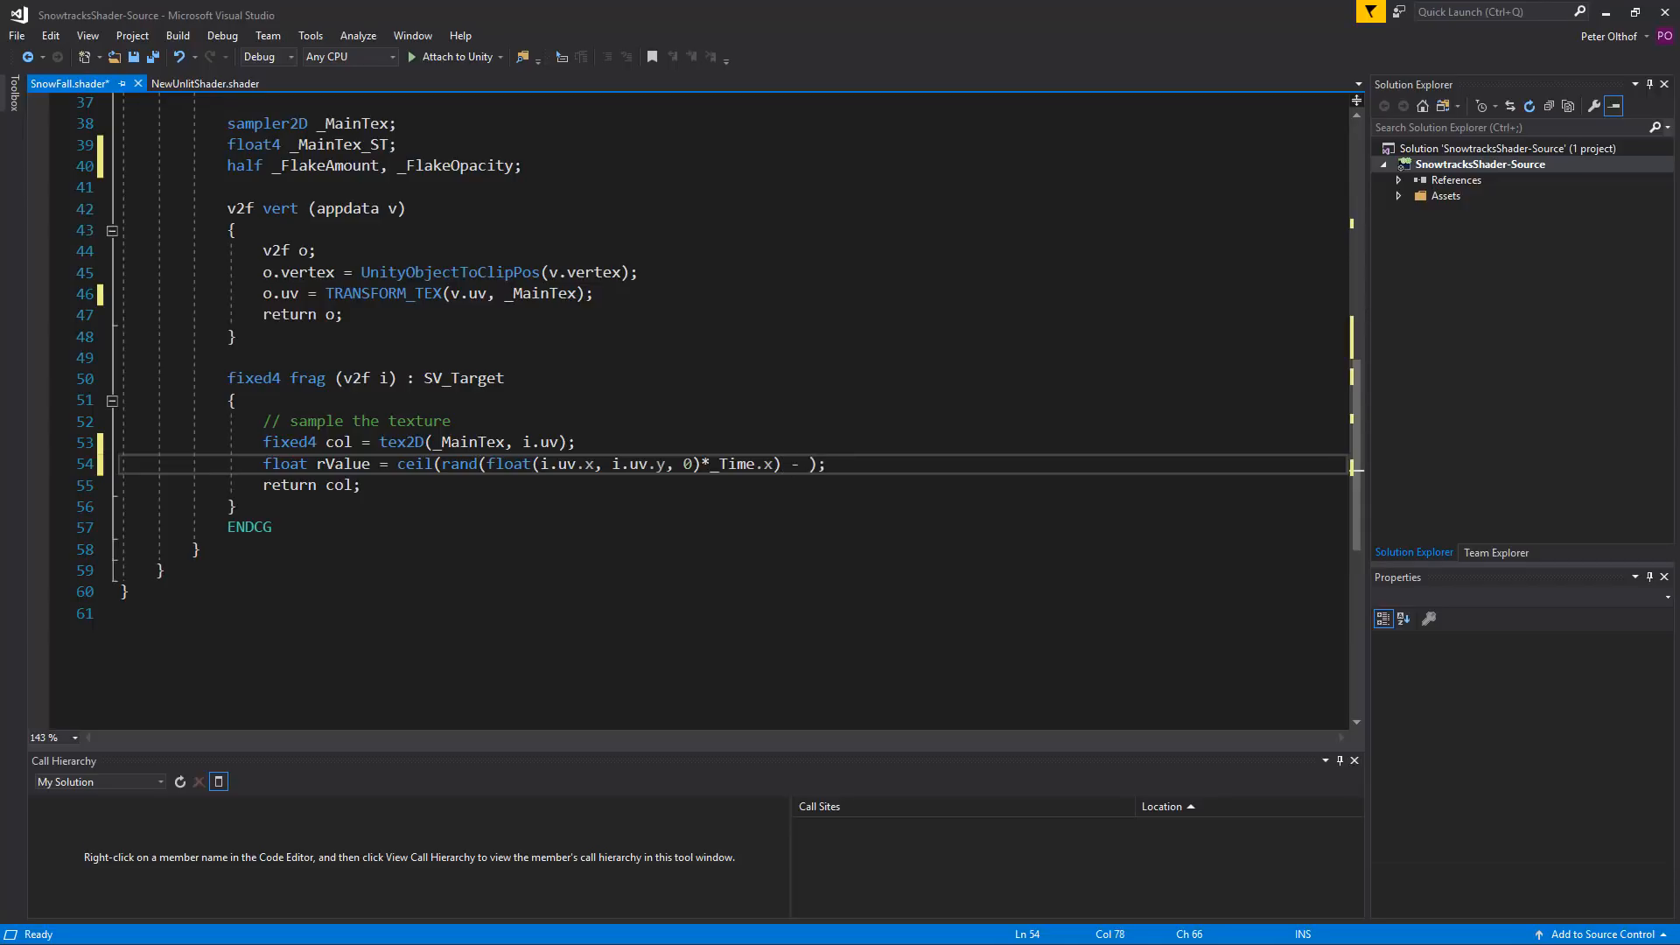
{"action": "type", "text": "("}
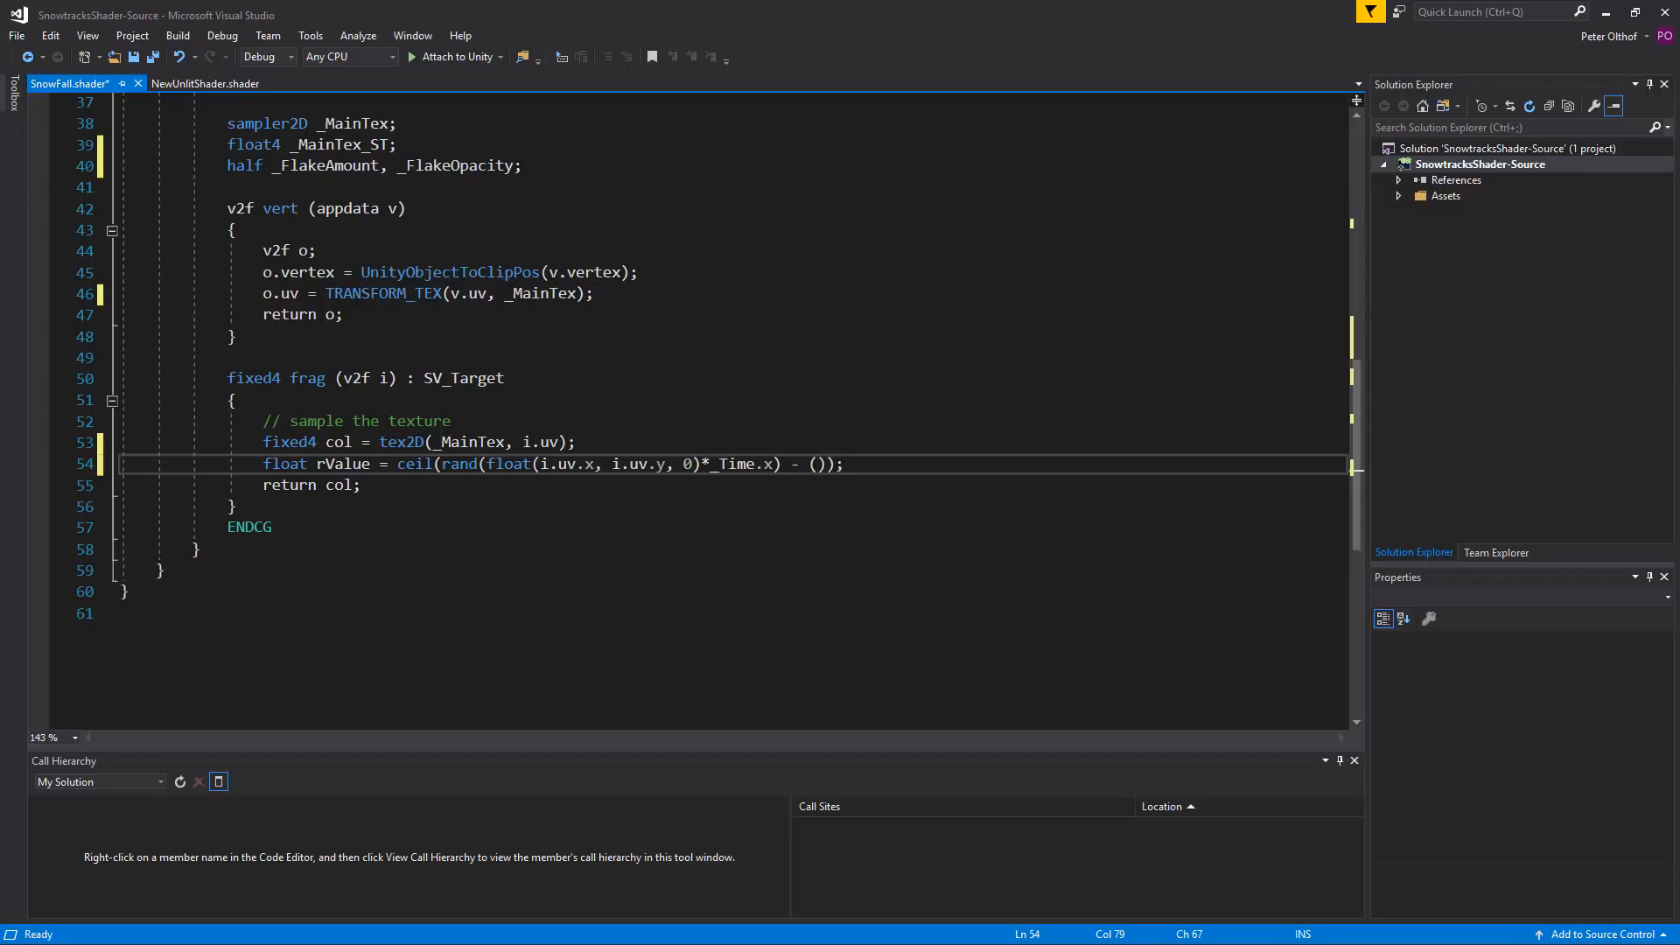
{"action": "type", "text": "1 - _FlakeAmount"}
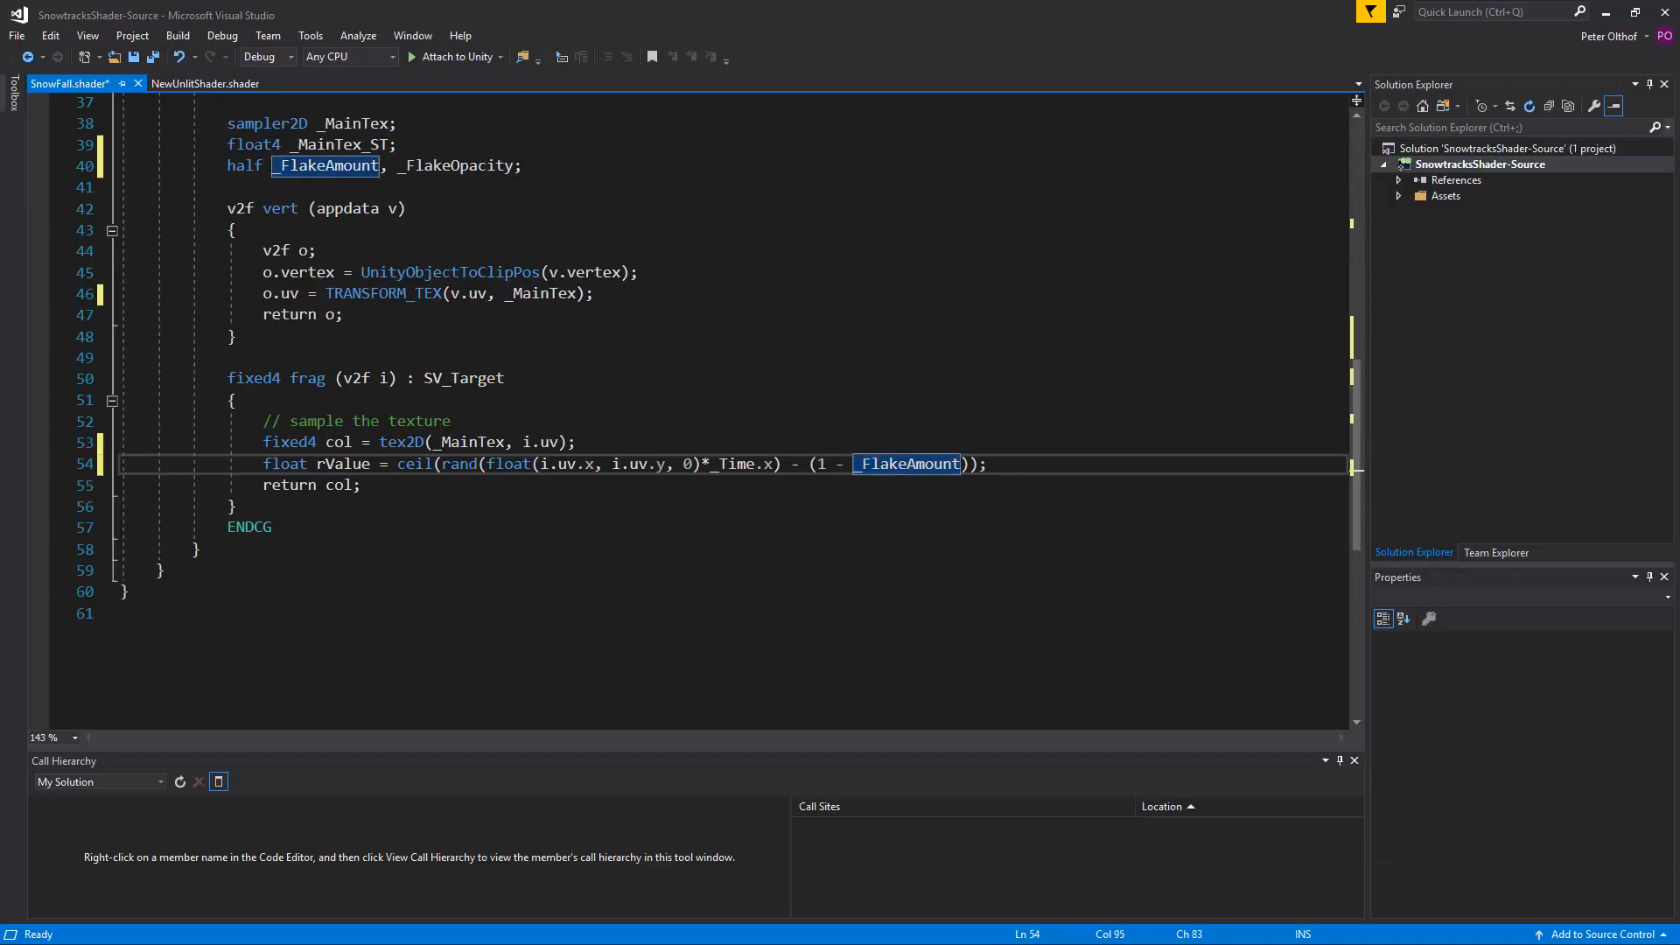
Step: Write worked-example comments (Flakeamount = 0.1, rand 0.8/0.9 cases) below rValue, then remove them
{"action": "key", "text": "enter"}
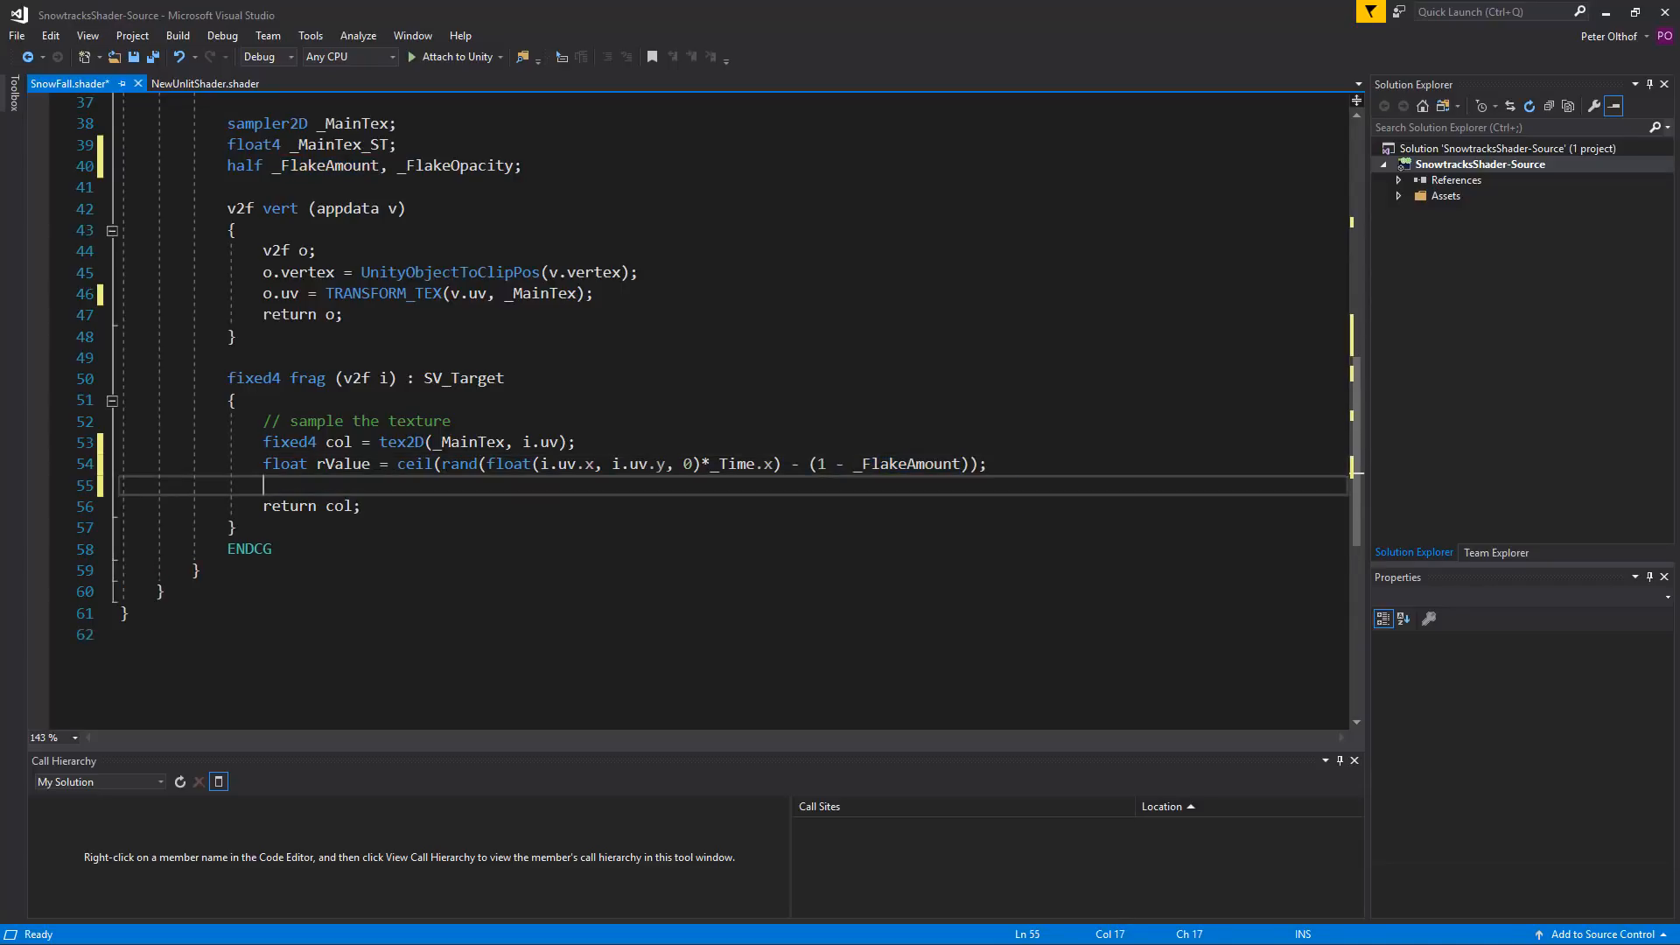
{"action": "type", "text": "//"}
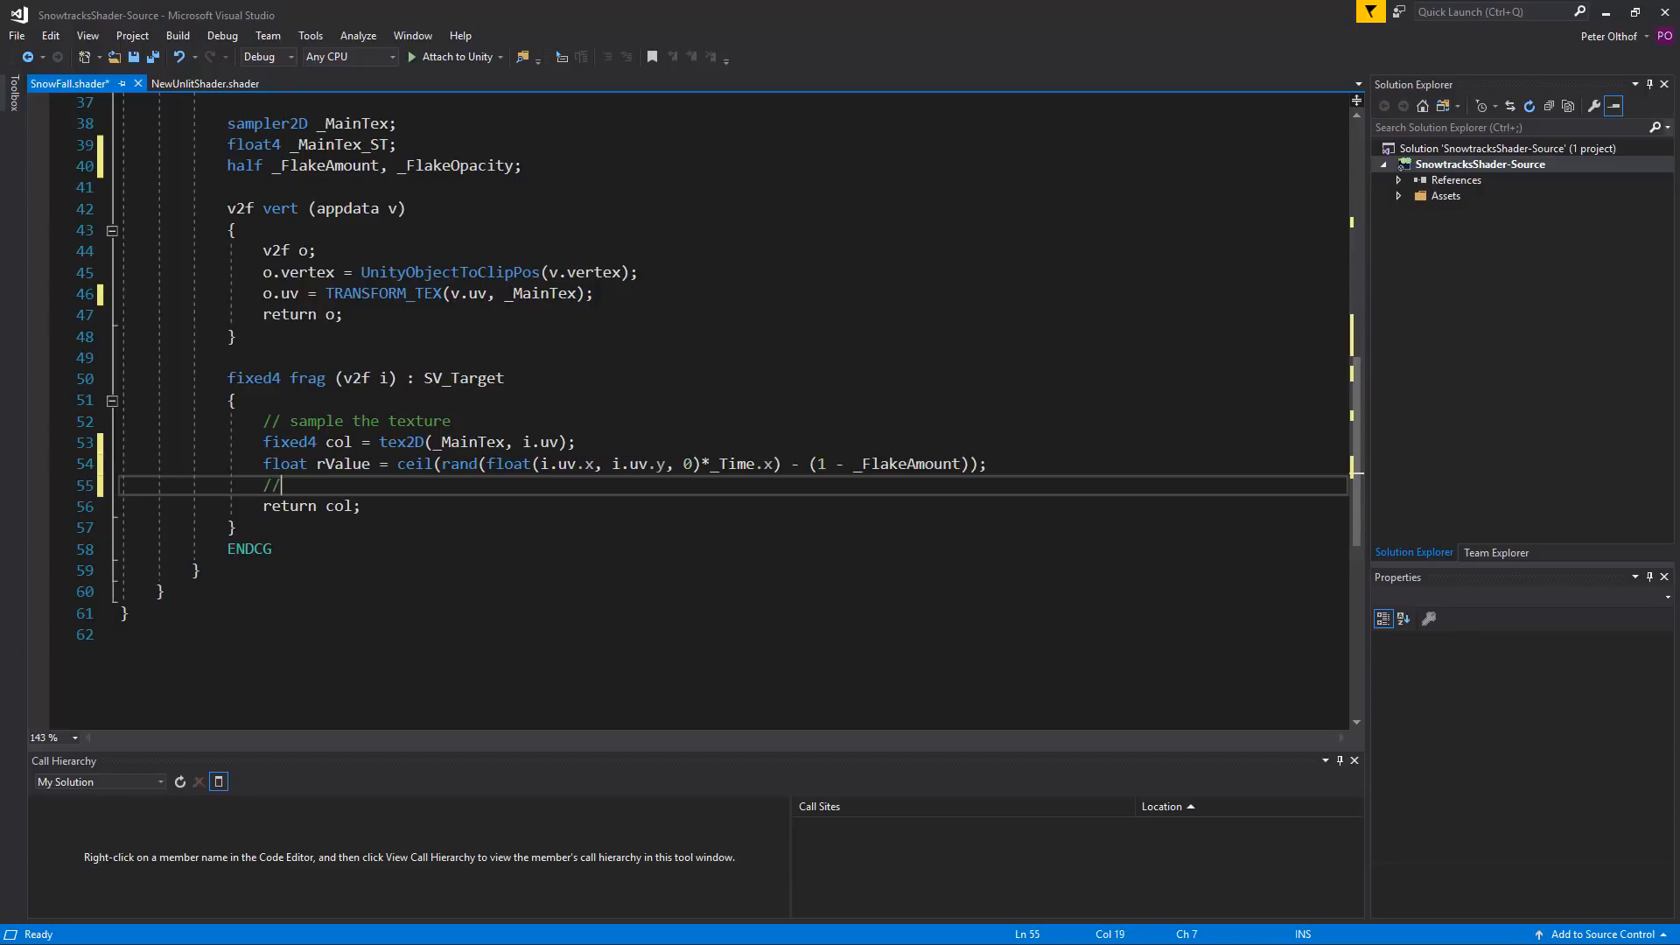
{"action": "type", "text": "Flake"}
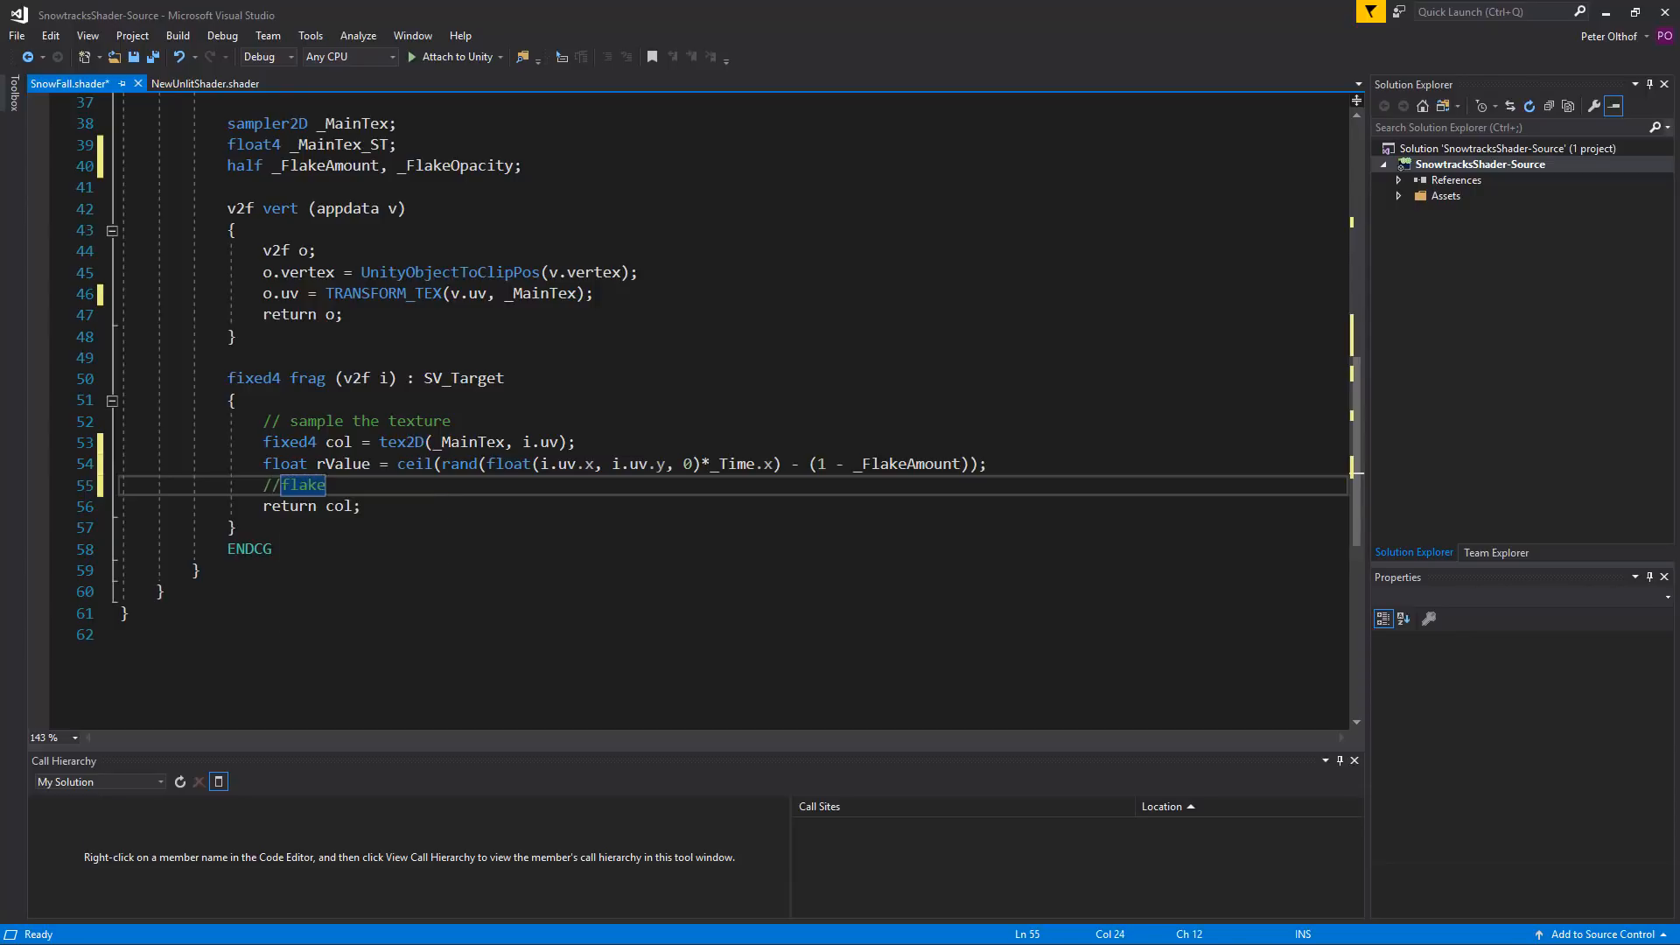
{"action": "type", "text": "amount = 0"}
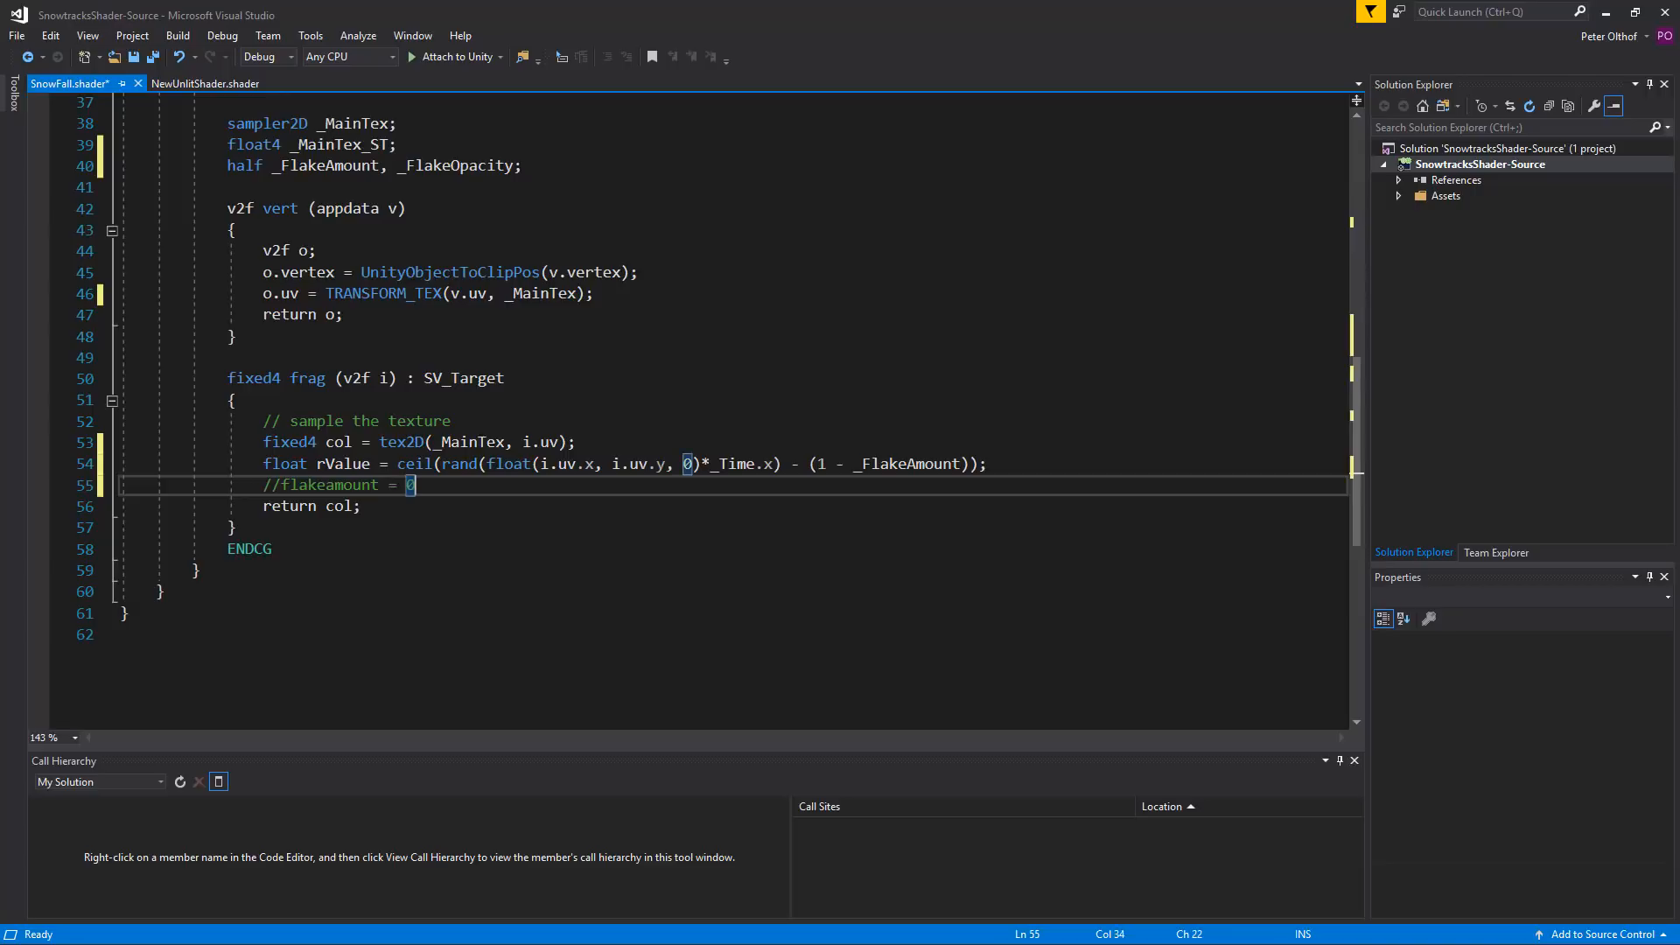
{"action": "type", "text": ".1"}
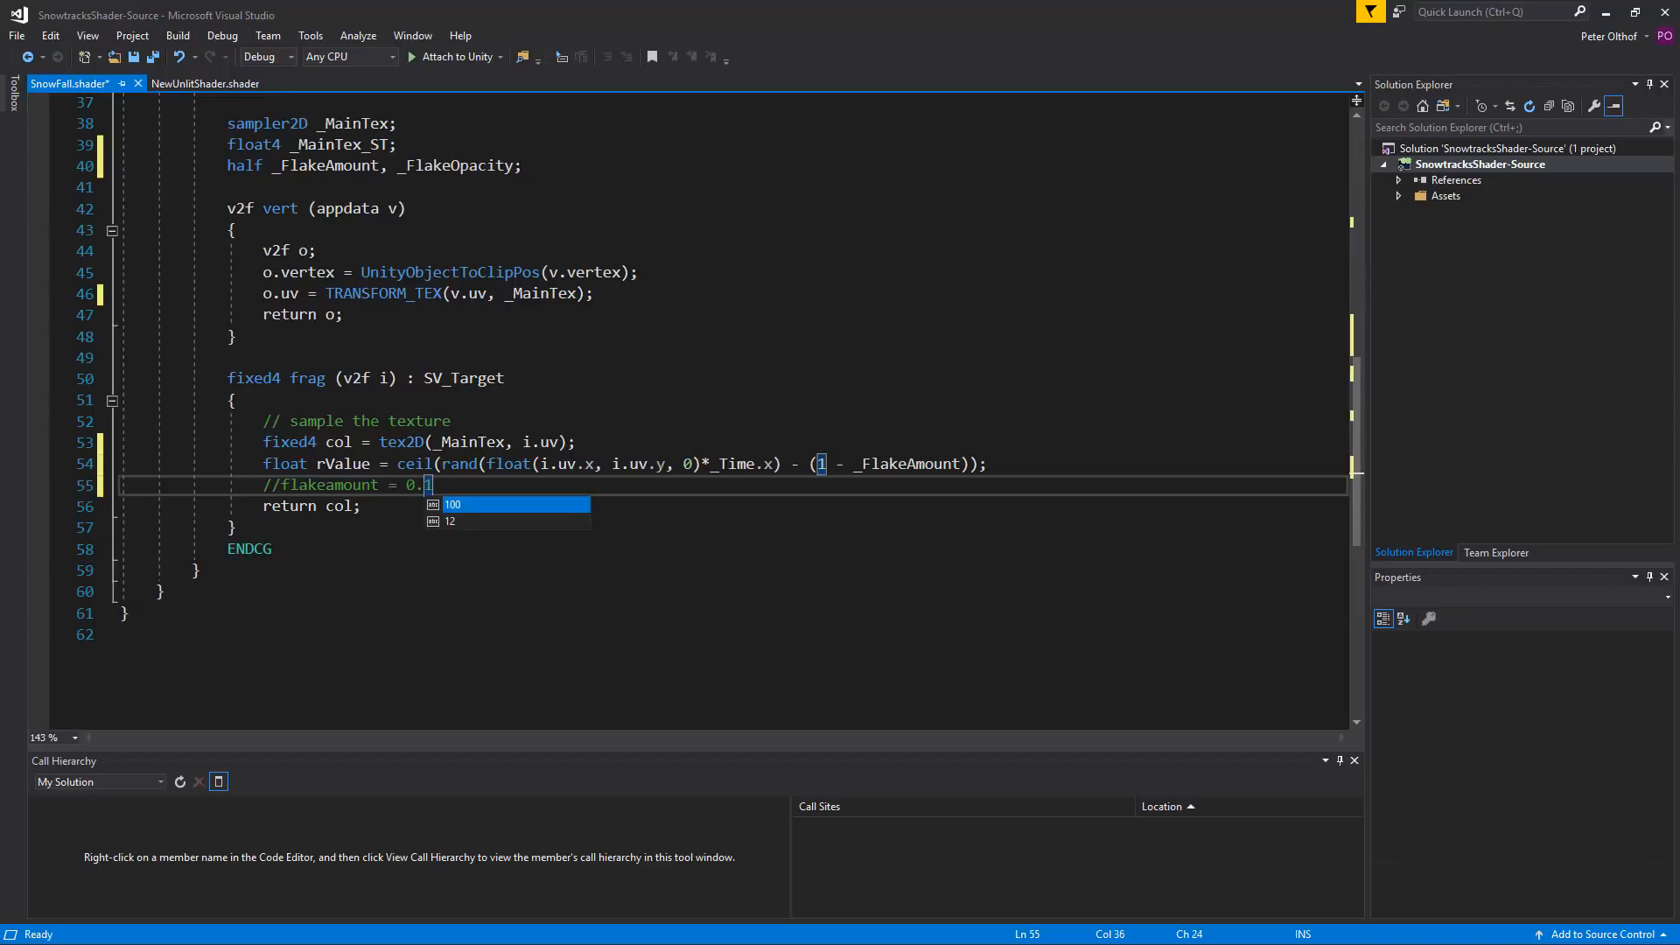
{"action": "key", "text": "enter"}
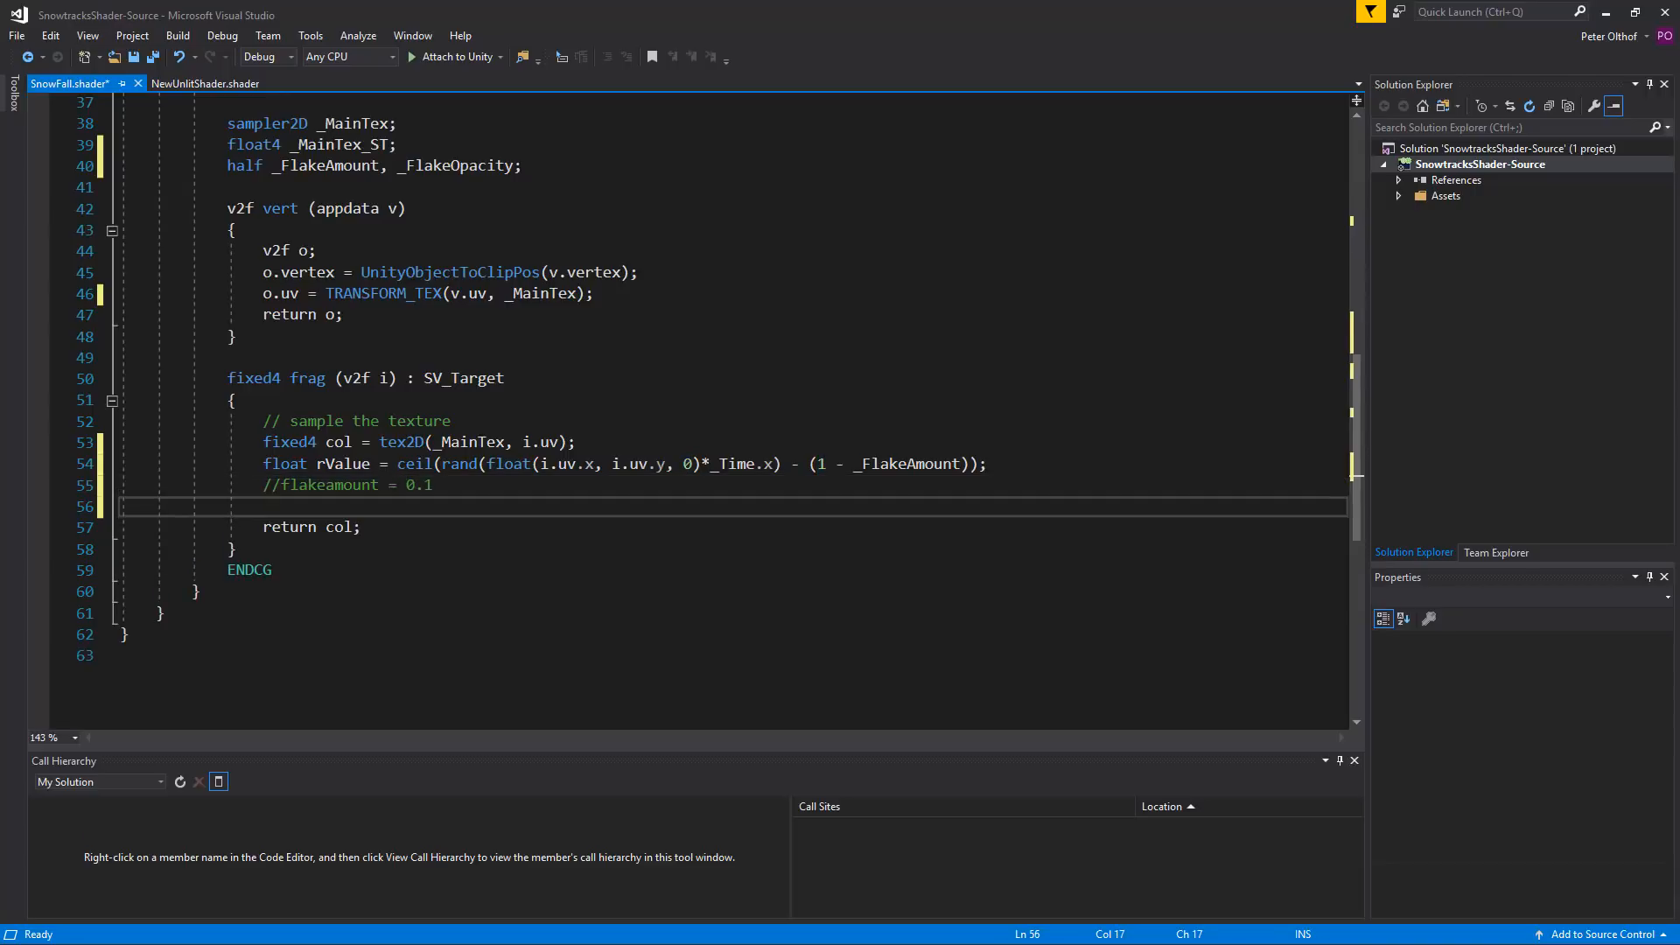
{"action": "type", "text": "//"}
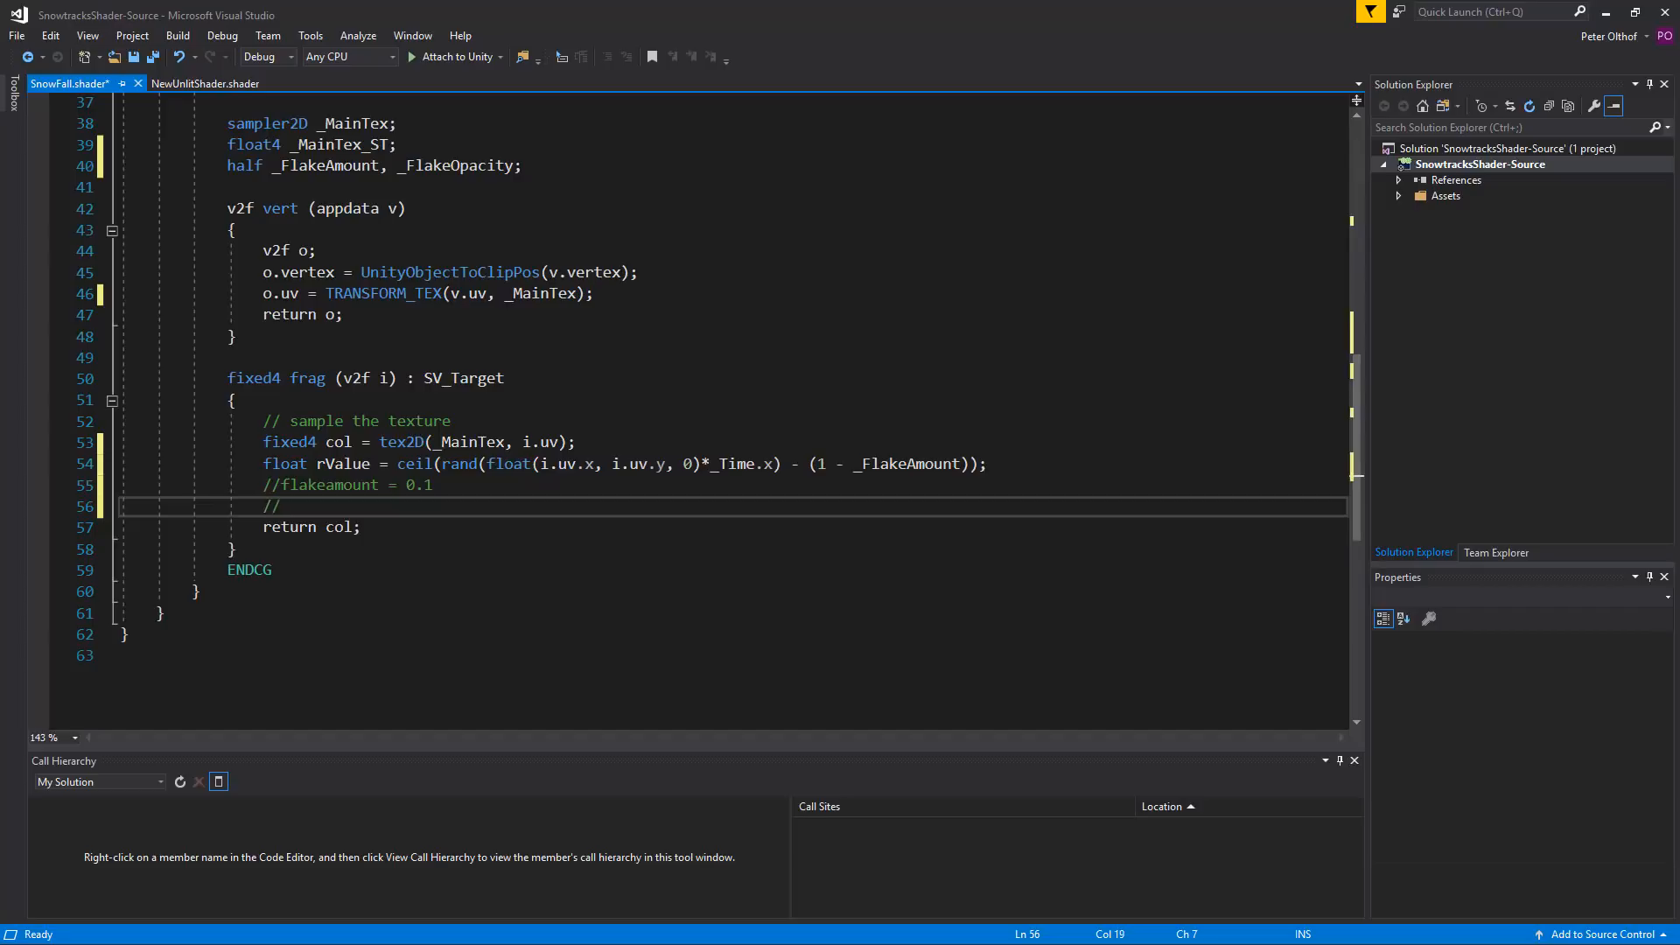
{"action": "type", "text": "rand = 0.88"}
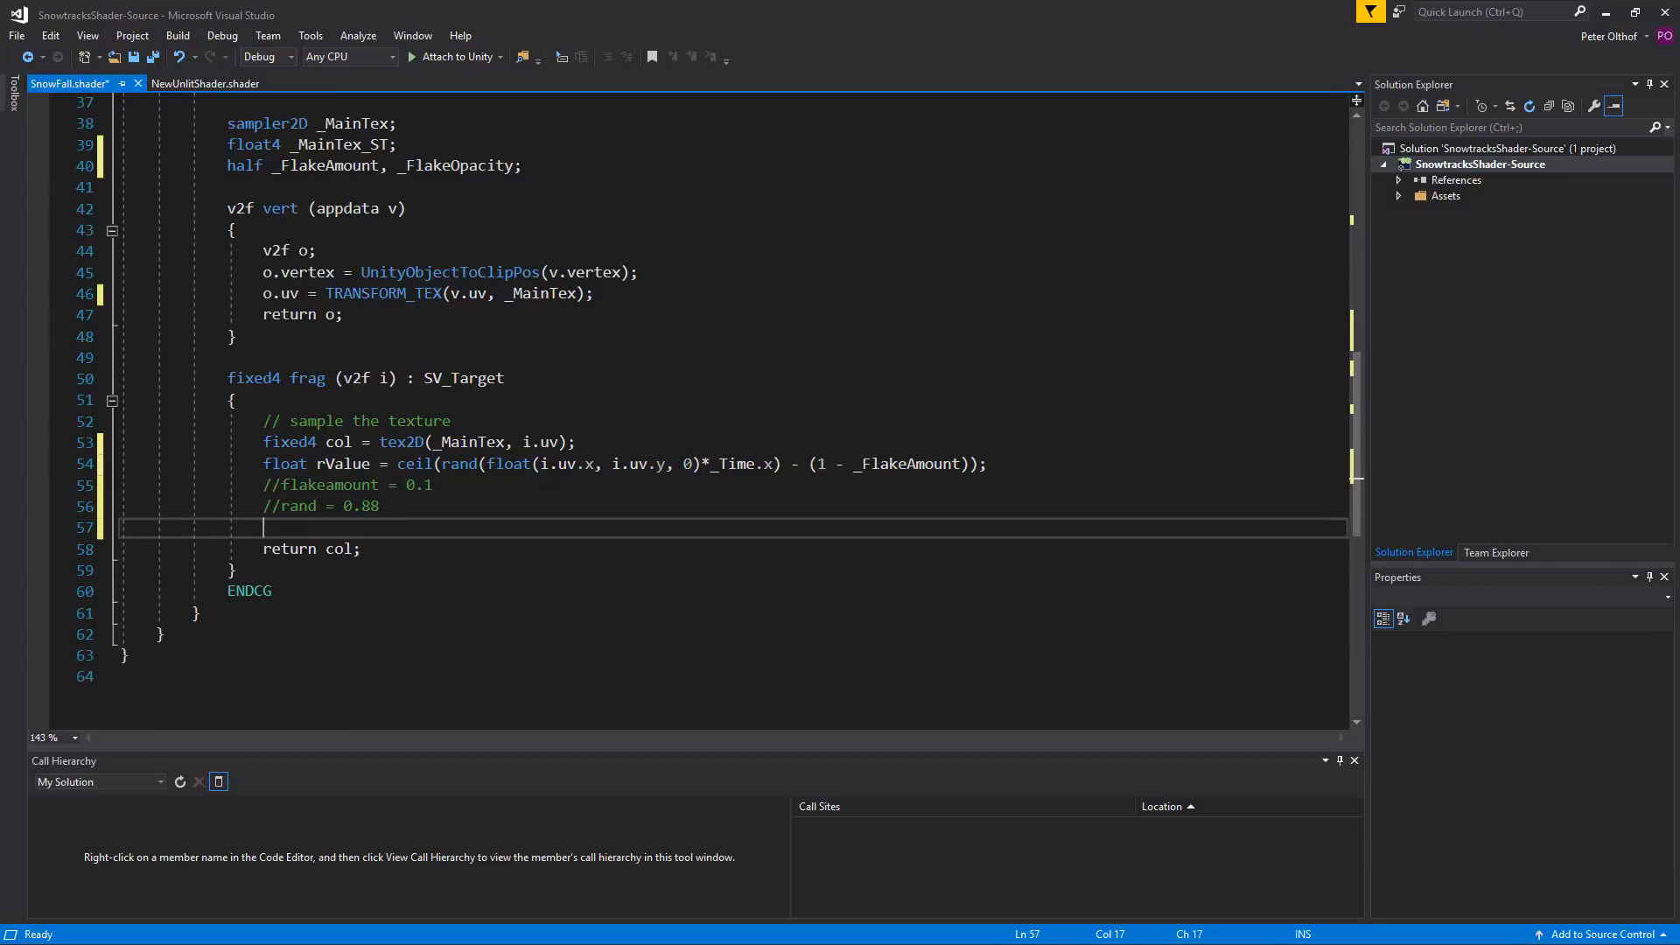
{"action": "type", "text": "//"}
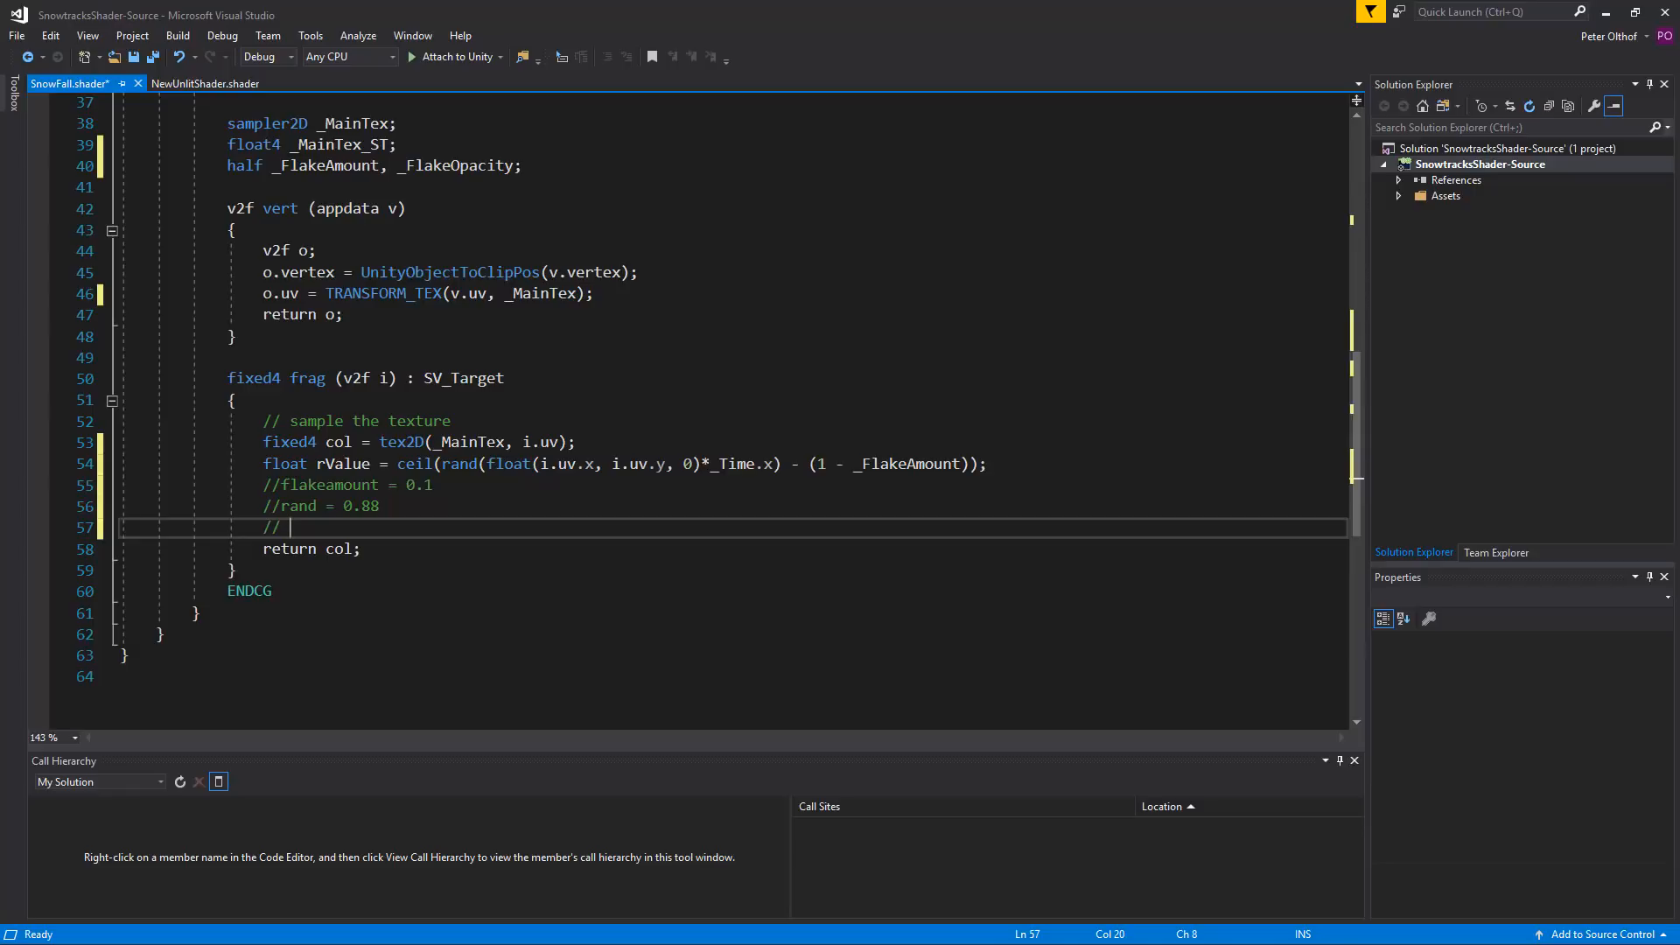
{"action": "type", "text": "0.88 -"}
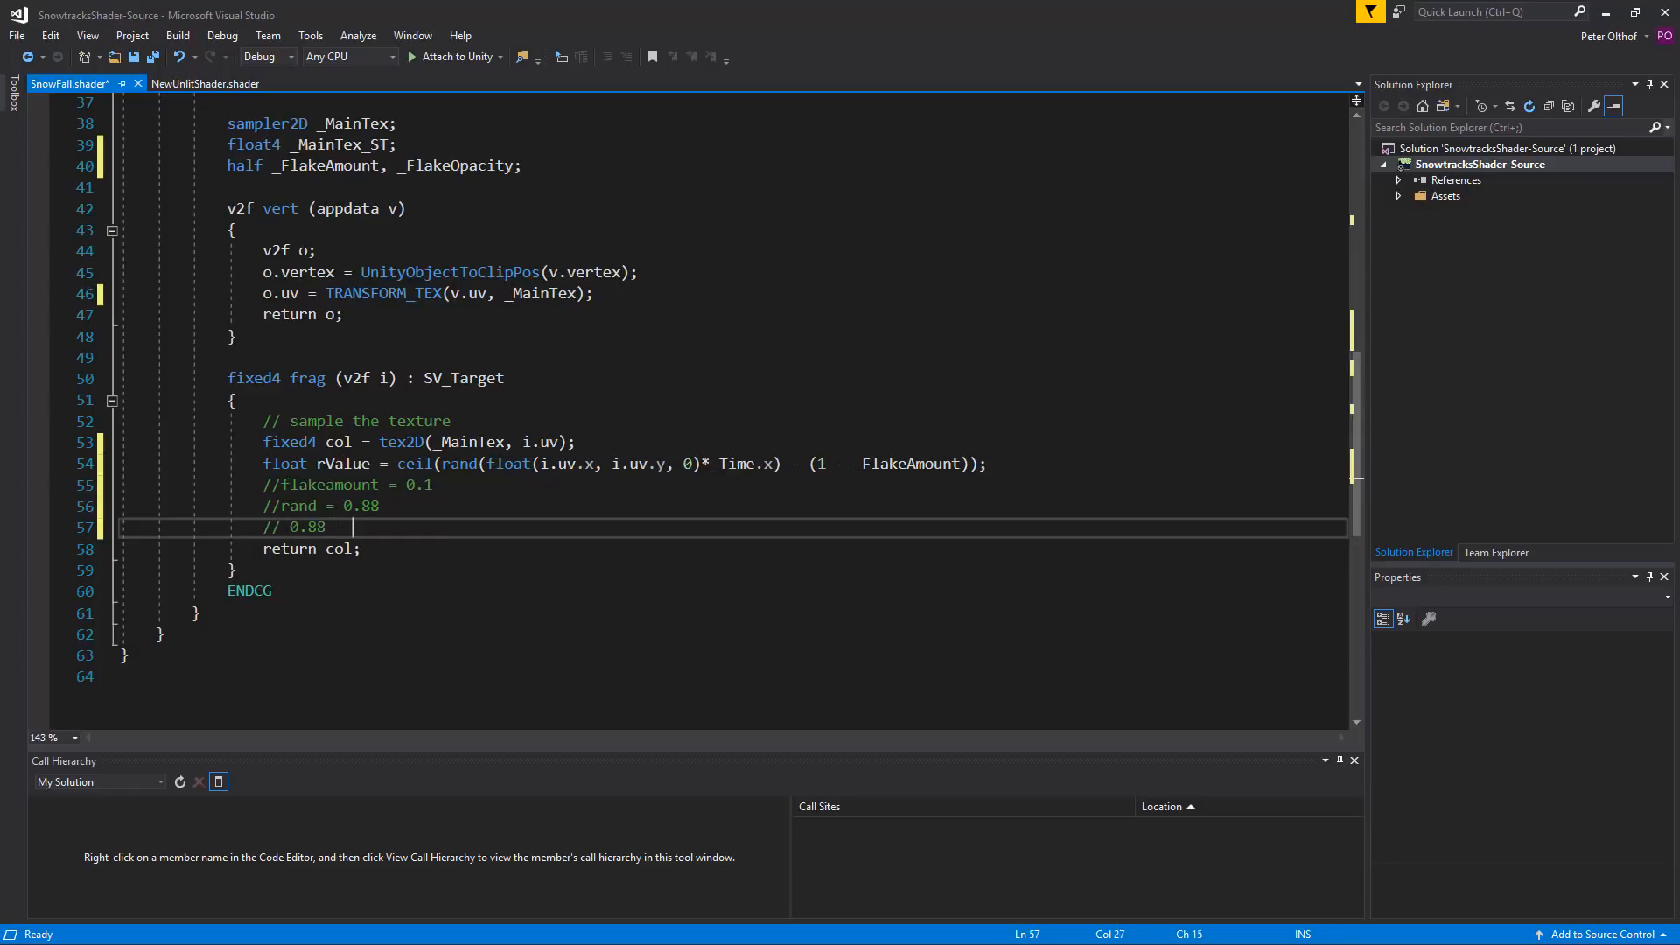
{"action": "type", "text": "0."}
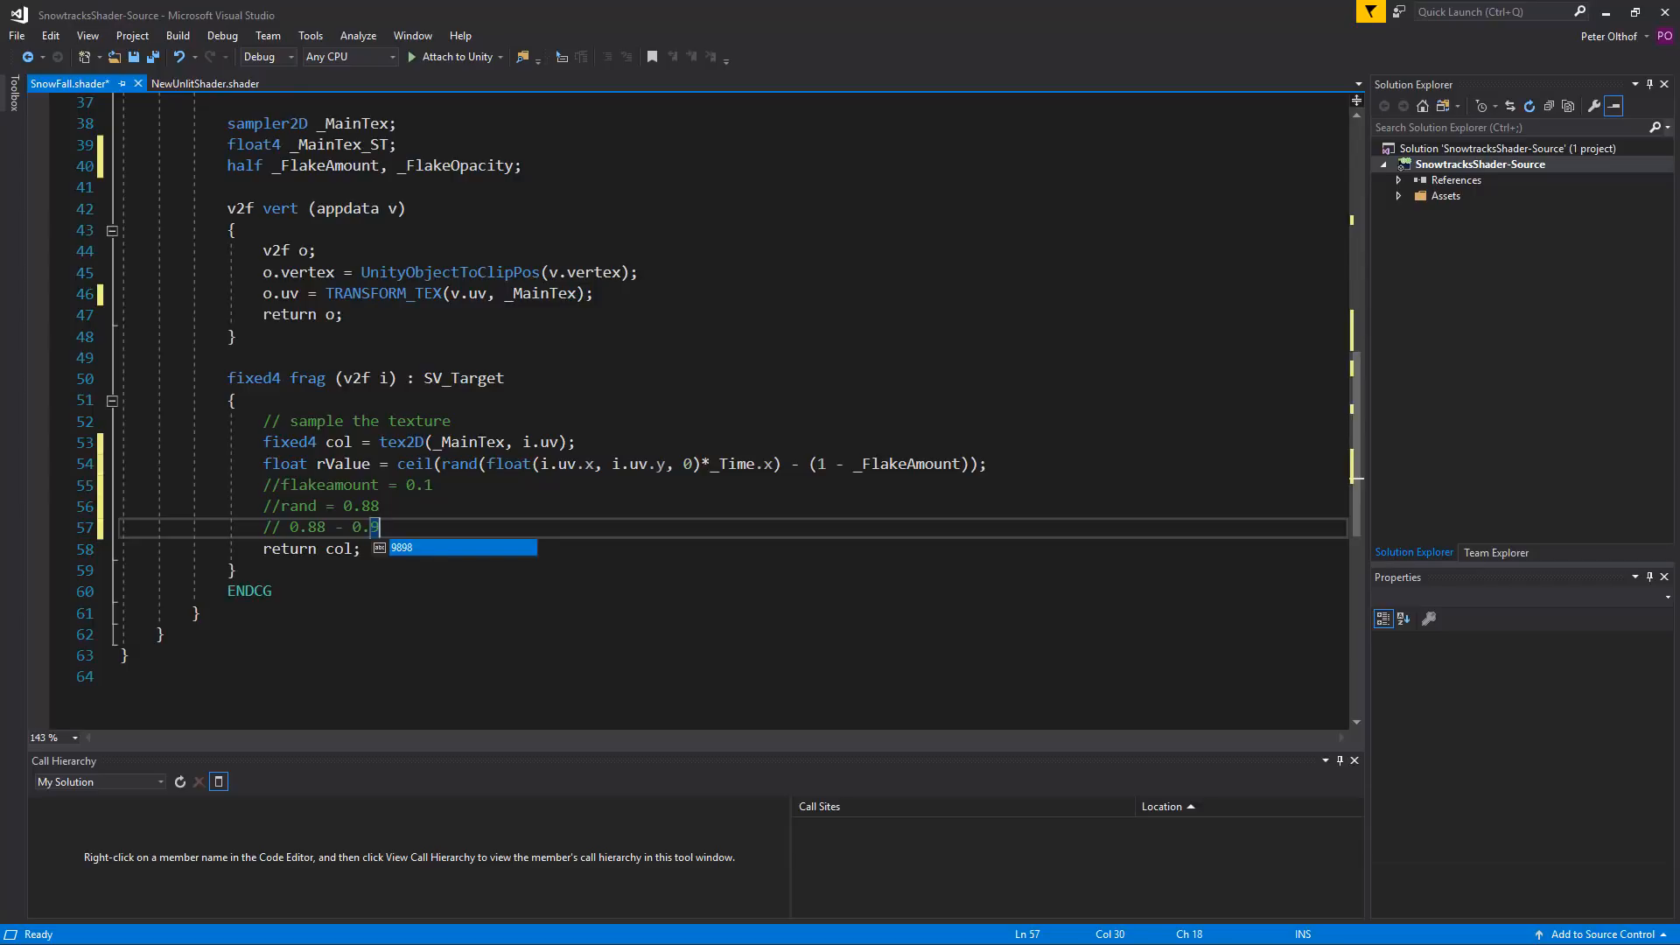
{"action": "type", "text": "9"}
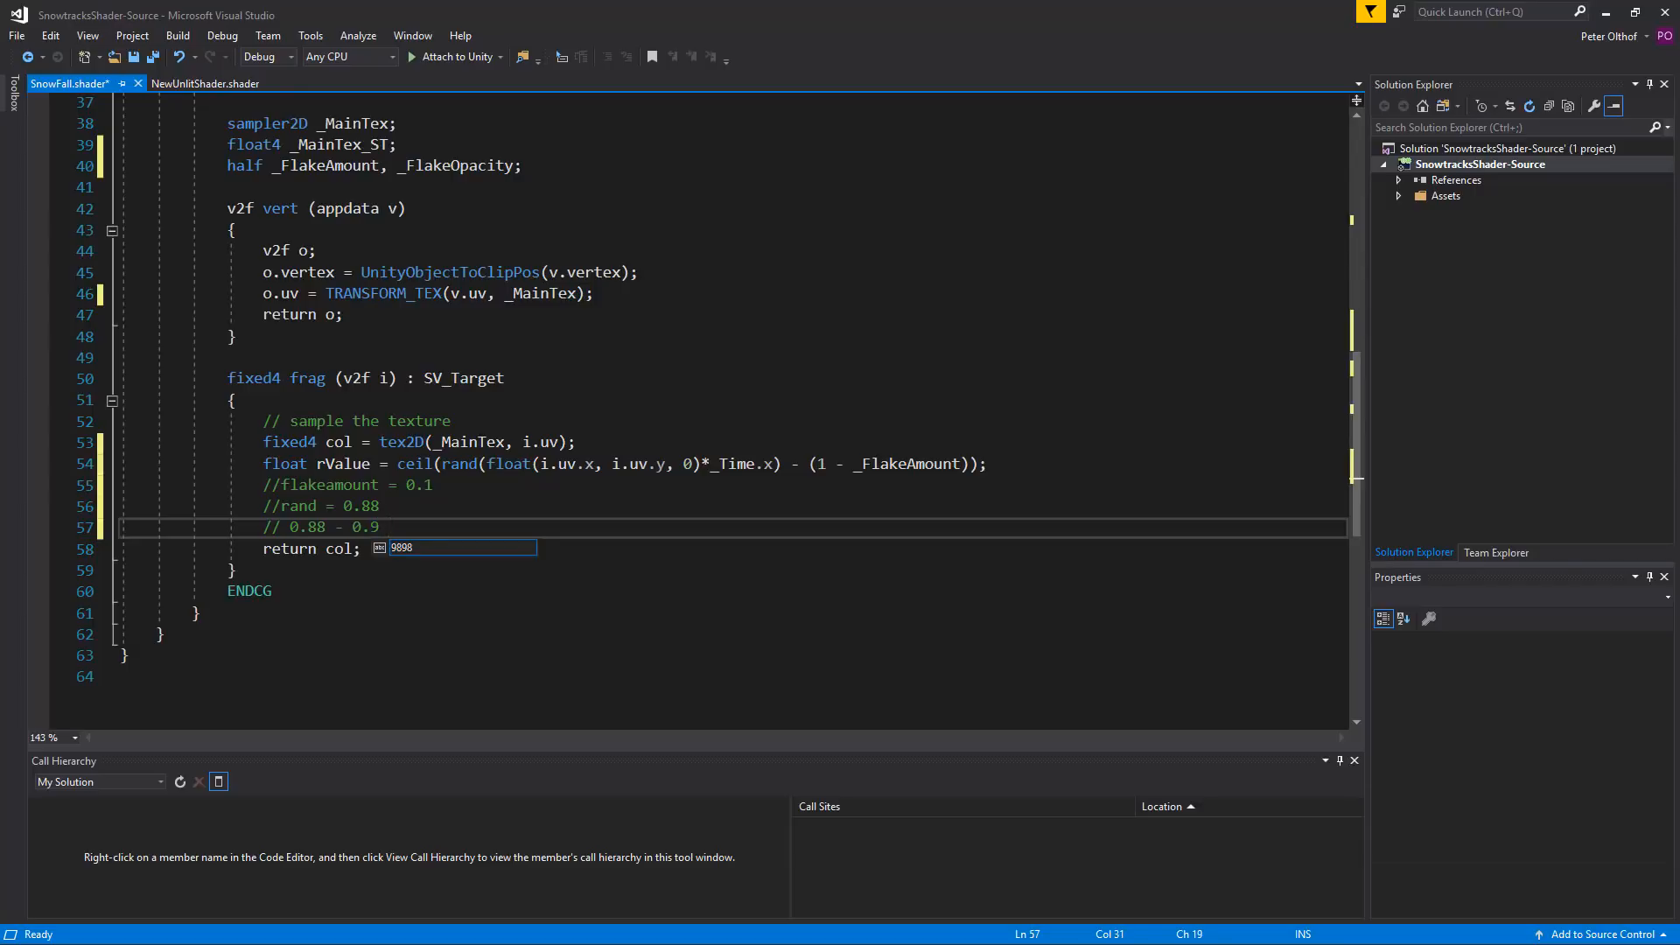
{"action": "type", "text": "="}
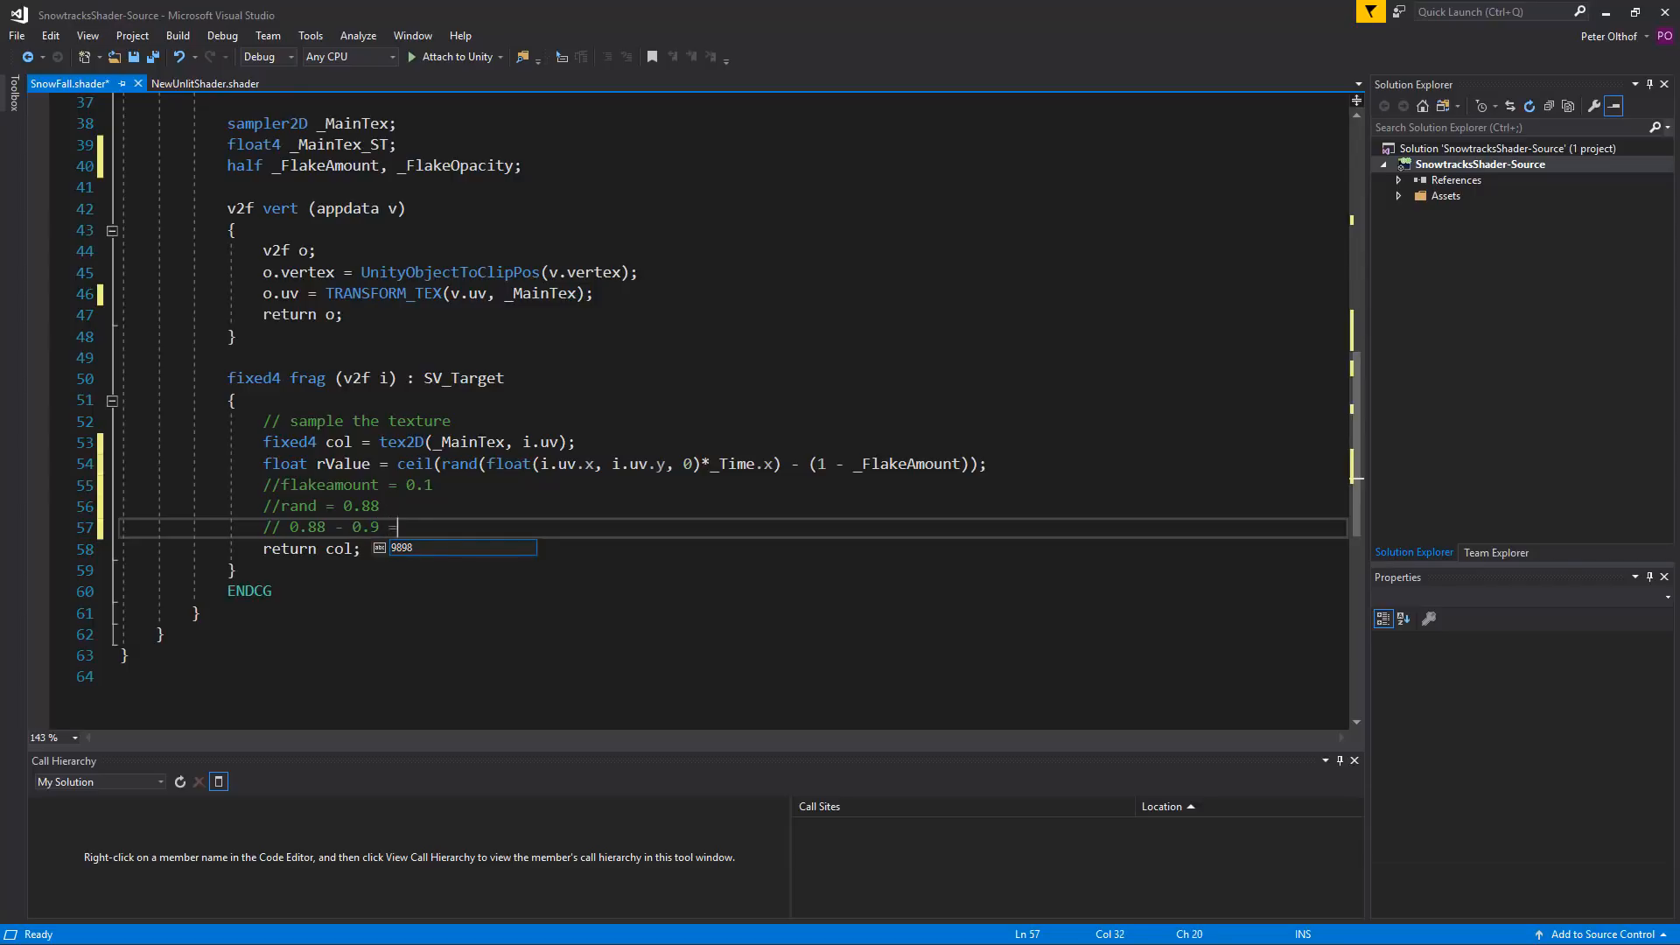
{"action": "type", "text": "-"}
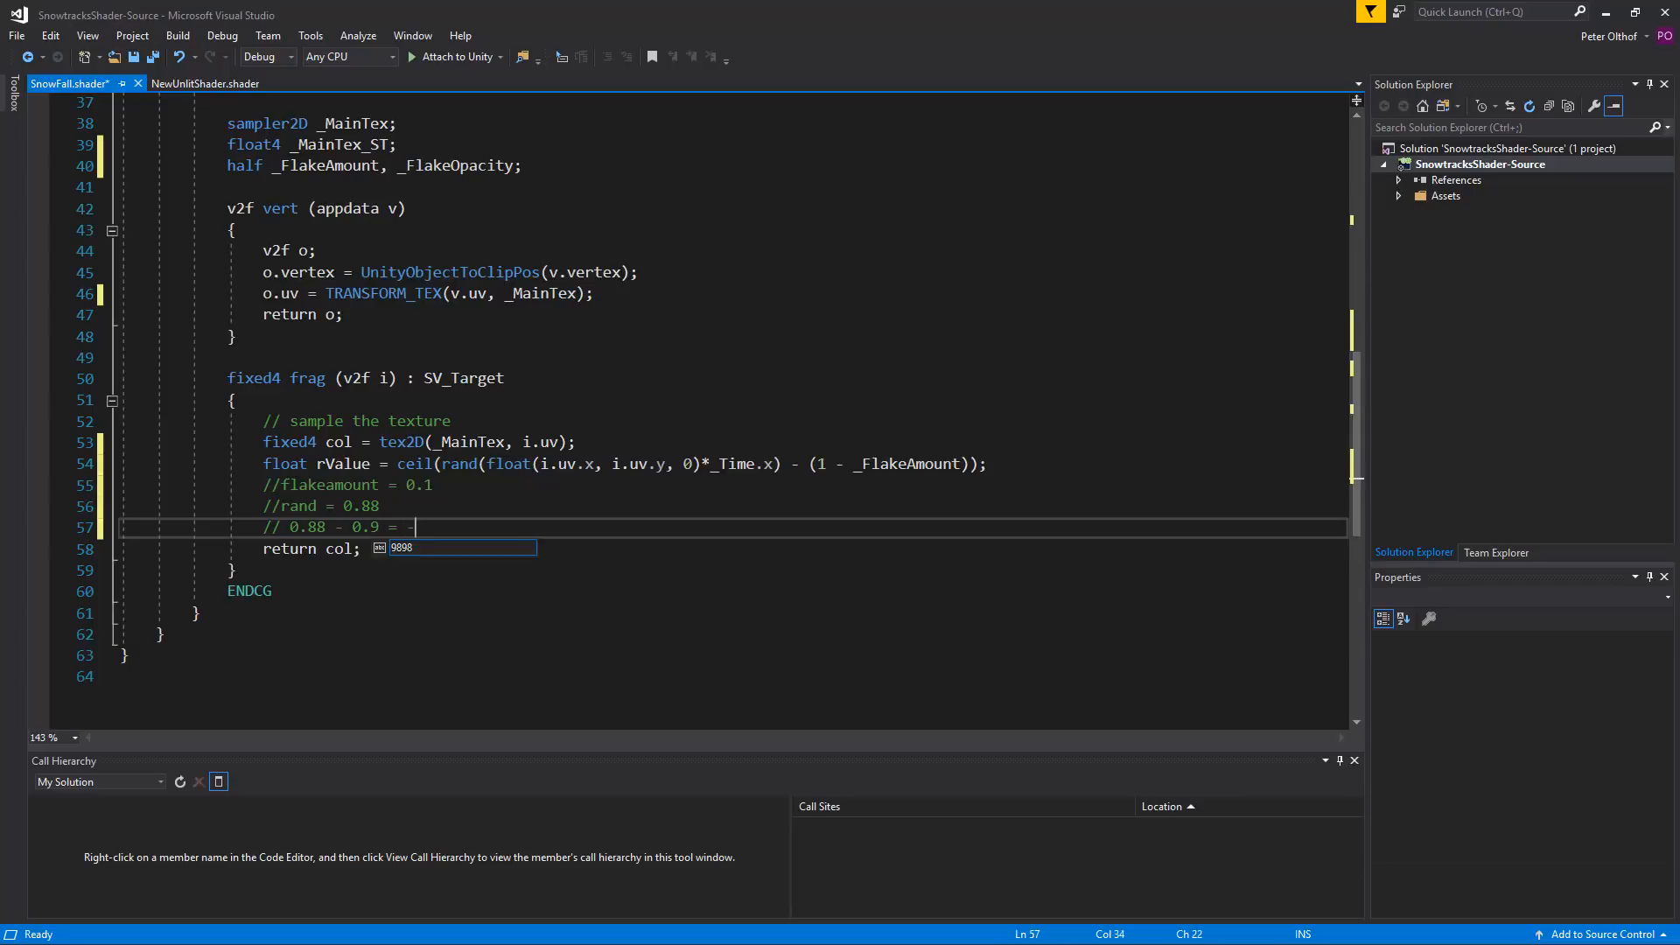
{"action": "type", "text": "-0.02"}
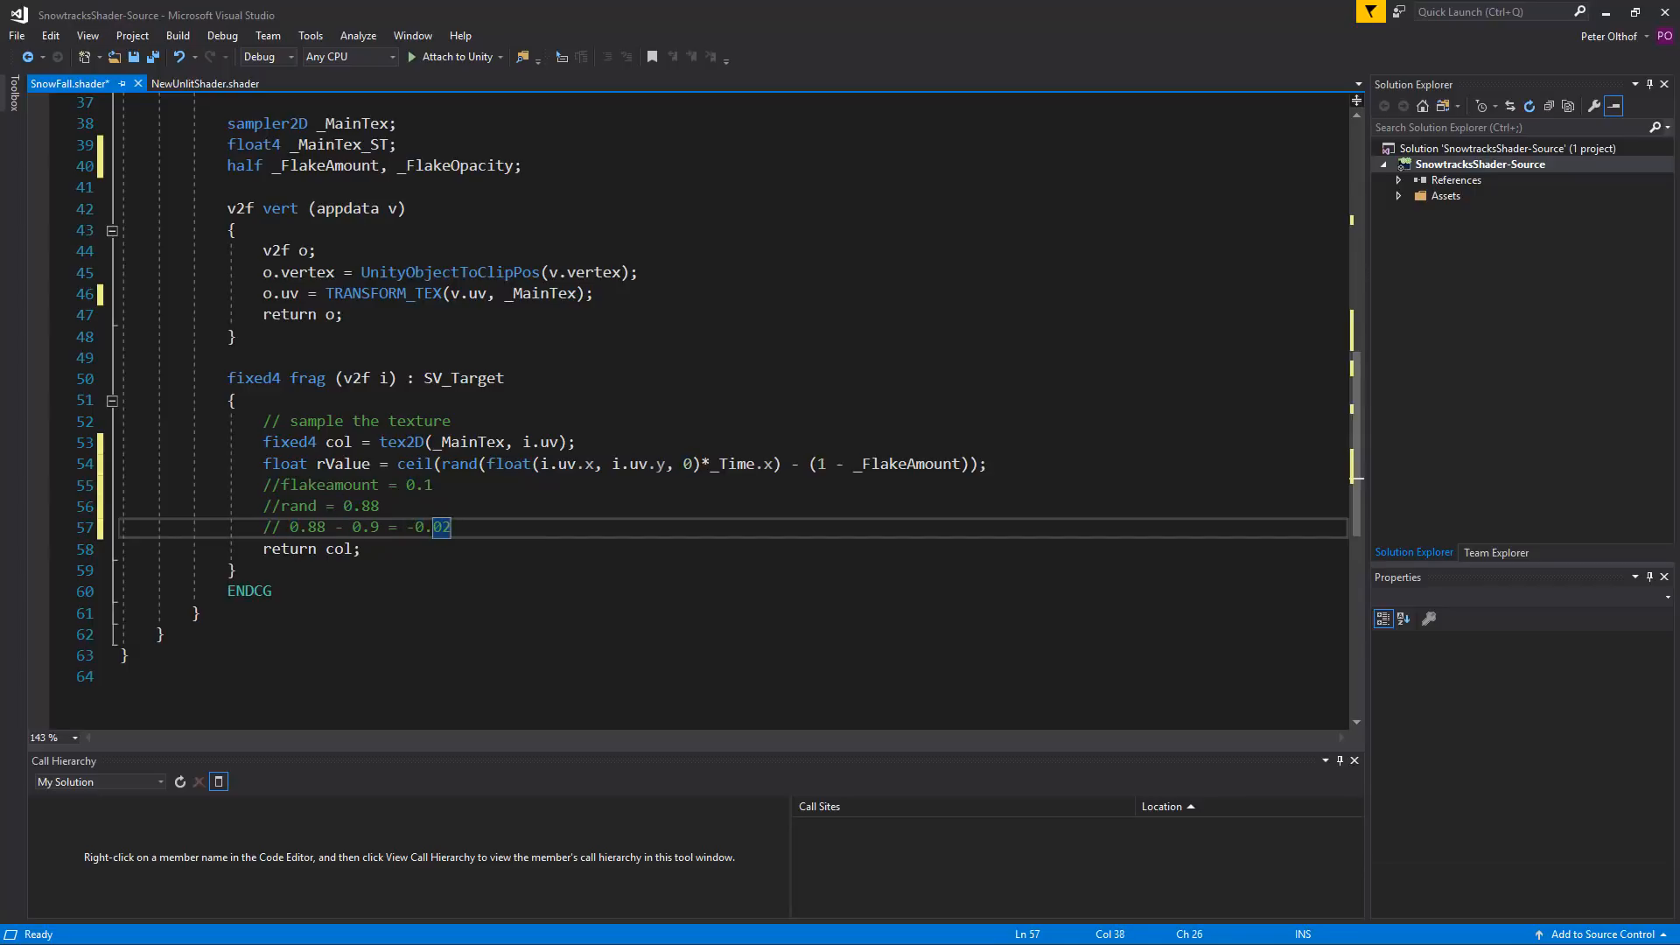
{"action": "type", "text": "="}
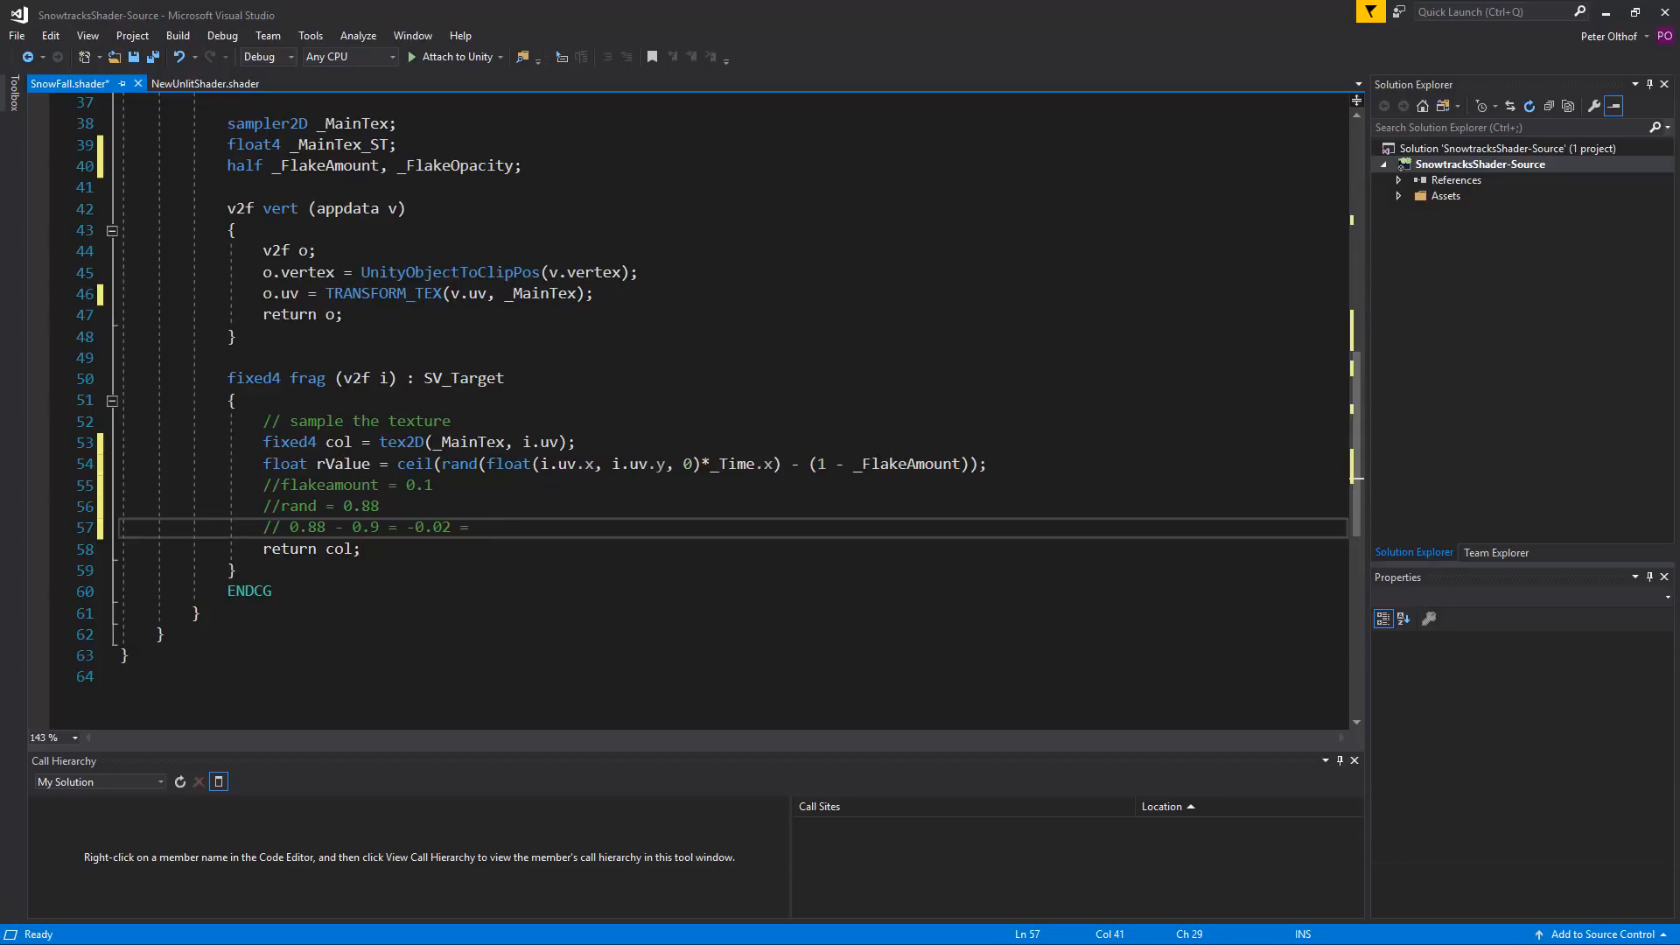
{"action": "type", "text": "0"}
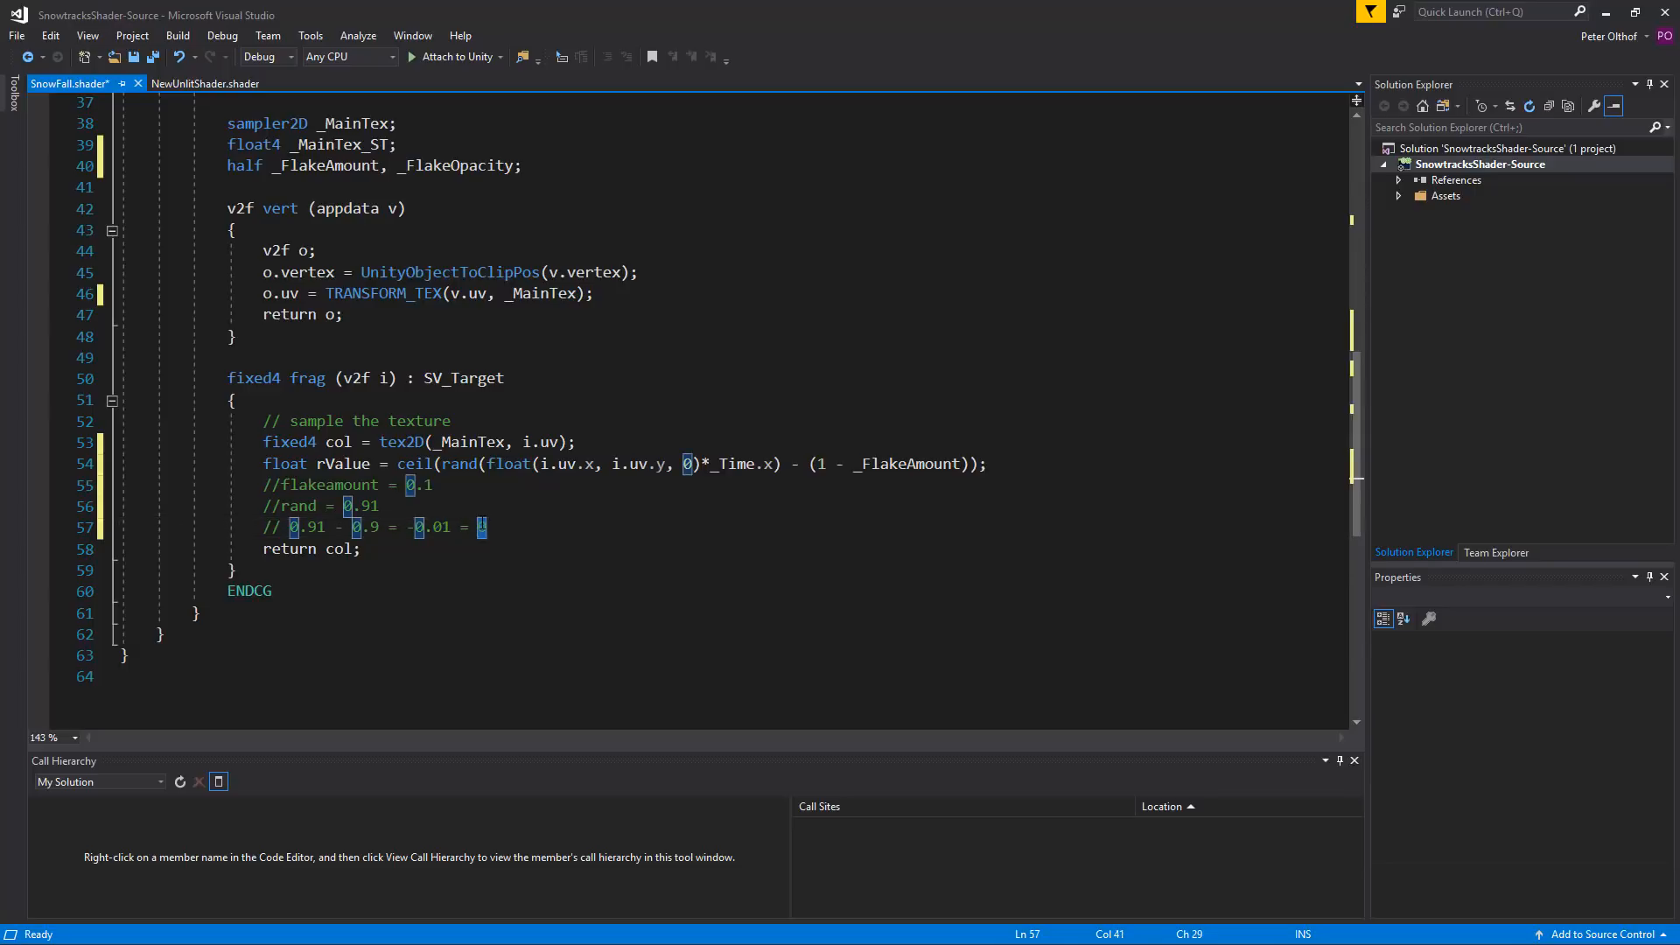
{"action": "type", "text": "1"}
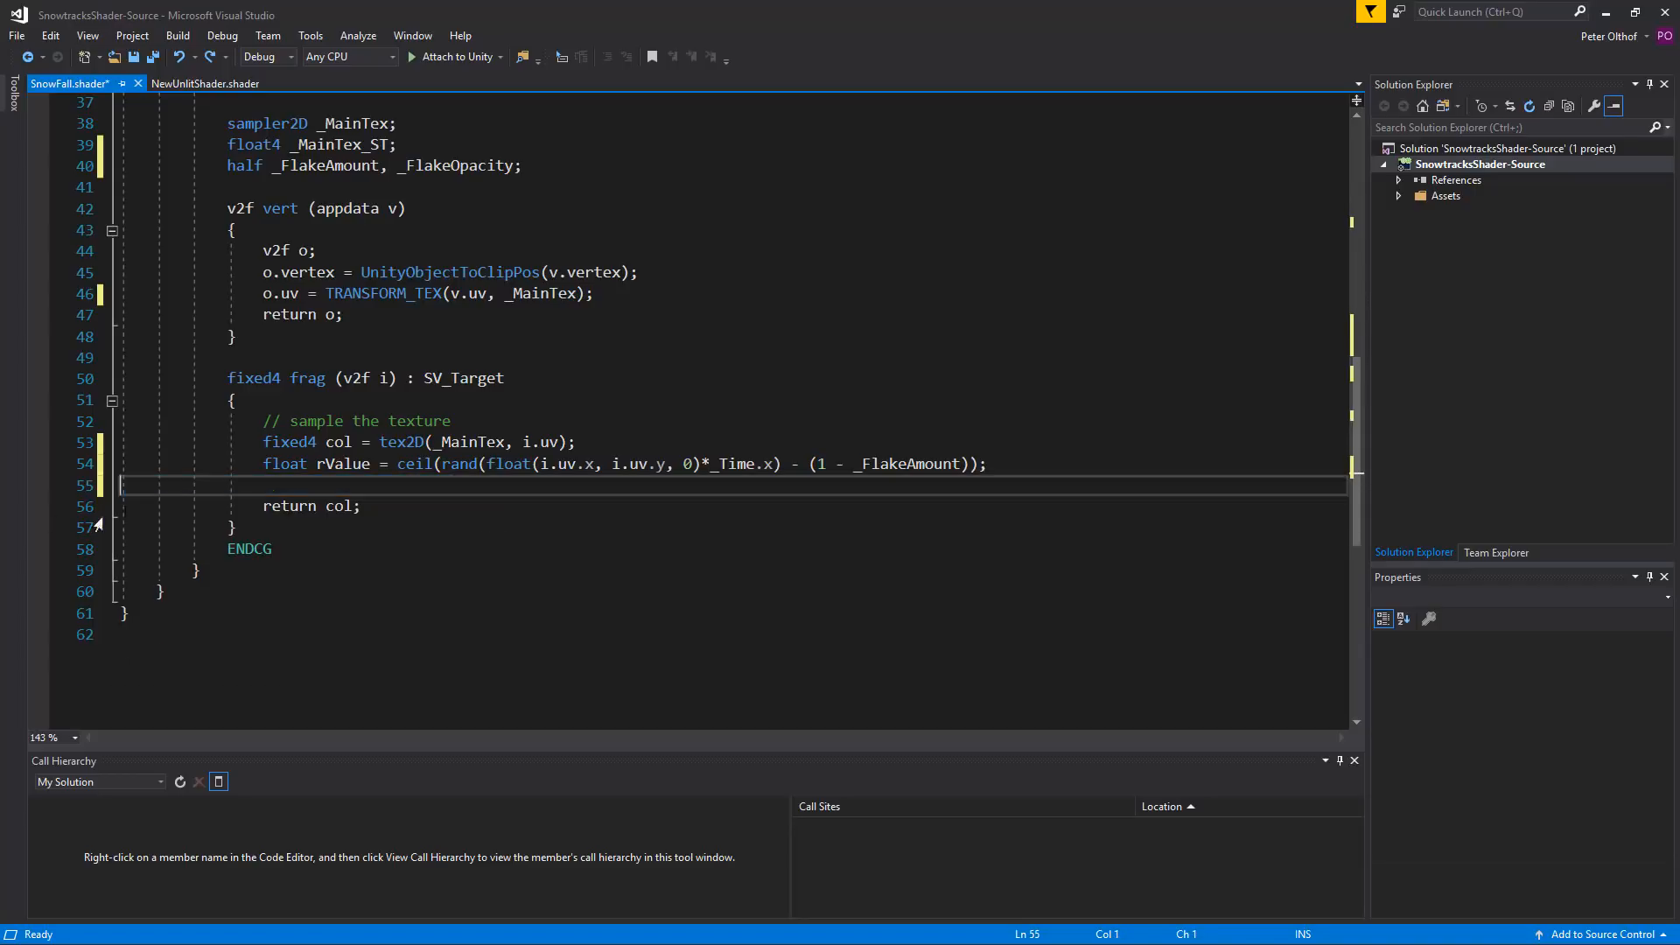
Step: Make frag return saturate(col - (rValue * _FlakeOpacity))
{"action": "double_click", "coordinate": [338, 506]}
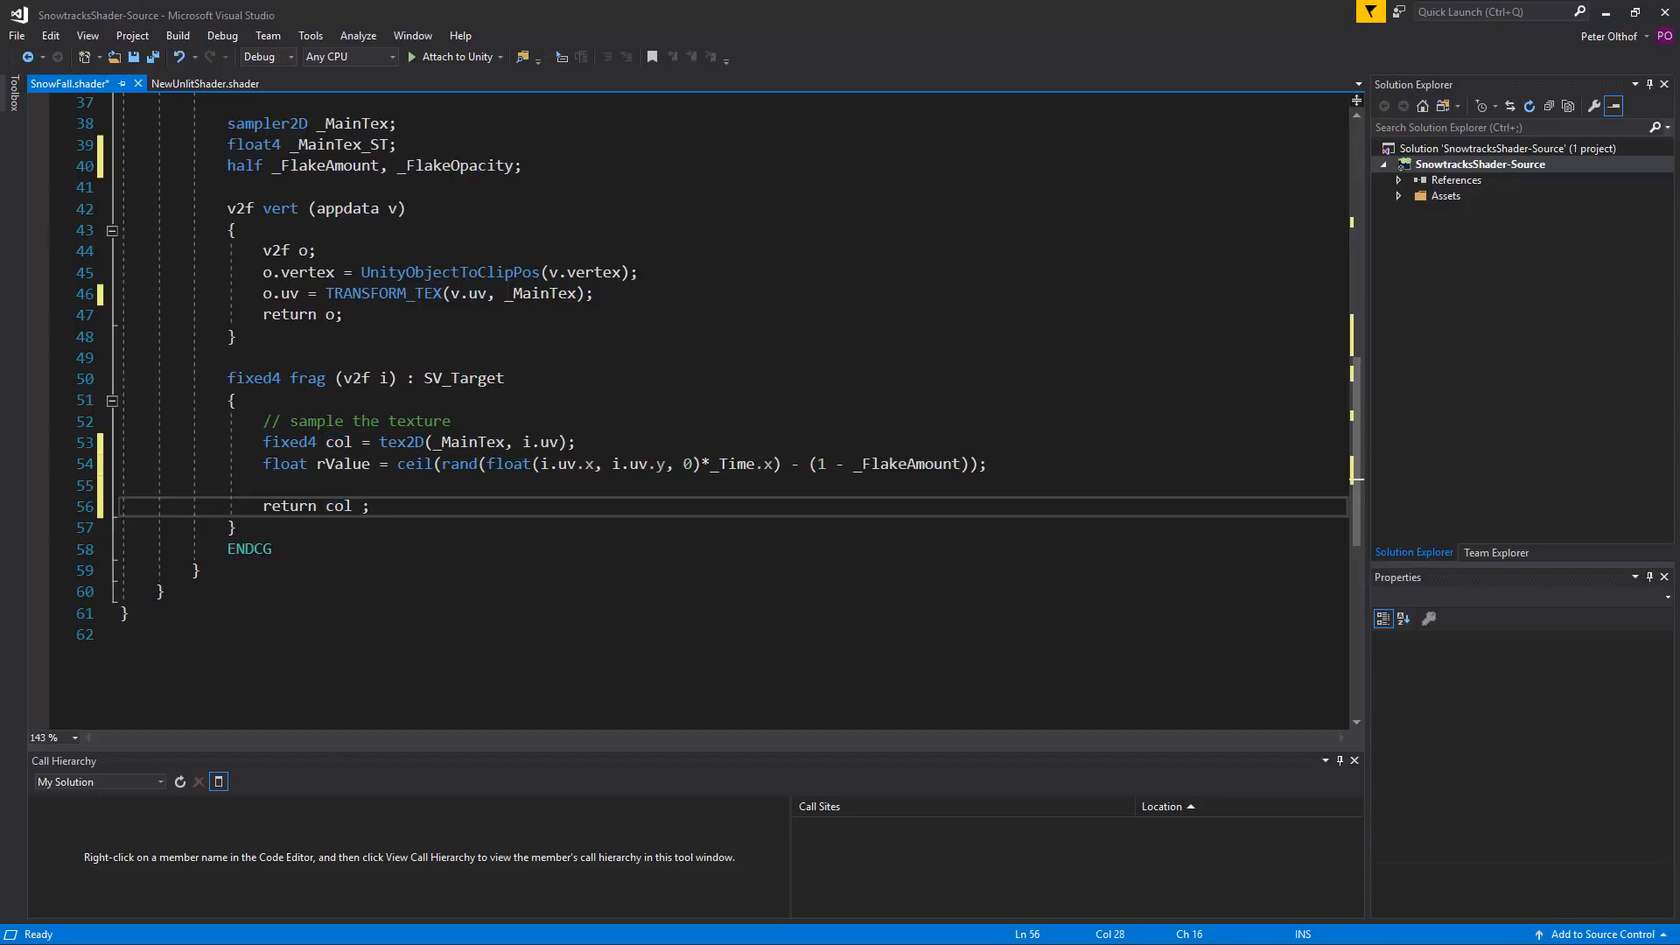
{"action": "type", "text": "-"}
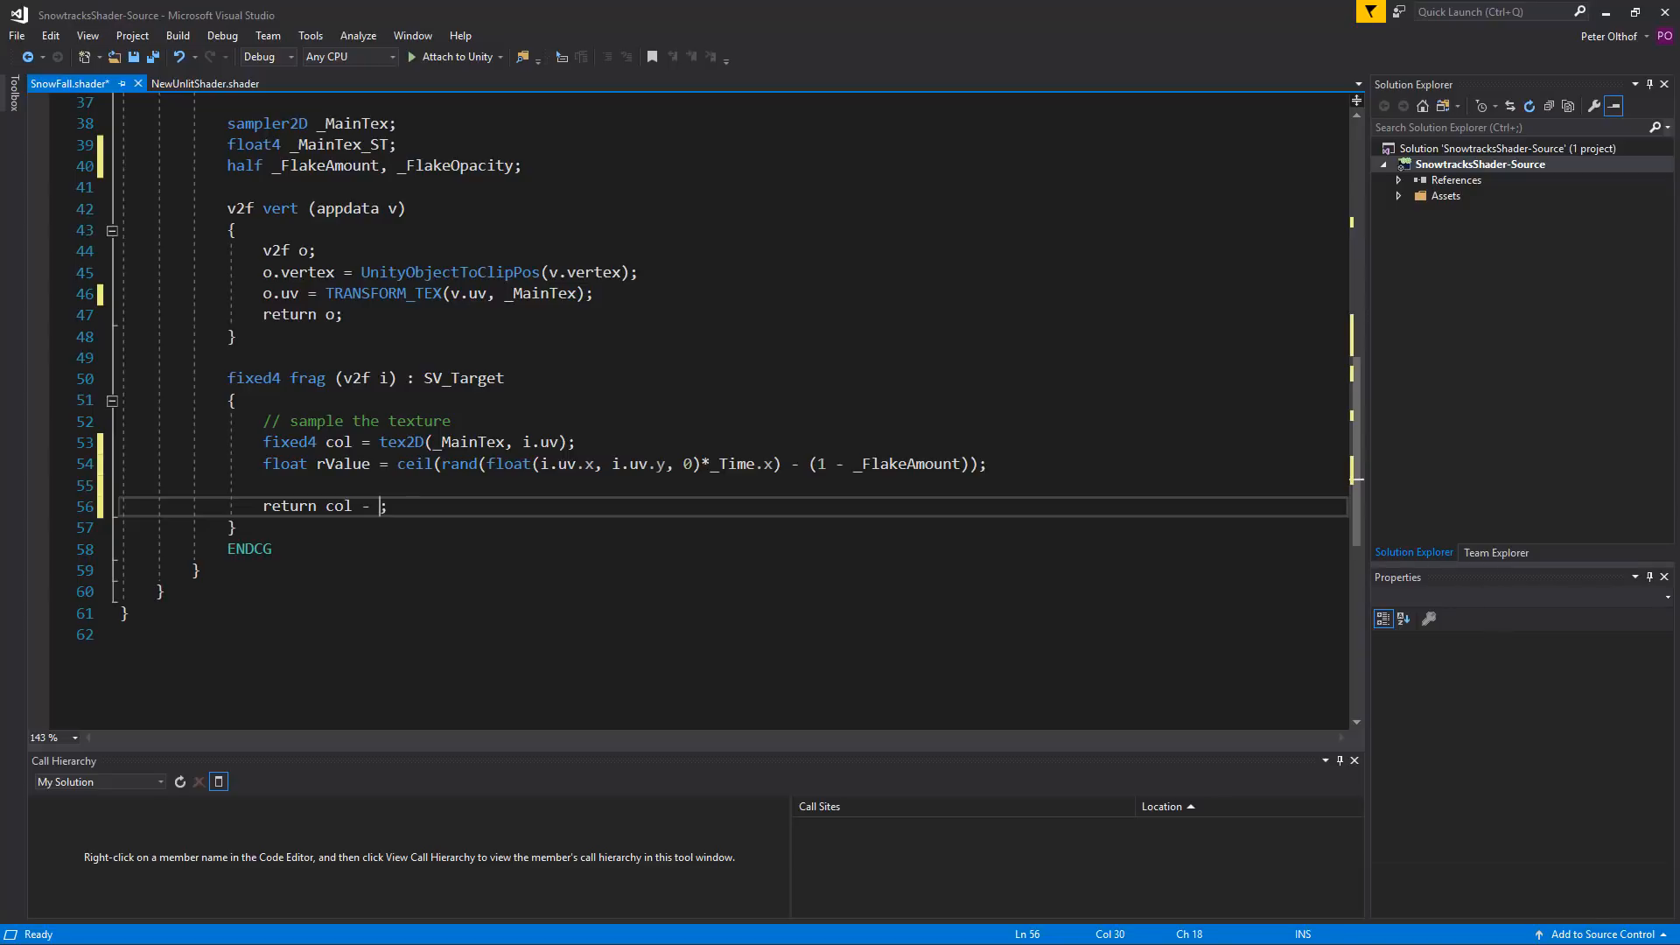
{"action": "type", "text": "(rValue *"}
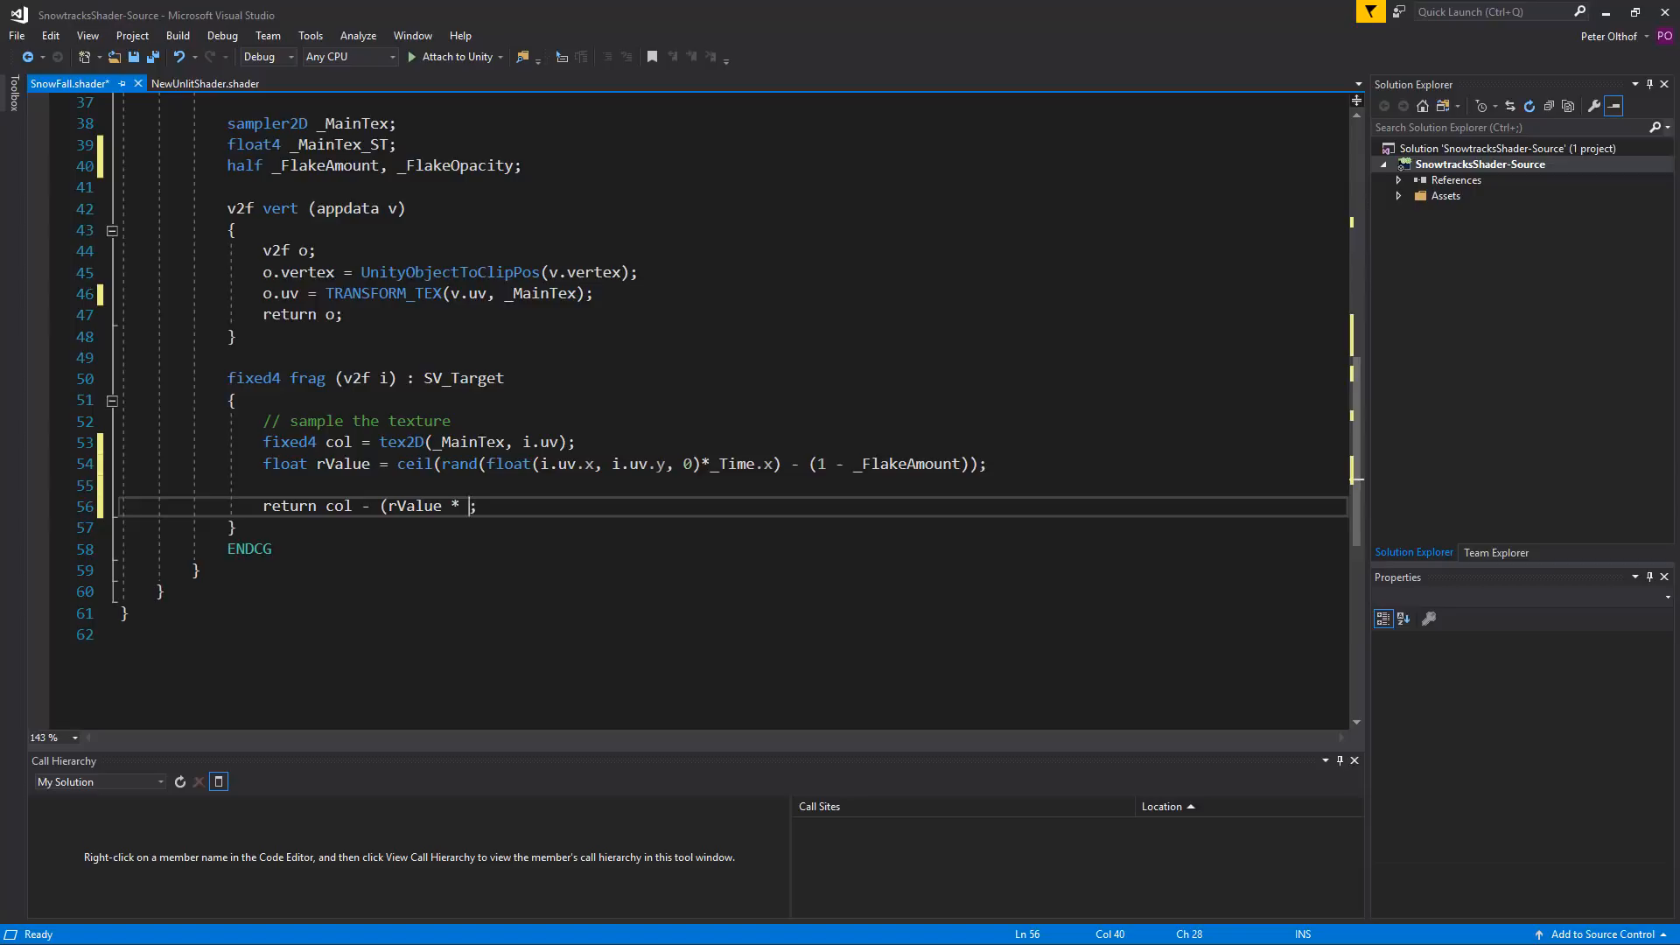
{"action": "type", "text": "_FlakeOpacity"}
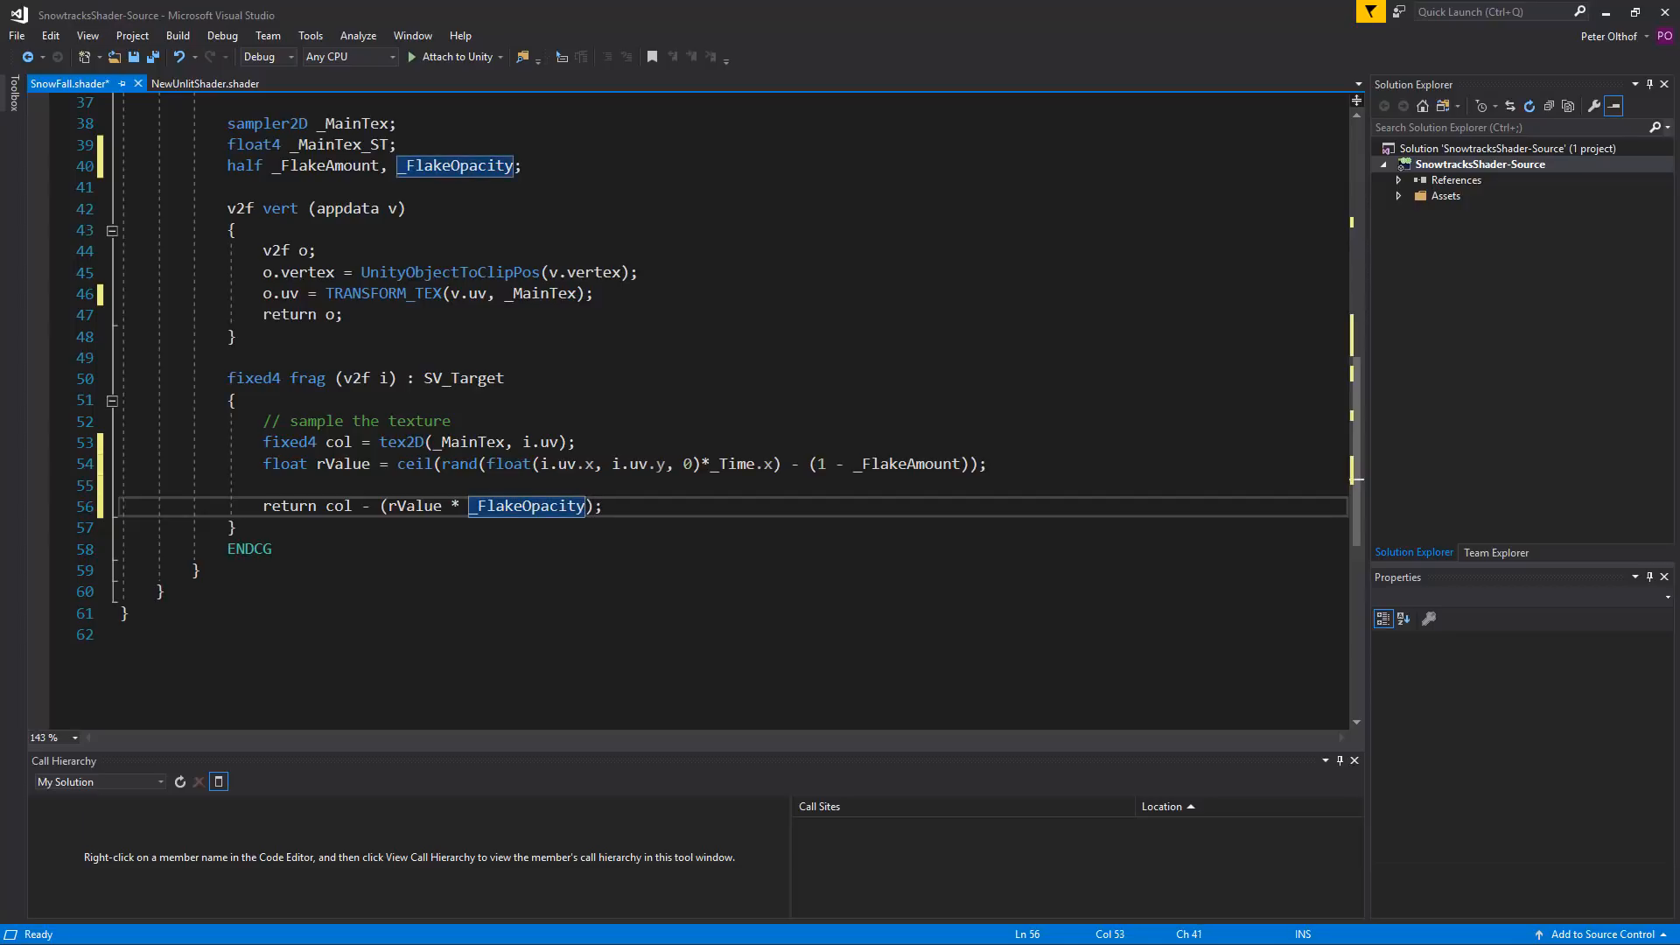
{"action": "double_click", "coordinate": [338, 506]}
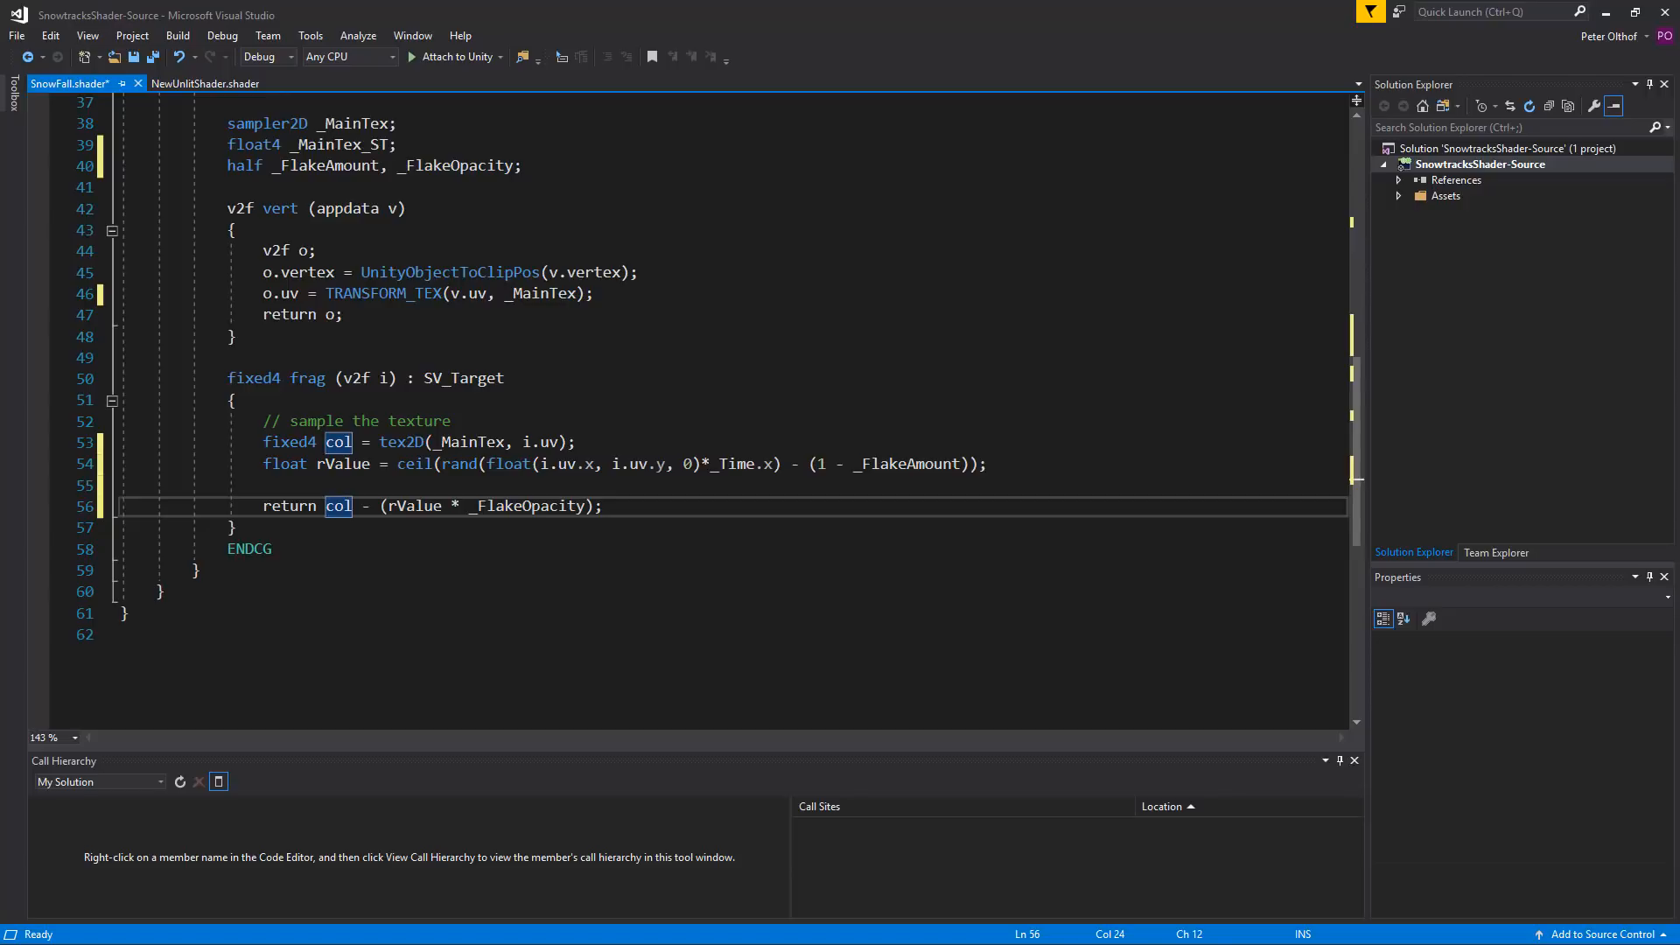
{"action": "type", "text": "saturate("}
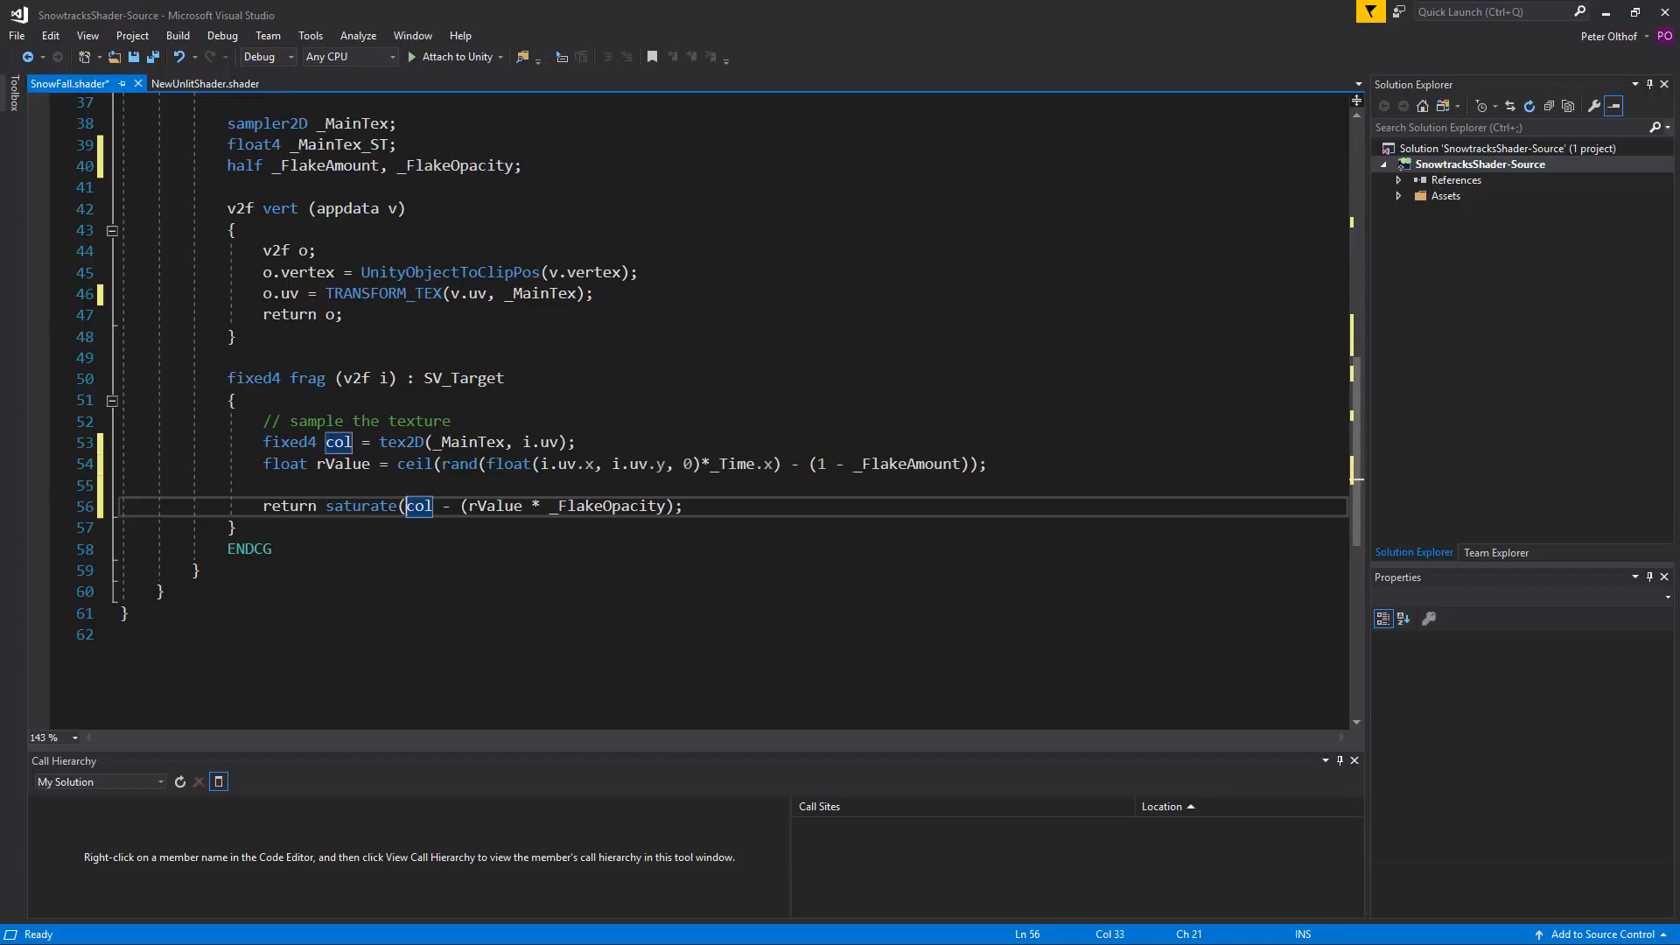
{"action": "double_click", "coordinate": [609, 506]}
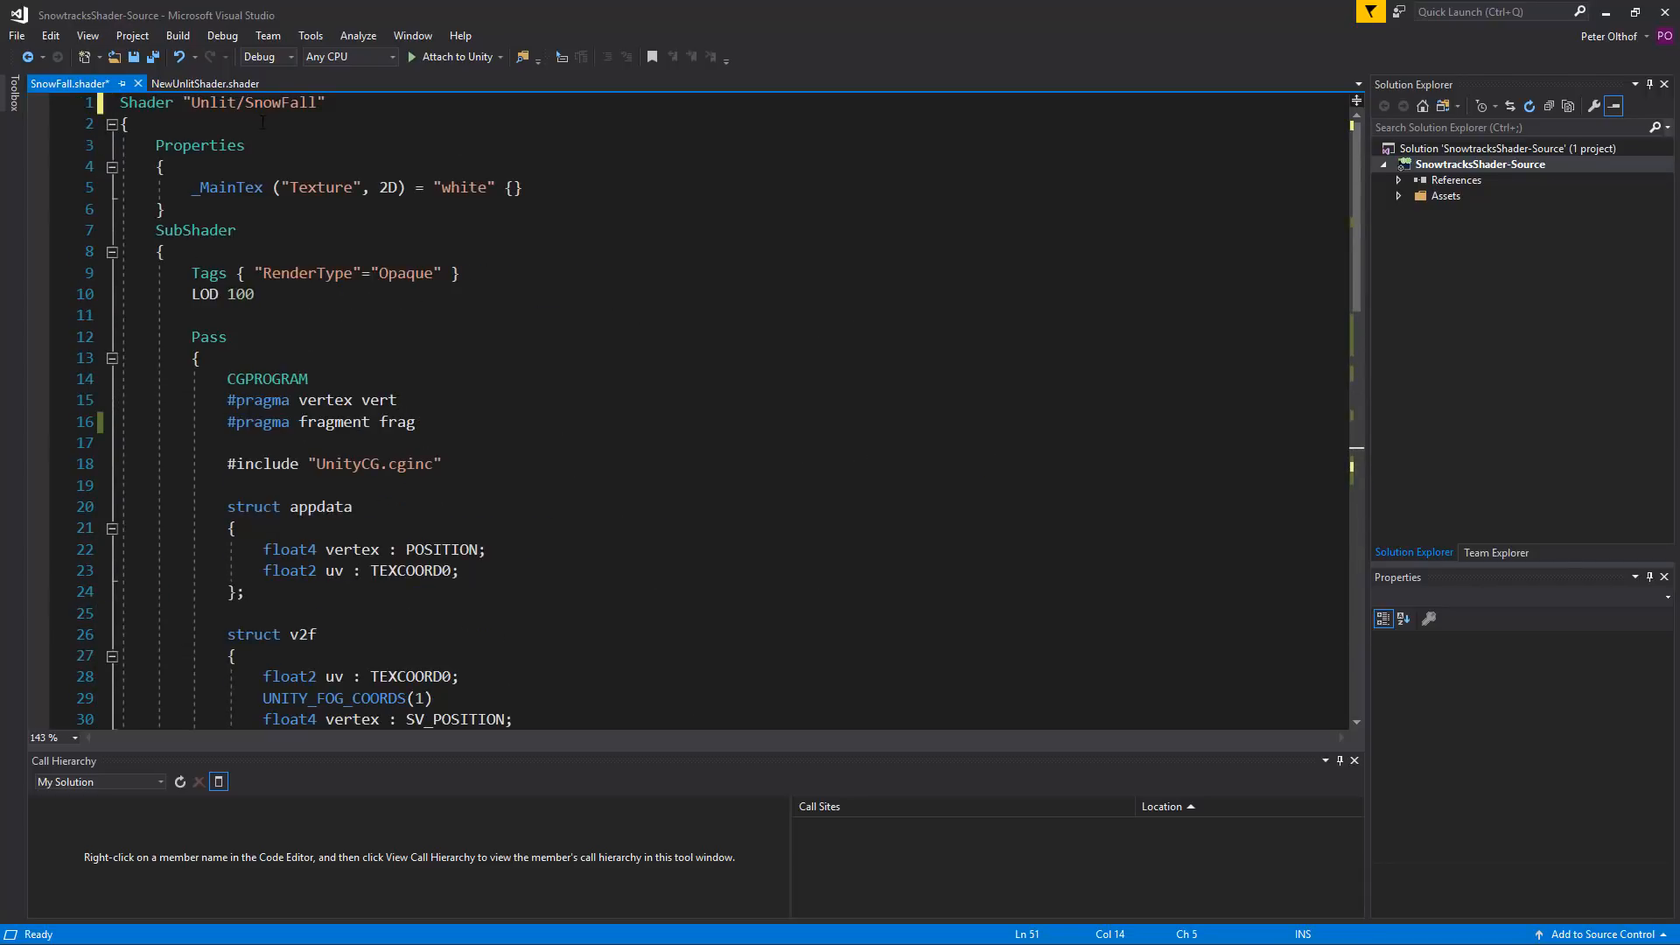
Step: Change the shader name path from Unlit/SnowFall to Hidden/SnowFall and return to Unity
{"action": "double_click", "coordinate": [211, 102]}
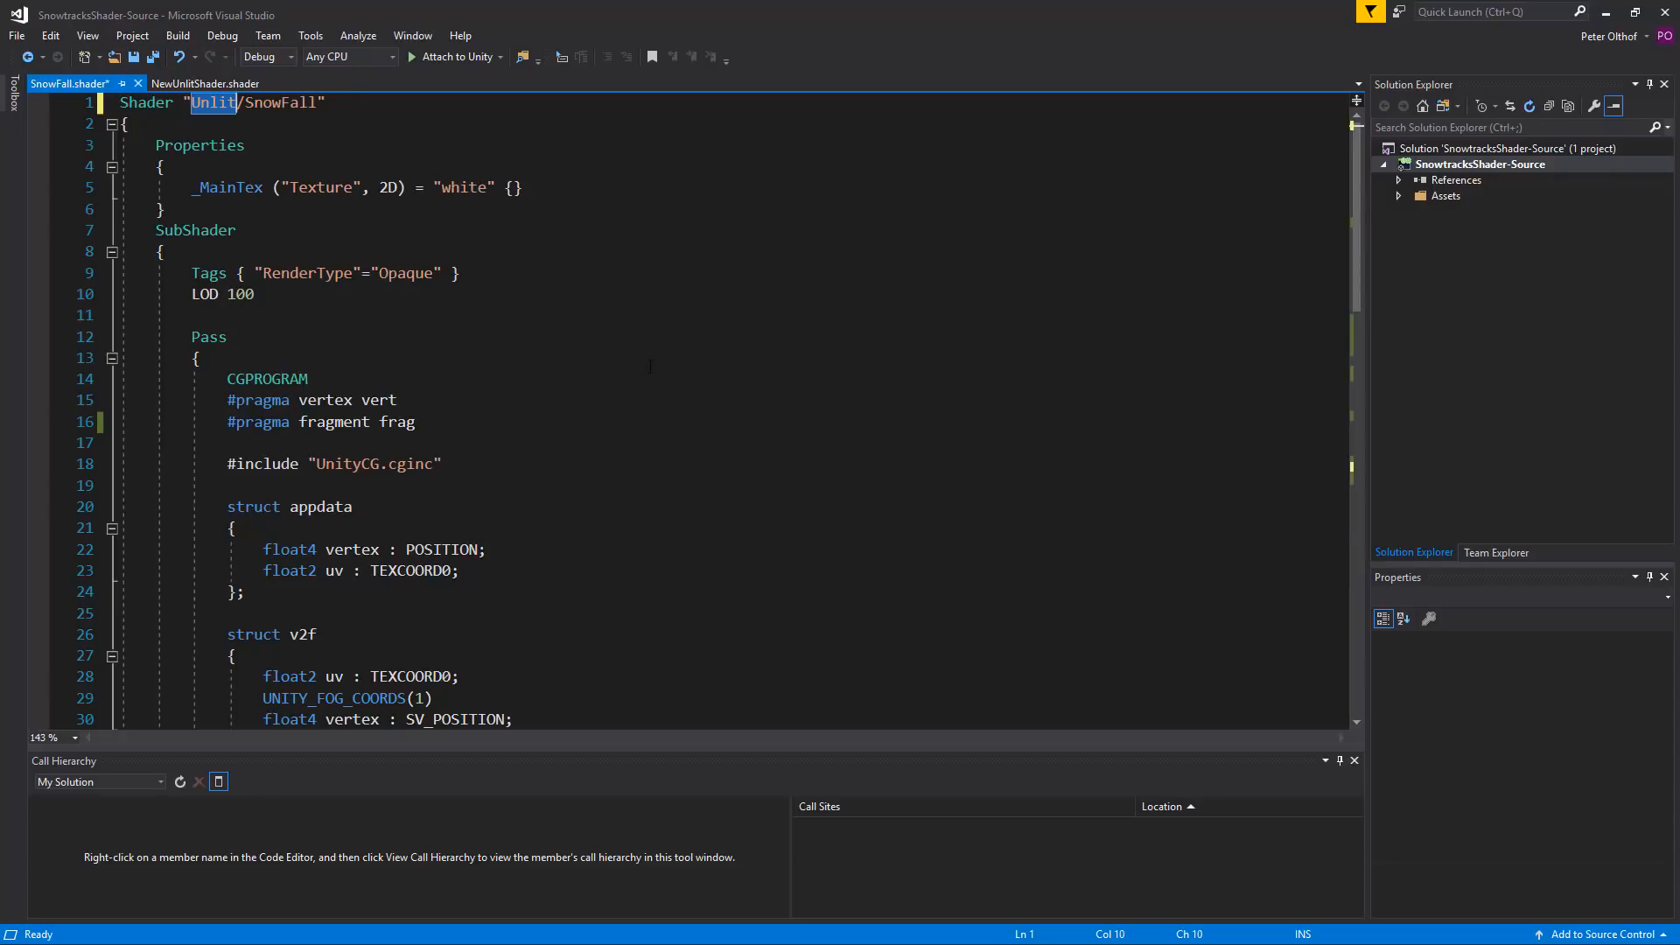
{"action": "type", "text": "Hidden"}
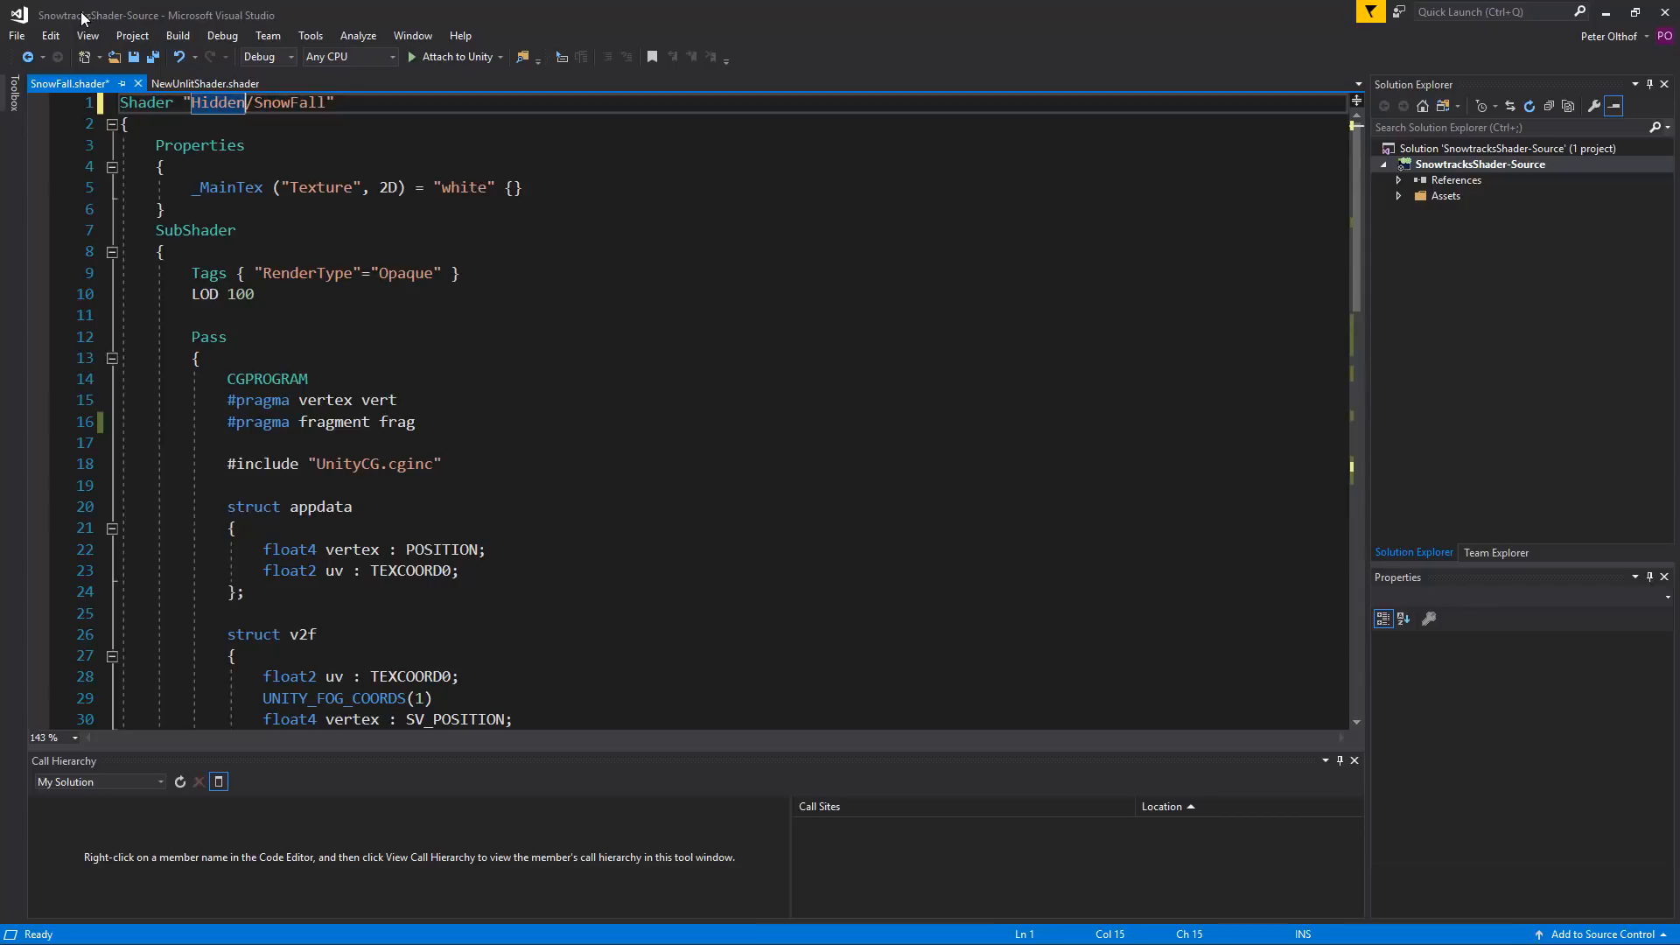
{"action": "left_click", "coordinate": [16, 35]}
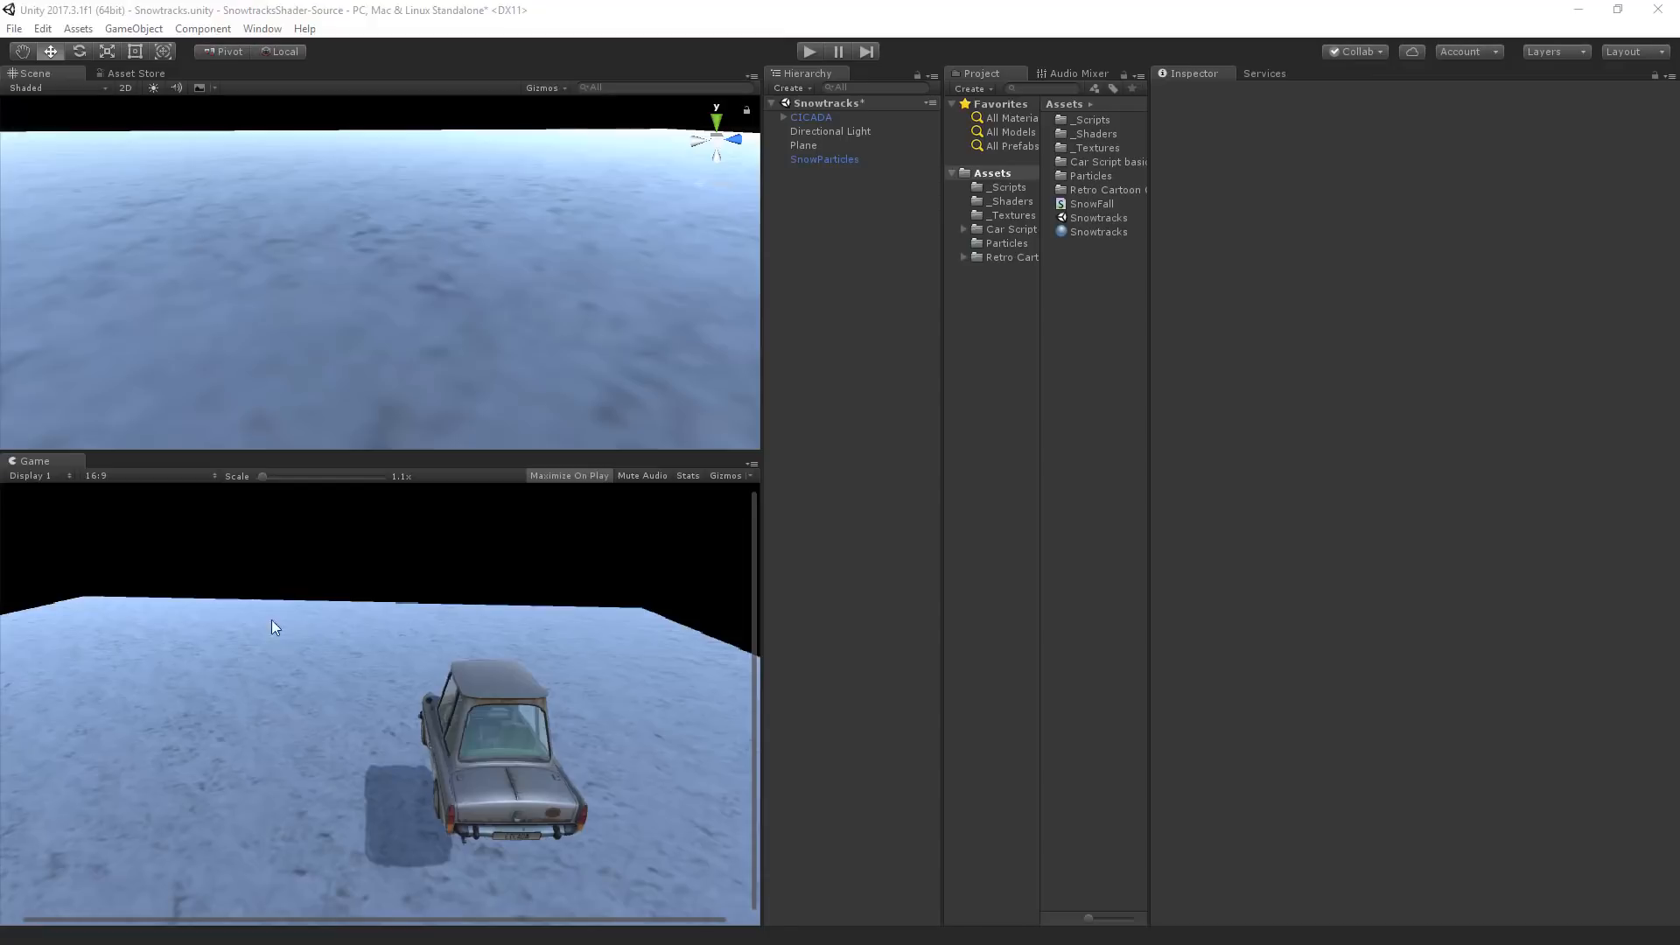
Step: Add a new SnowNoise script component to the Plane and open it in Visual Studio
{"action": "left_click", "coordinate": [803, 145]}
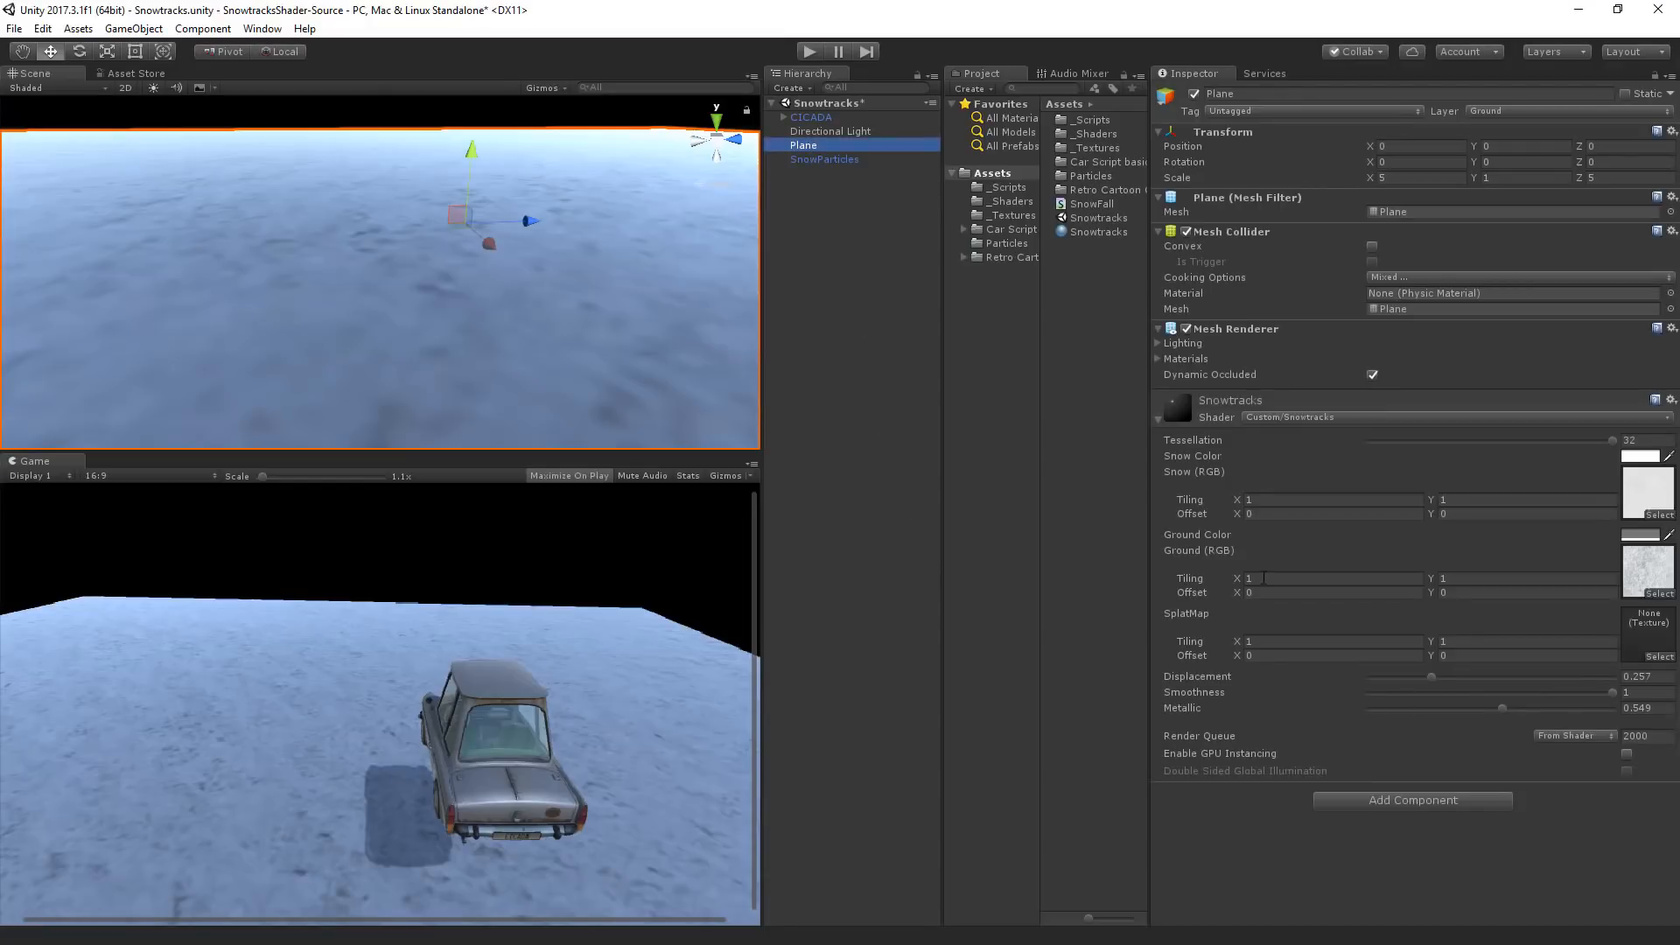
{"action": "mouse_move", "coordinate": [1387, 812]}
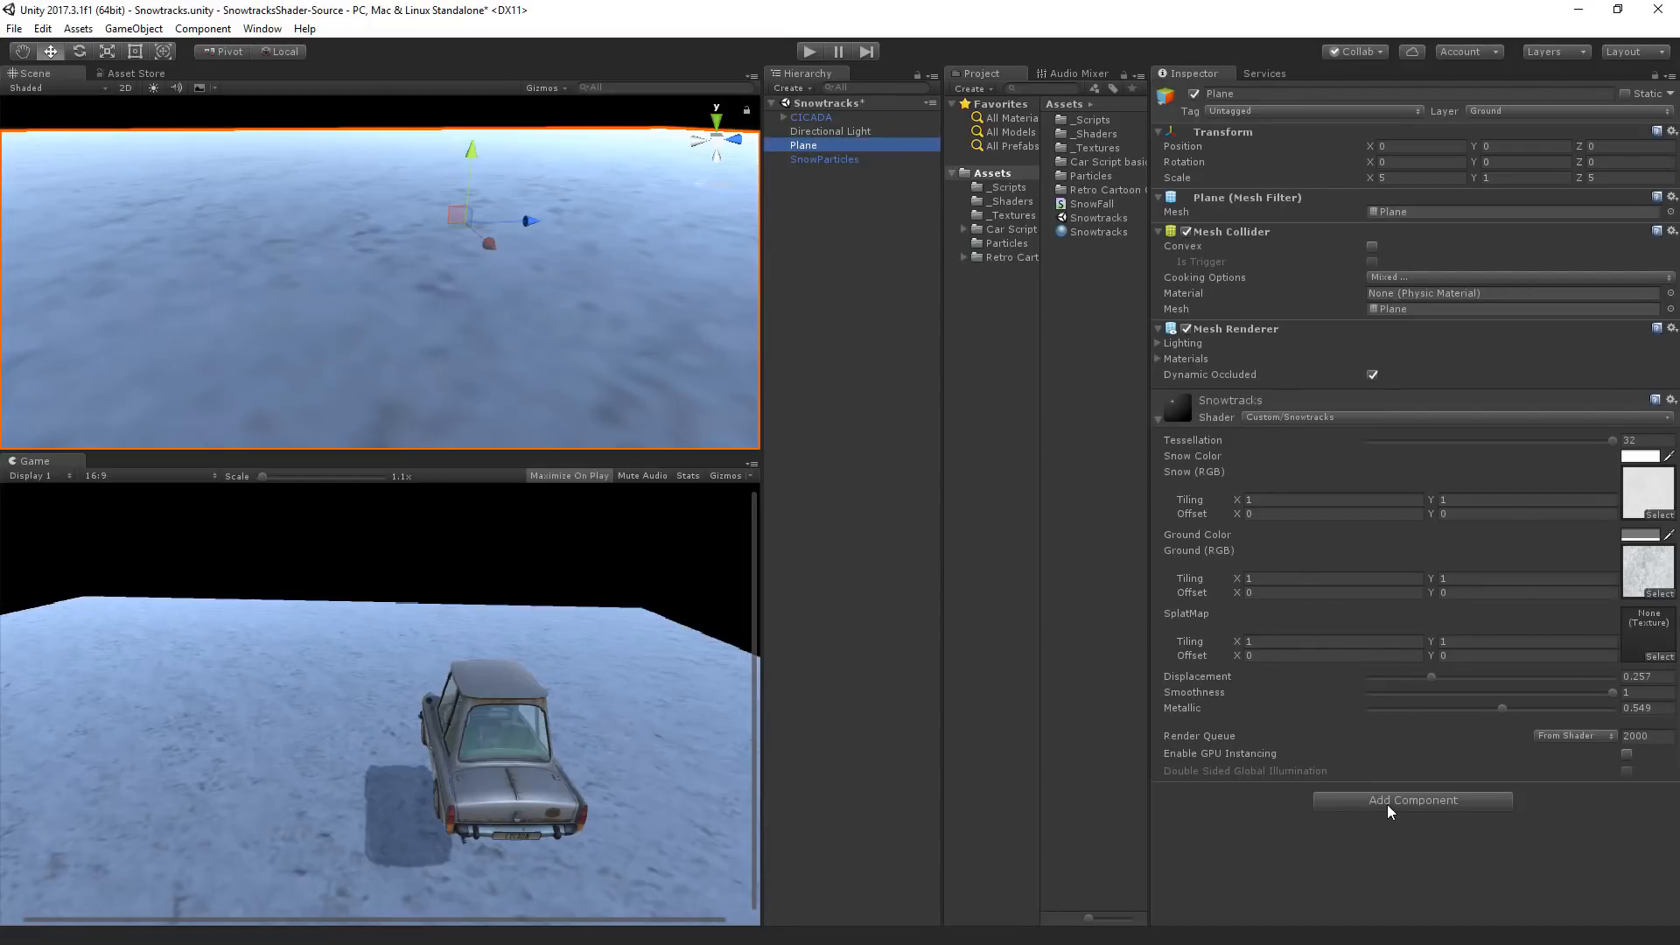
{"action": "left_click", "coordinate": [1410, 799]}
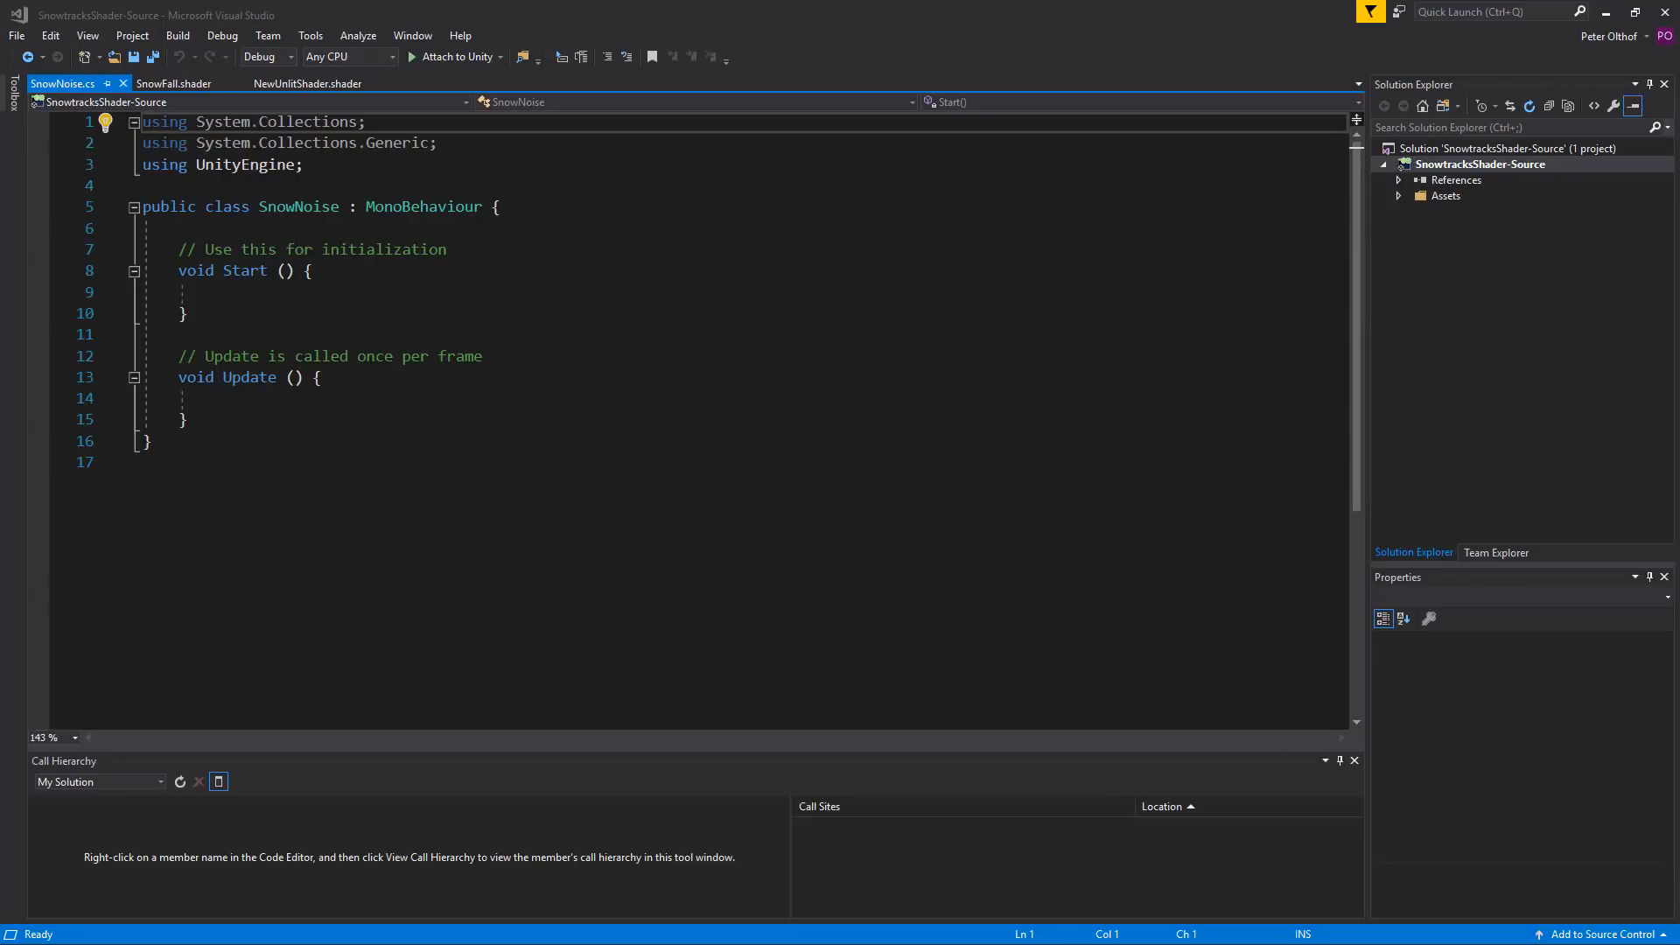
Step: Declare public Shader _snowFallShader, private Material _snowFallMat and MeshRenderer _meshRenderer fields
{"action": "type", "text": "public Shader"}
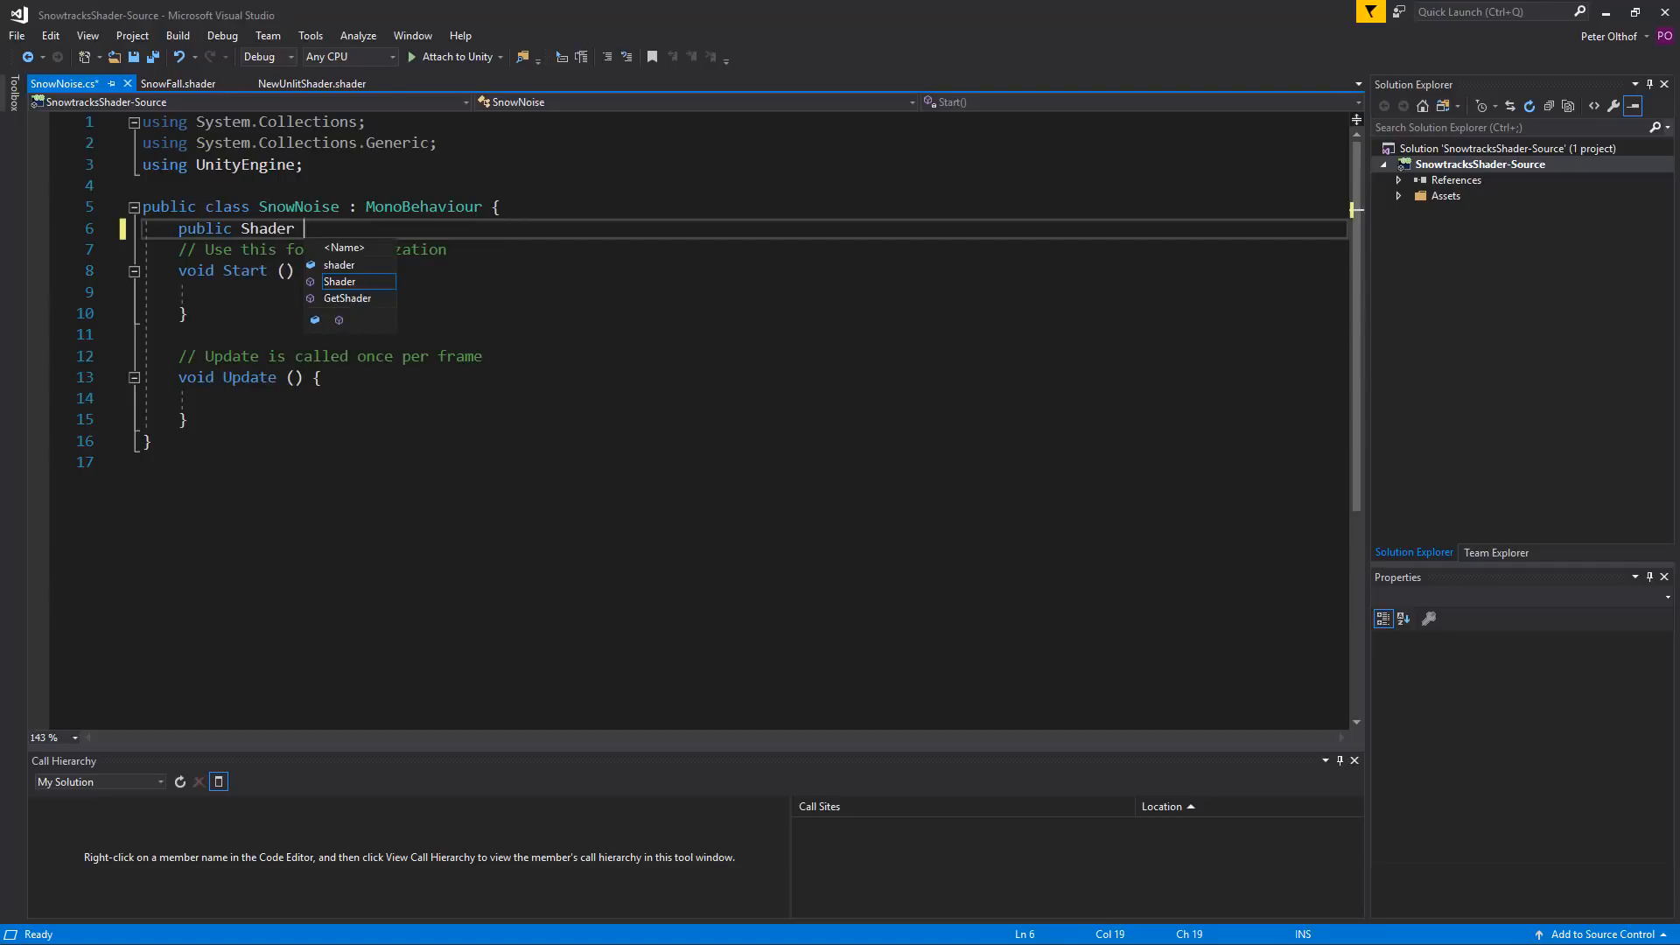
{"action": "type", "text": "_snowFallShader;"}
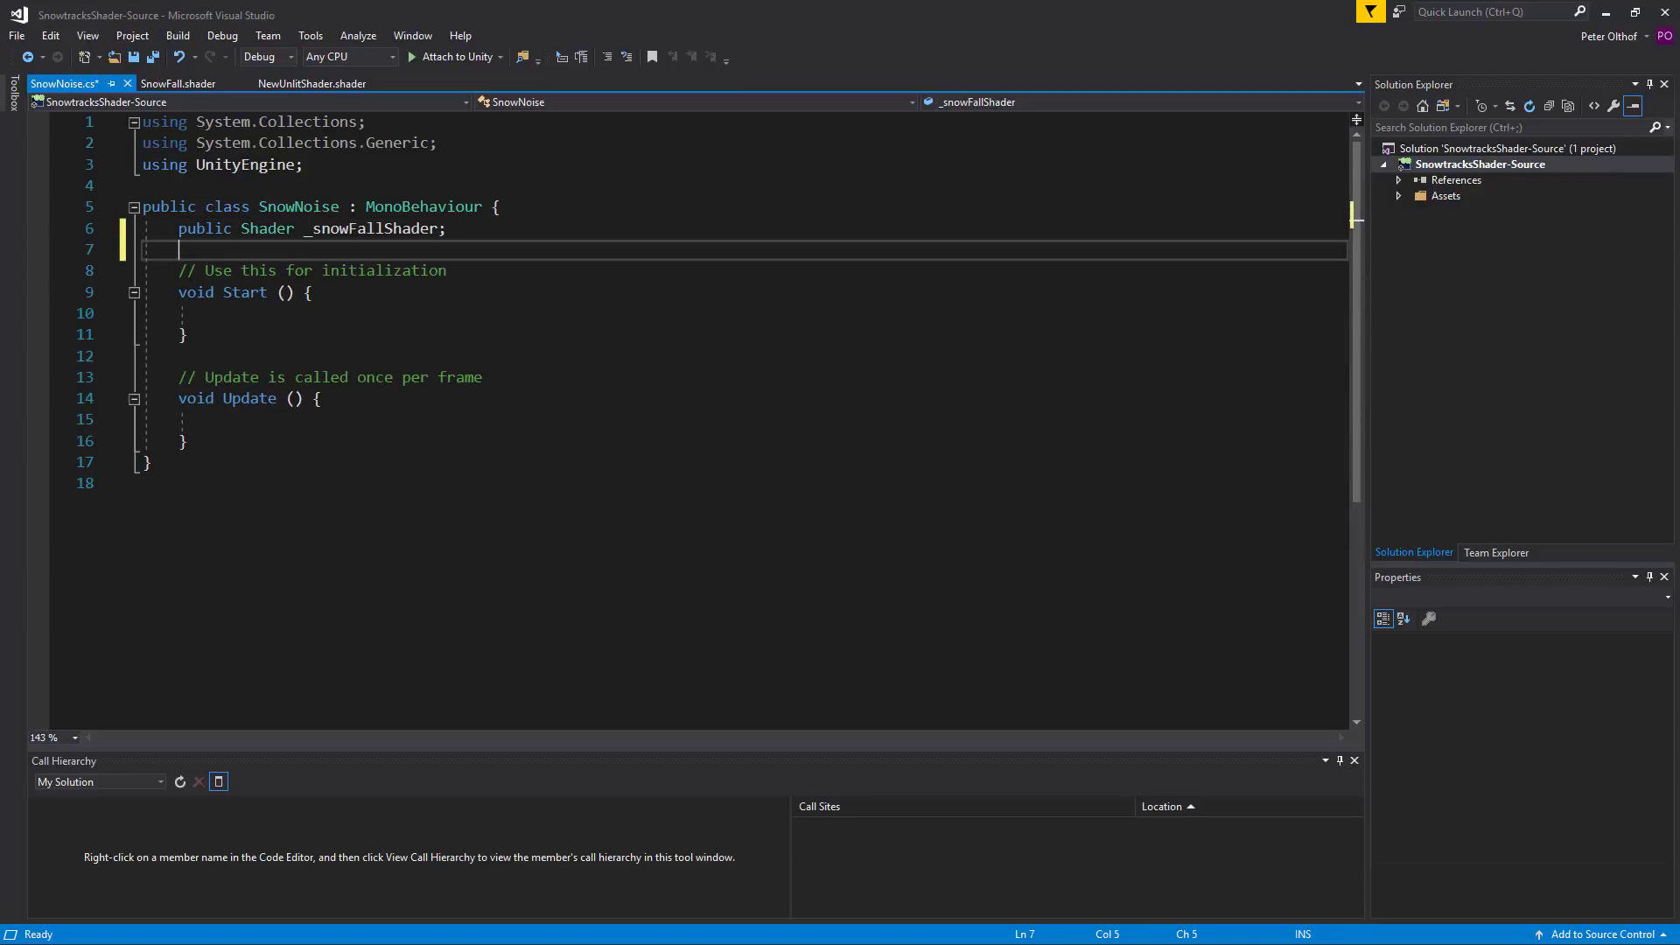
{"action": "type", "text": "private"}
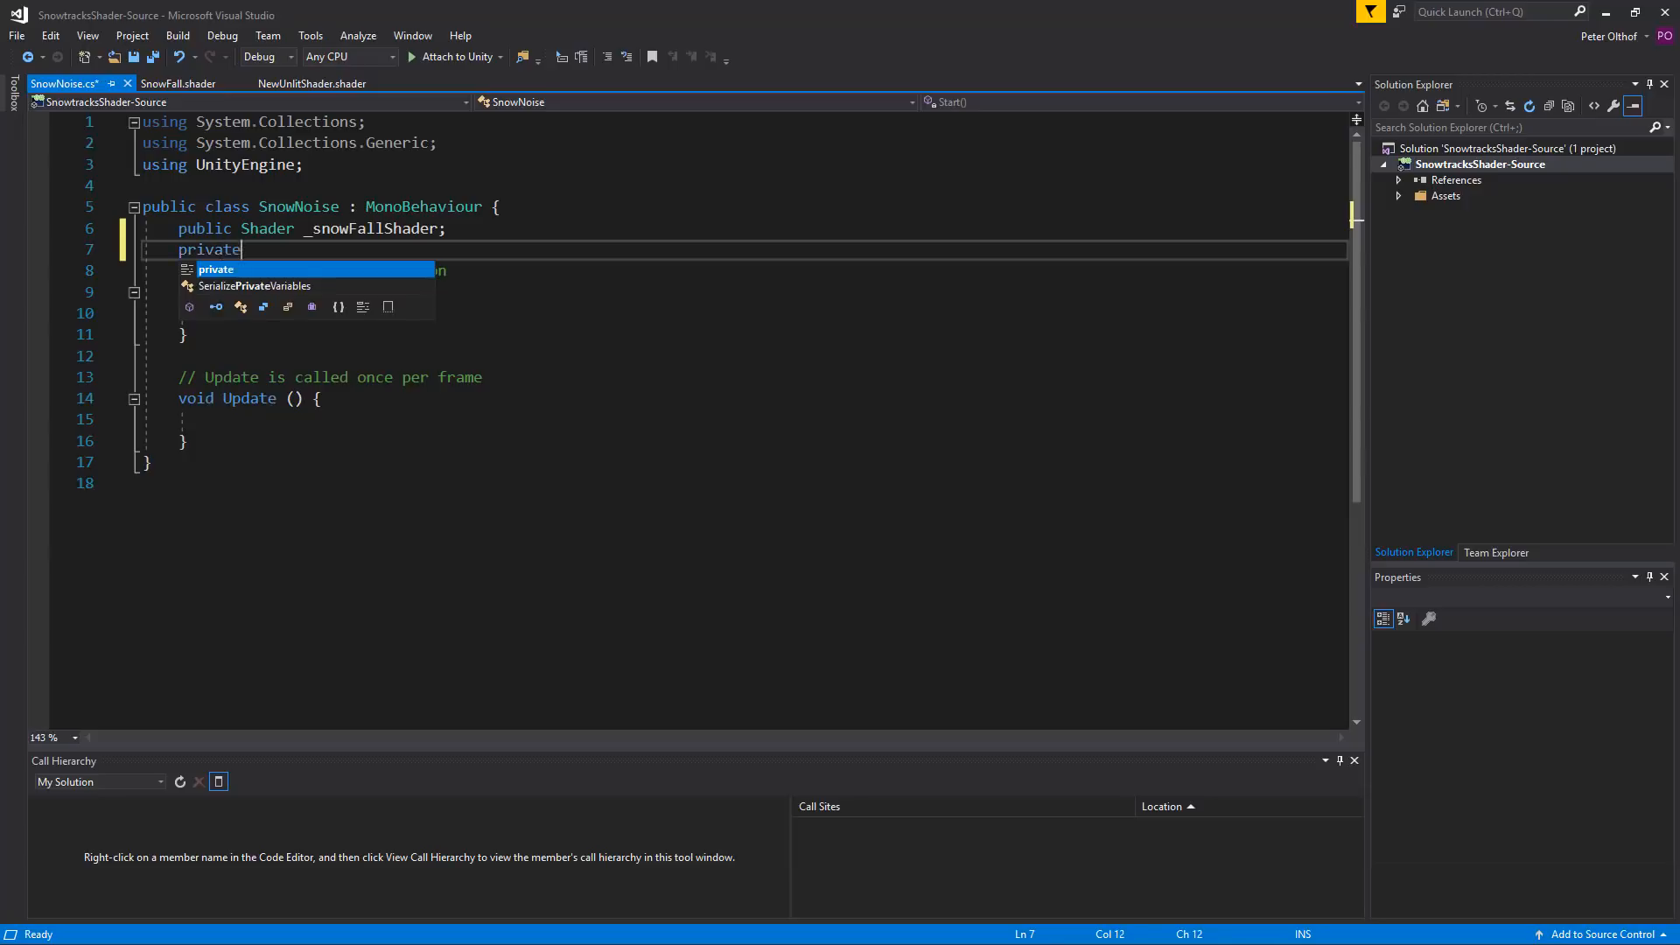
{"action": "type", "text": "Material"}
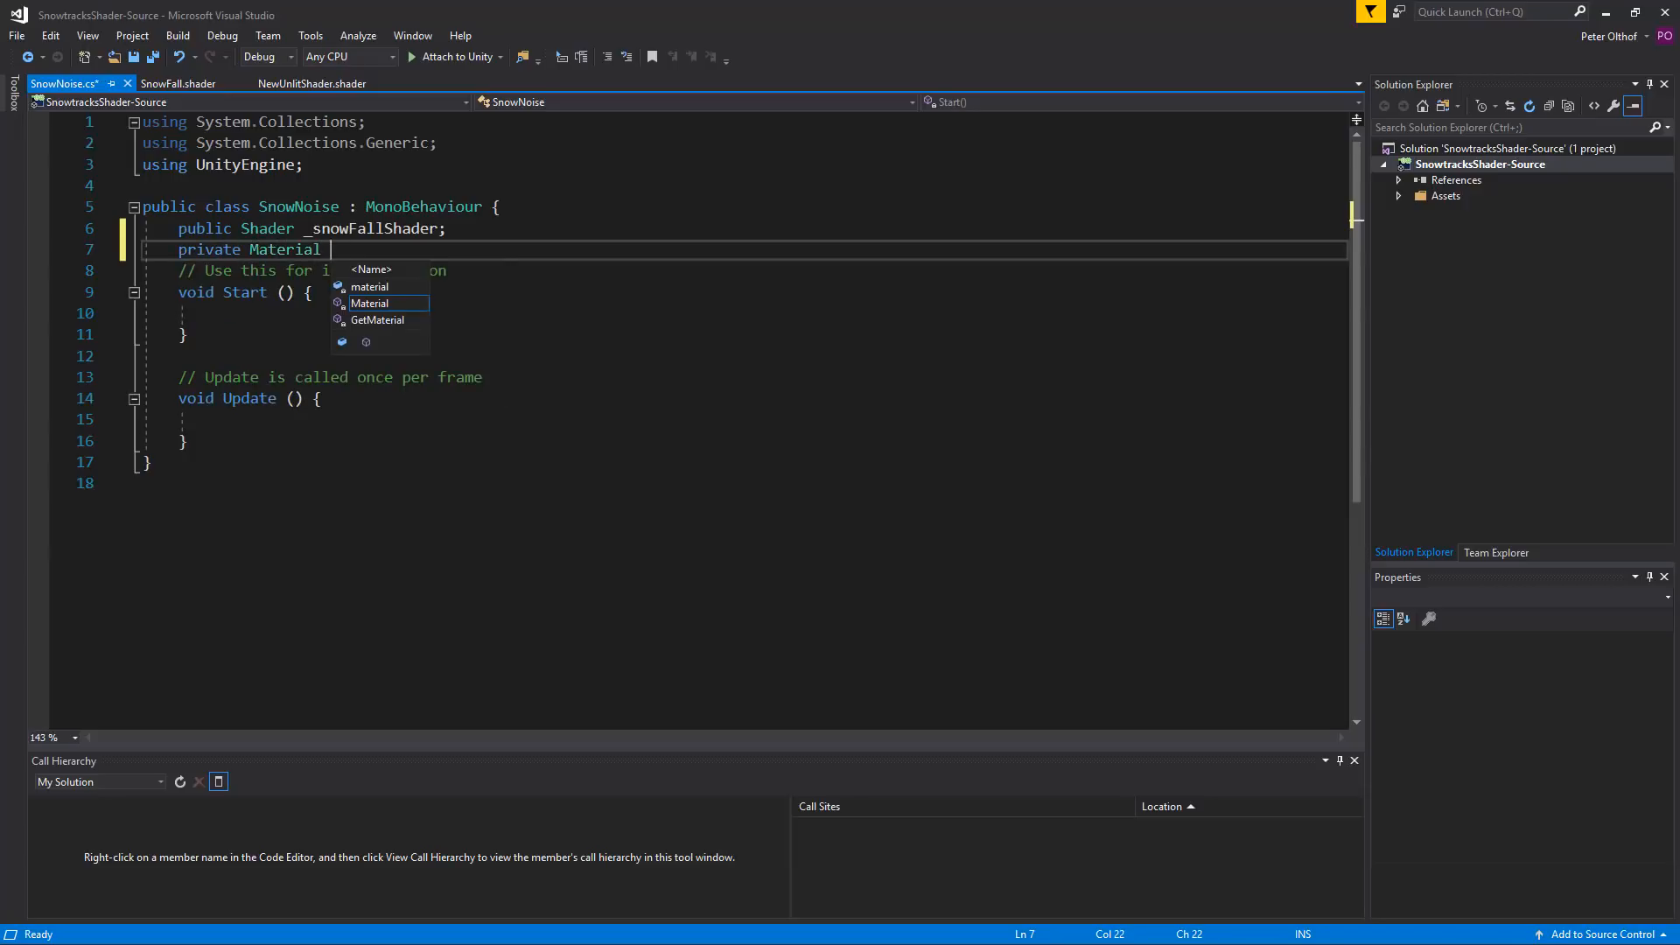
{"action": "type", "text": "_snowFa"}
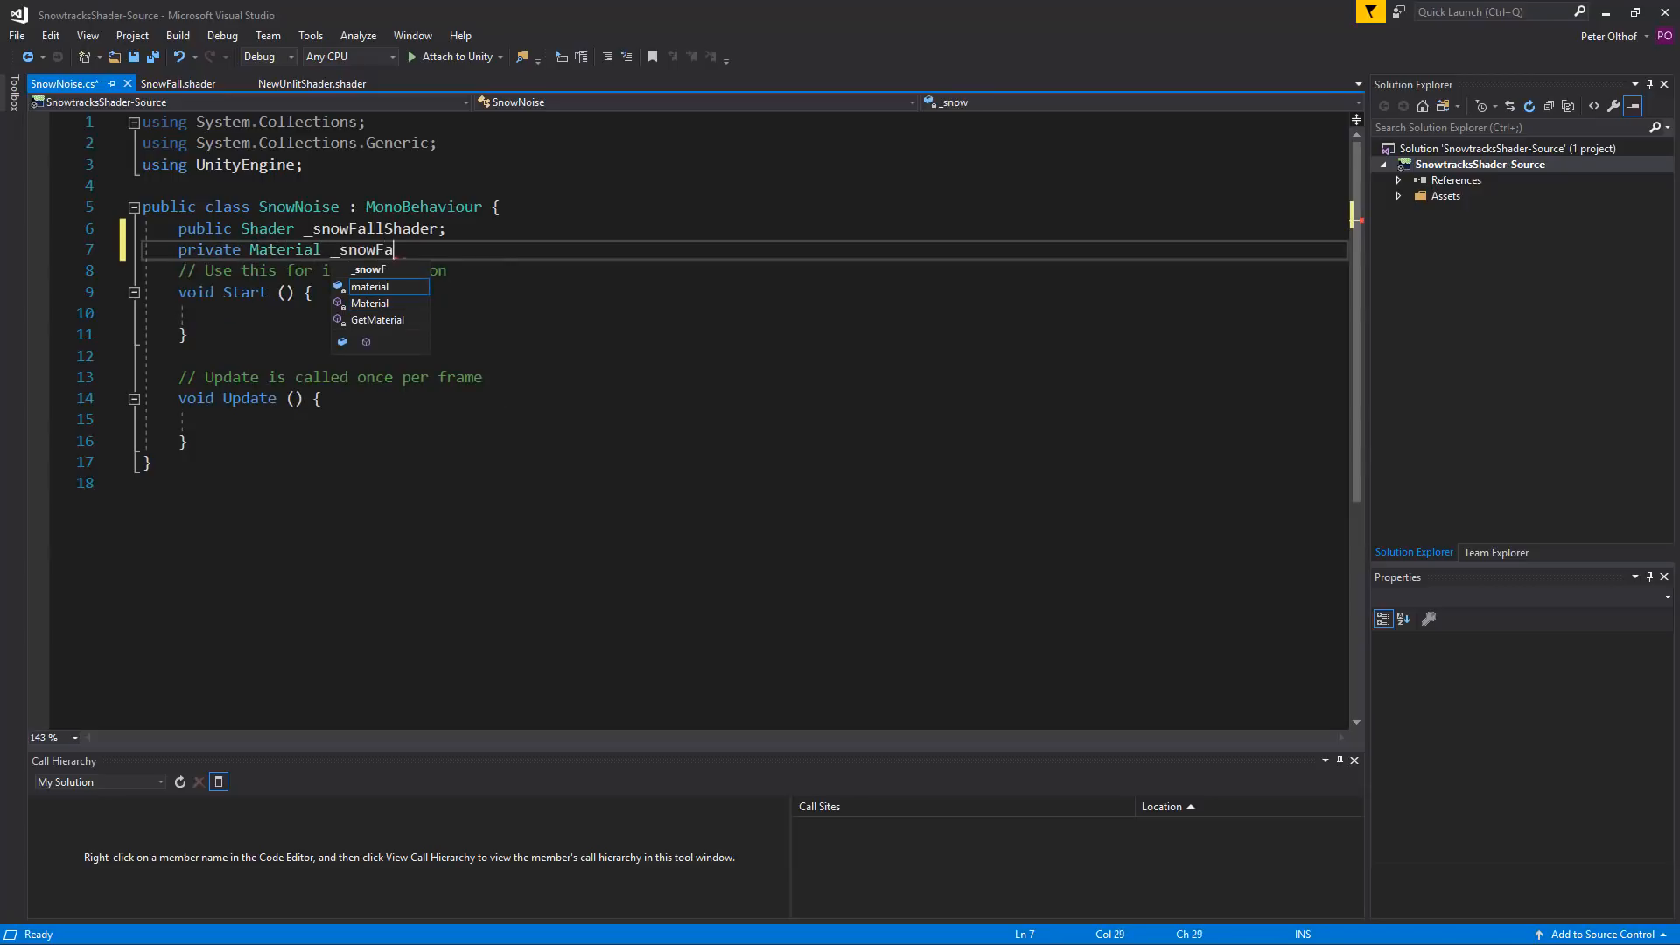
{"action": "type", "text": "llMat;"}
{"action": "type", "text": "private"}
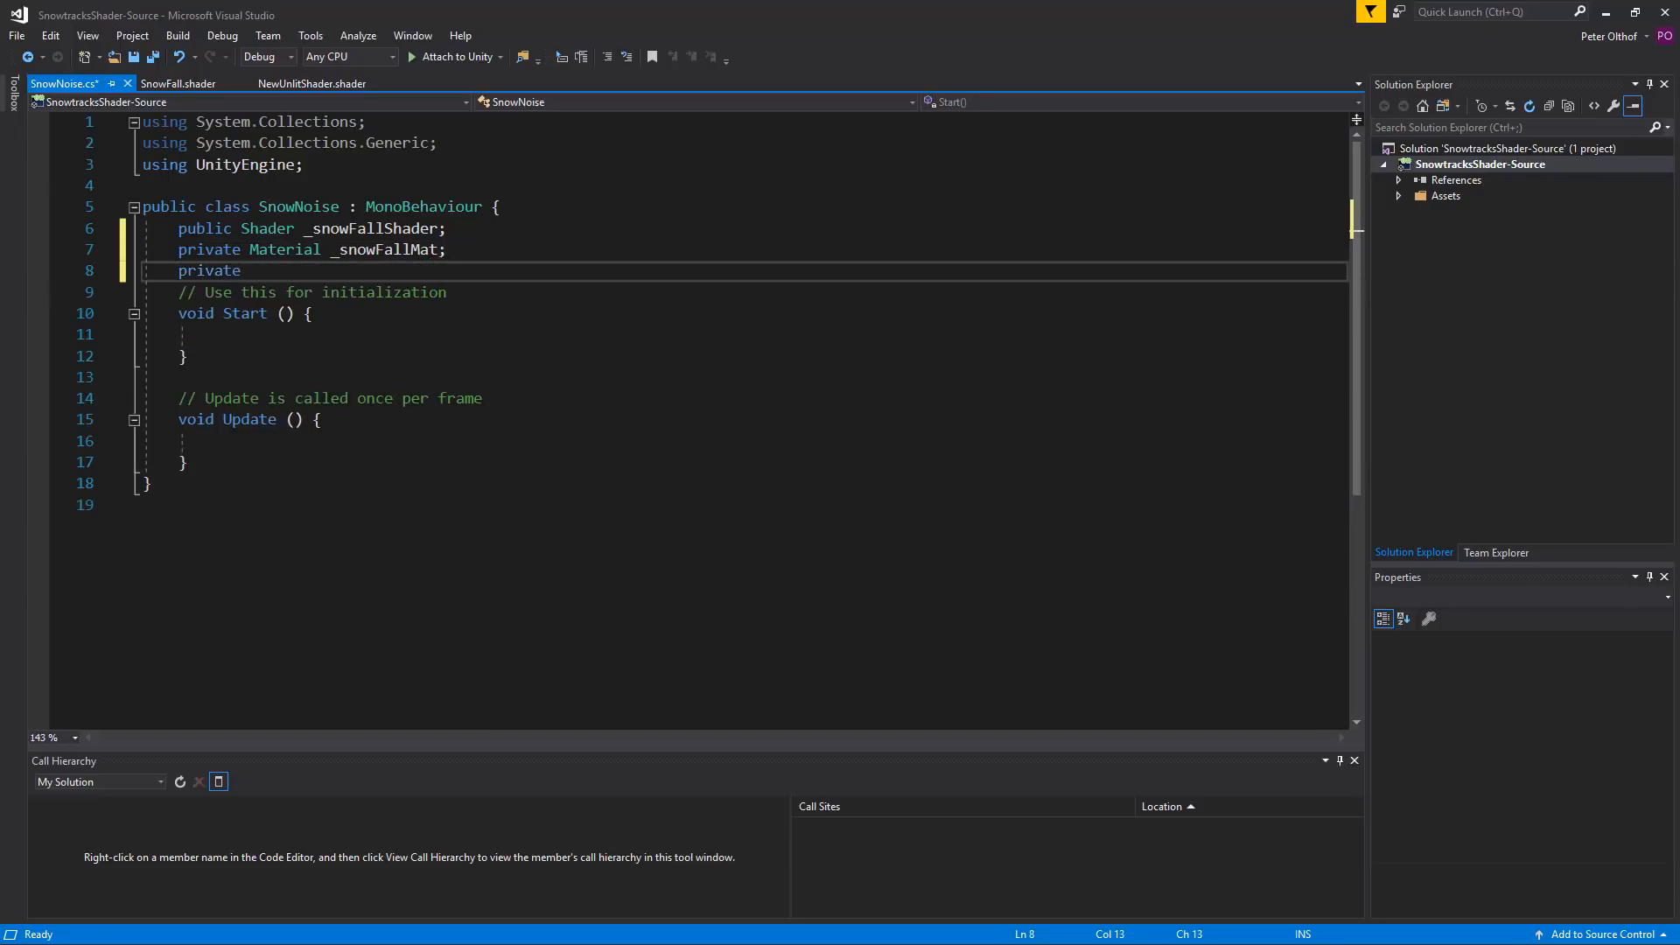
{"action": "type", "text": "MeshRenderer"}
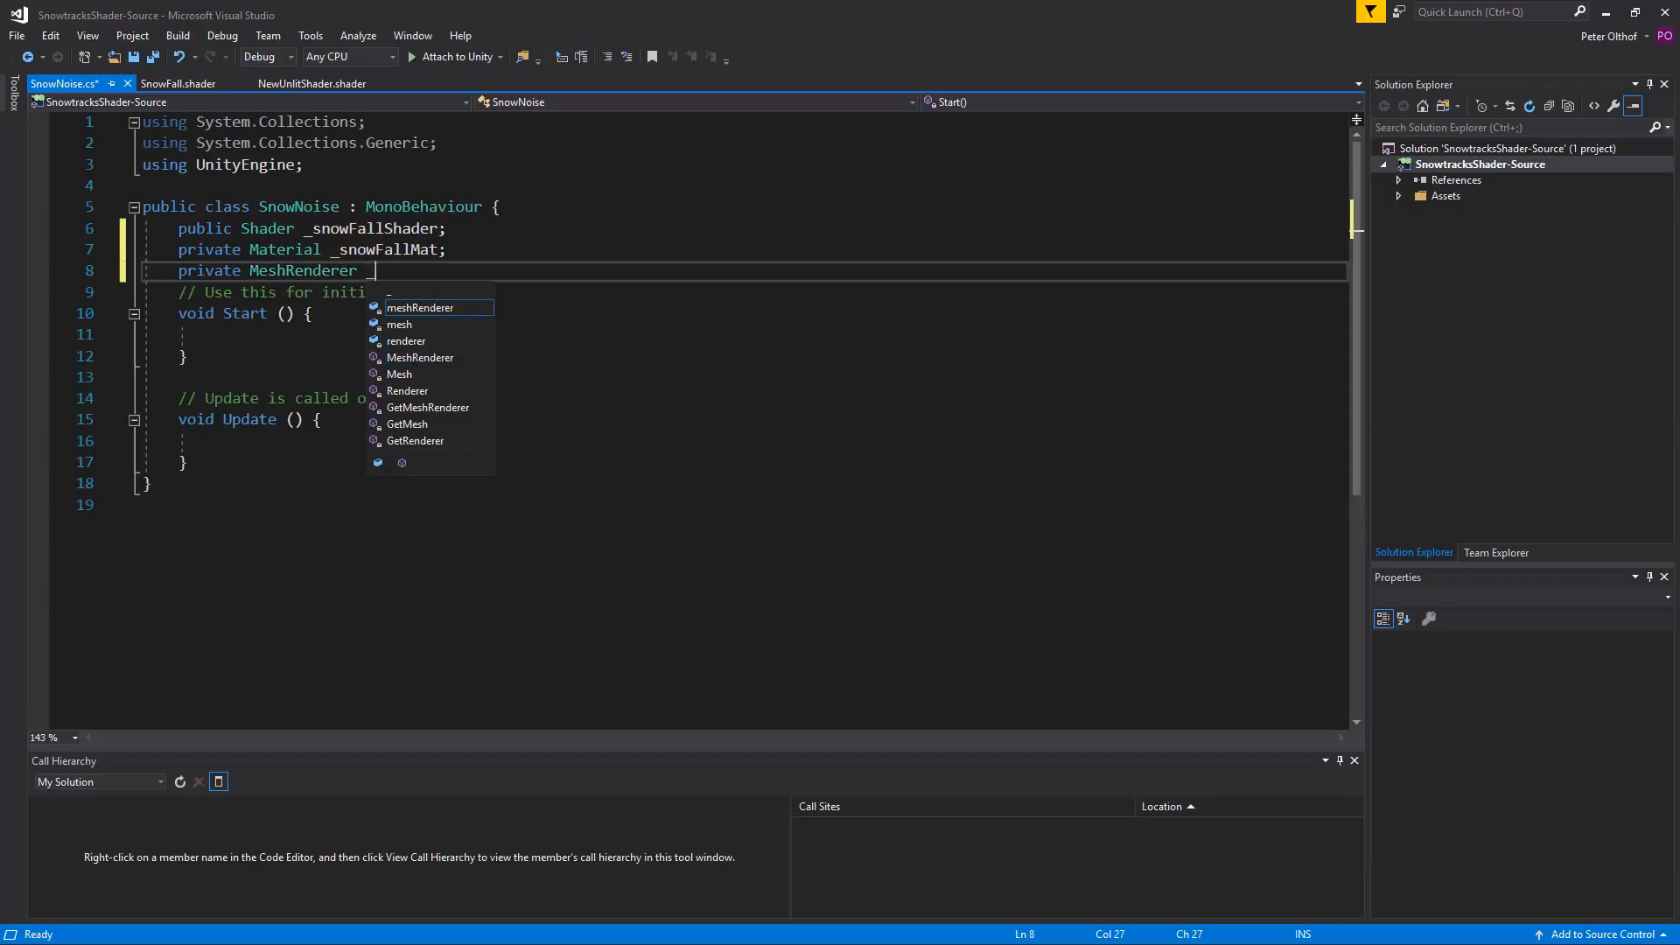
{"action": "type", "text": "_meshRenderer ="}
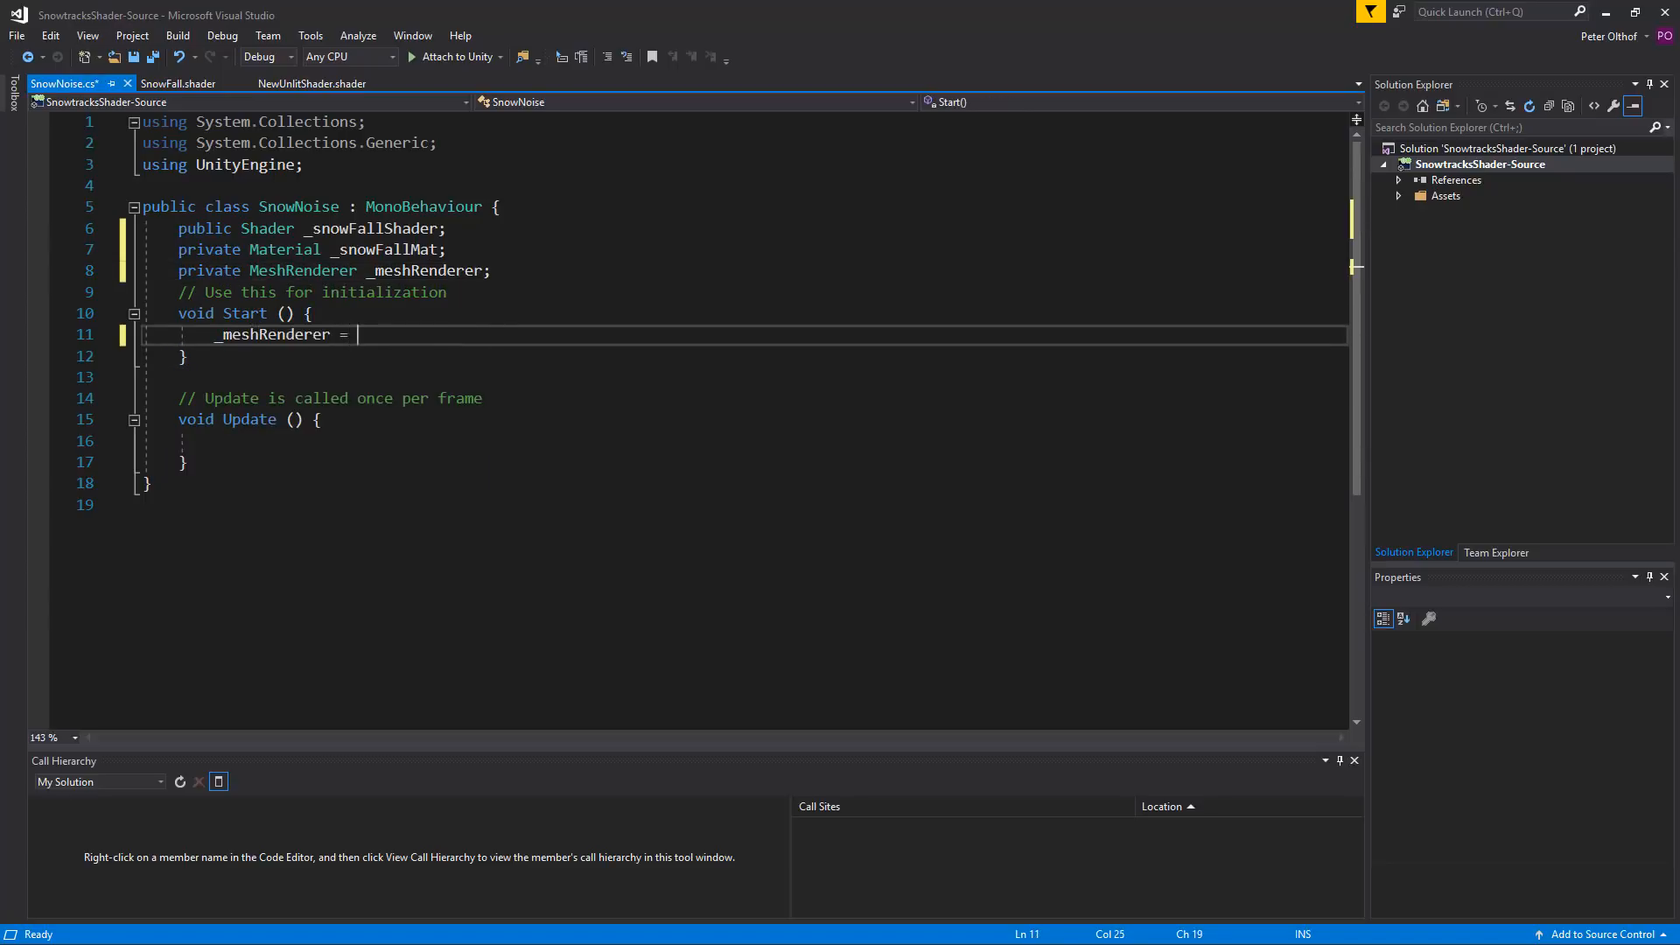
Step: In Start, fetch GetComponent<MeshRenderer>() and create _snowFallMat as new Material(_snowFallShader)
{"action": "type", "text": "GetComponent"}
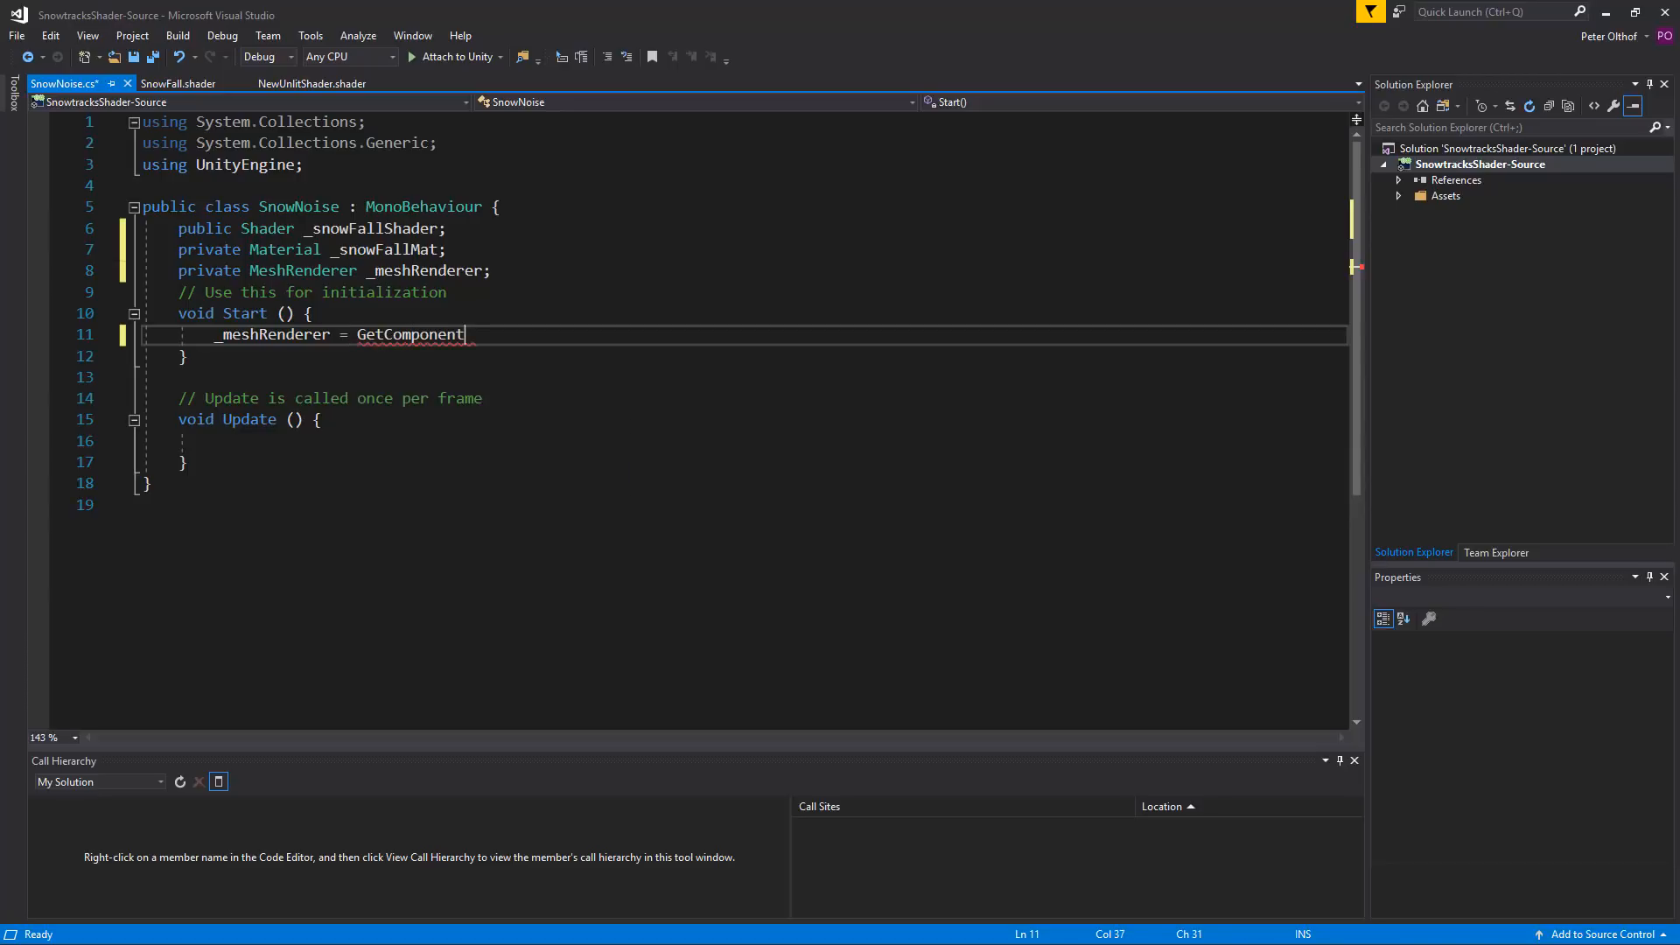
{"action": "type", "text": "<Meshre"}
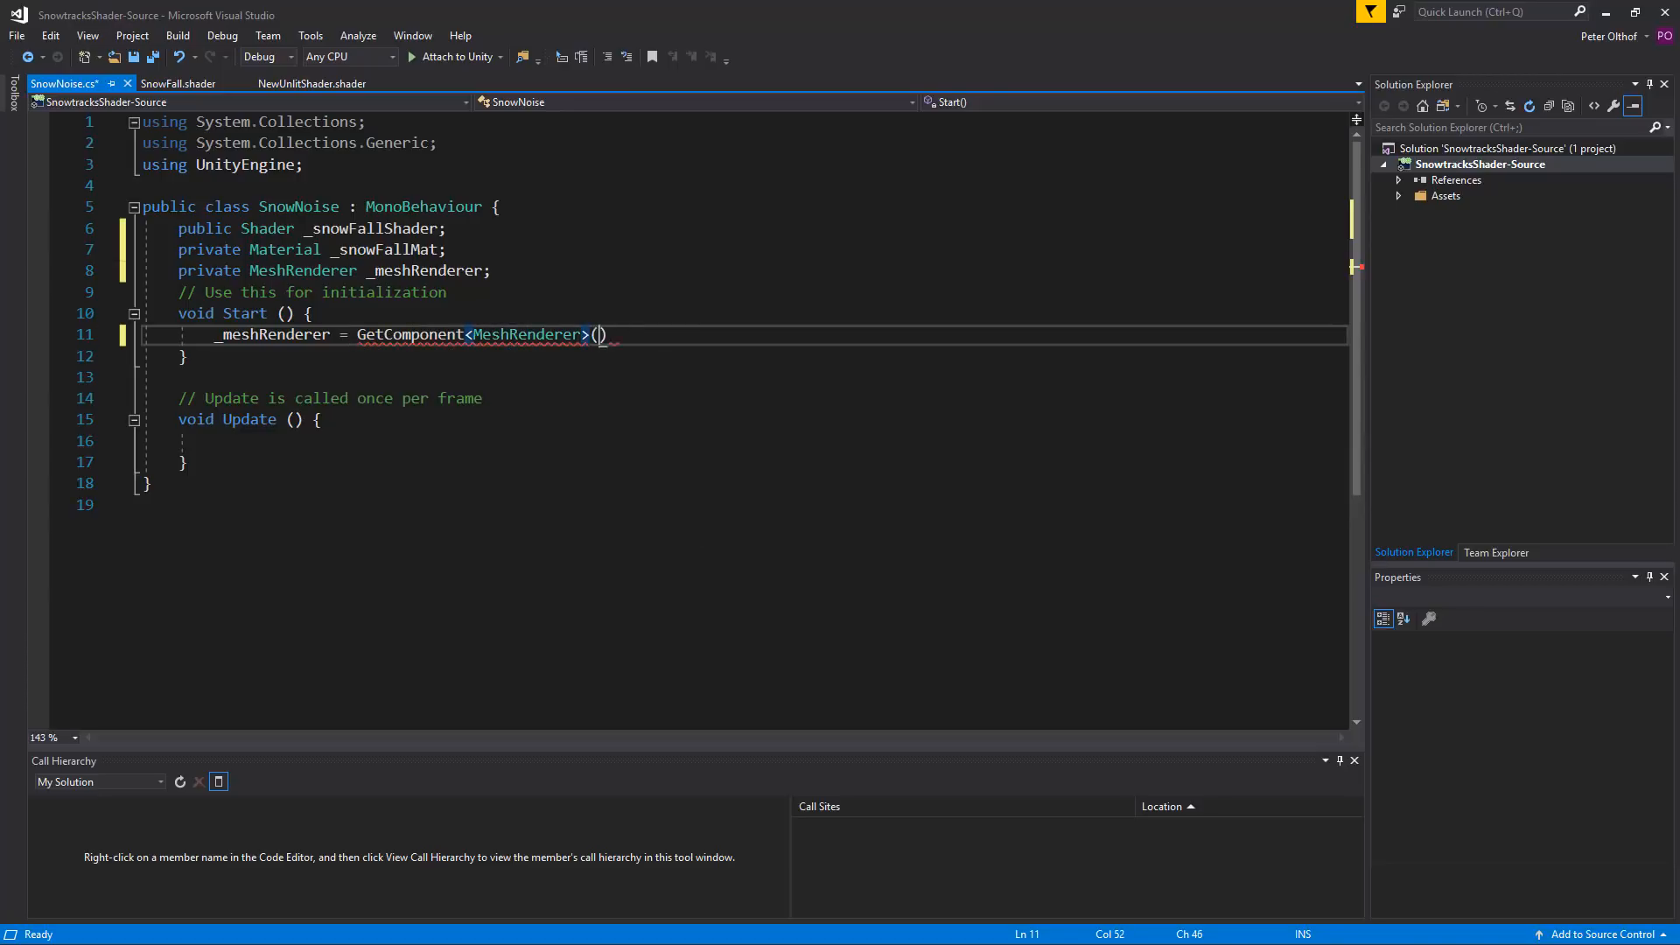
{"action": "key", "text": "enter"}
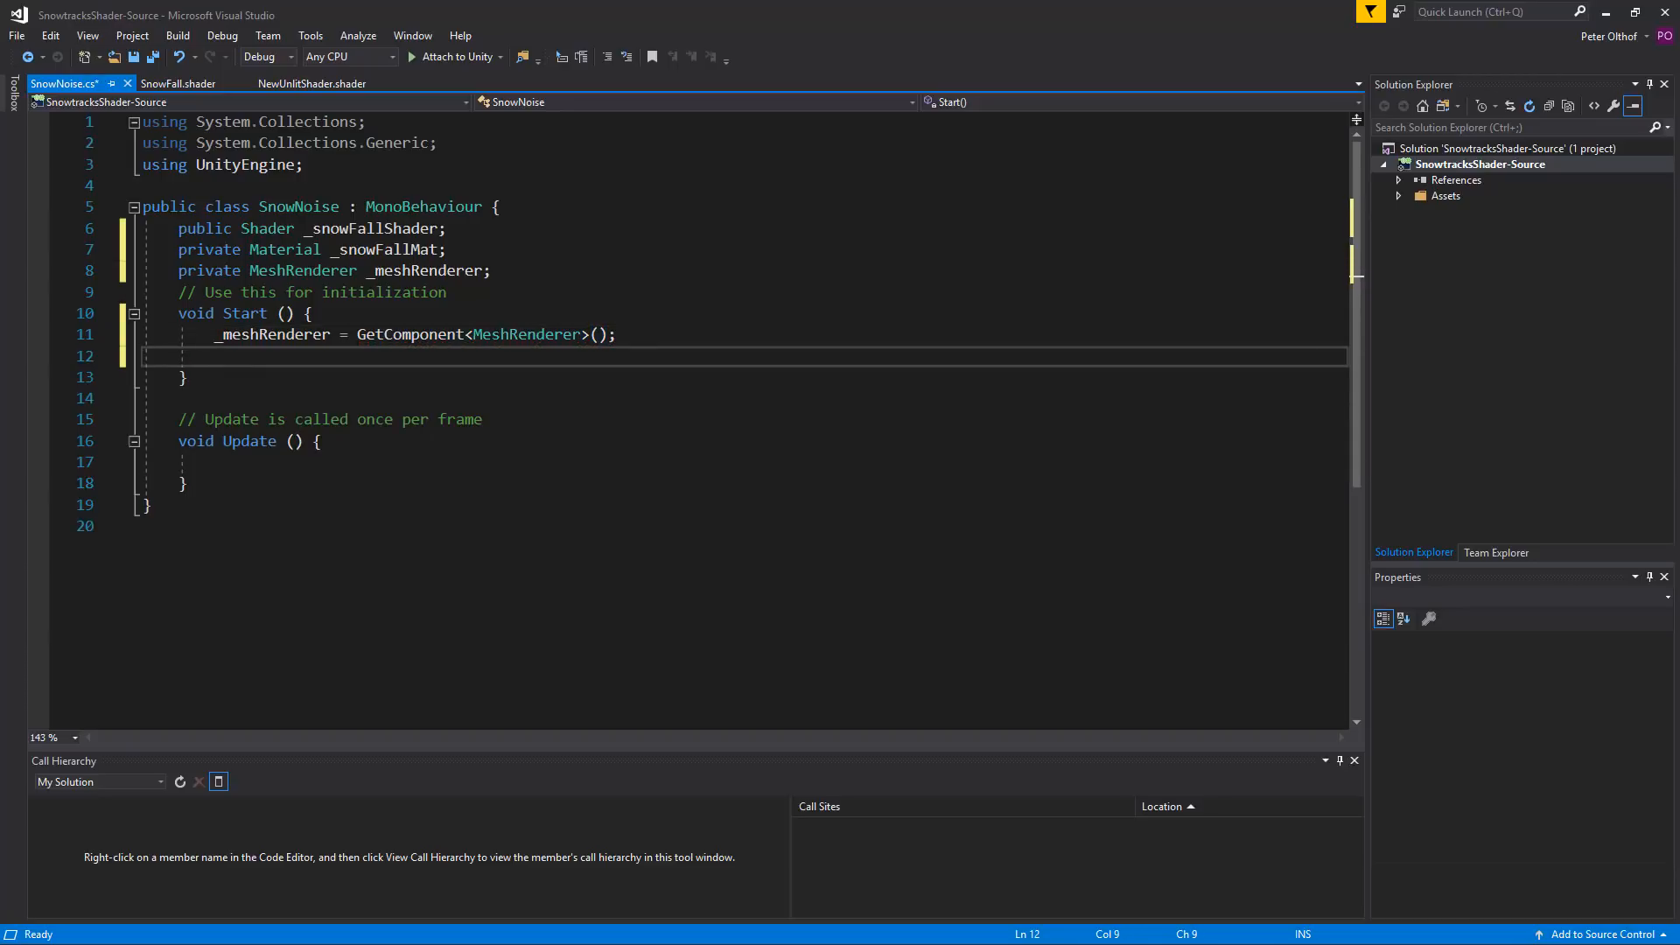
{"action": "type", "text": "_snowFallMat ="}
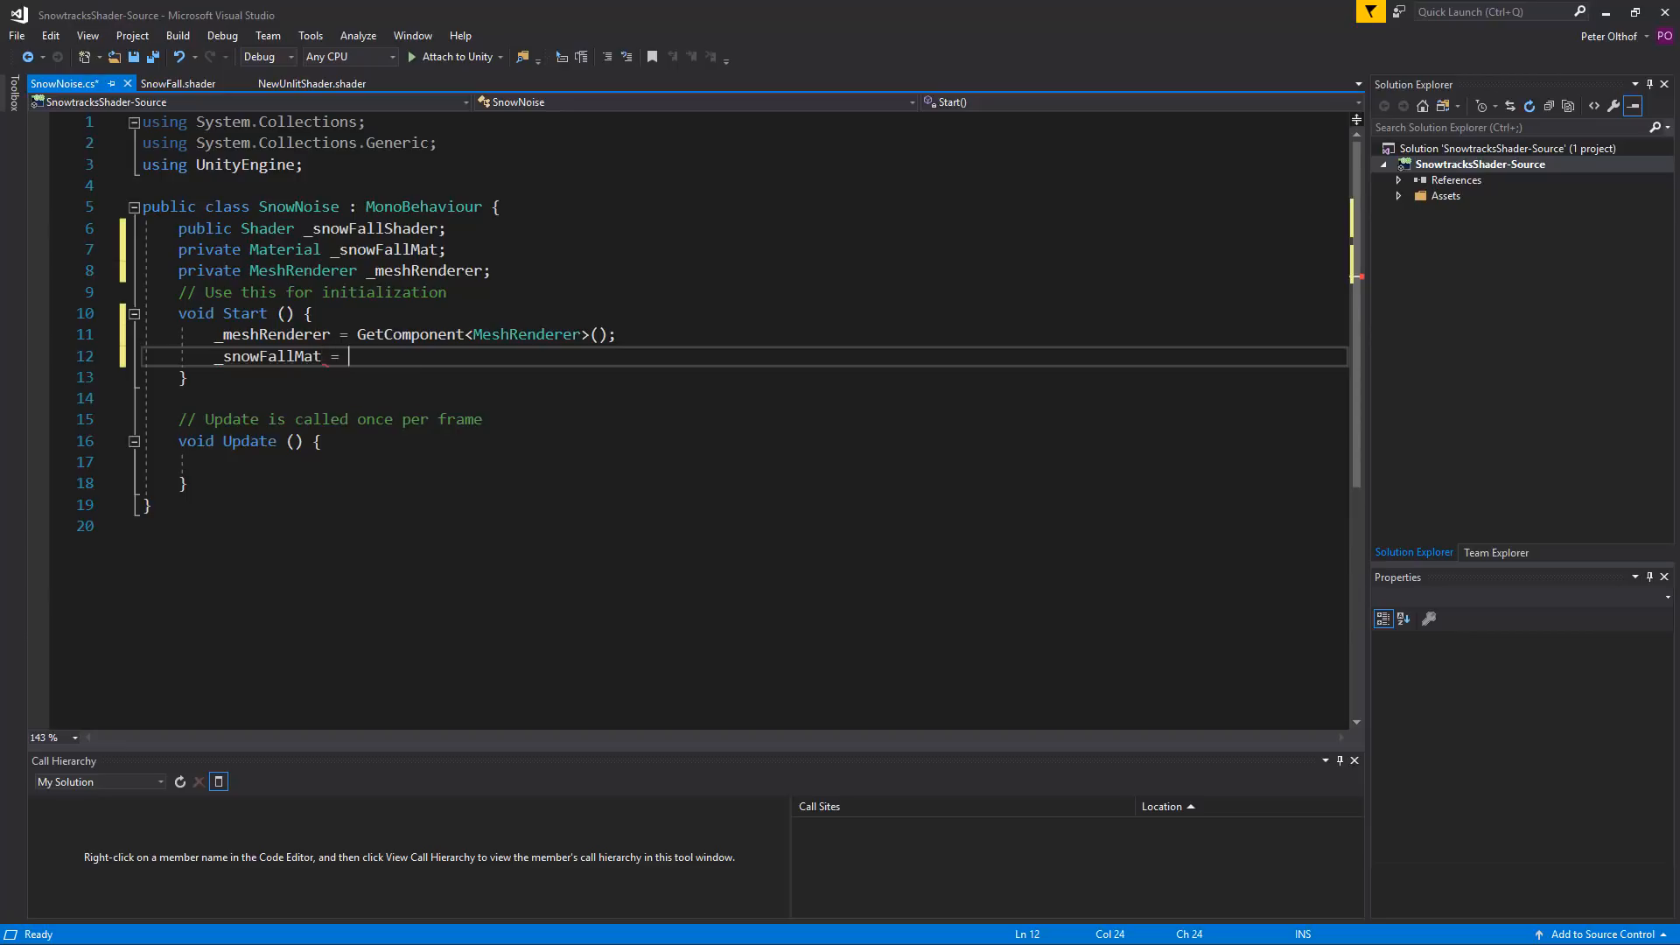
{"action": "type", "text": "new material("}
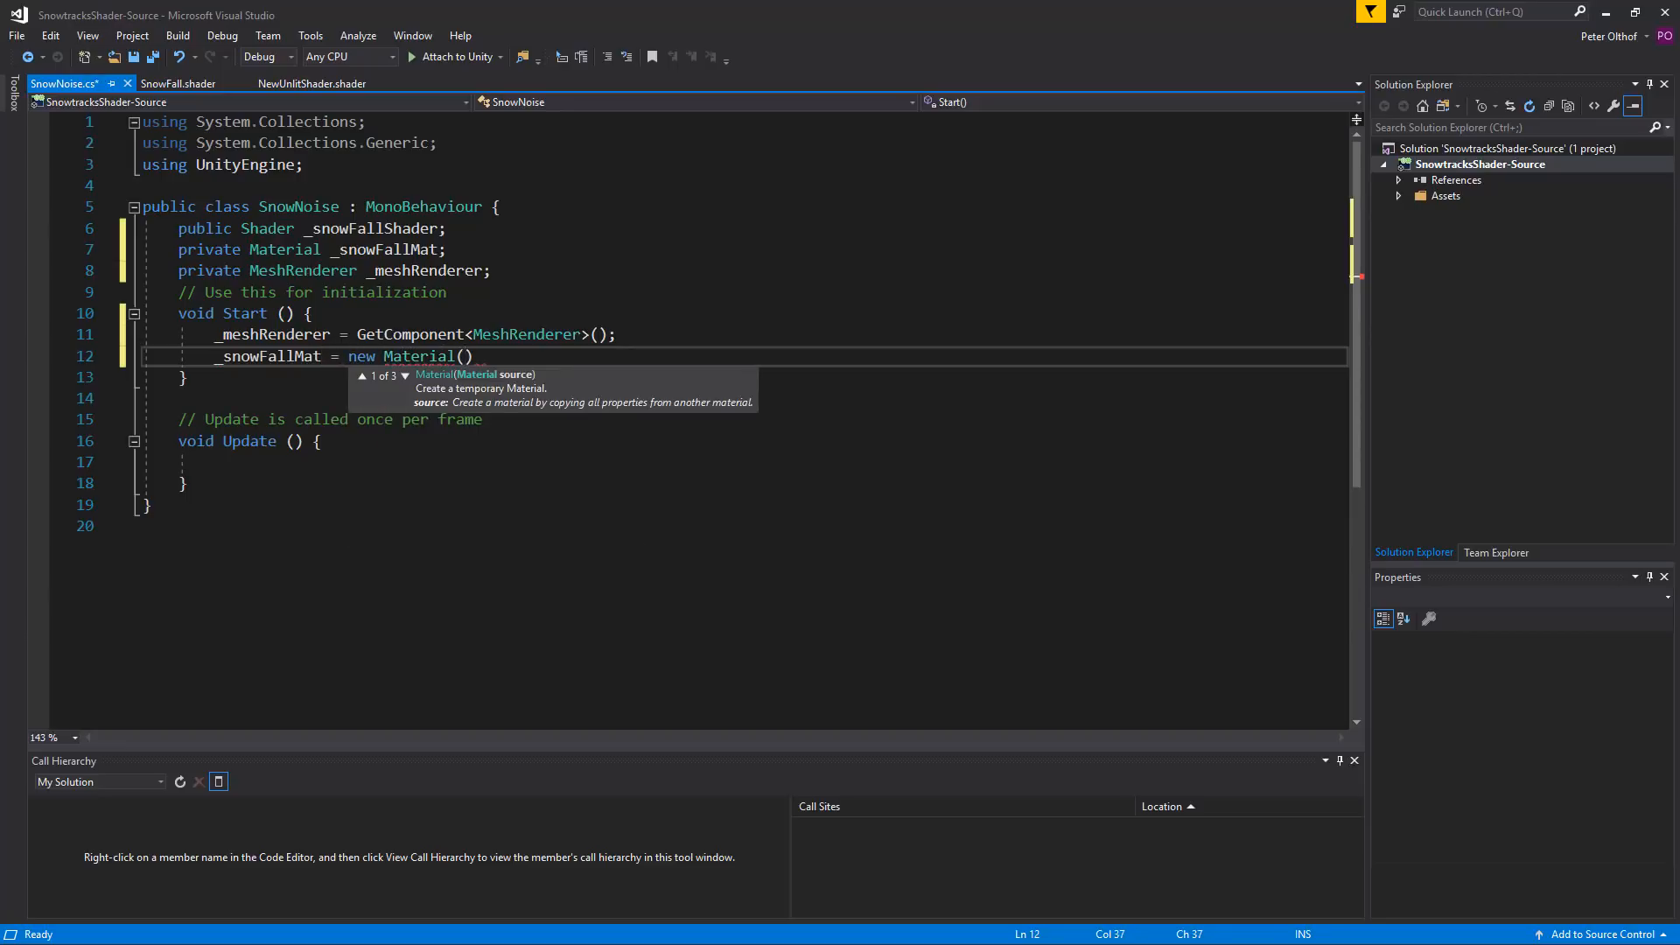
{"action": "type", "text": "snowFallShader"}
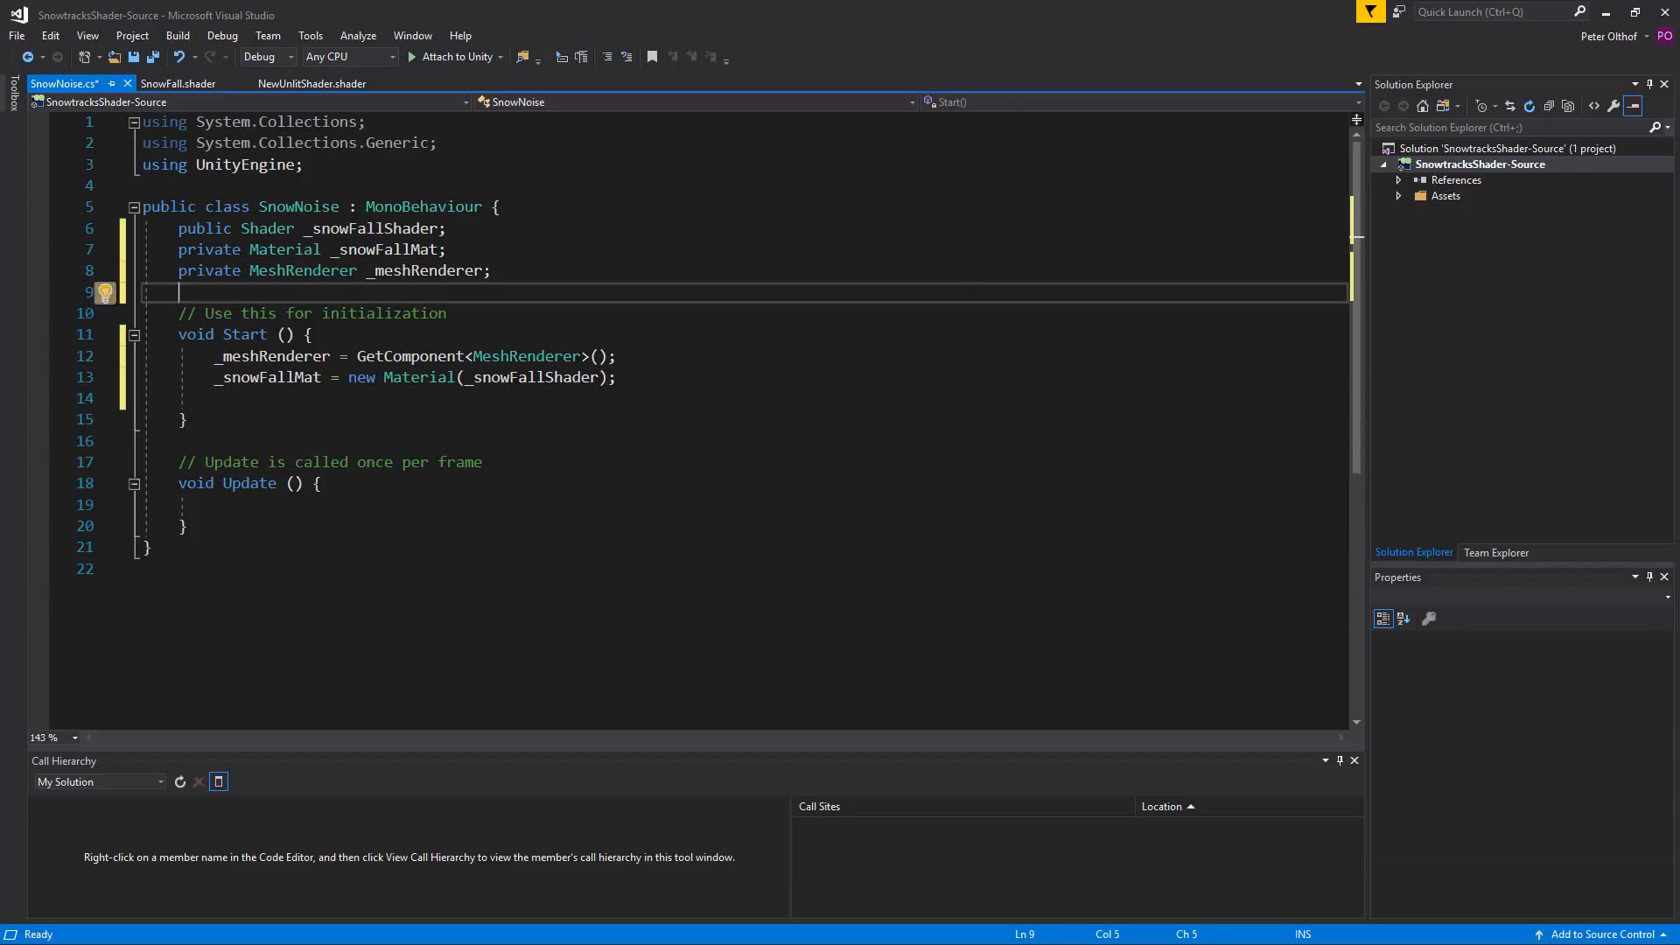
Step: Add public float _flakeAmount; and public float _flakeOpacity; below the private fields
{"action": "type", "text": "public float"}
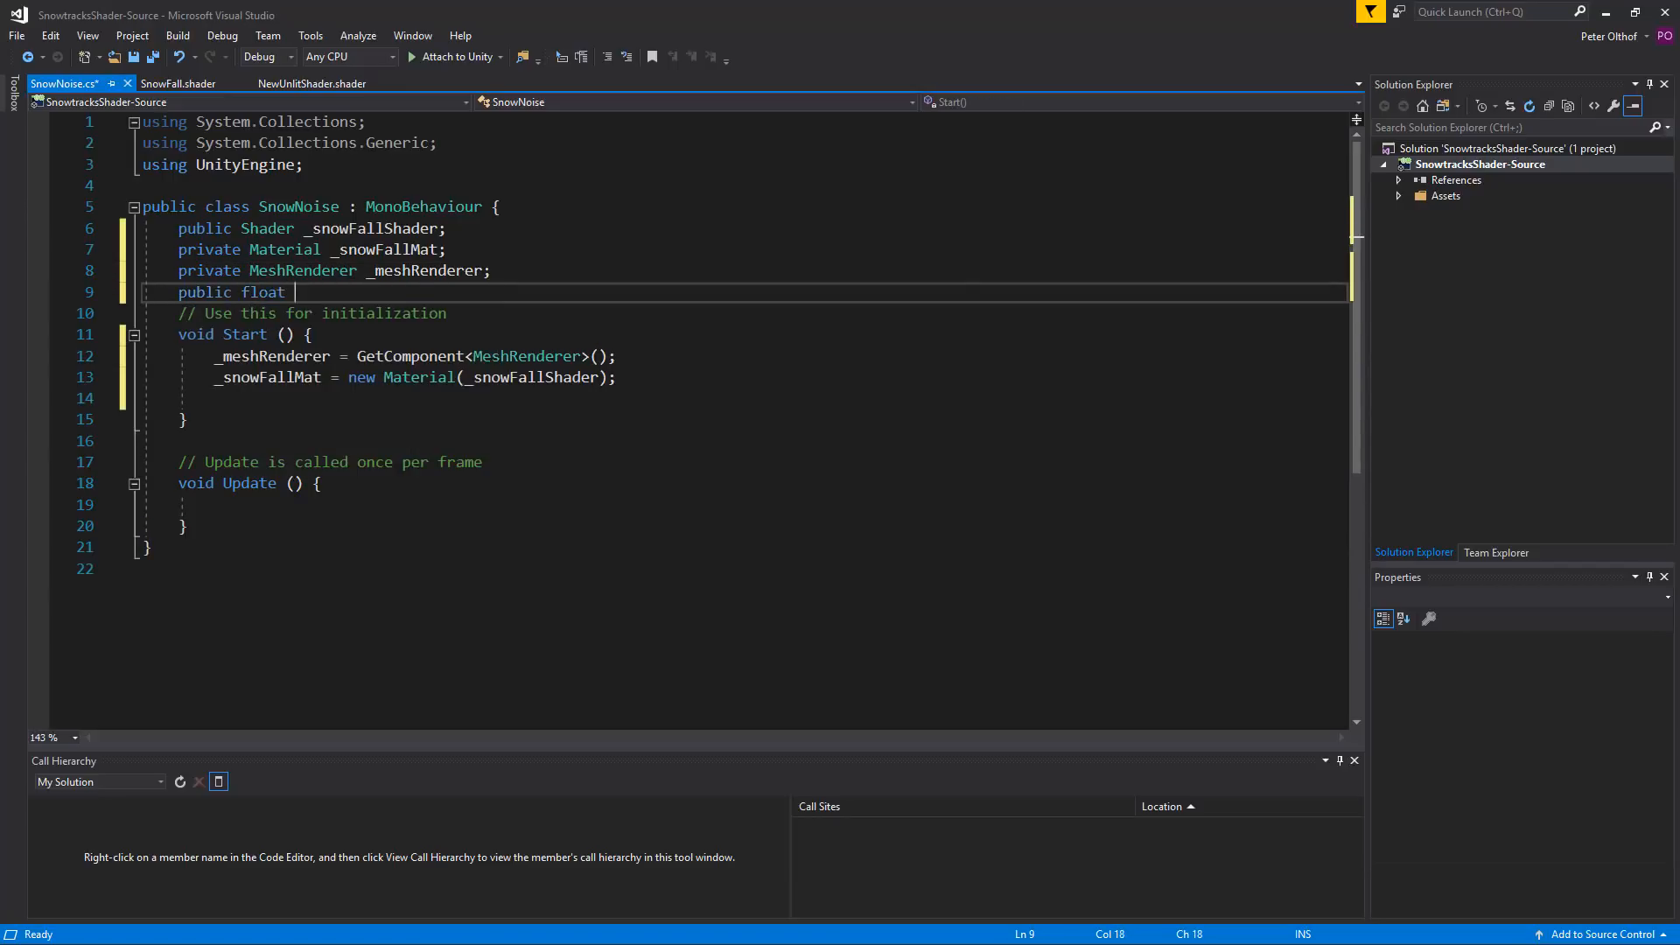
{"action": "type", "text": "_fla"}
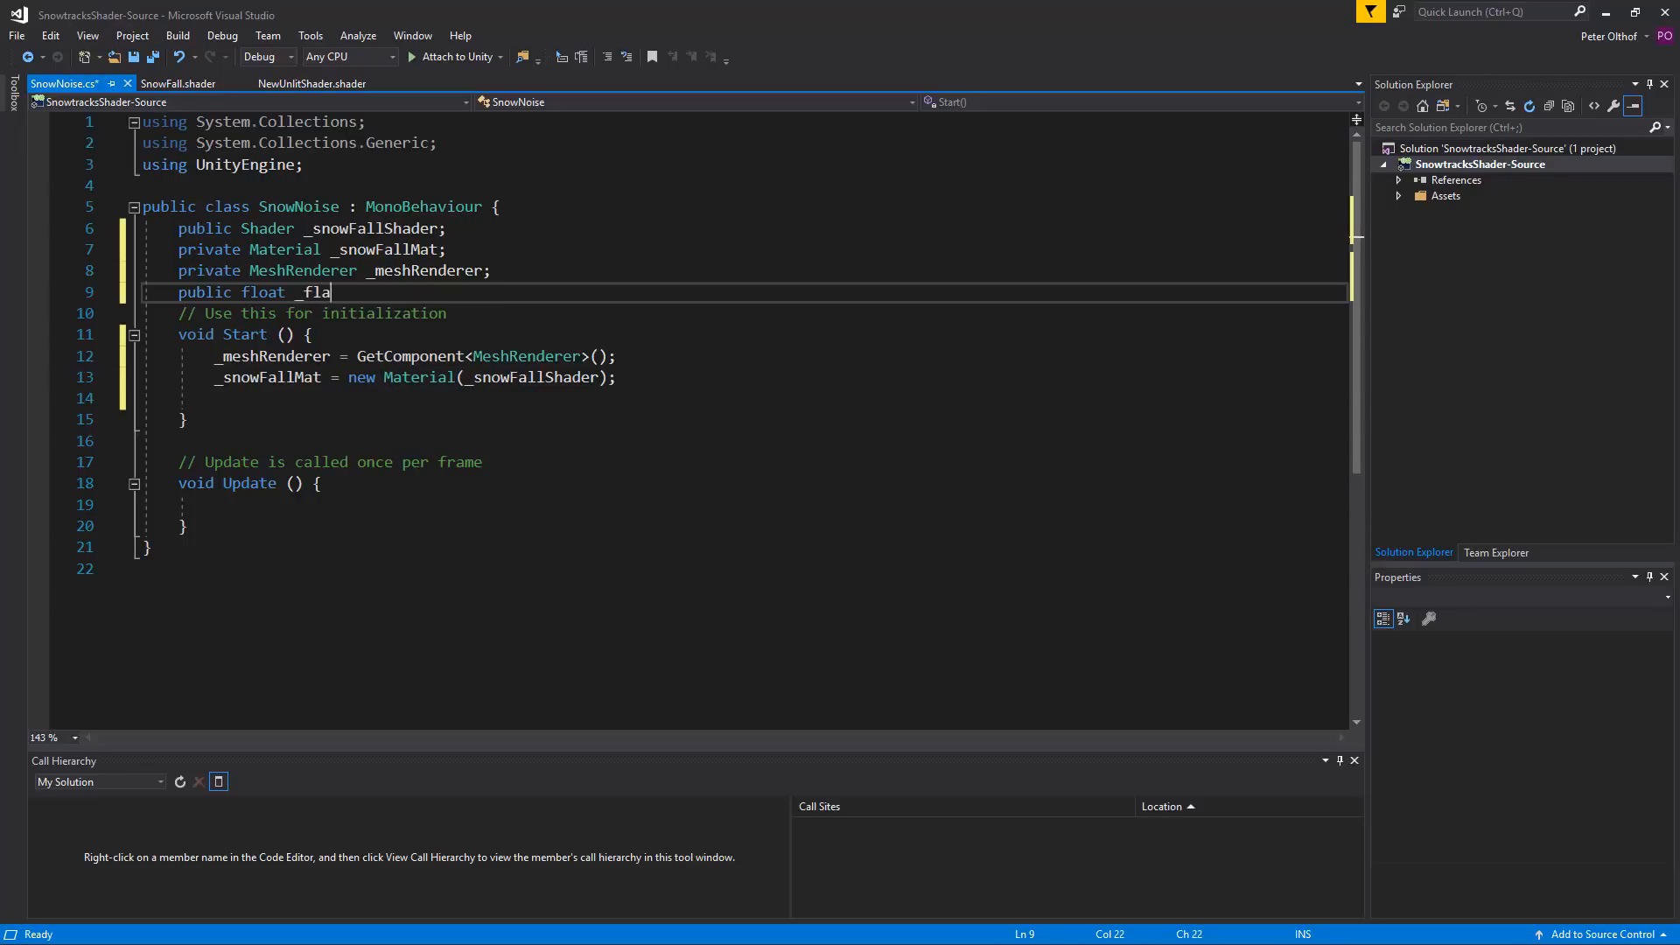
{"action": "type", "text": "keAmount;"}
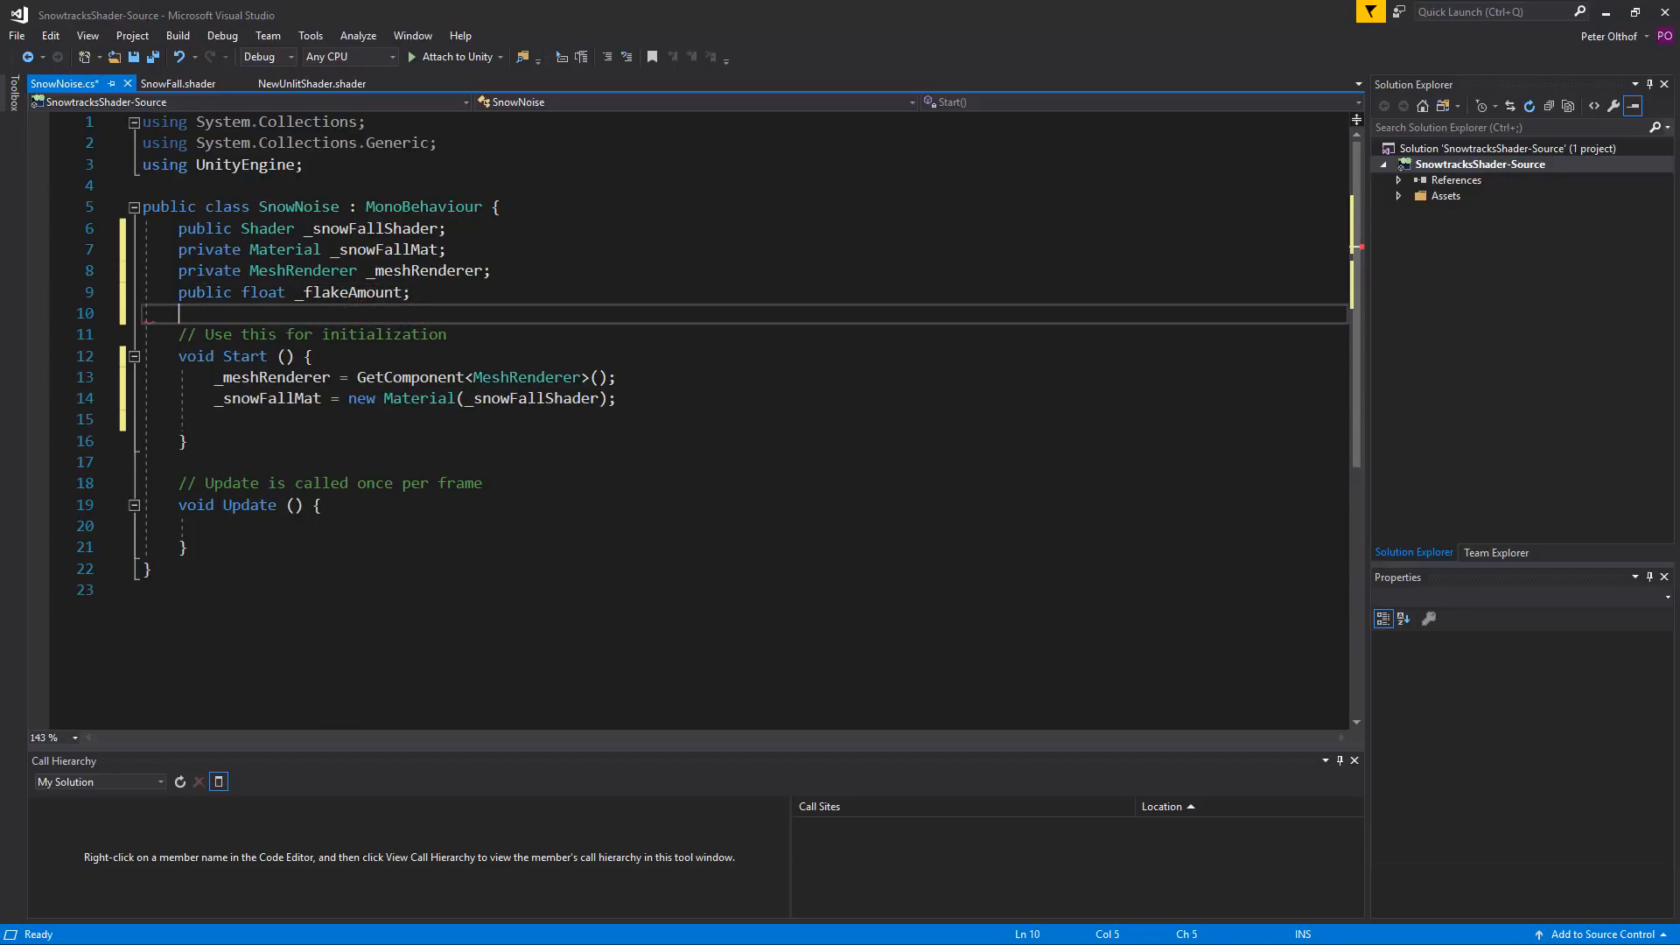
{"action": "type", "text": "public float;l"}
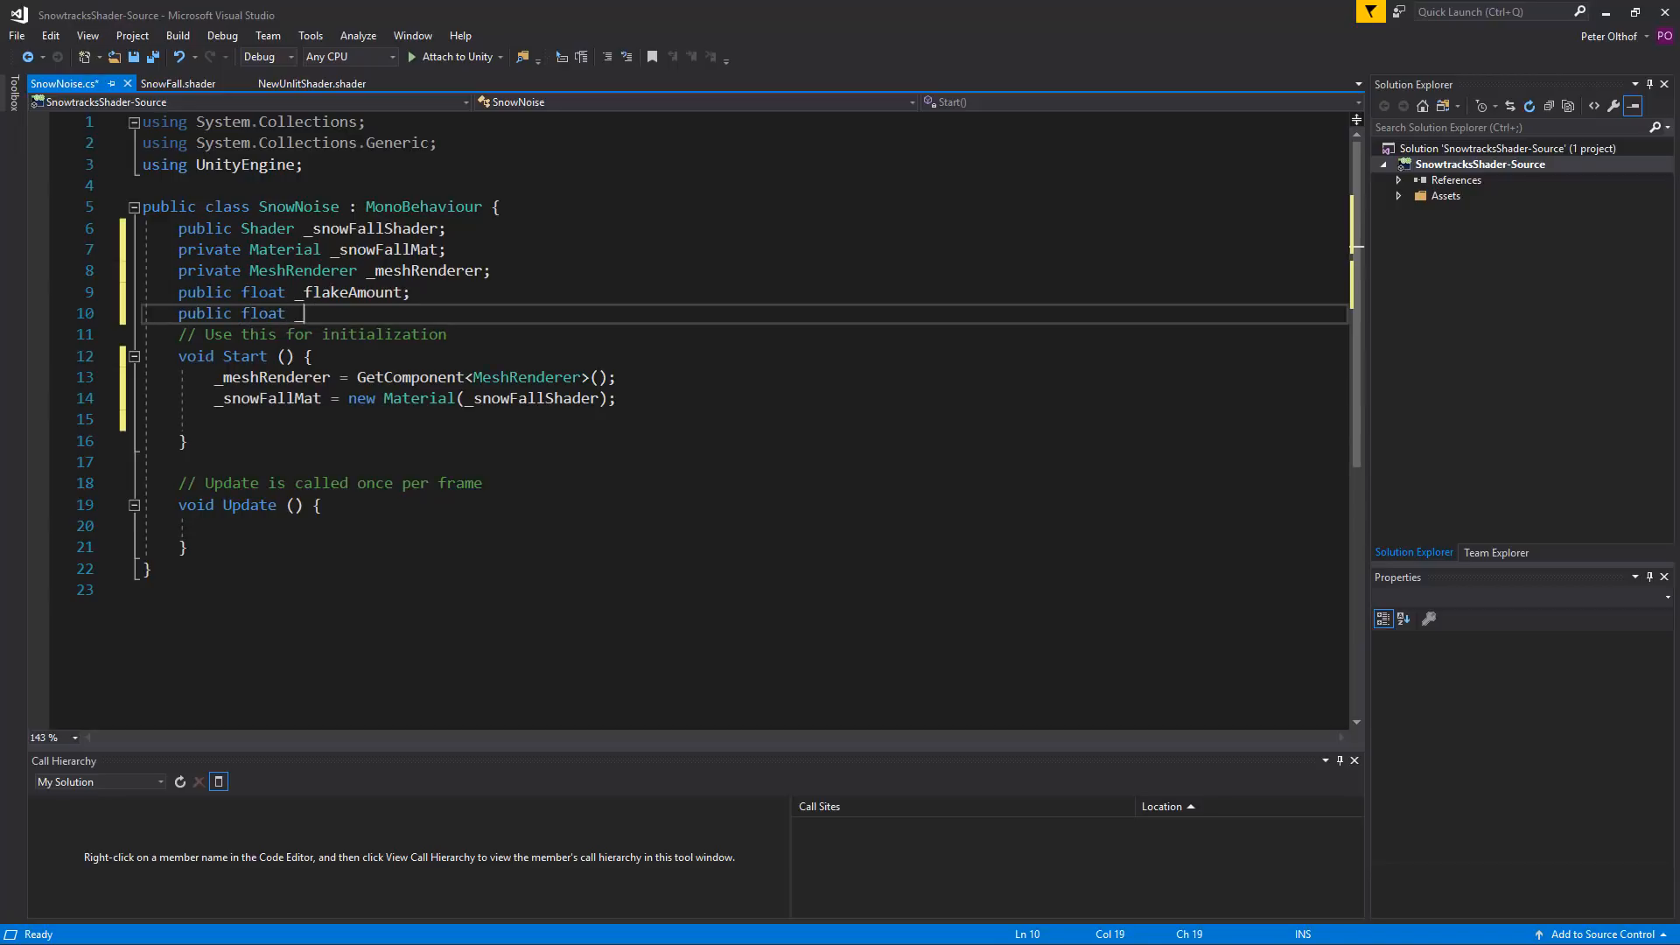
{"action": "type", "text": "_flakeOpacity;"}
{"action": "type", "text": "["}
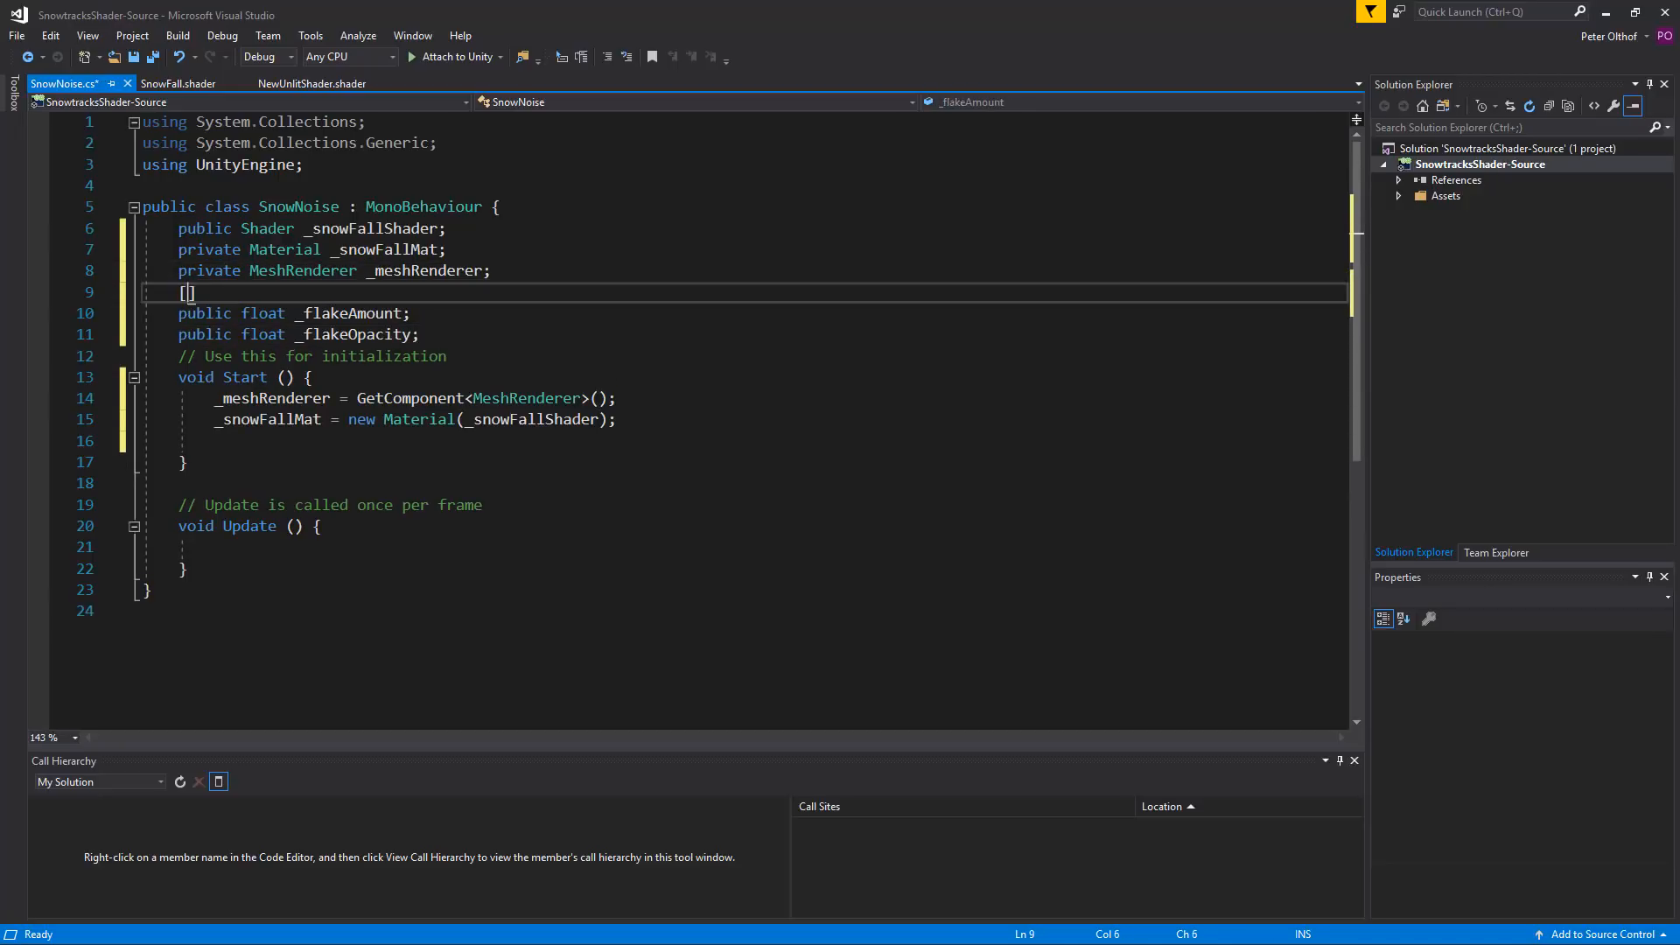
Step: Add a [Range(0.001f, 0.1f)] attribute above the _flakeAmount field
{"action": "type", "text": "range"}
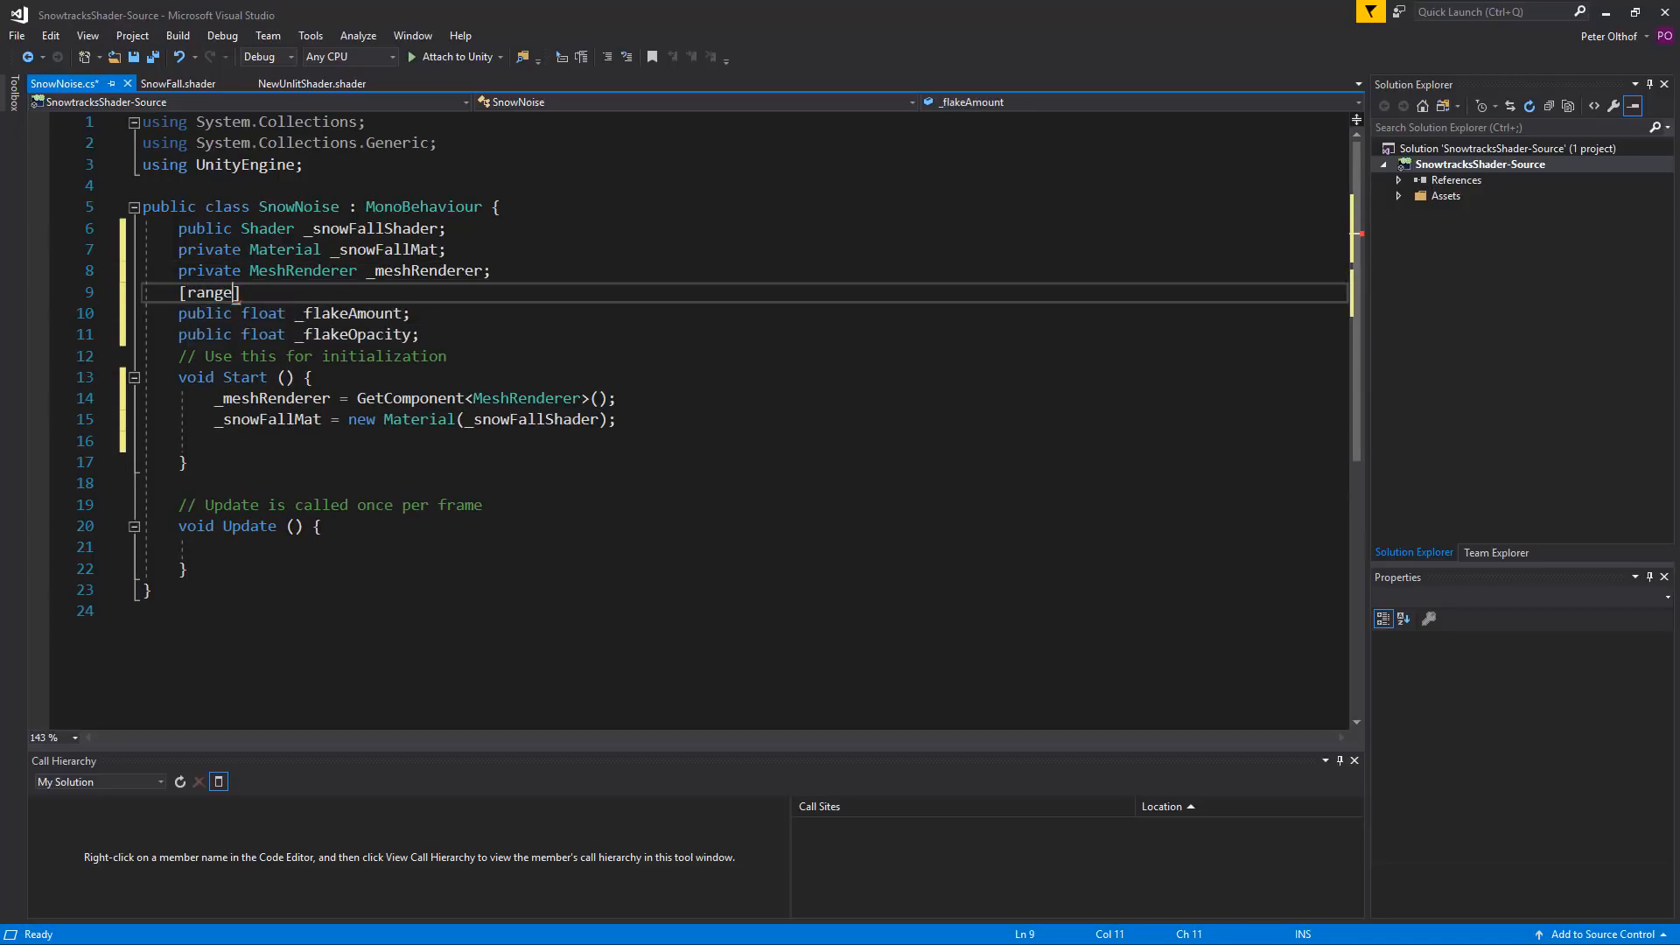
{"action": "type", "text": "()"}
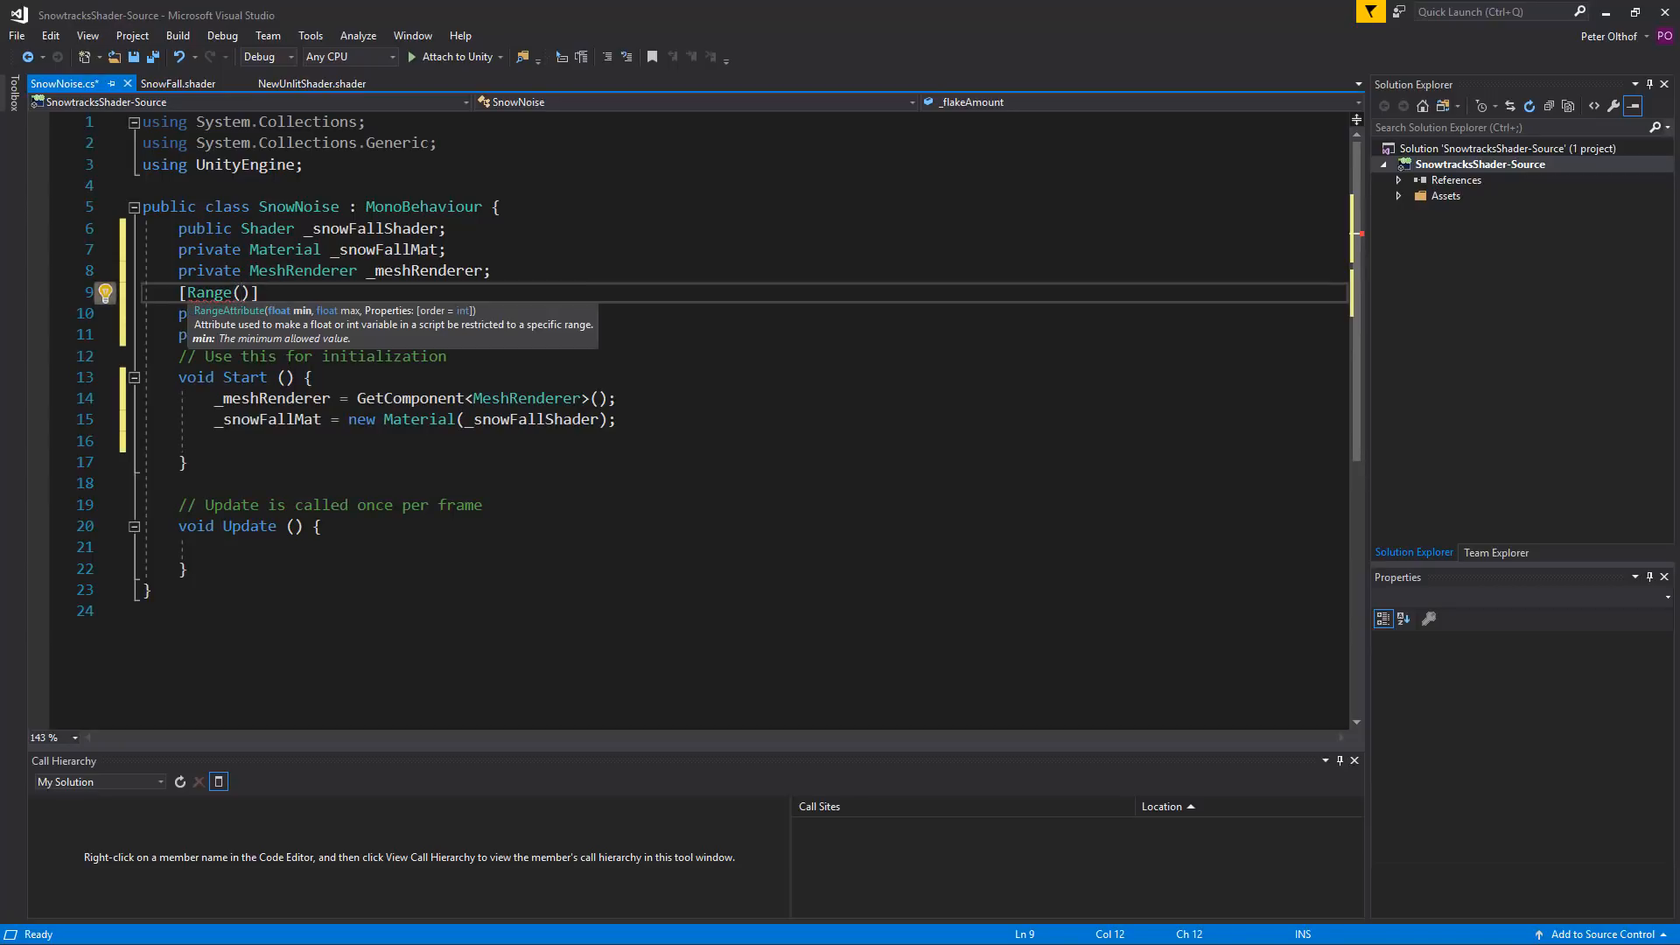
{"action": "type", "text": "0.0"}
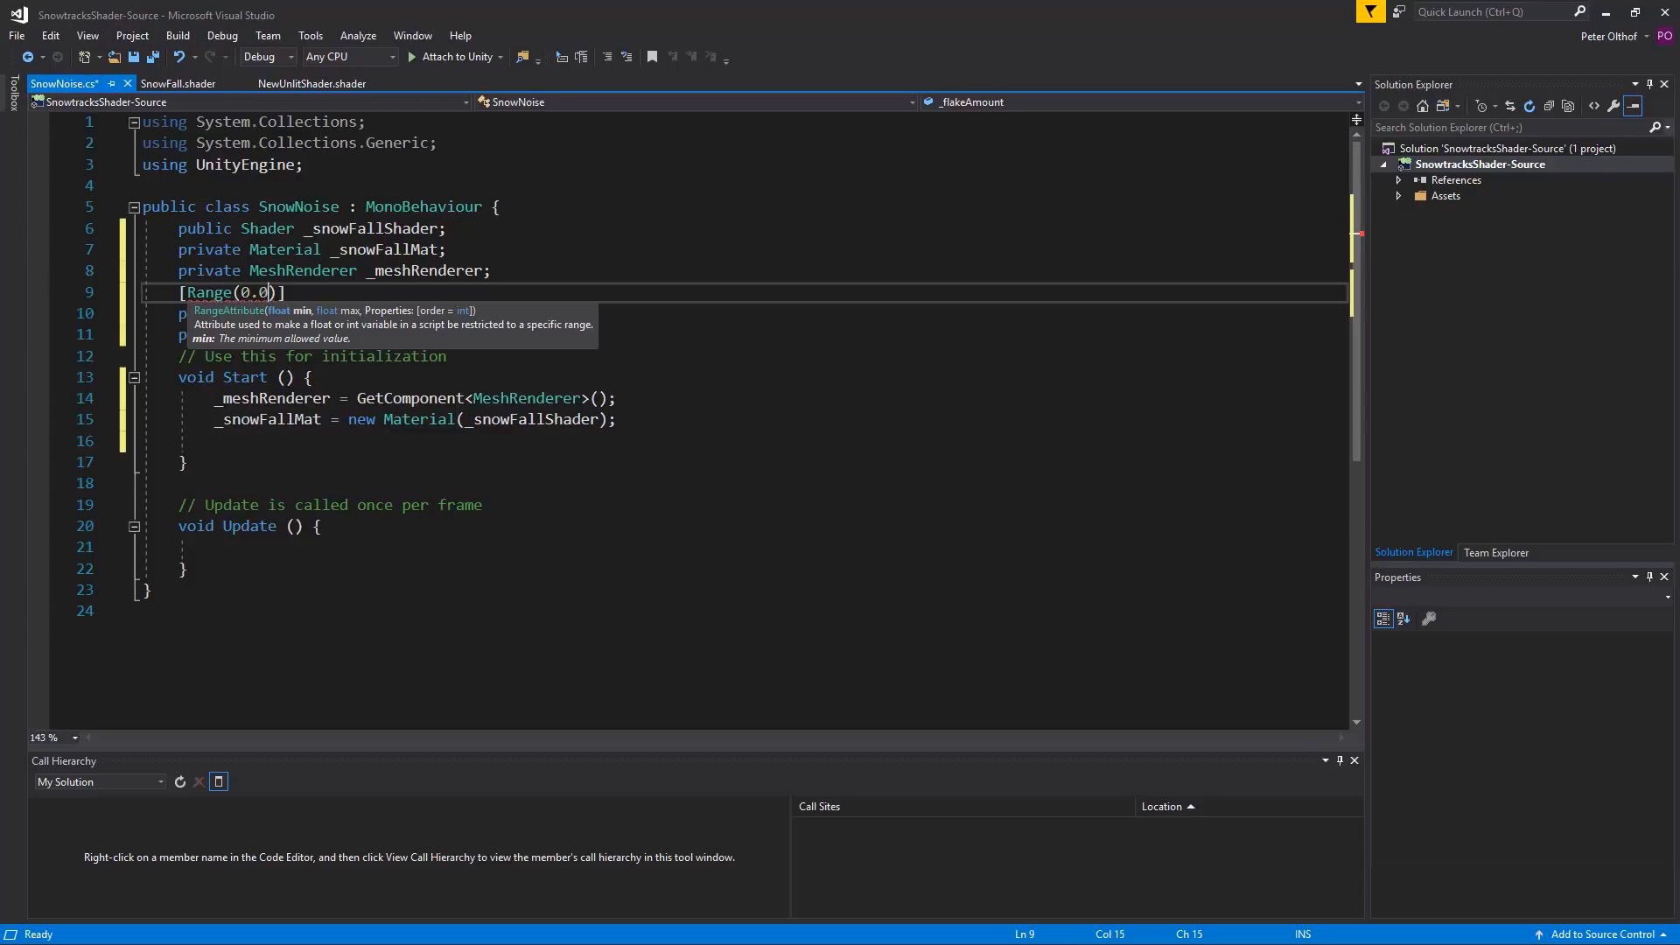
{"action": "type", "text": "01"}
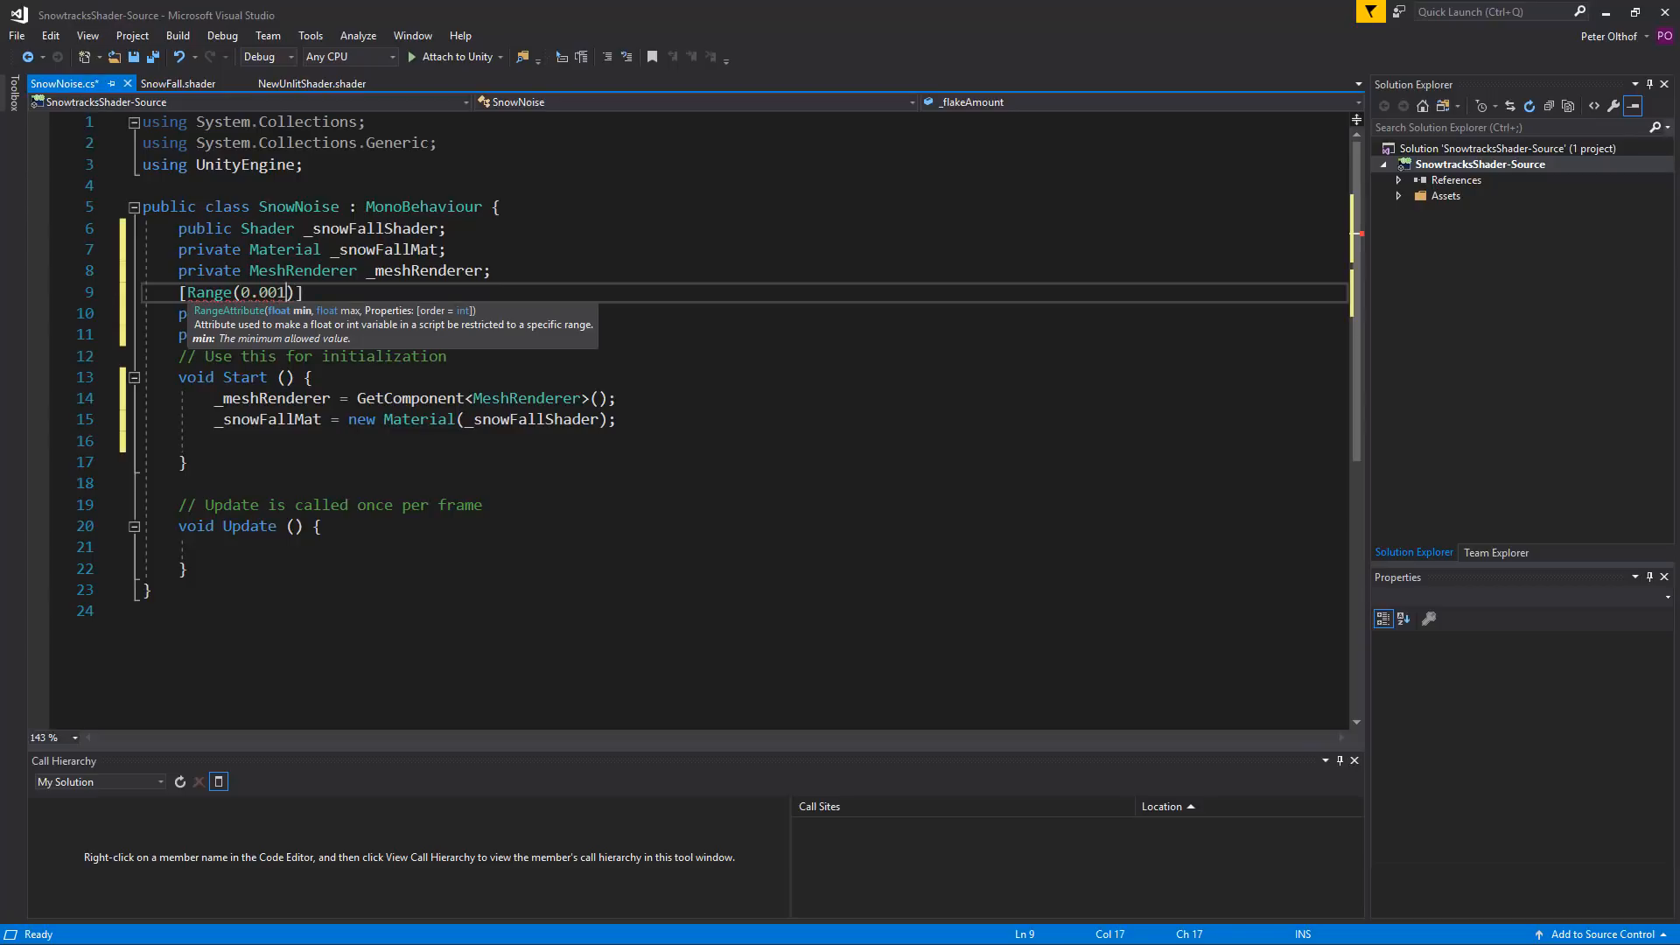
{"action": "type", "text": "f, 0"}
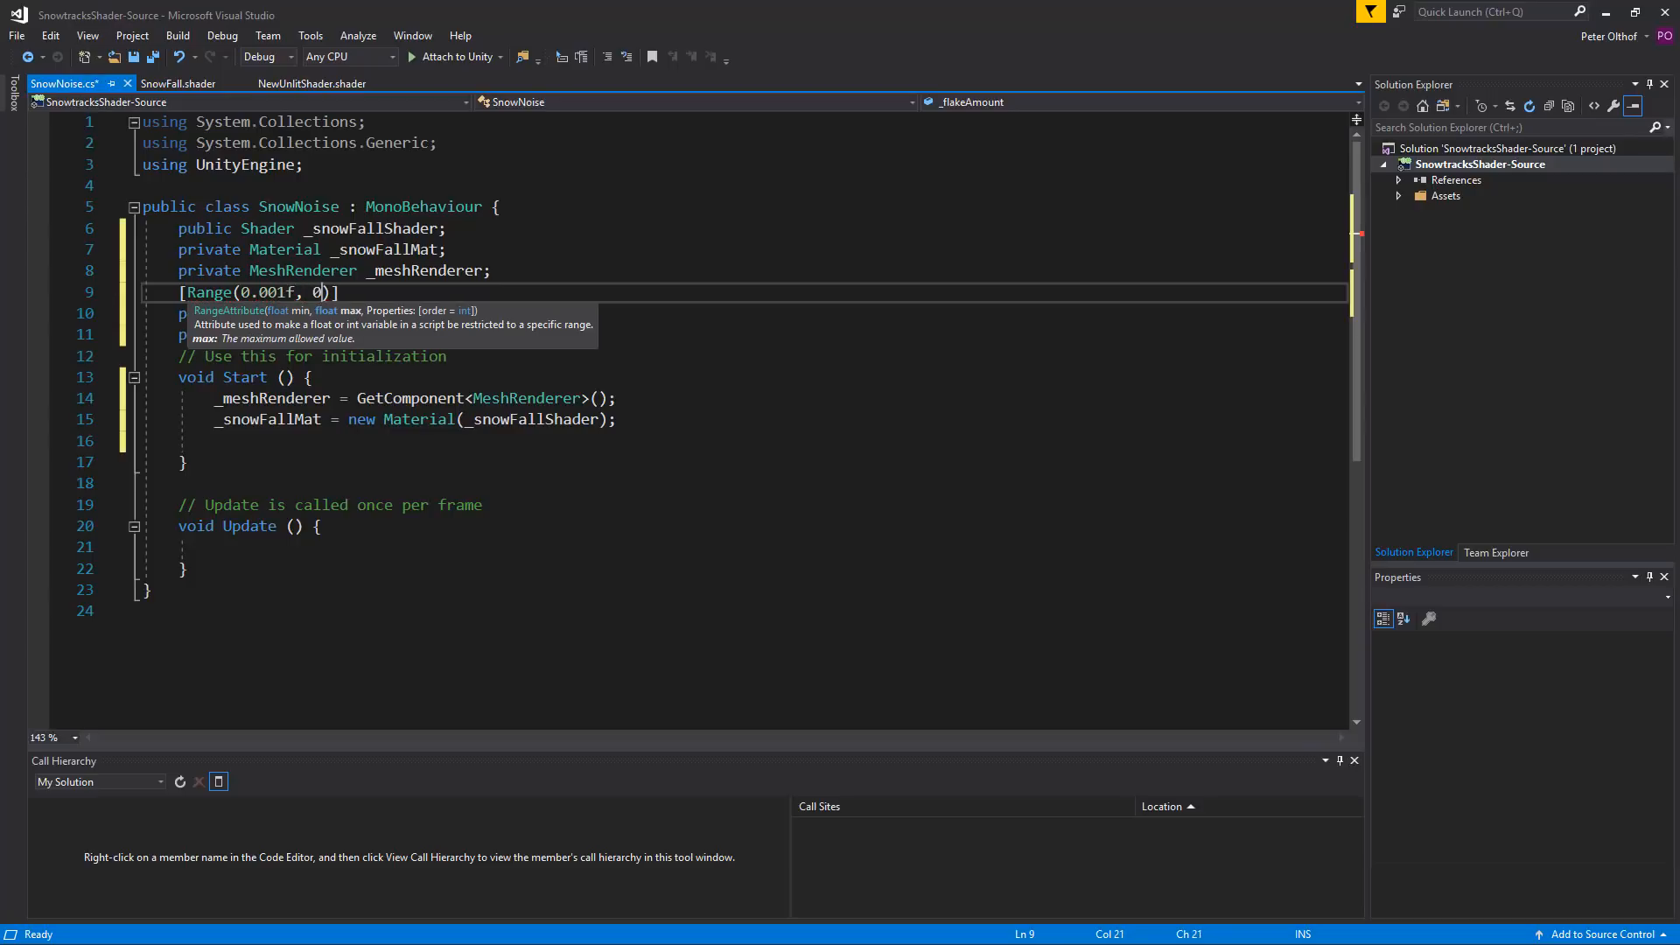
{"action": "type", "text": ".1f"}
{"action": "type", "text": "["}
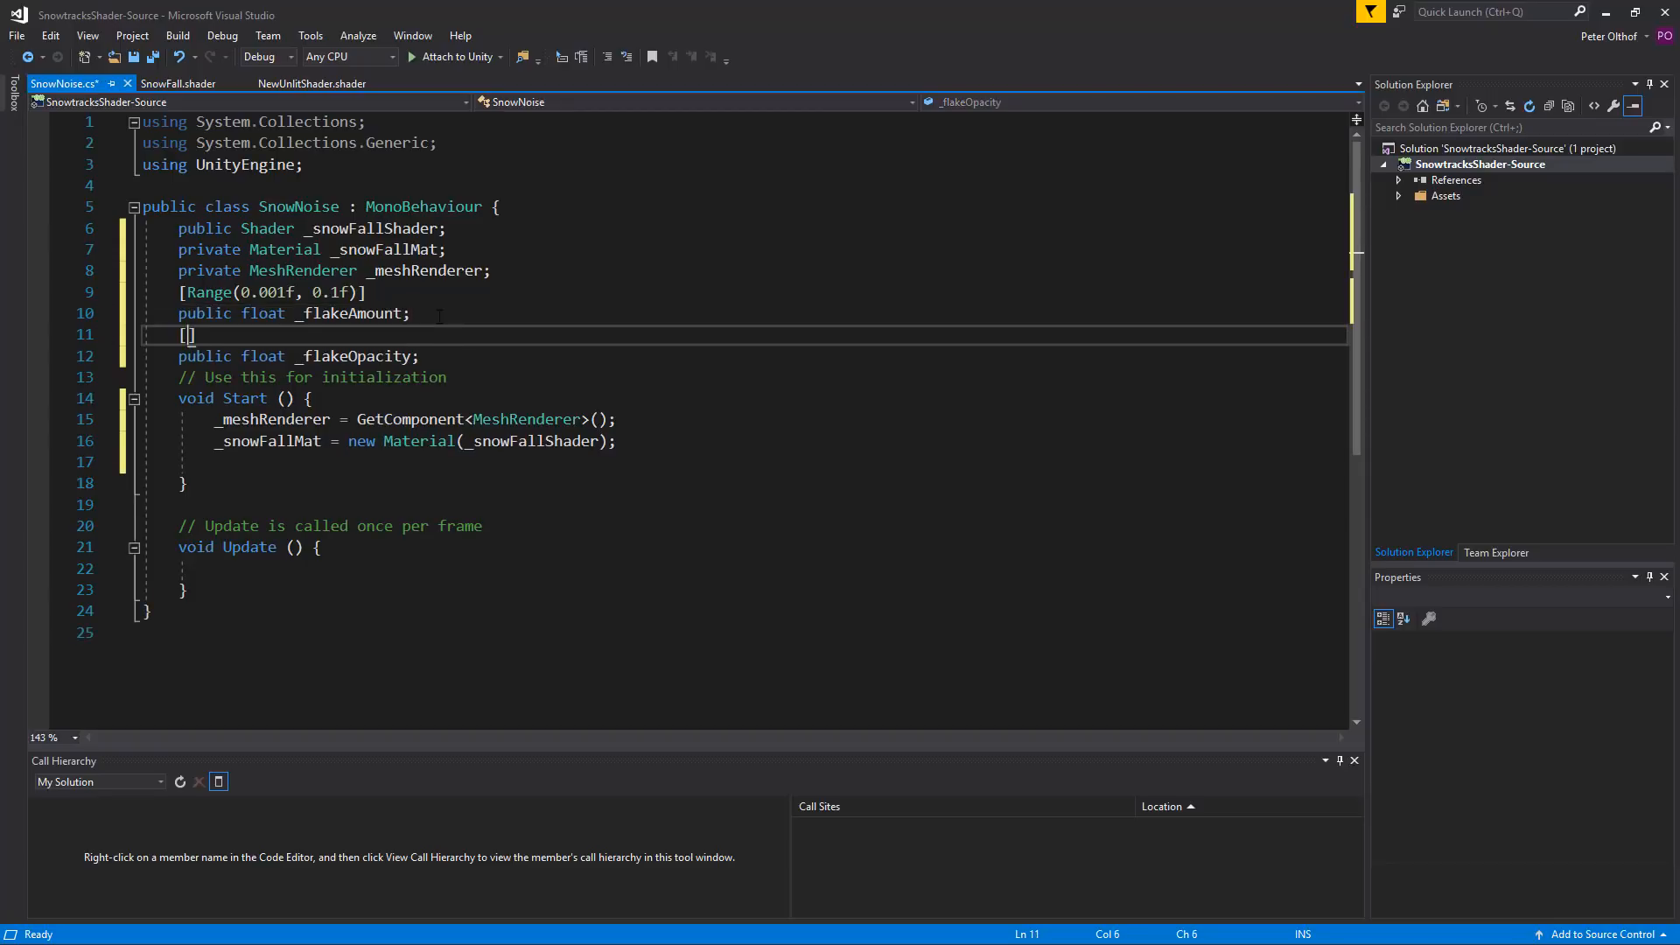
Step: Add a [Range(0f, 1f)] attribute above the _flakeOpacity field
{"action": "type", "text": "Range(0"}
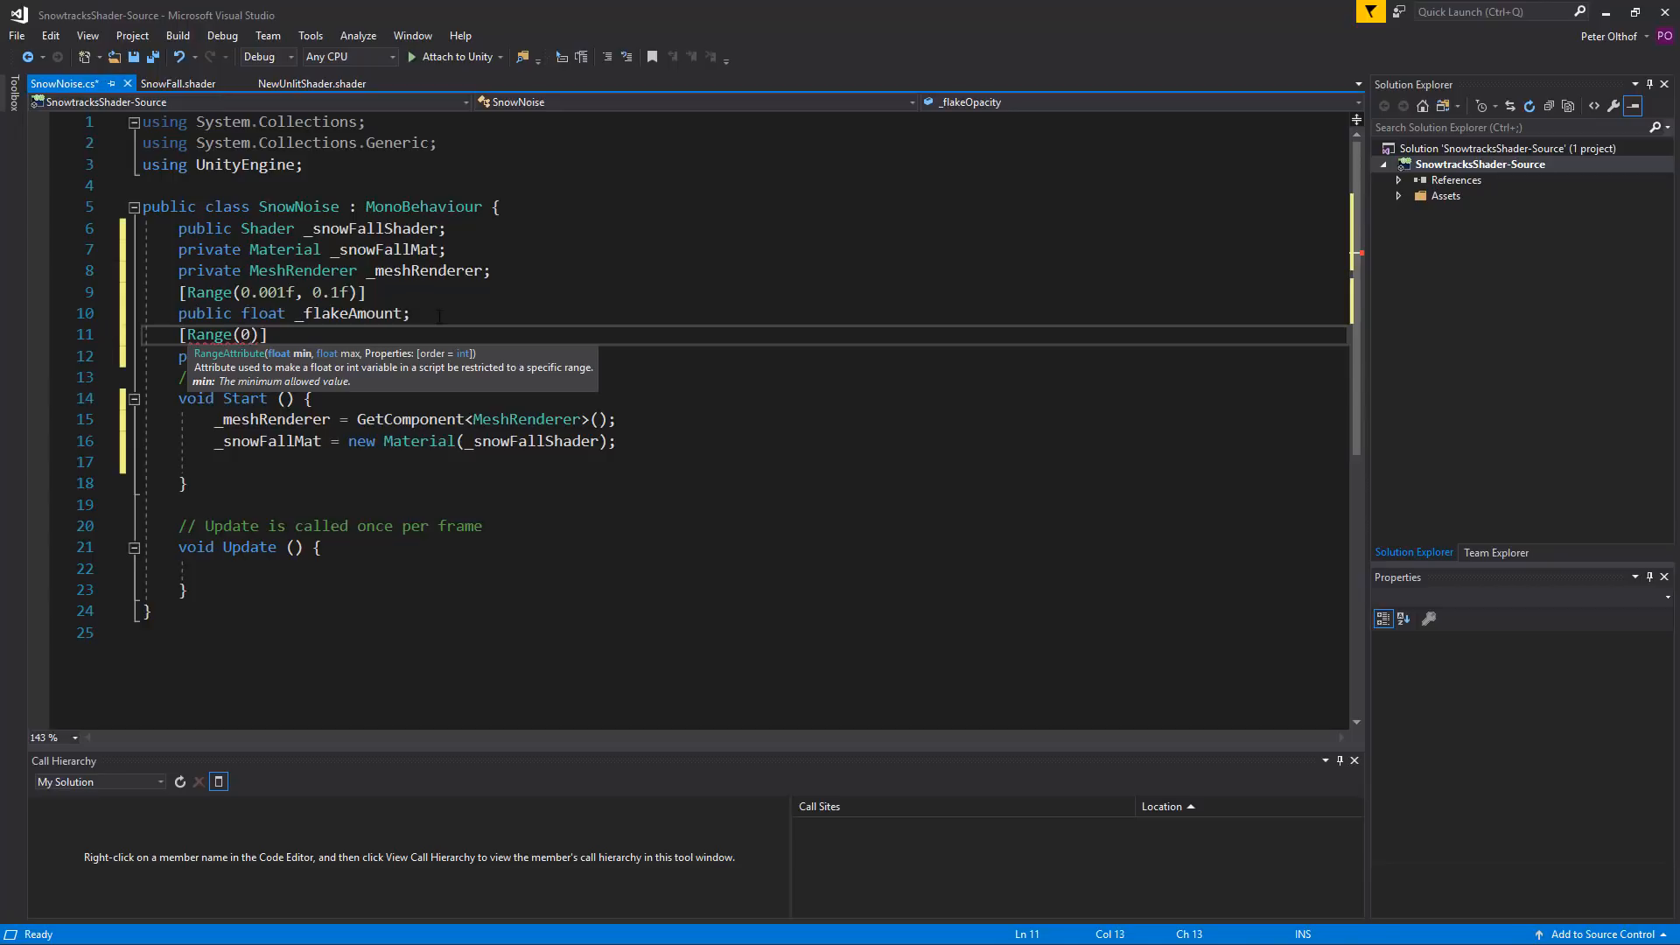
{"action": "type", "text": ",1f"}
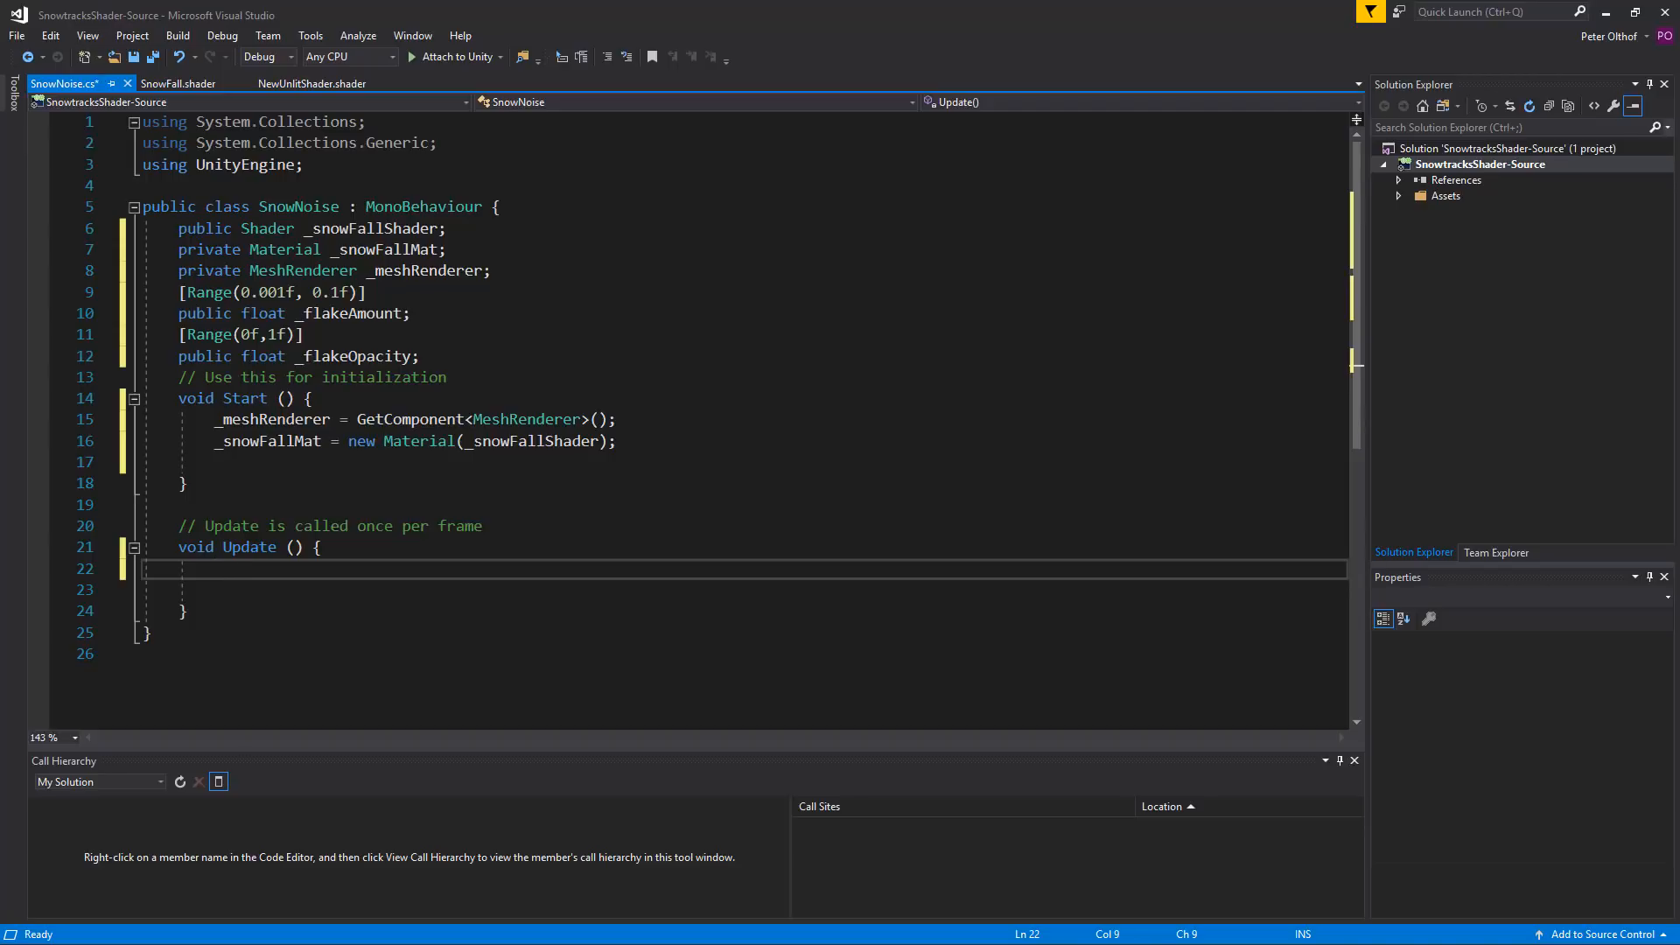
Step: In Update, write _snowFallMat.SetFloat("_FlakeAmount", _flakeAmount);
{"action": "type", "text": "snowFallMat"}
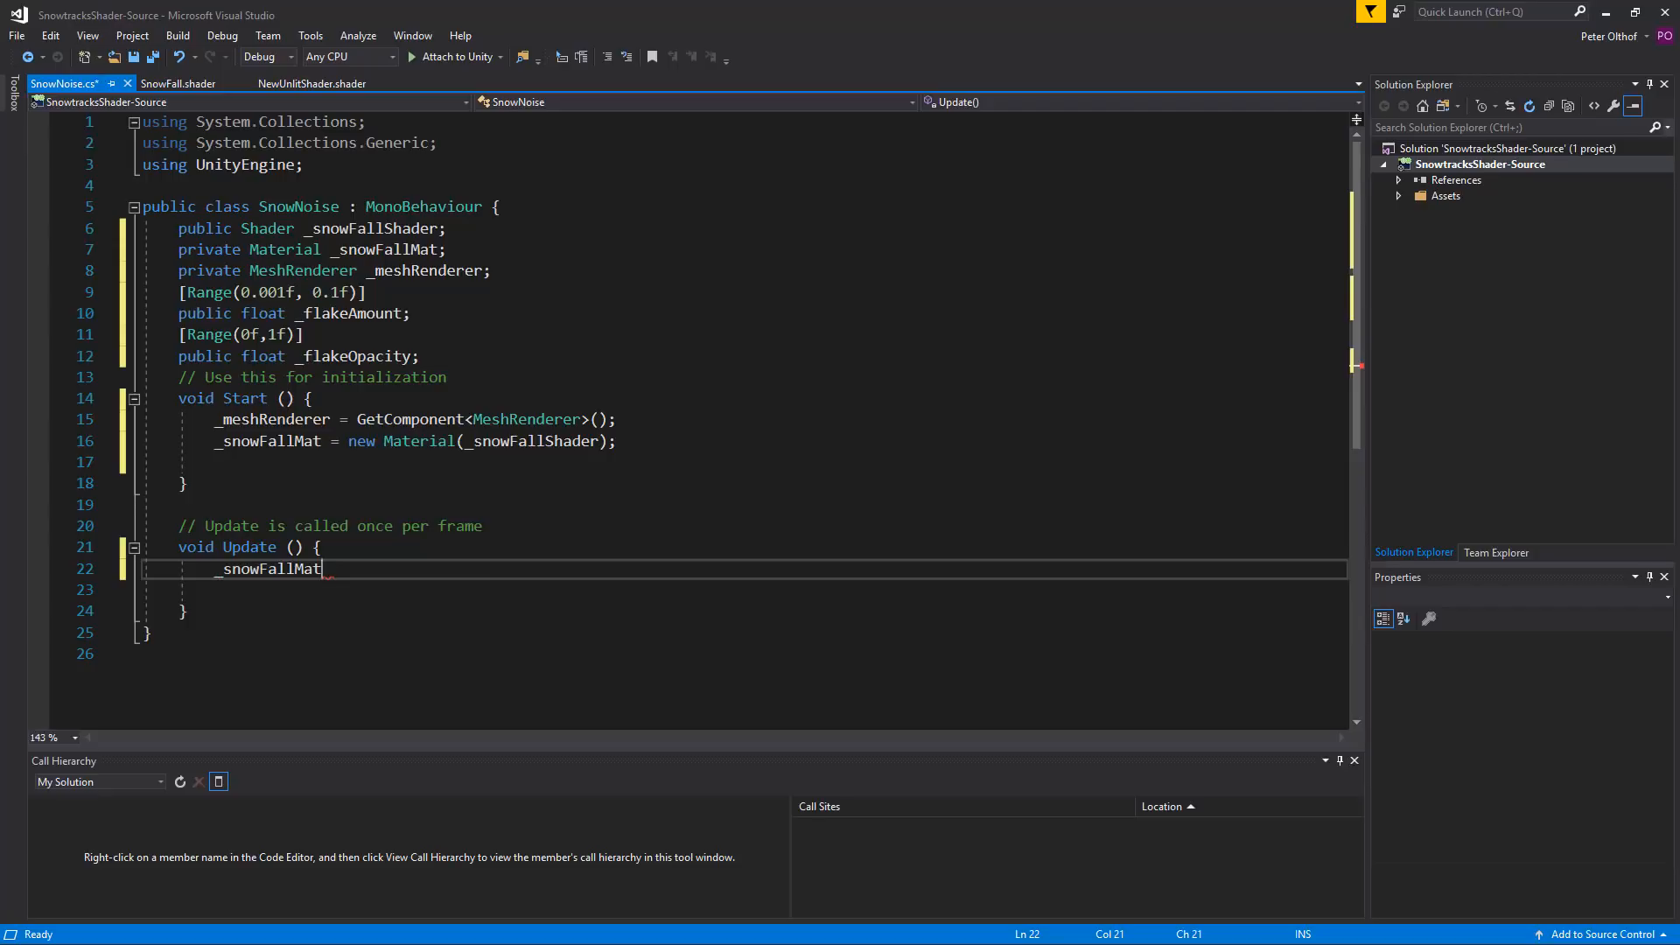
{"action": "type", "text": ".SetFloat("}
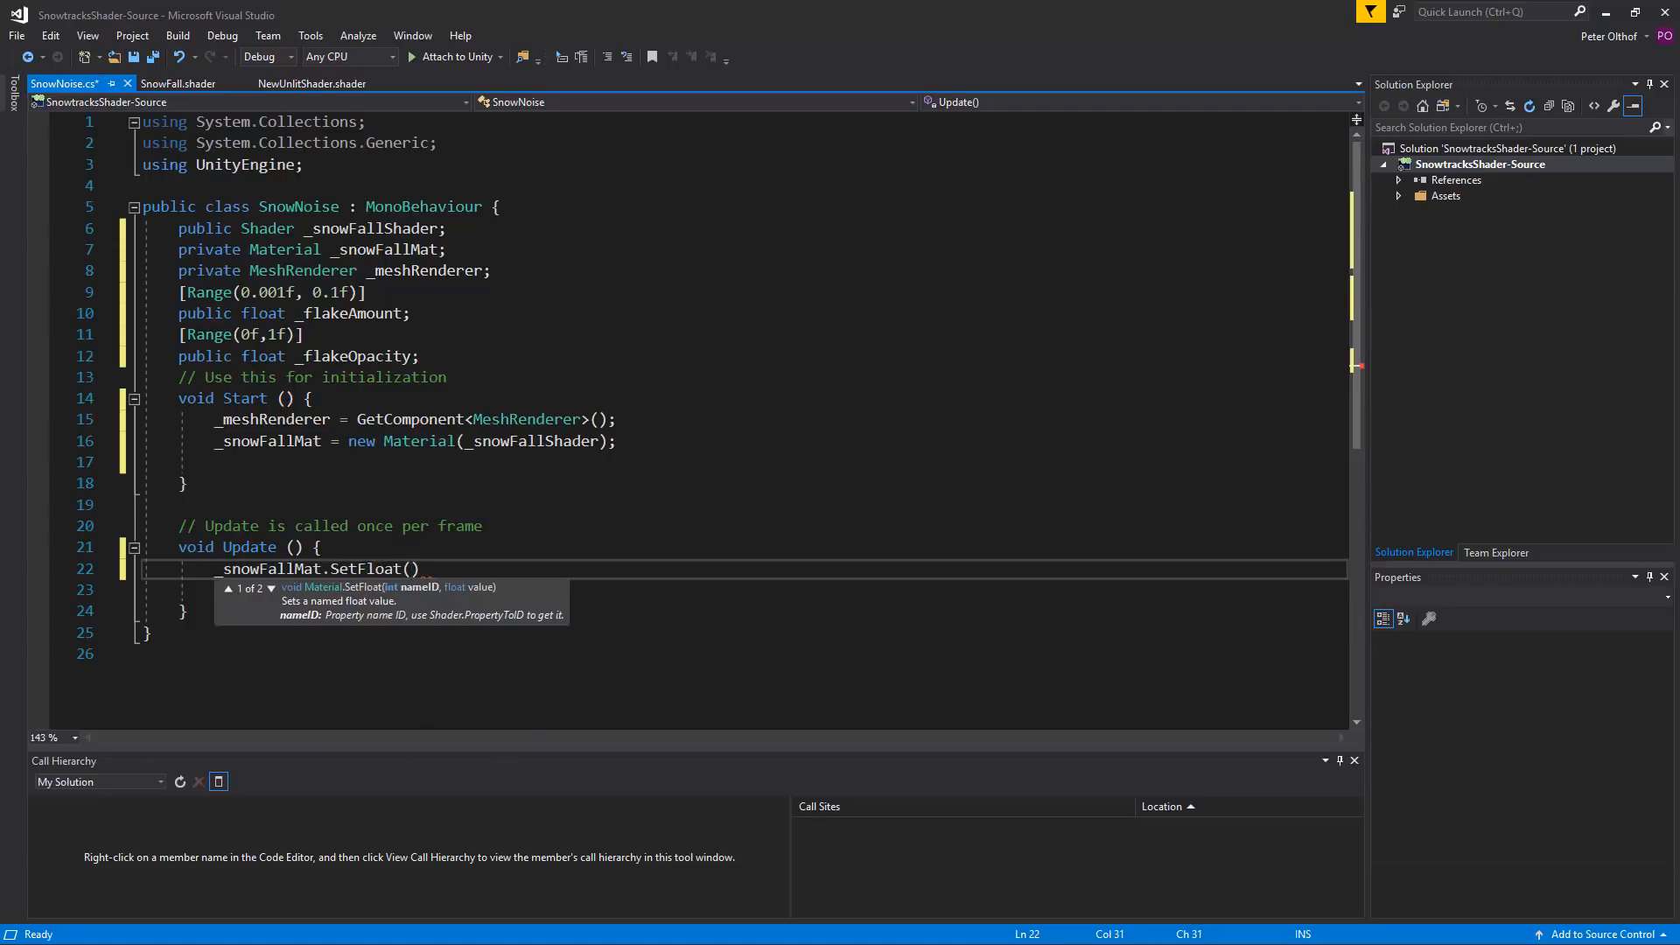
{"action": "type", "text": "\"\""}
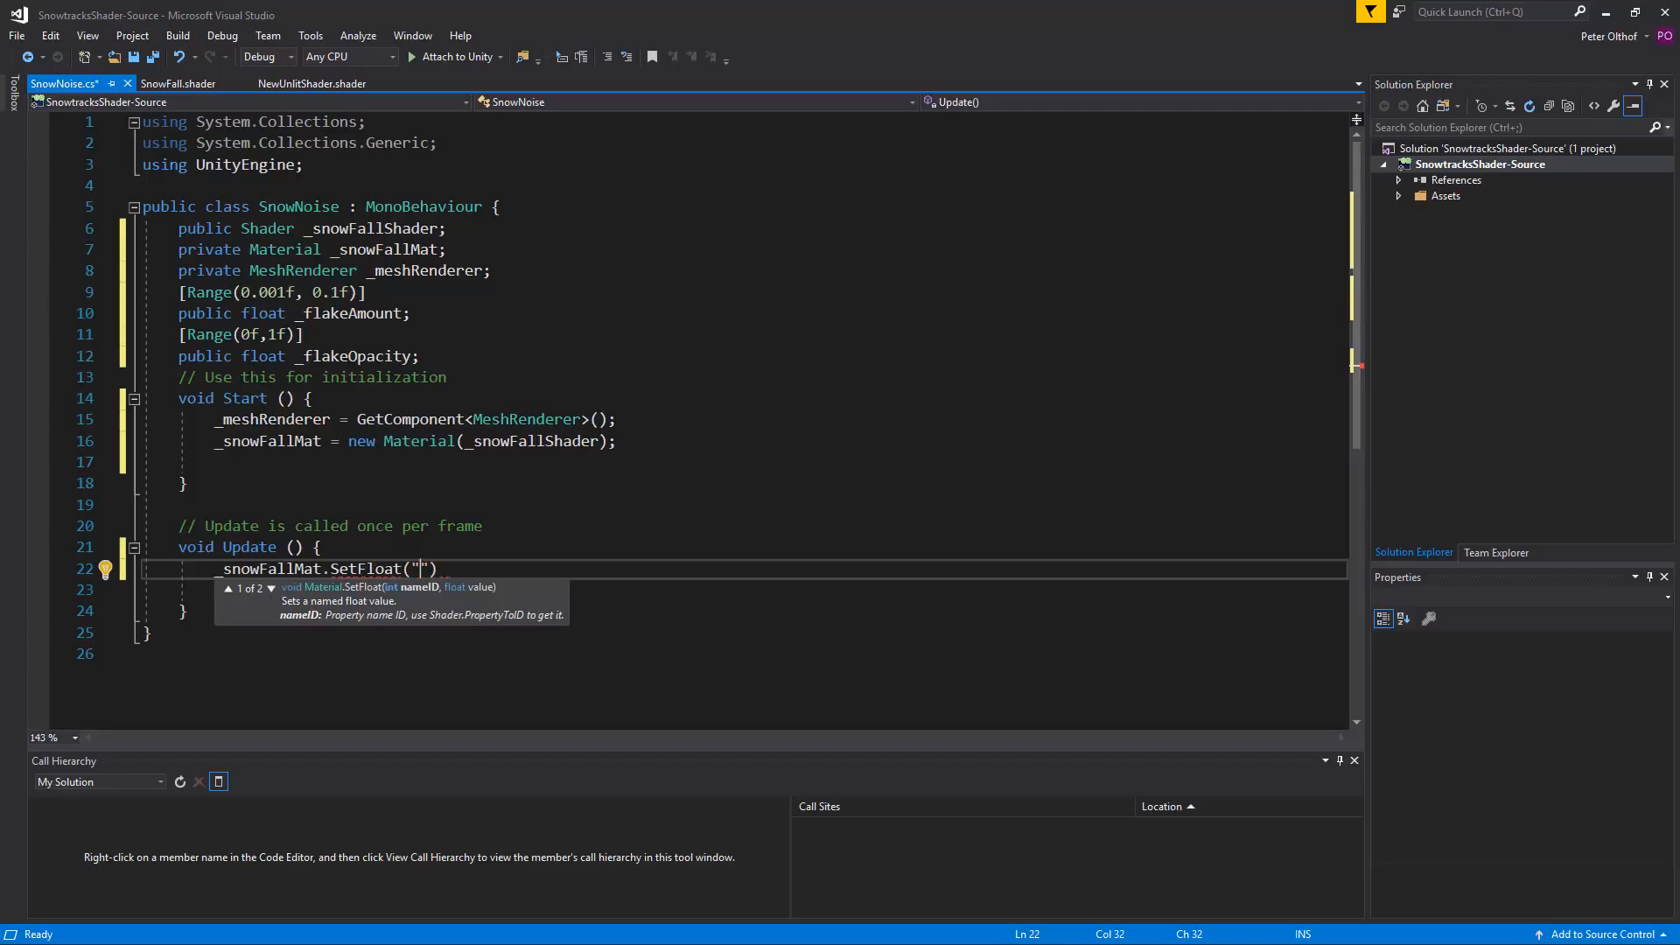
{"action": "type", "text": "_F;la"}
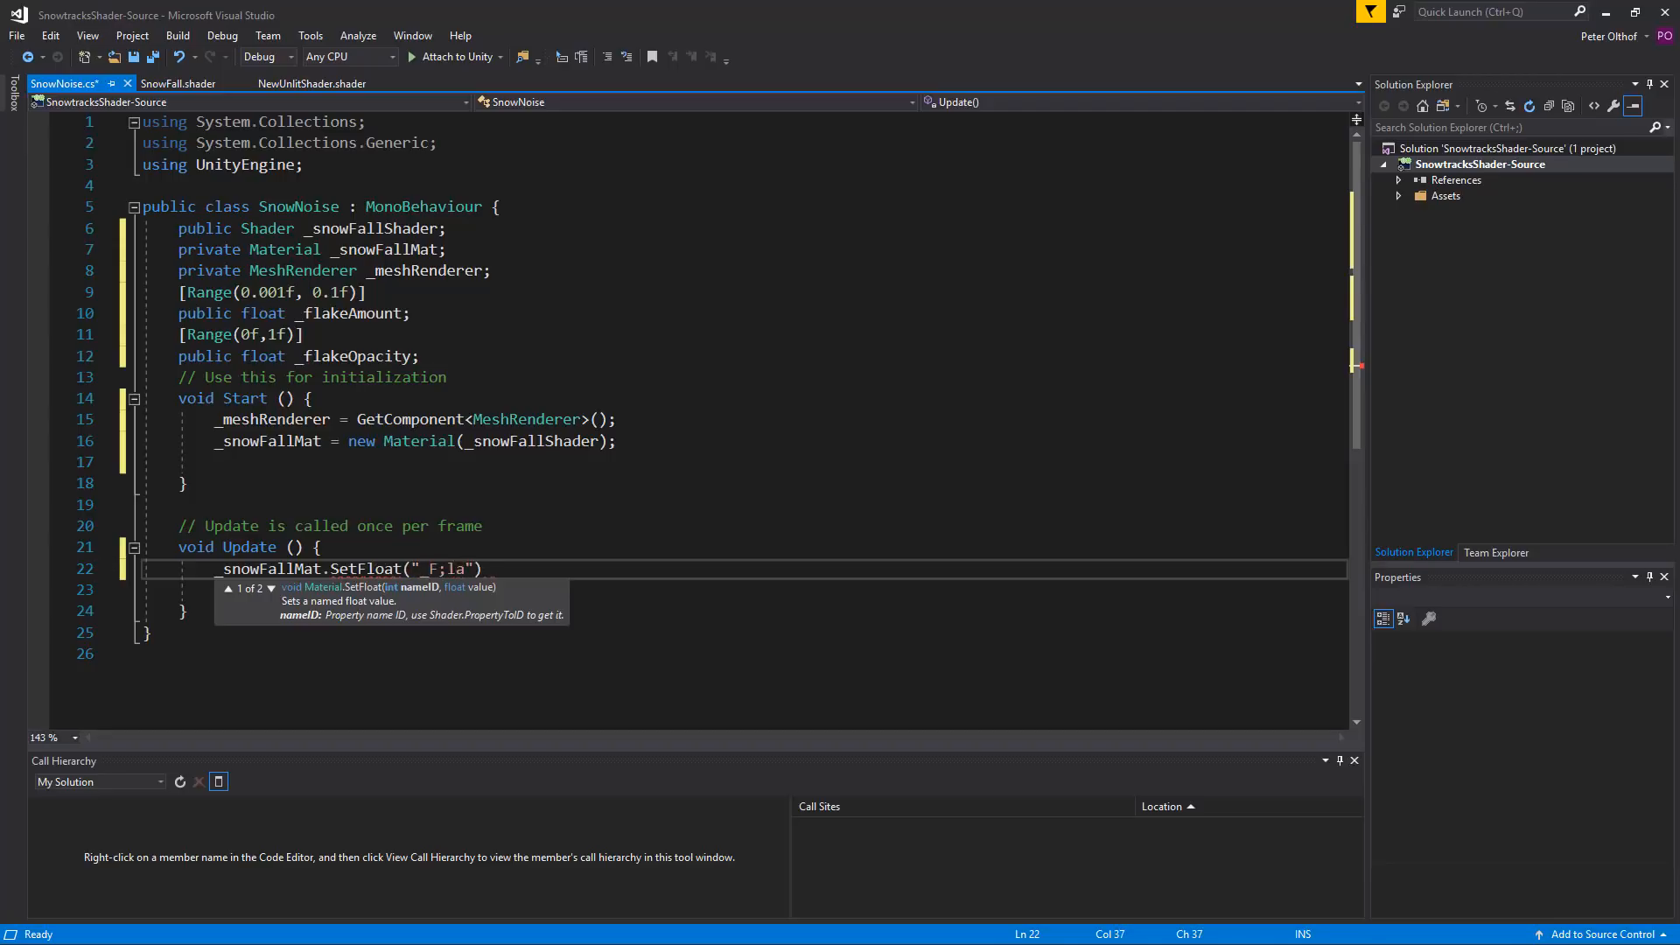
{"action": "type", "text": "_FlakeAmount"}
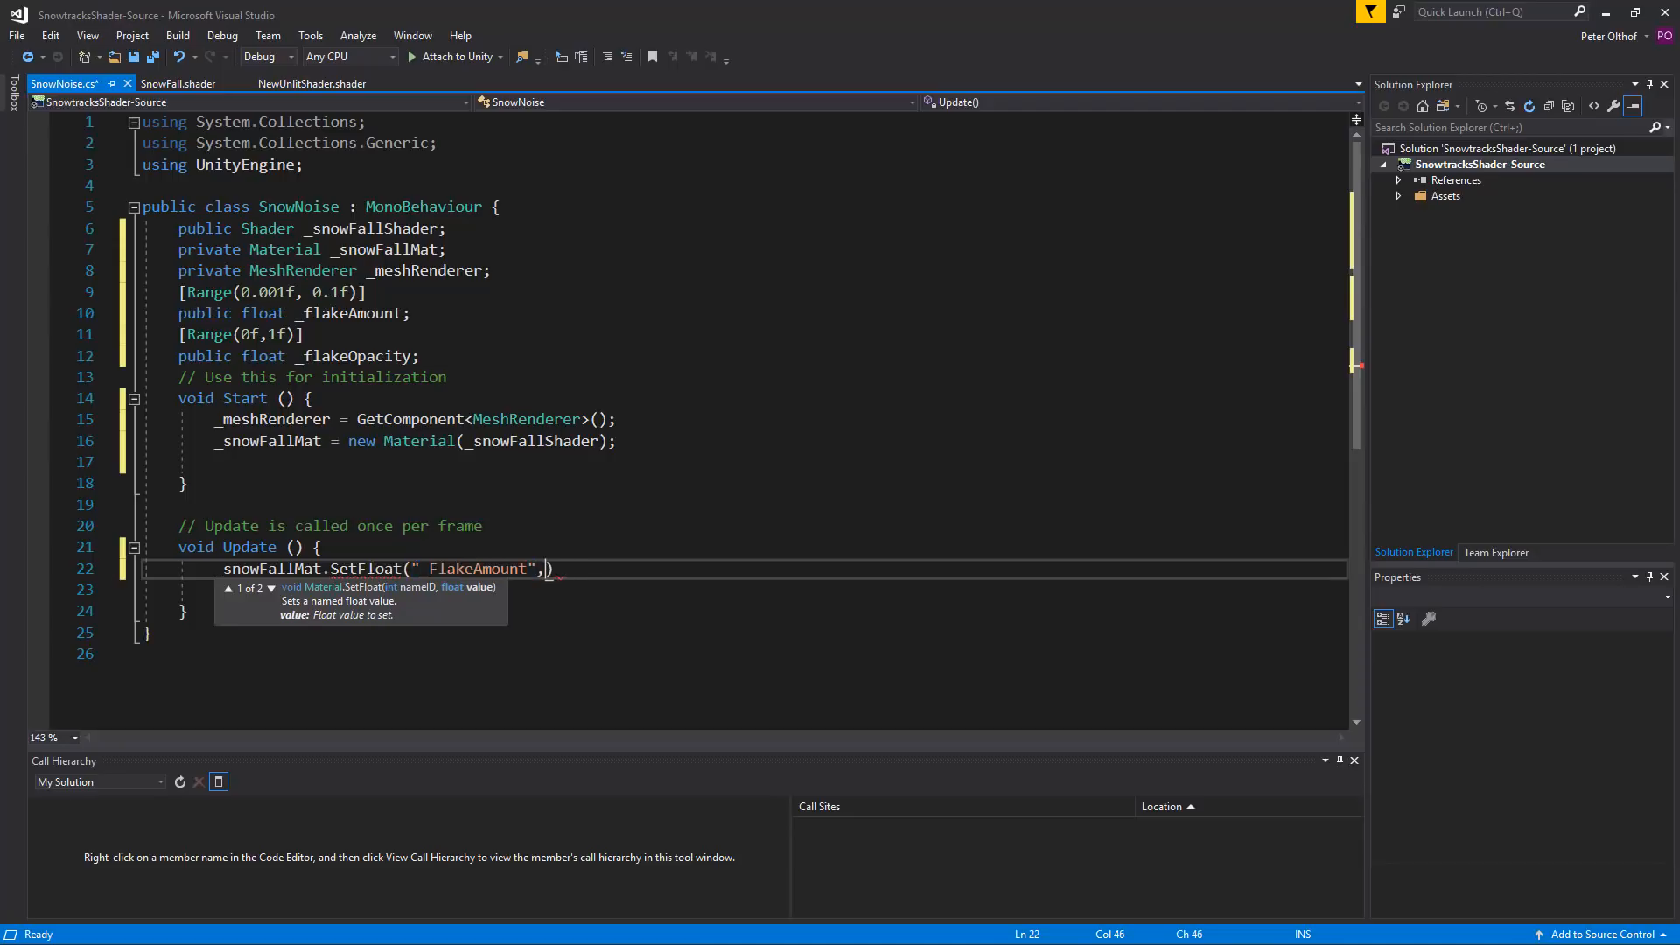
{"action": "type", "text": "_flakeAmount"}
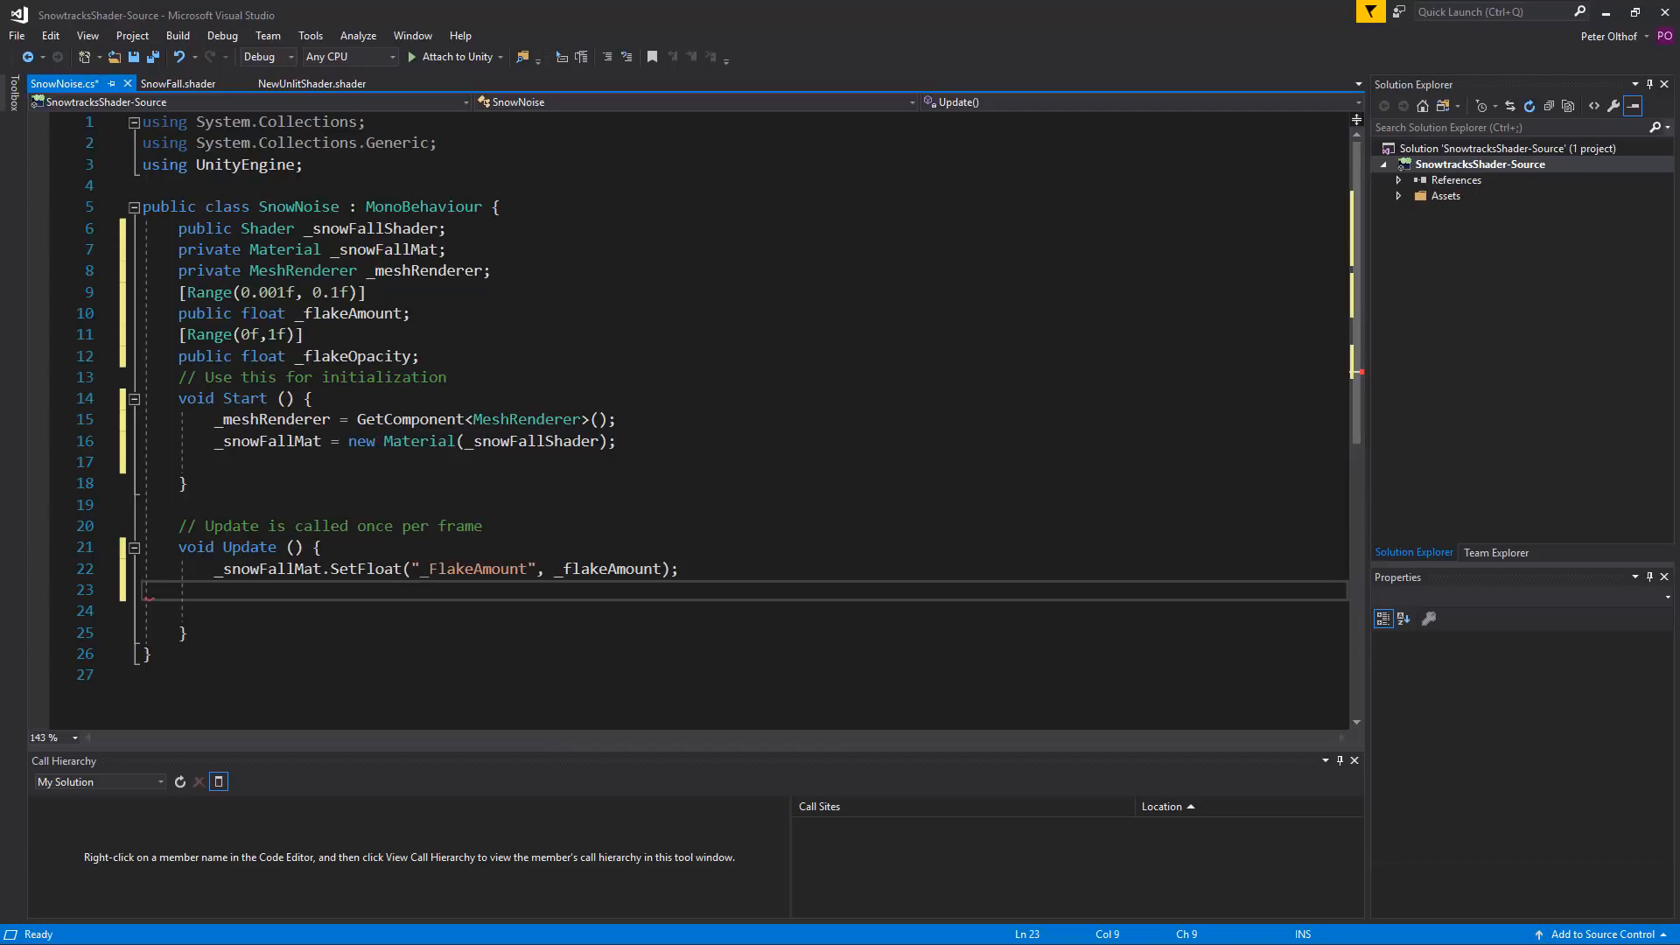
Step: Add _snowFallMat.SetFloat("_FlakeOpacity", _flakeOpacity); on the next line
{"action": "type", "text": "_snowf"}
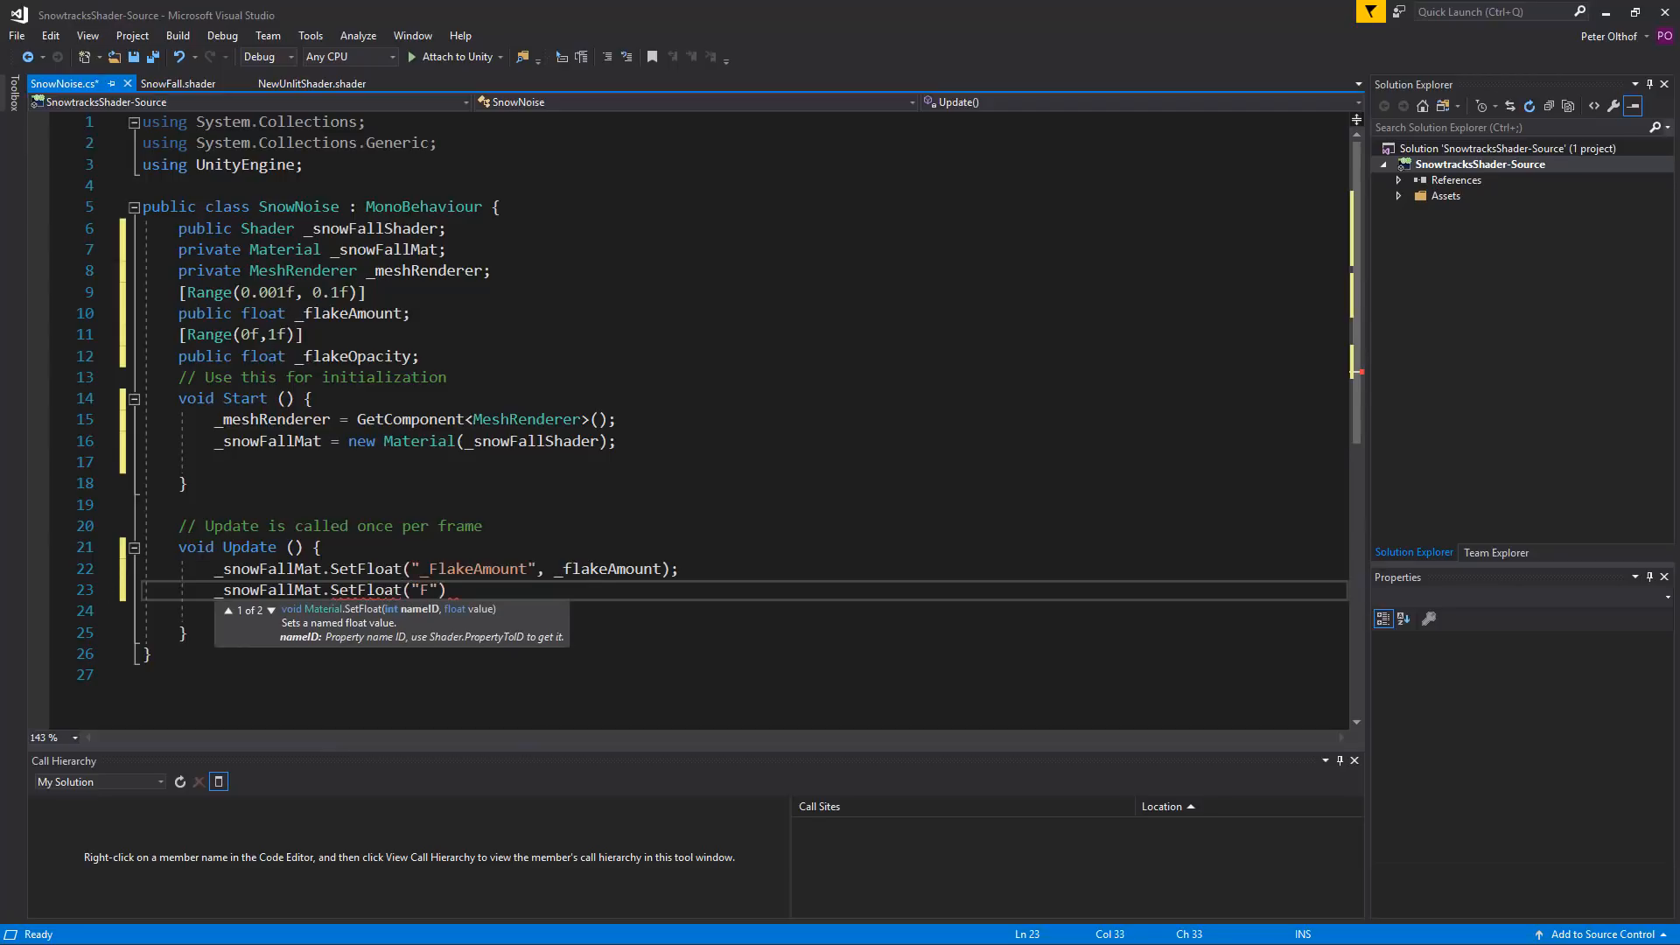
{"action": "type", "text": "lake"}
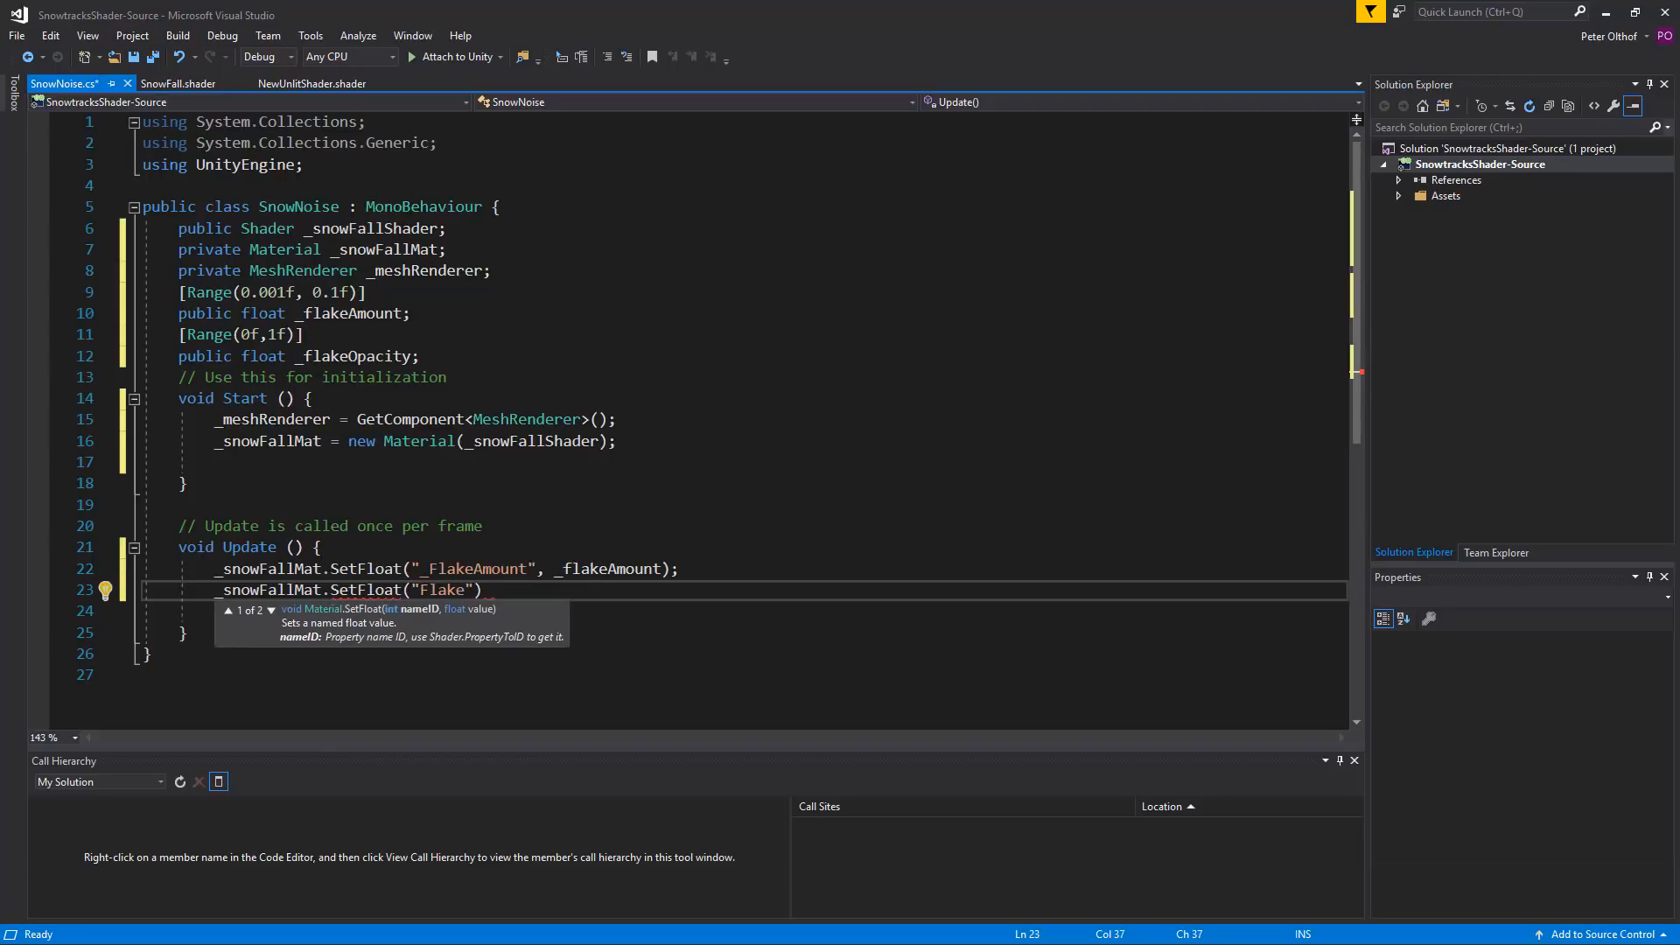
{"action": "type", "text": "Opacity"}
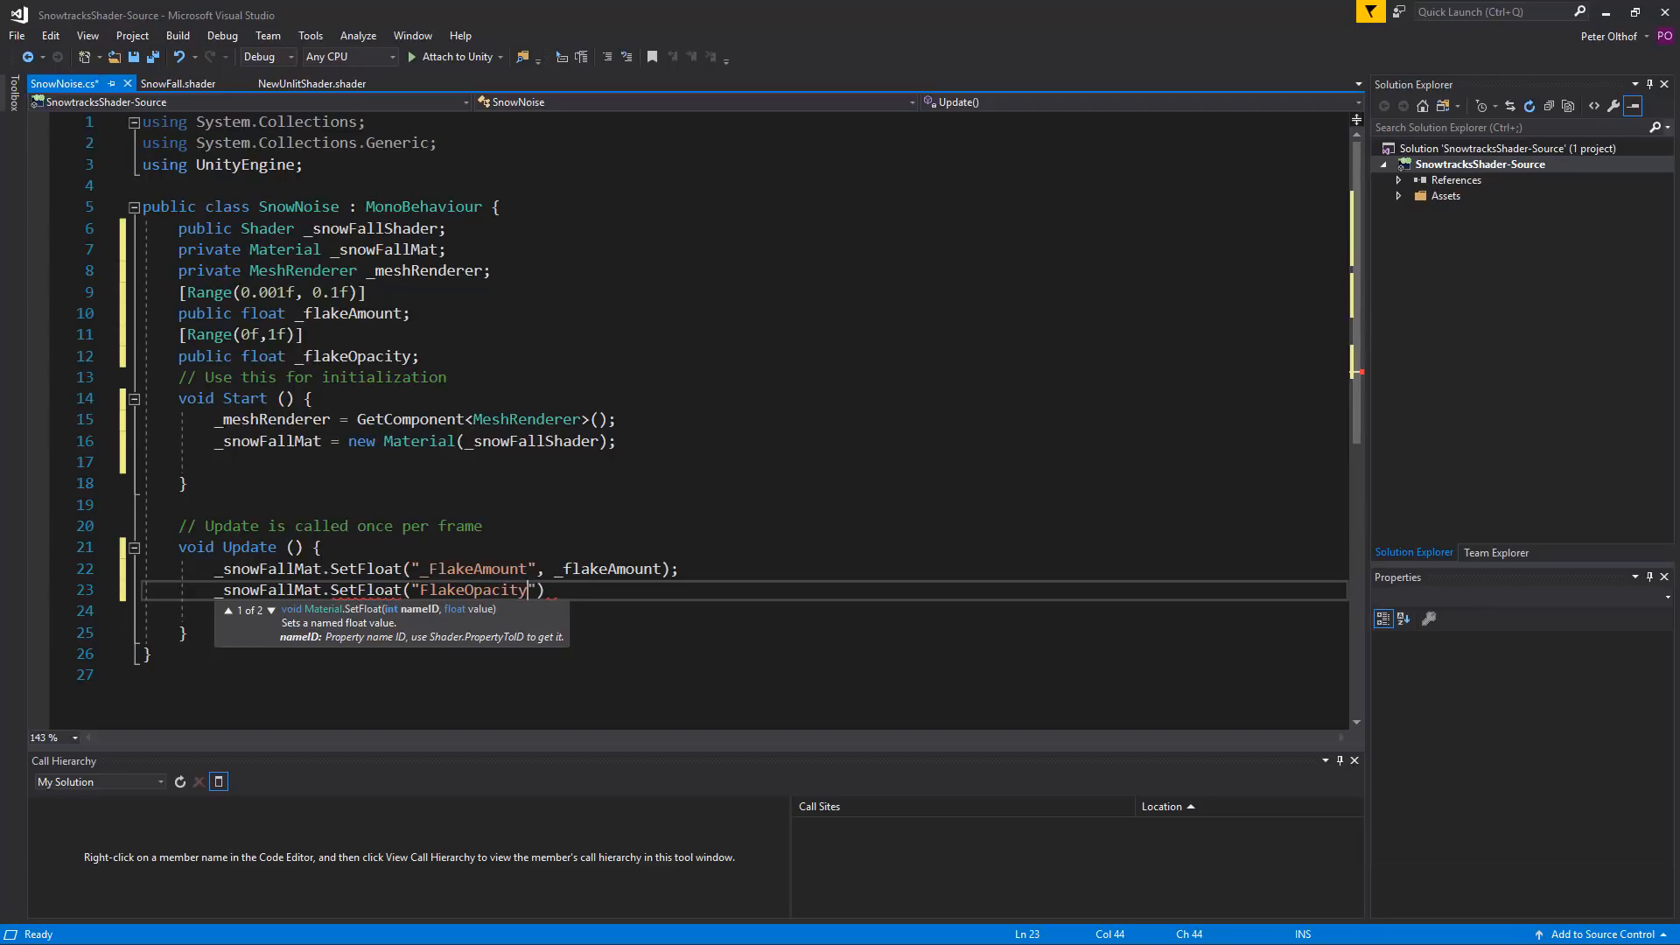
{"action": "type", "text": "_"}
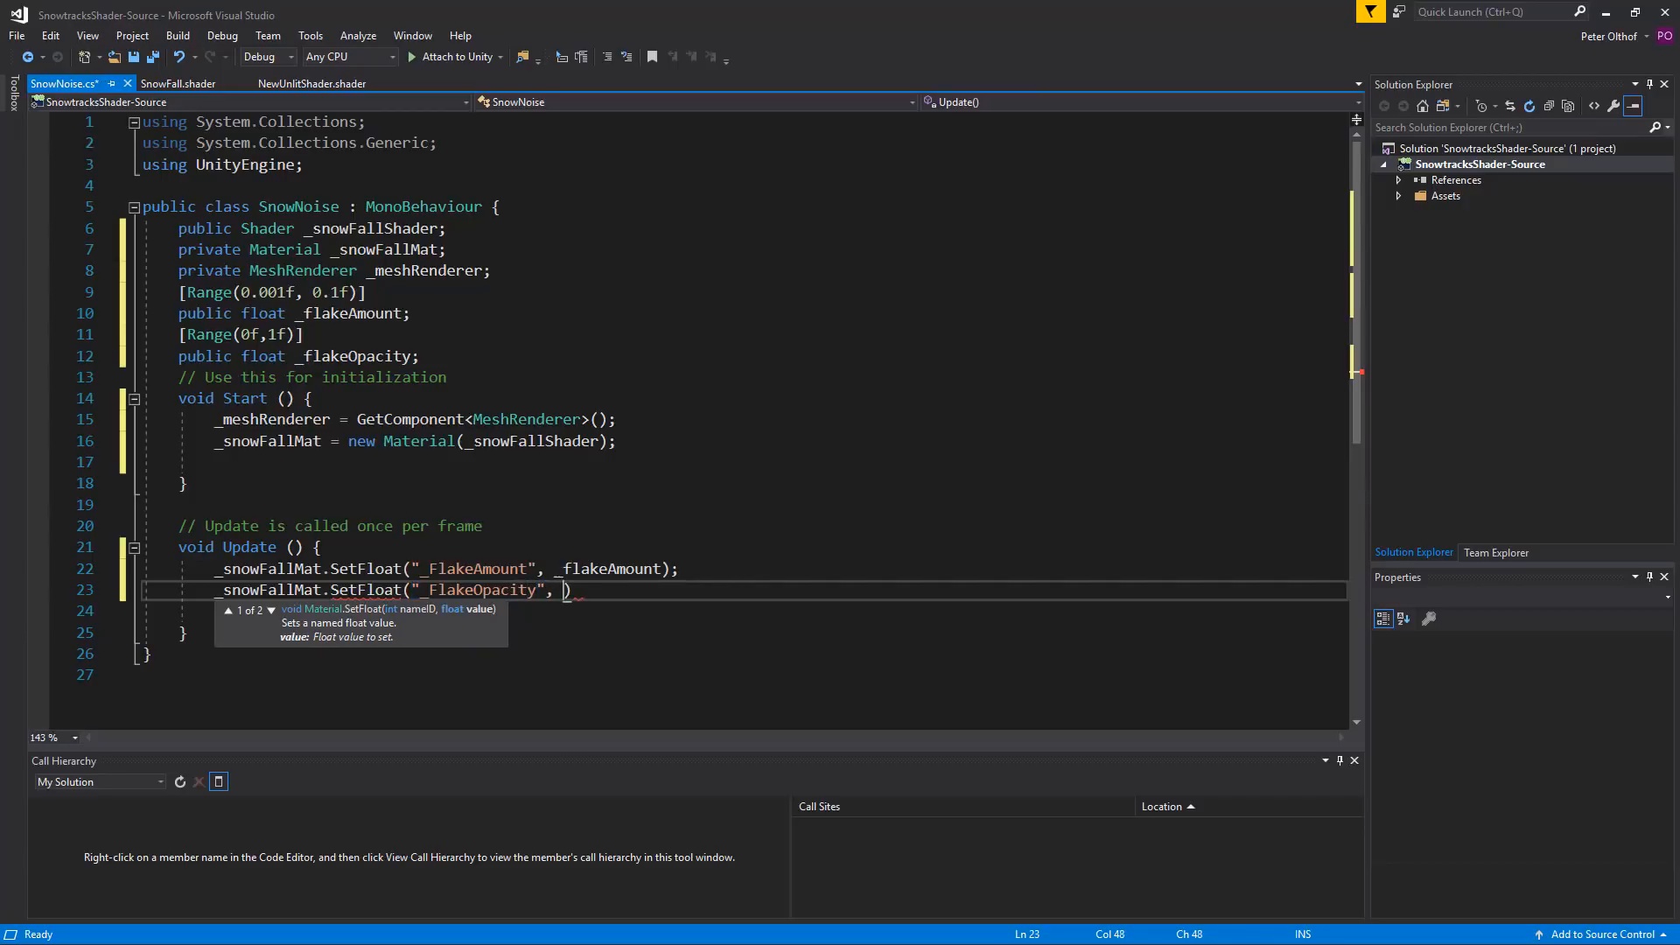
{"action": "type", "text": "_flakeOpacity"}
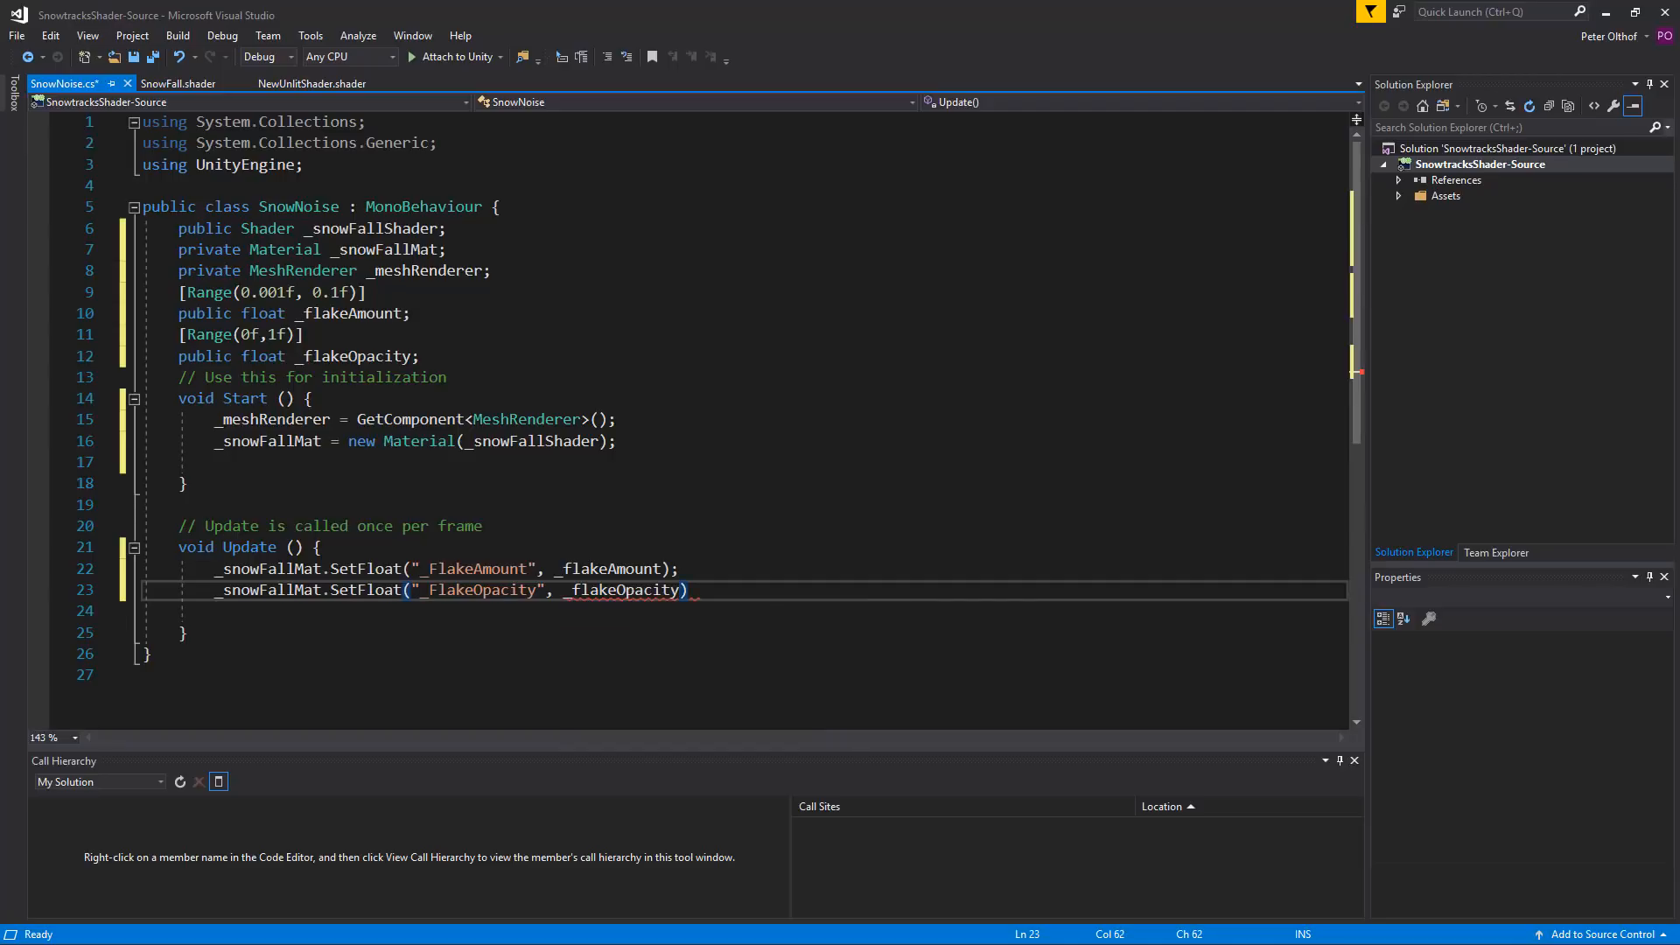
{"action": "type", "text": ";"}
{"action": "key", "text": "enter"}
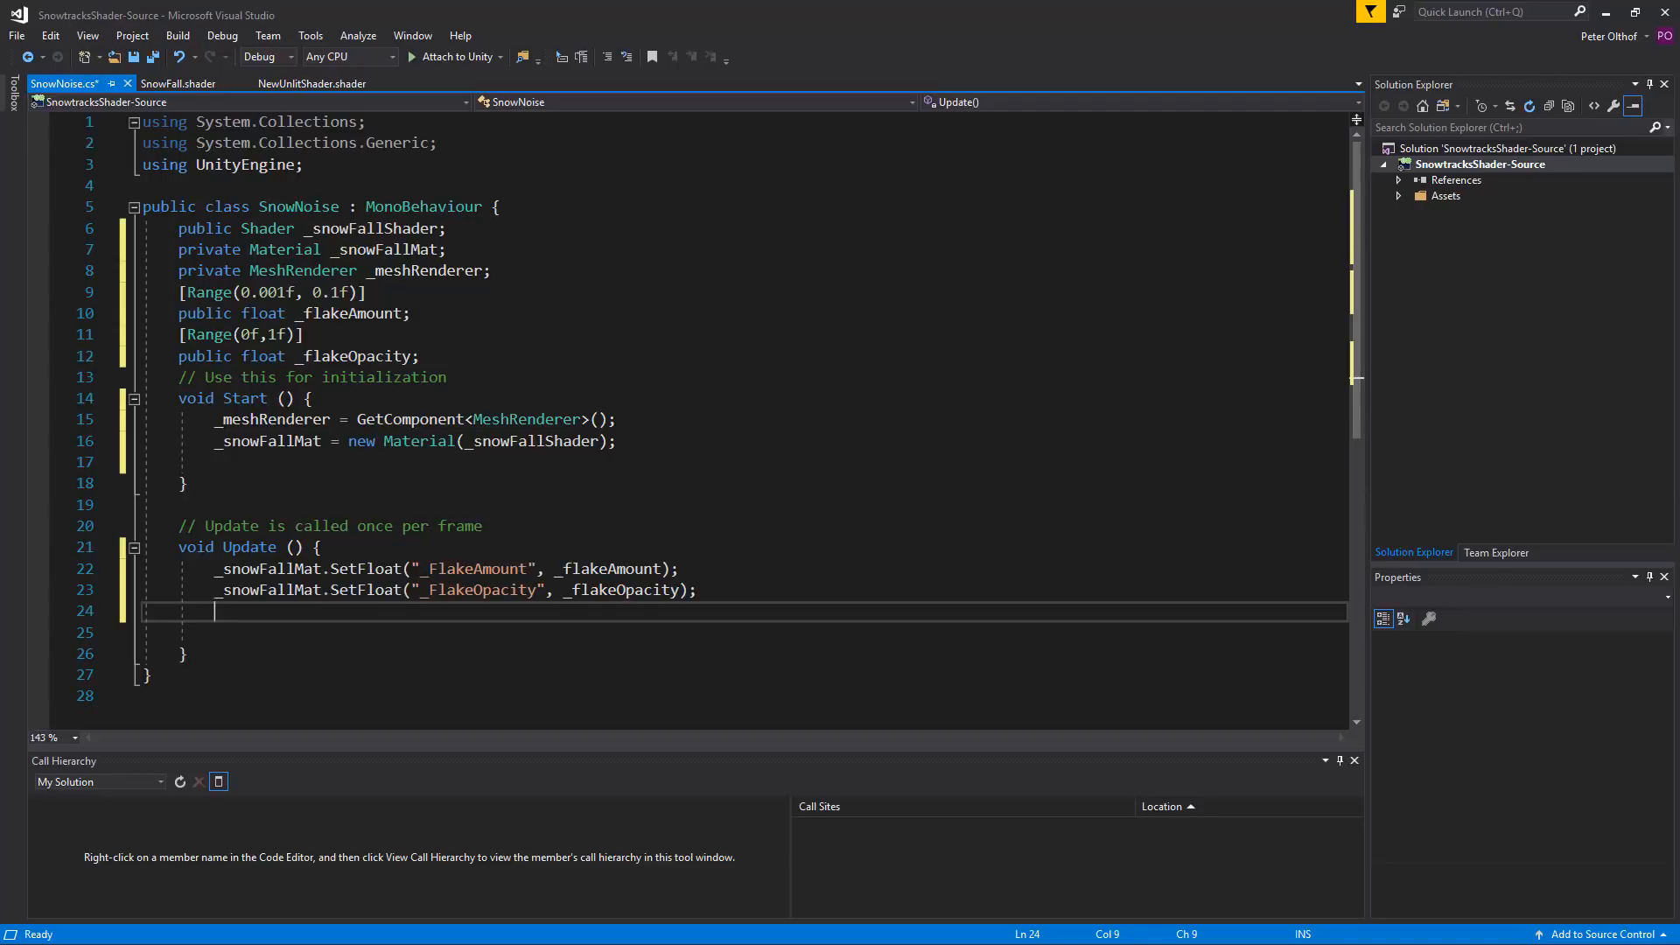
Step: Write RenderTexture snow = (RenderTexture)_meshRenderer.material.GetTexture("_Splat"); in Update
{"action": "type", "text": "RenderTexture"}
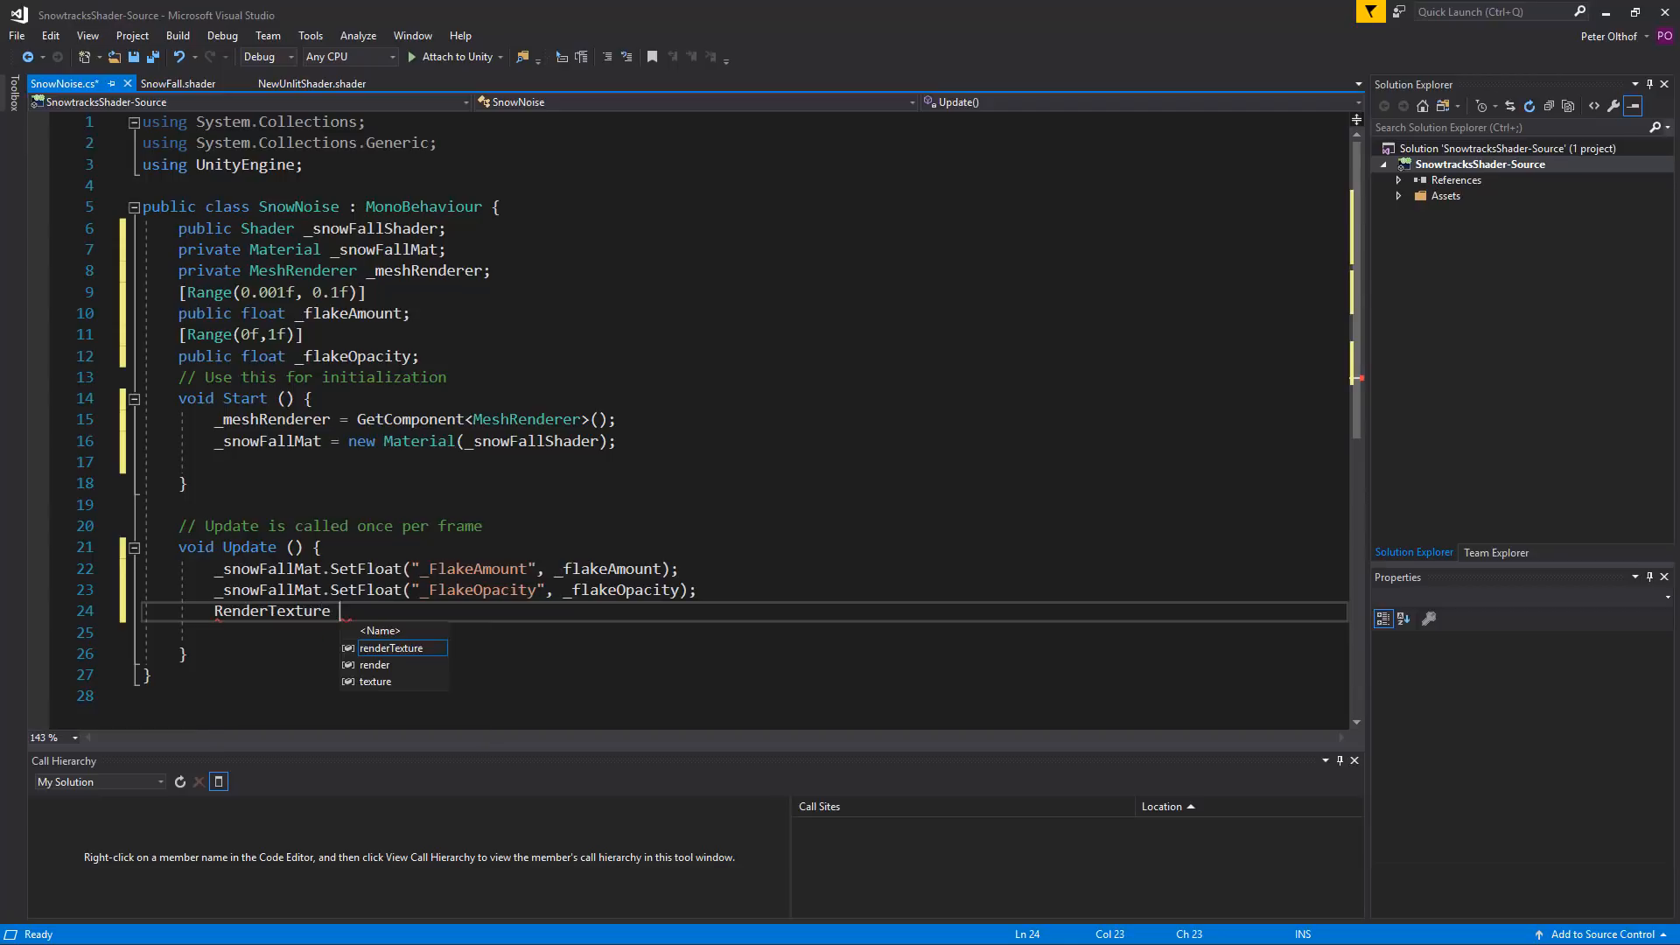
{"action": "type", "text": "snow ="}
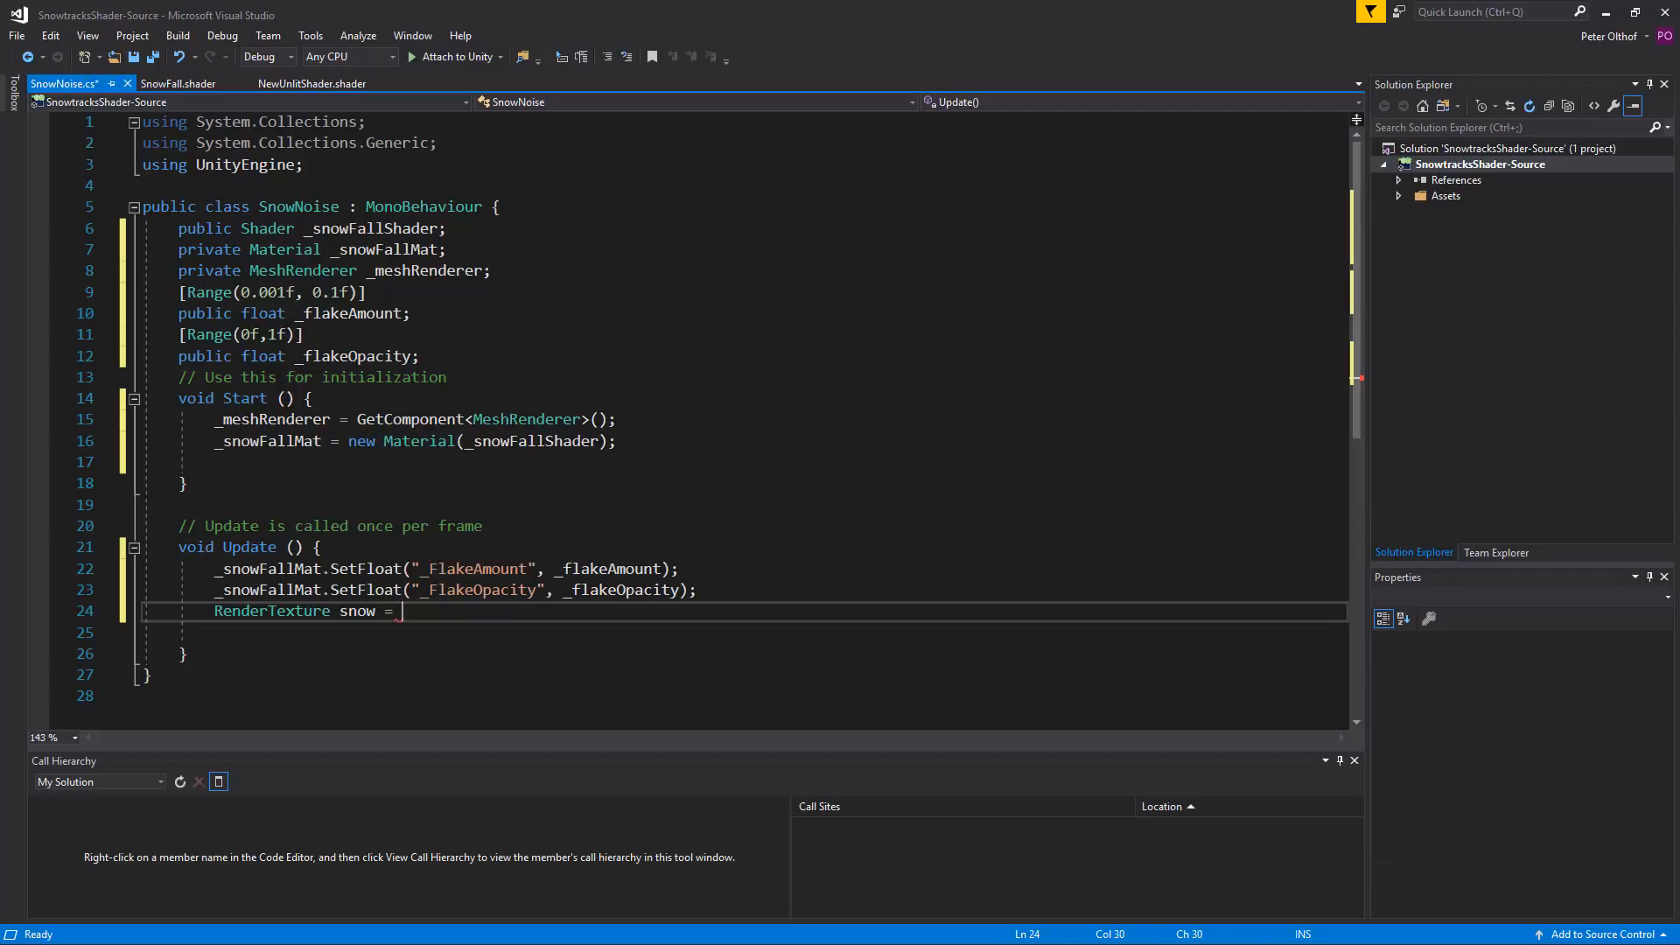
{"action": "type", "text": "()"}
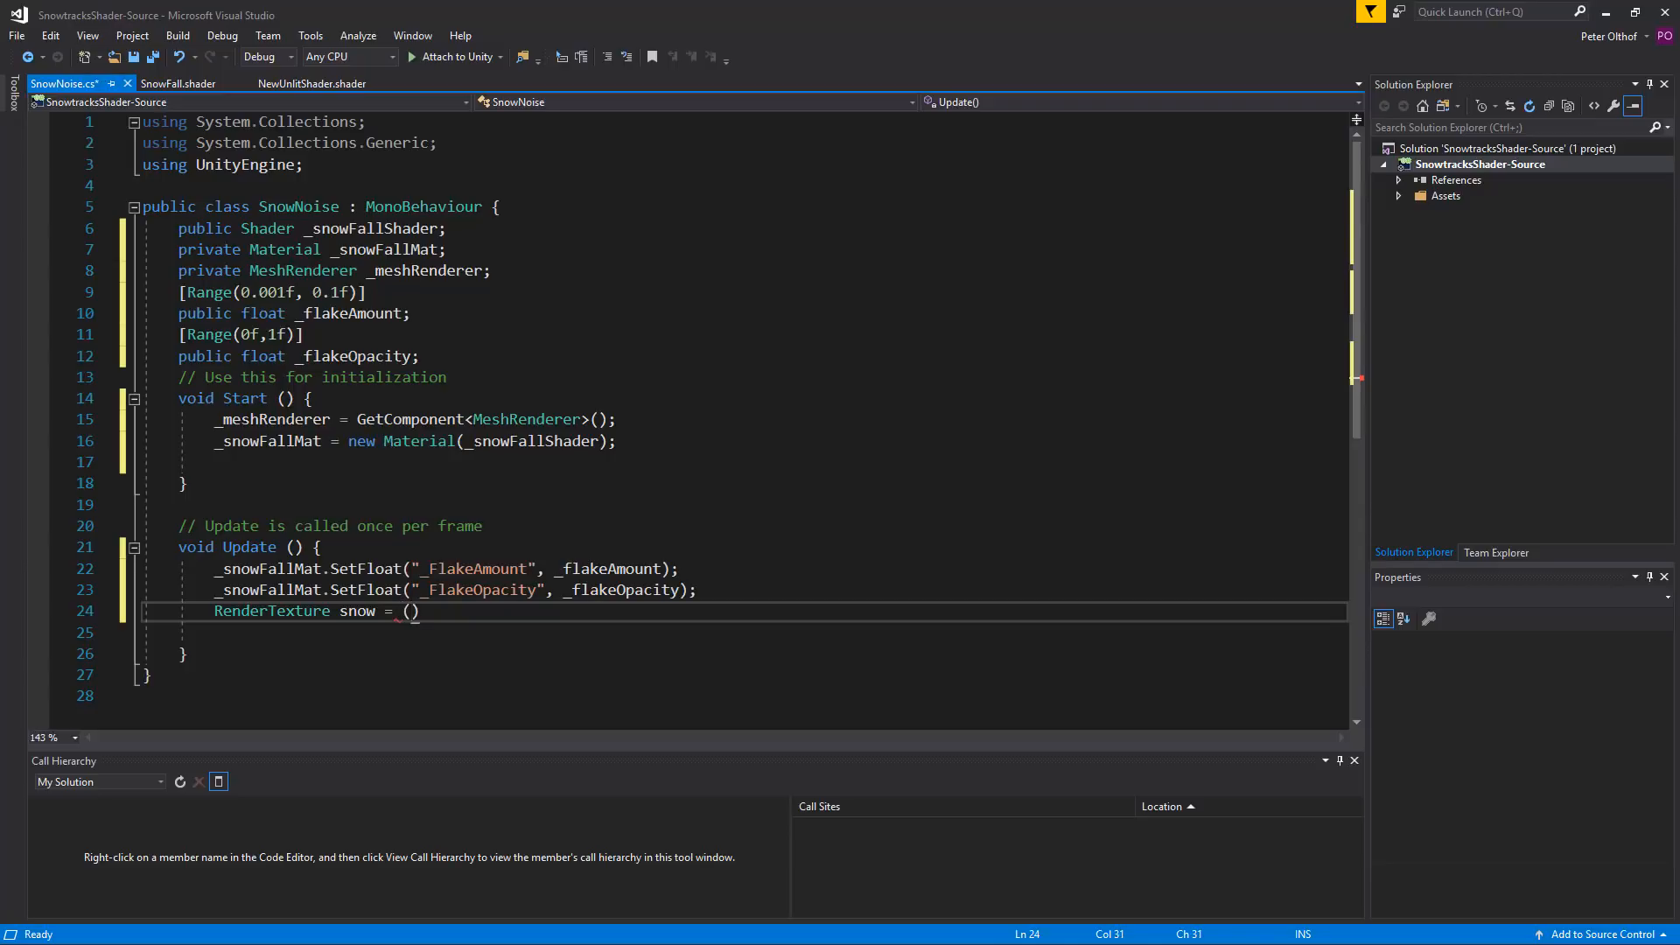
{"action": "type", "text": "Rendertexture"}
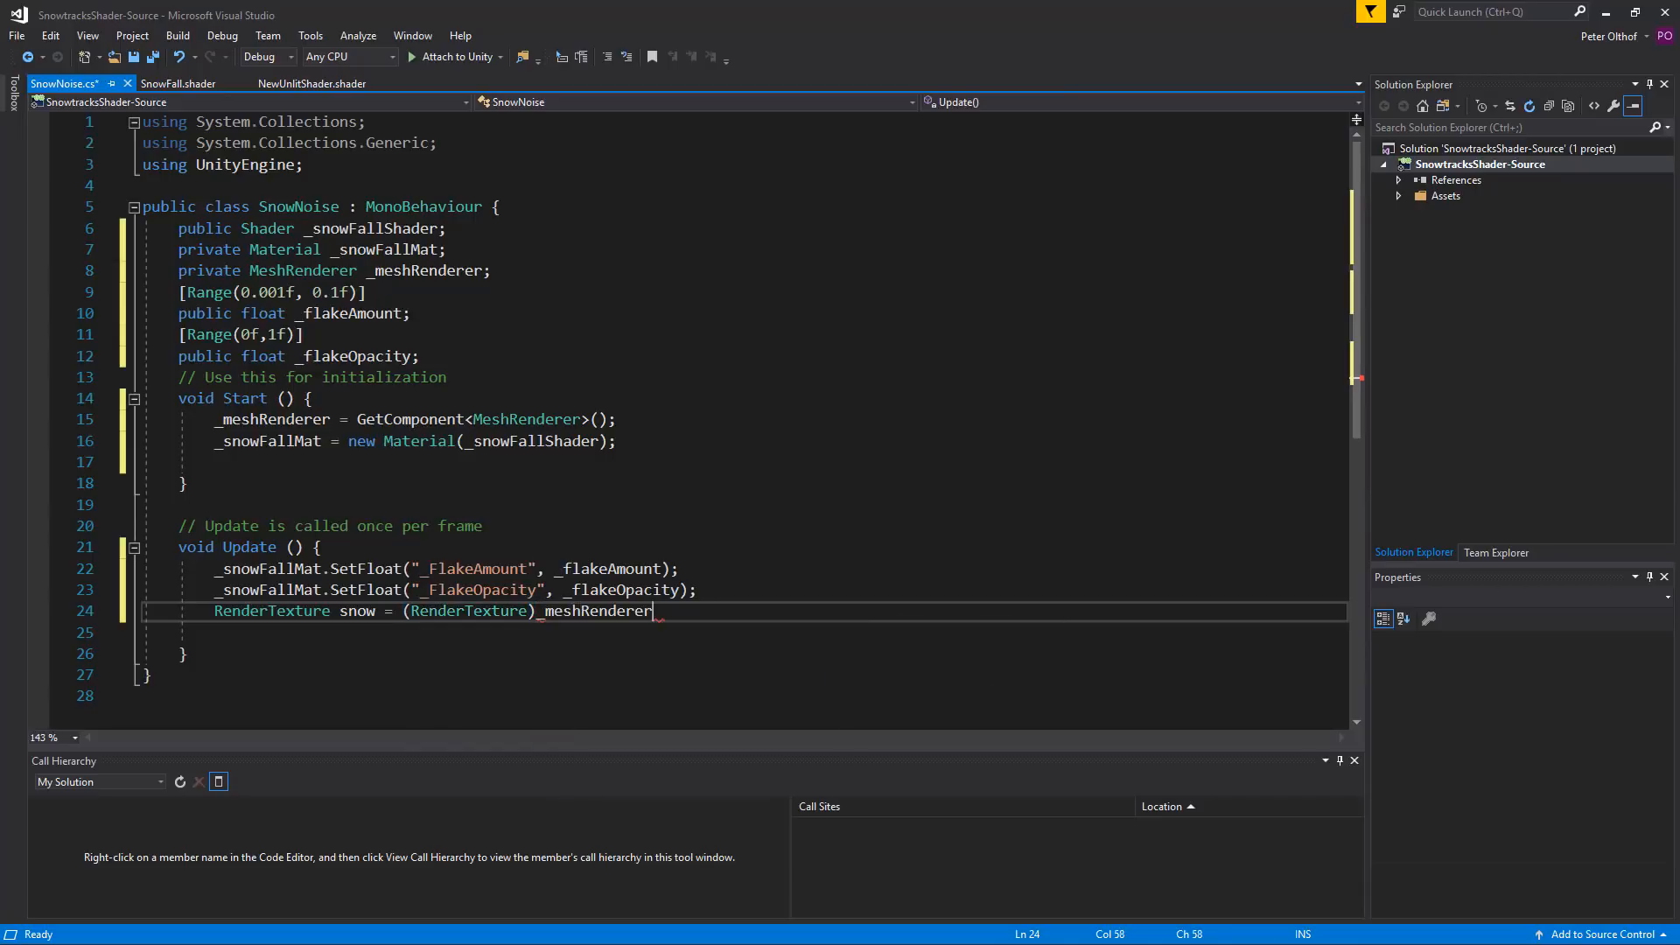
{"action": "type", "text": ".material.GetTexture"}
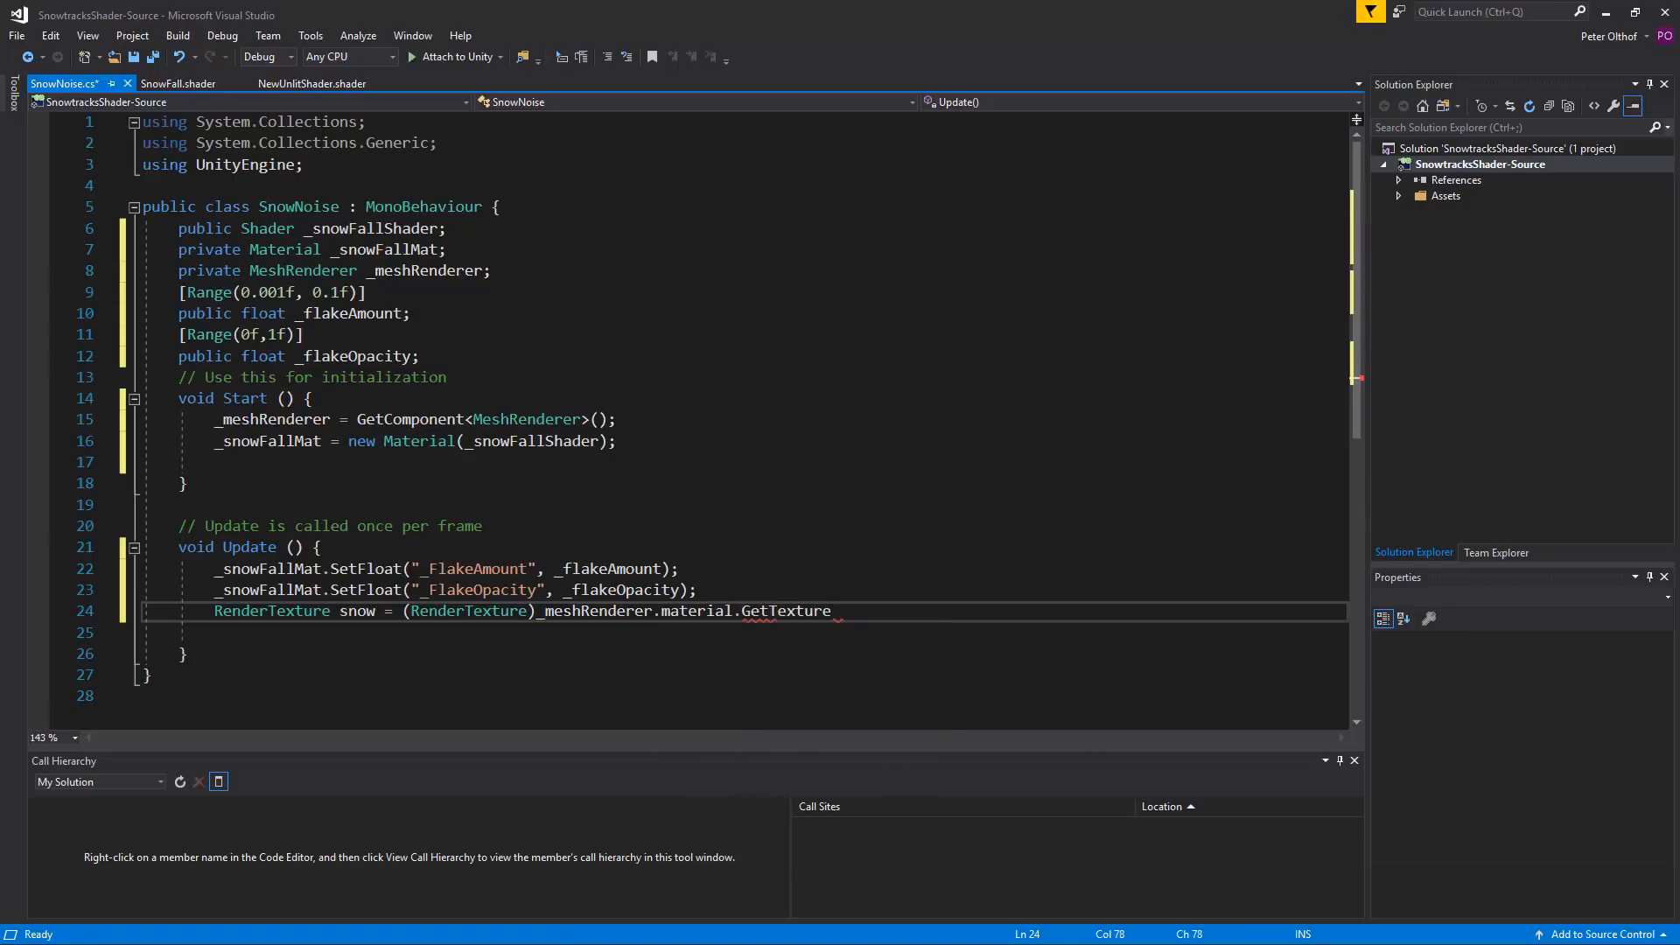
{"action": "type", "text": "(\"\")"}
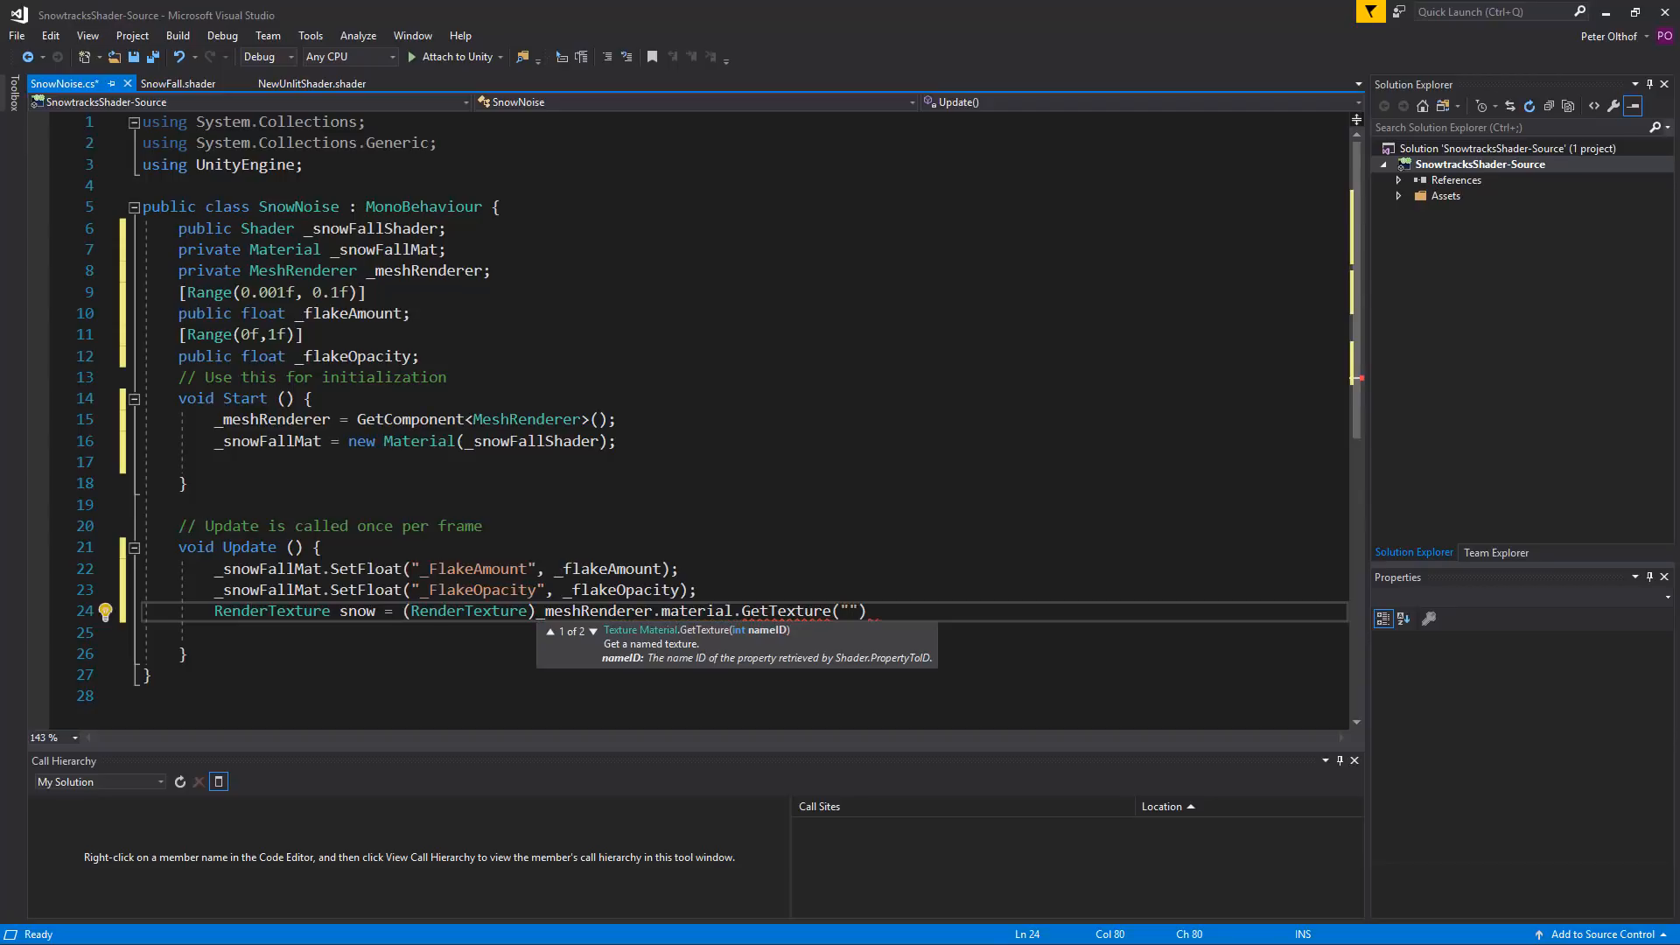
{"action": "type", "text": "_Splat"}
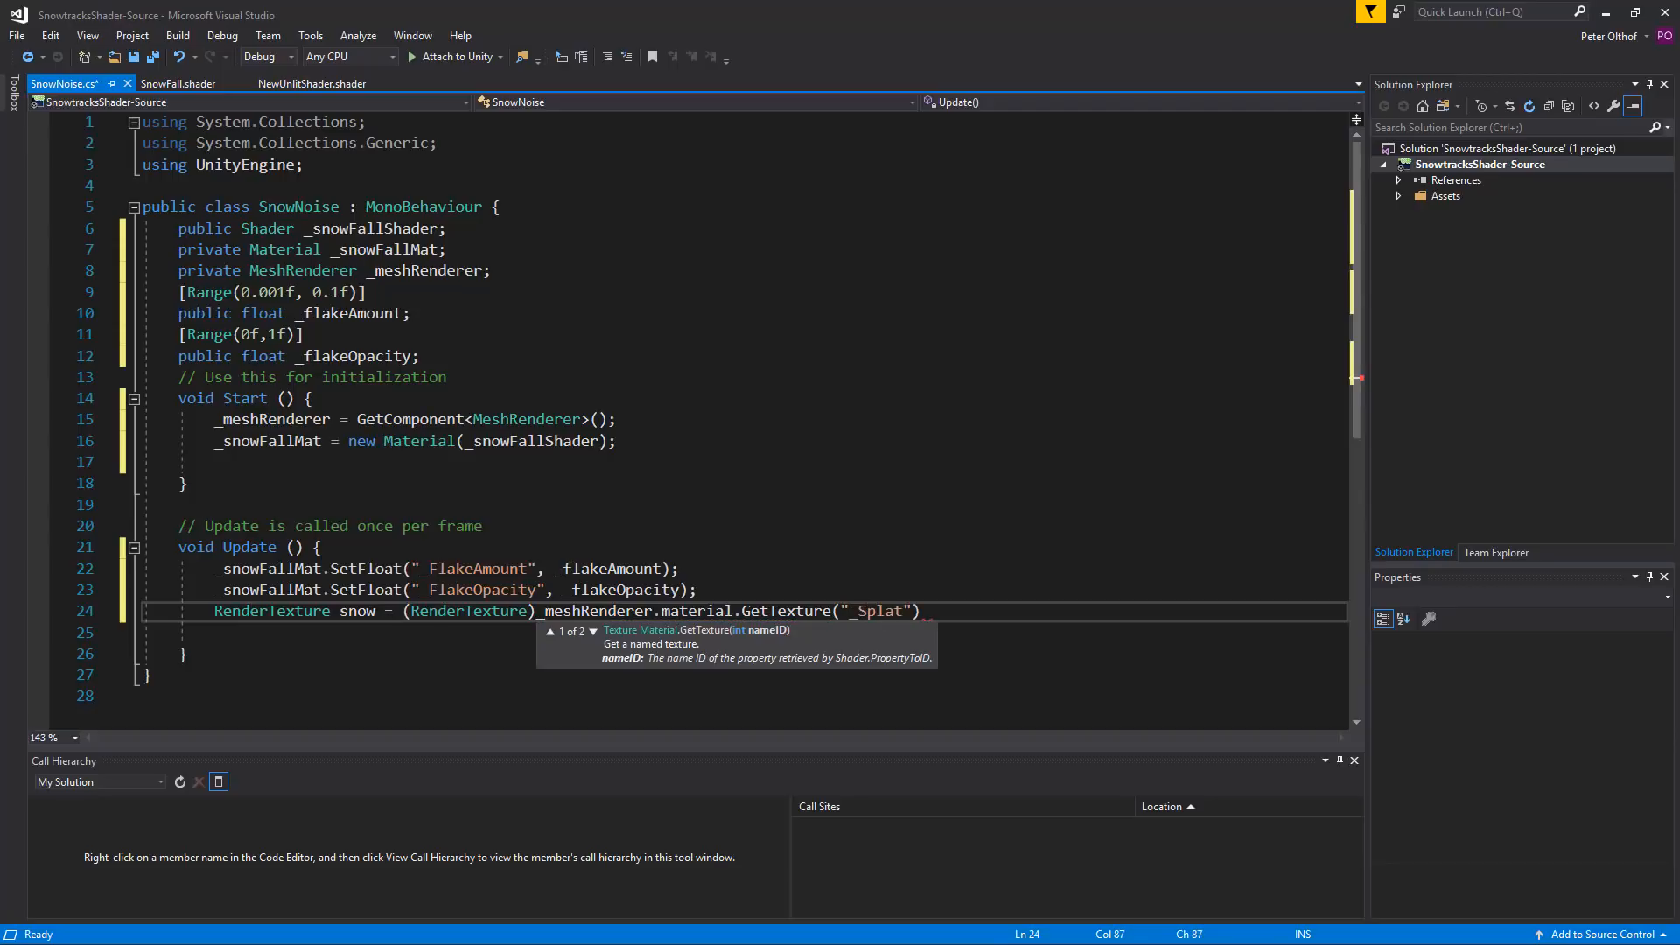
{"action": "type", "text": ";"}
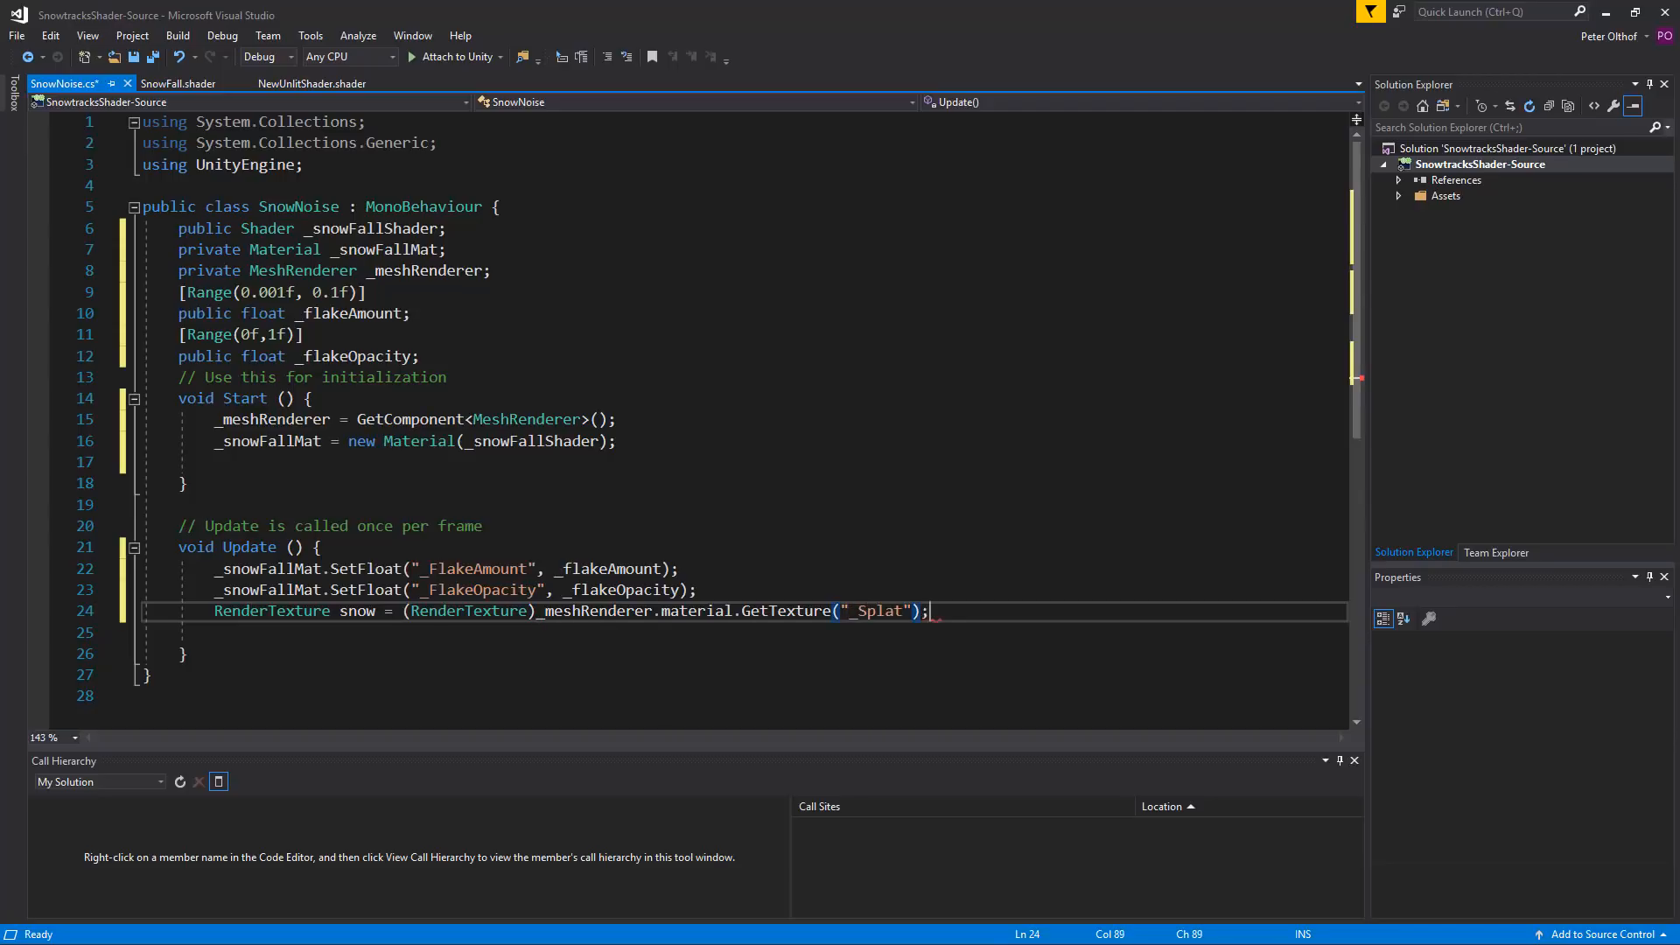
{"action": "key", "text": "enter"}
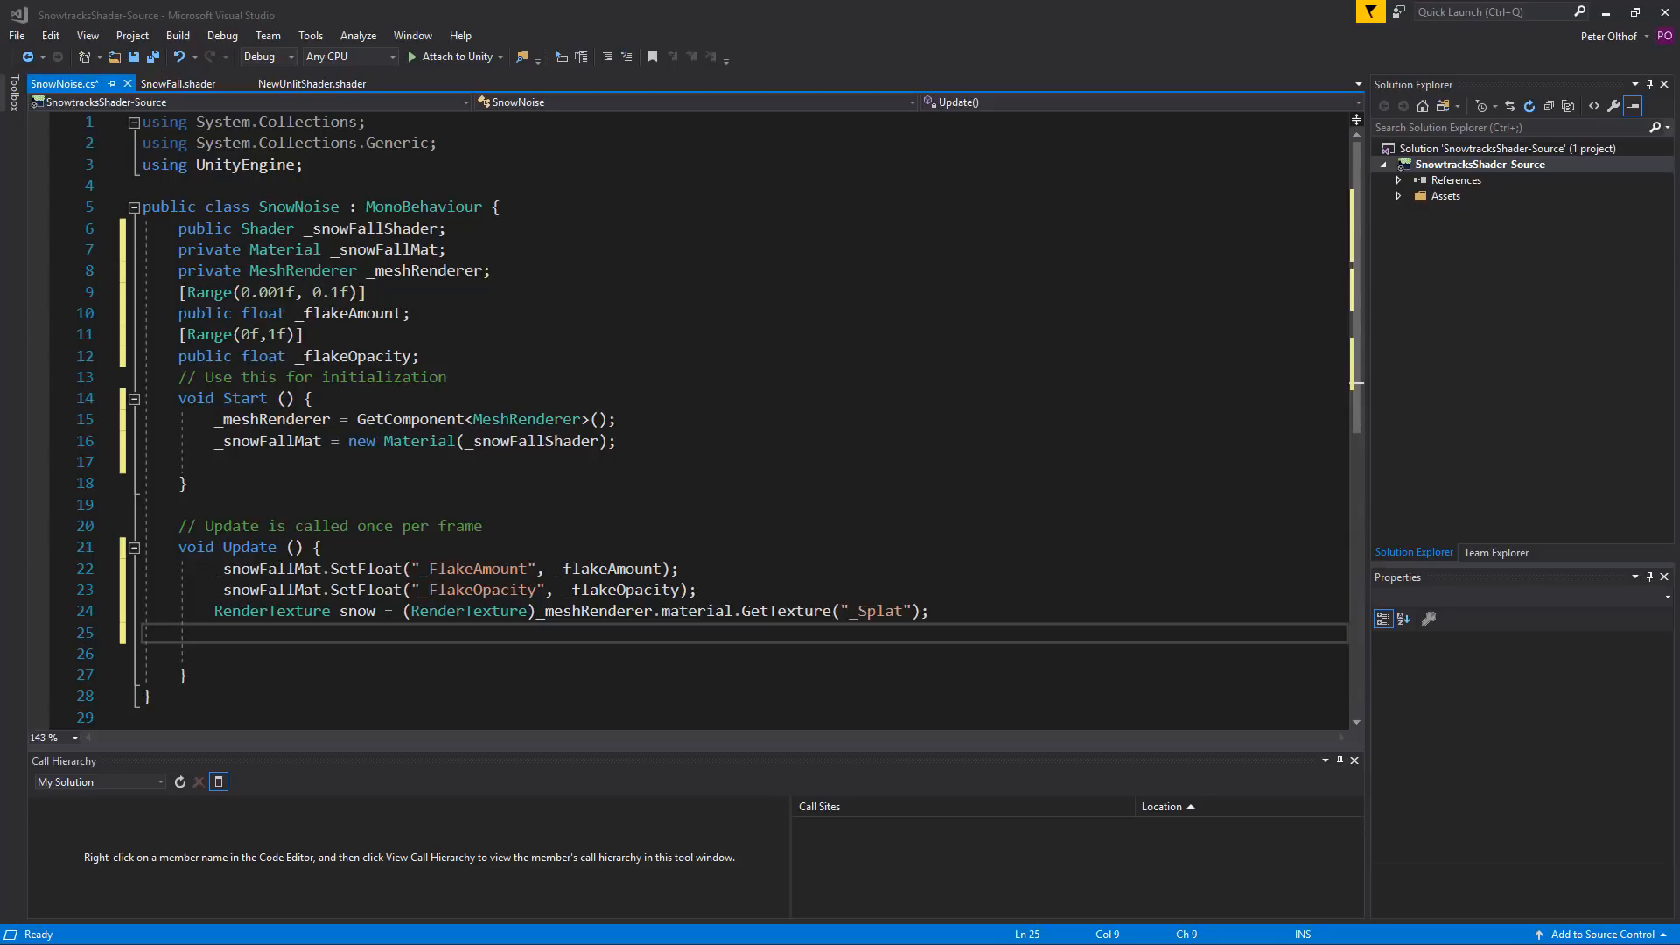
Step: Start the line RenderTexture temp = RenderTexture.GetTemporary( in Update
{"action": "type", "text": "Rendertexture tem"}
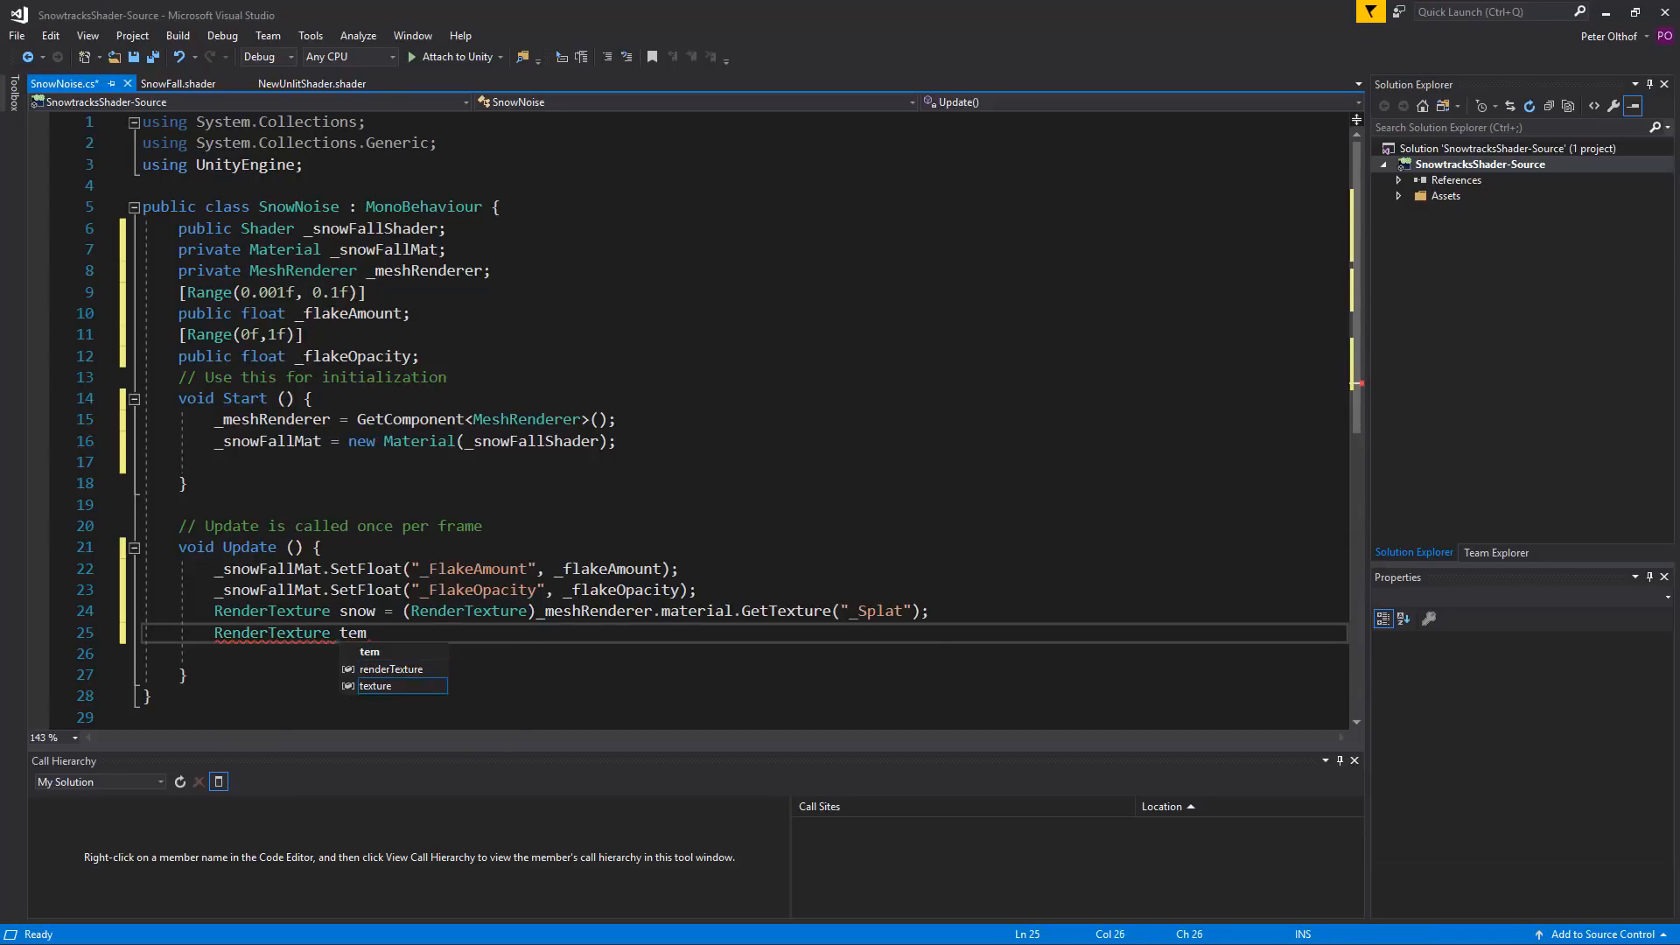
{"action": "type", "text": "p ="}
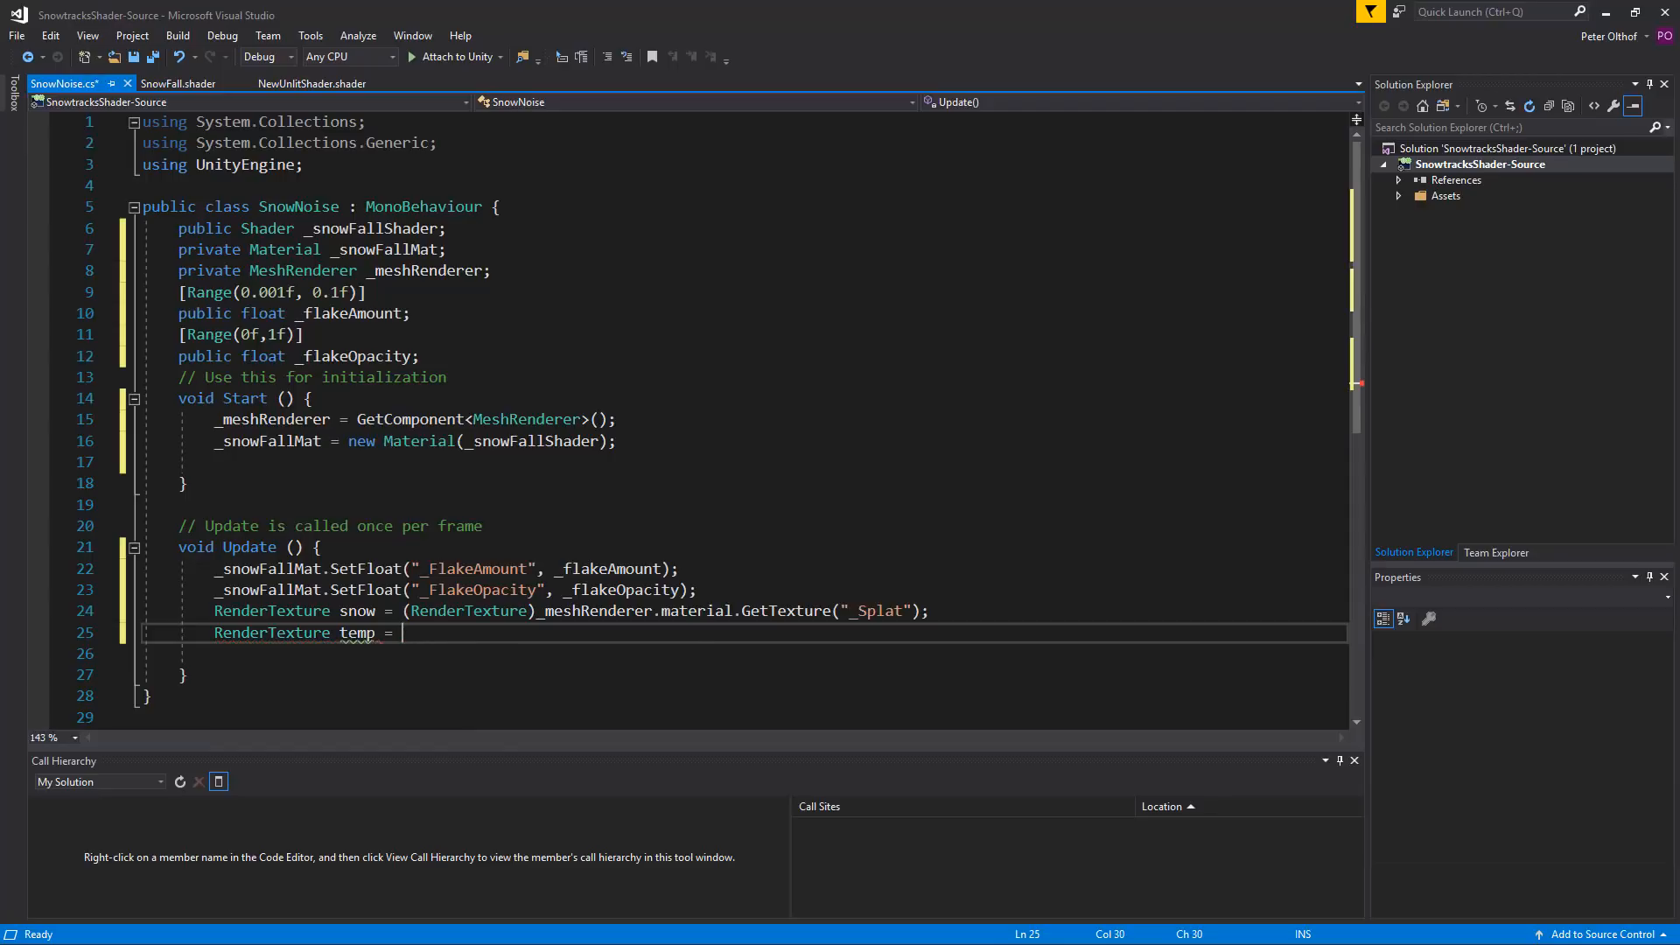
{"action": "type", "text": "Rendertexture"}
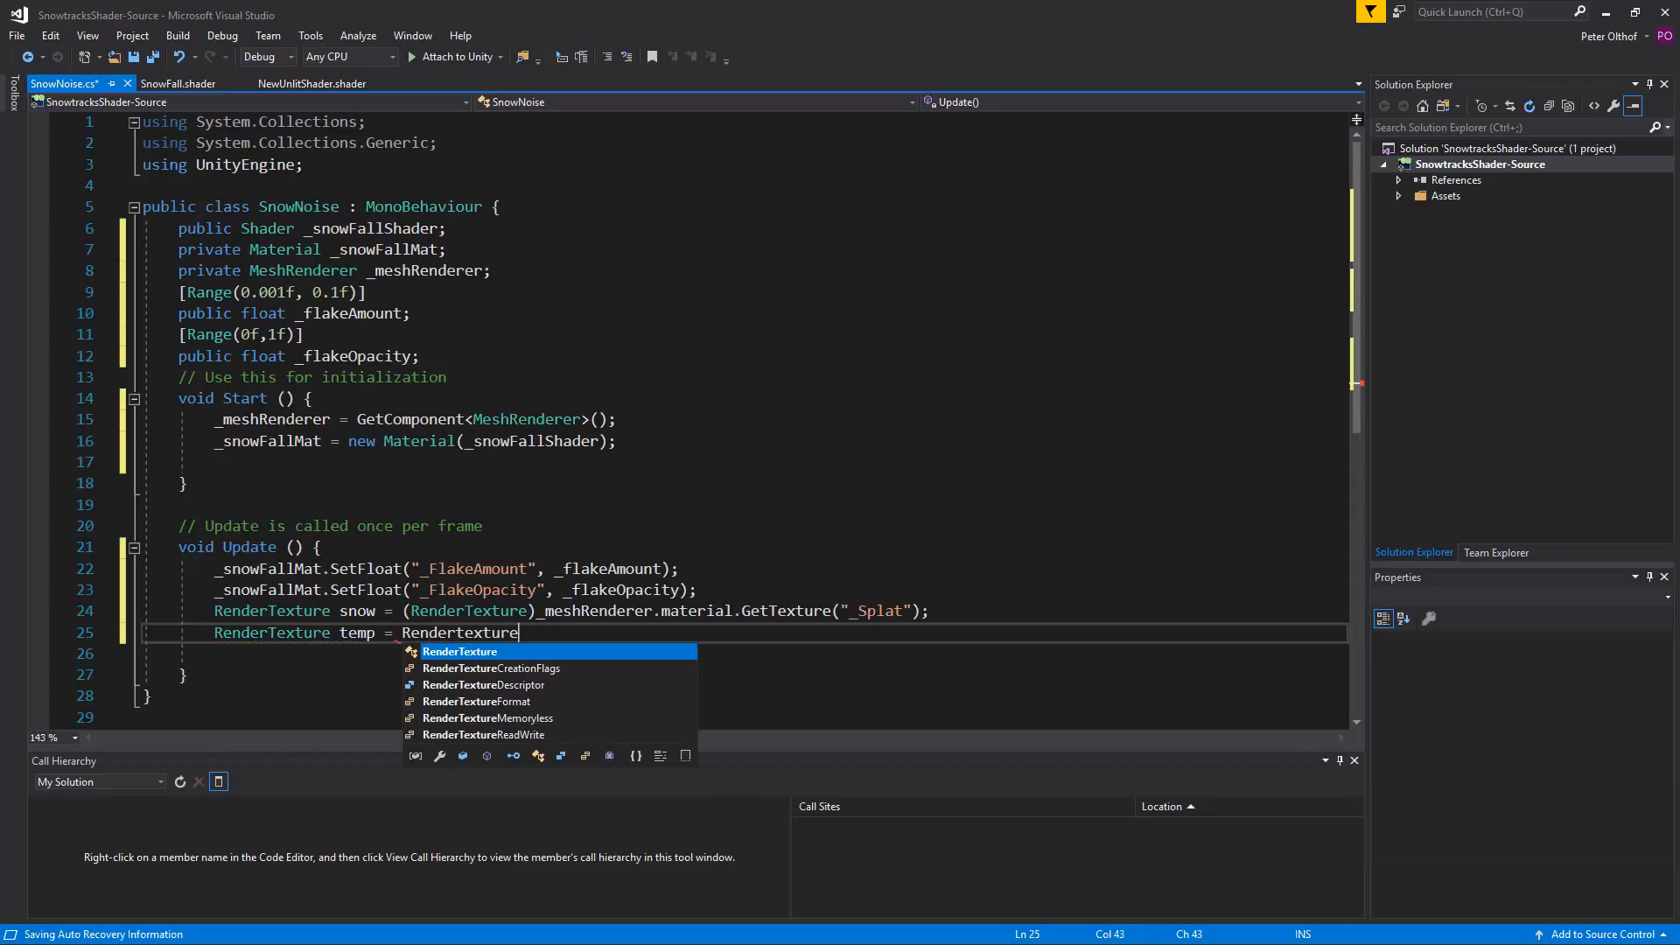
{"action": "type", "text": "."}
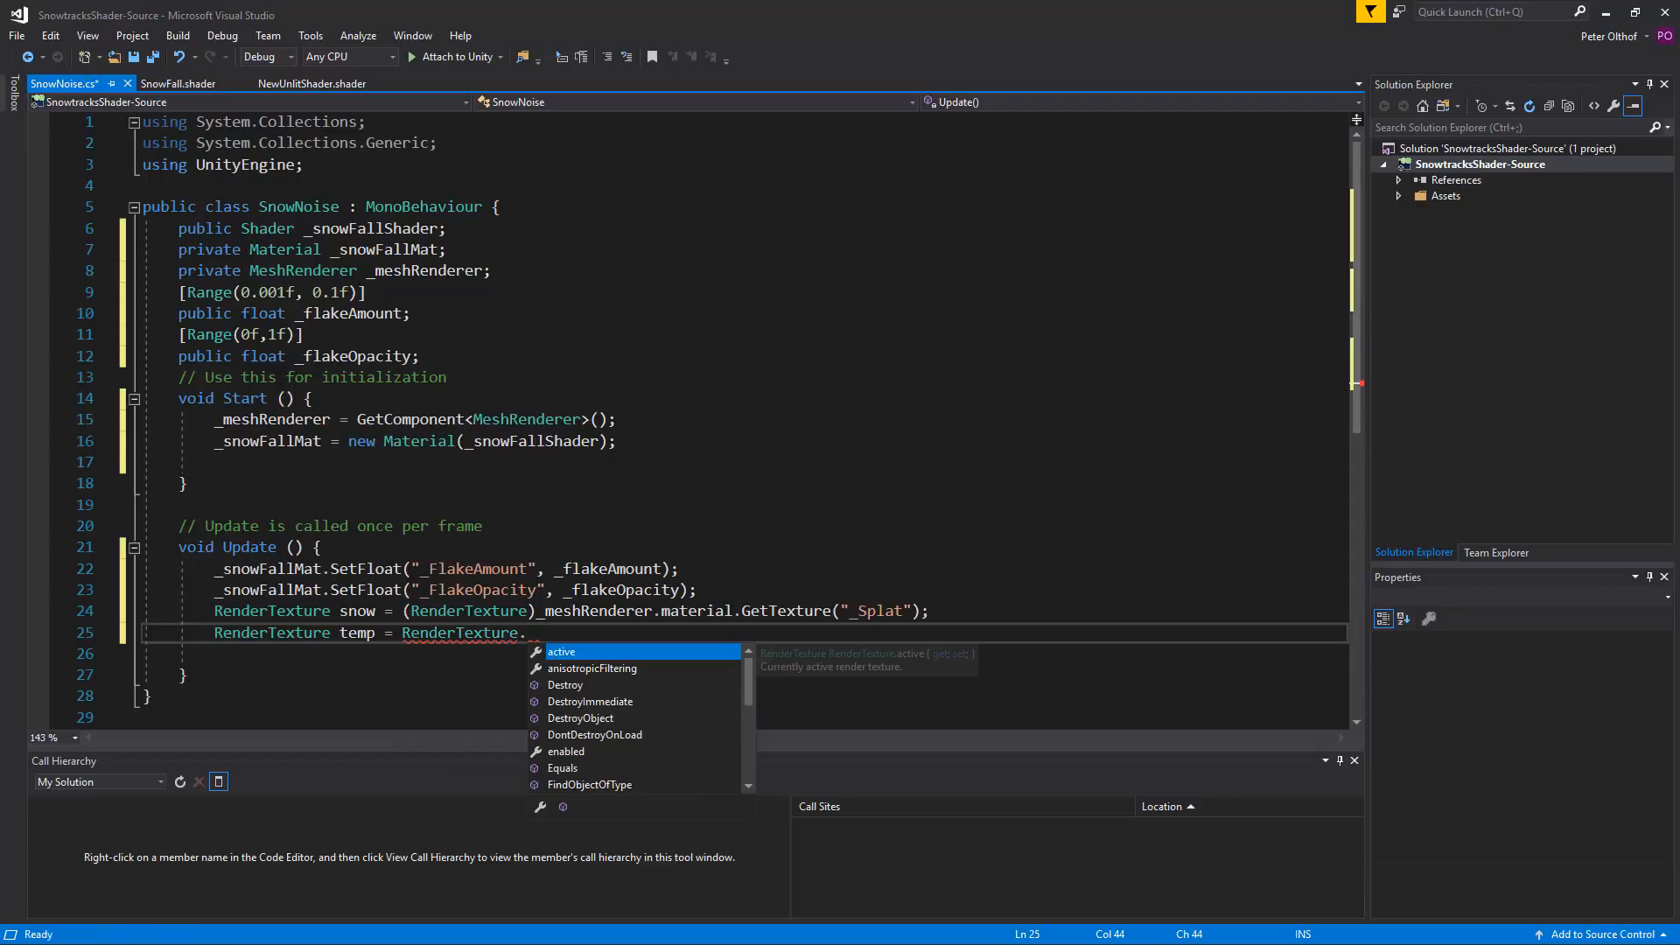
{"action": "type", "text": "GetTemporary"}
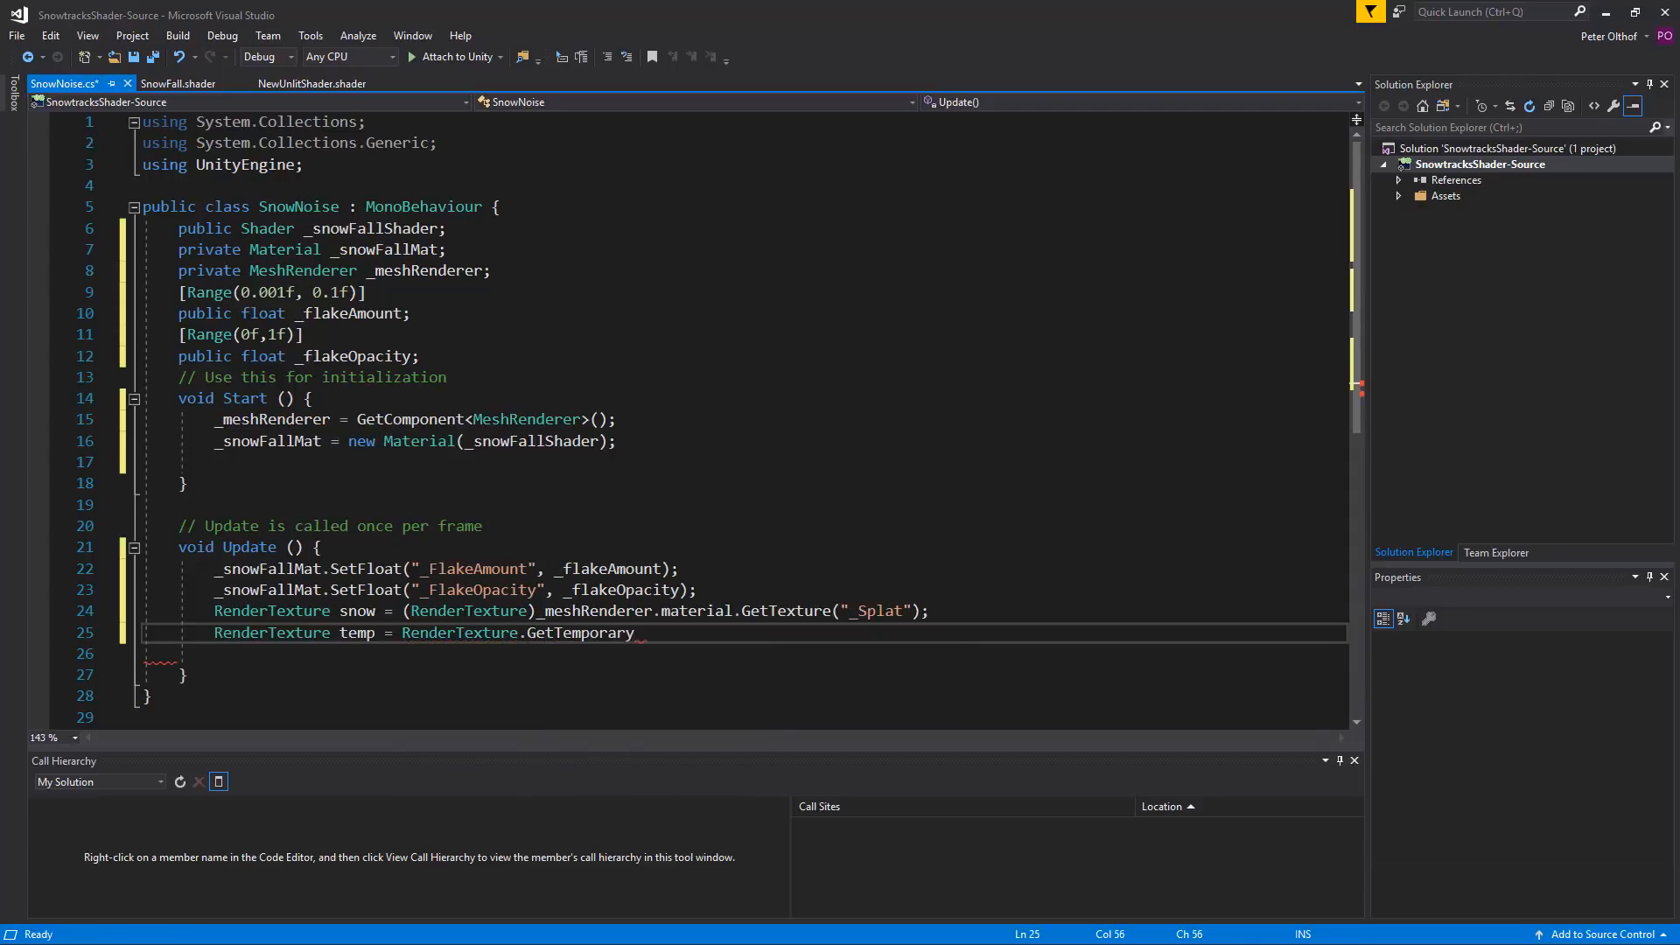
{"action": "type", "text": "()"}
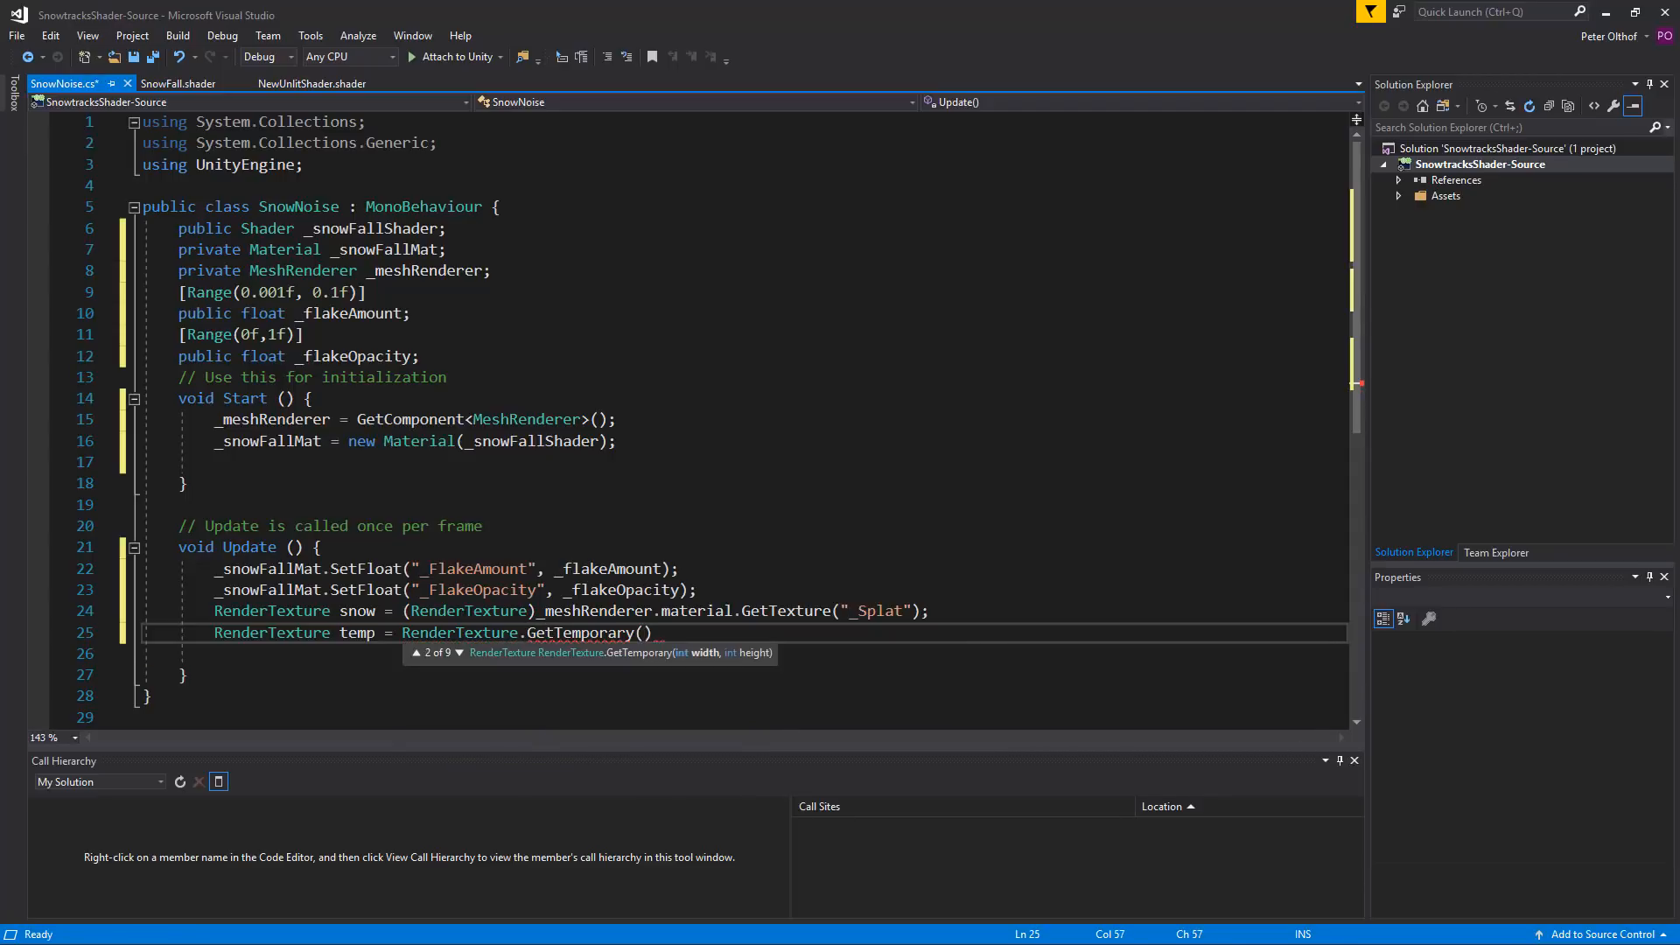
Step: Fill the arguments snow.width, snow.height, 0, RenderTextureFormat.ARGBFloat
{"action": "type", "text": "snow.width,"}
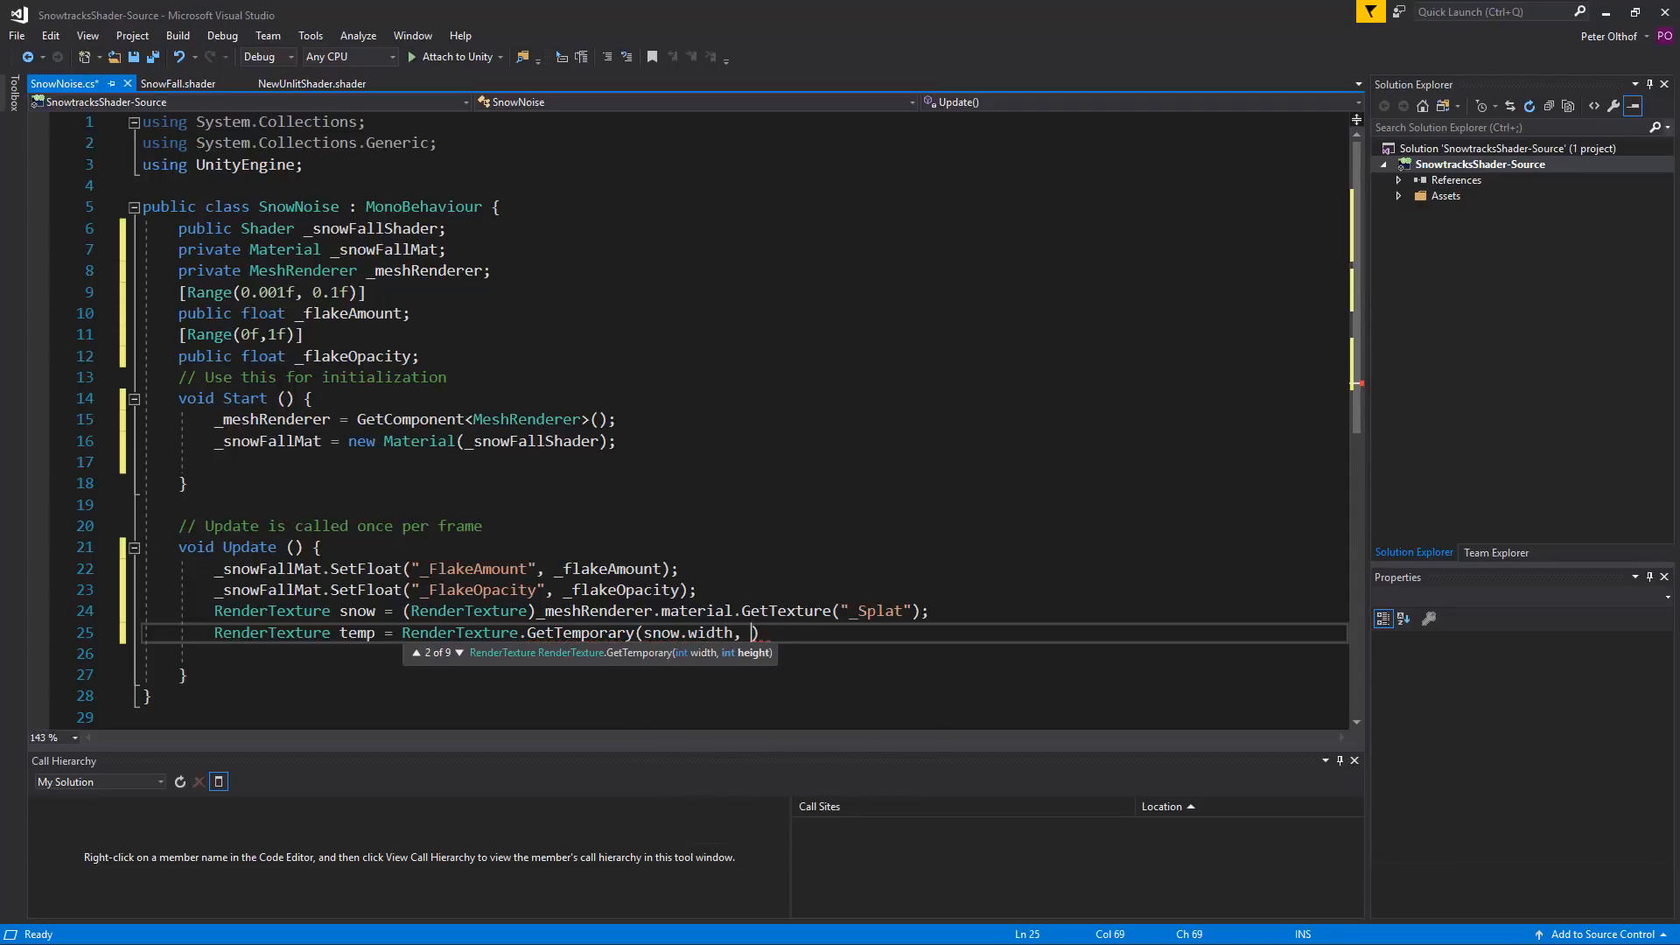
{"action": "type", "text": "snow.height"}
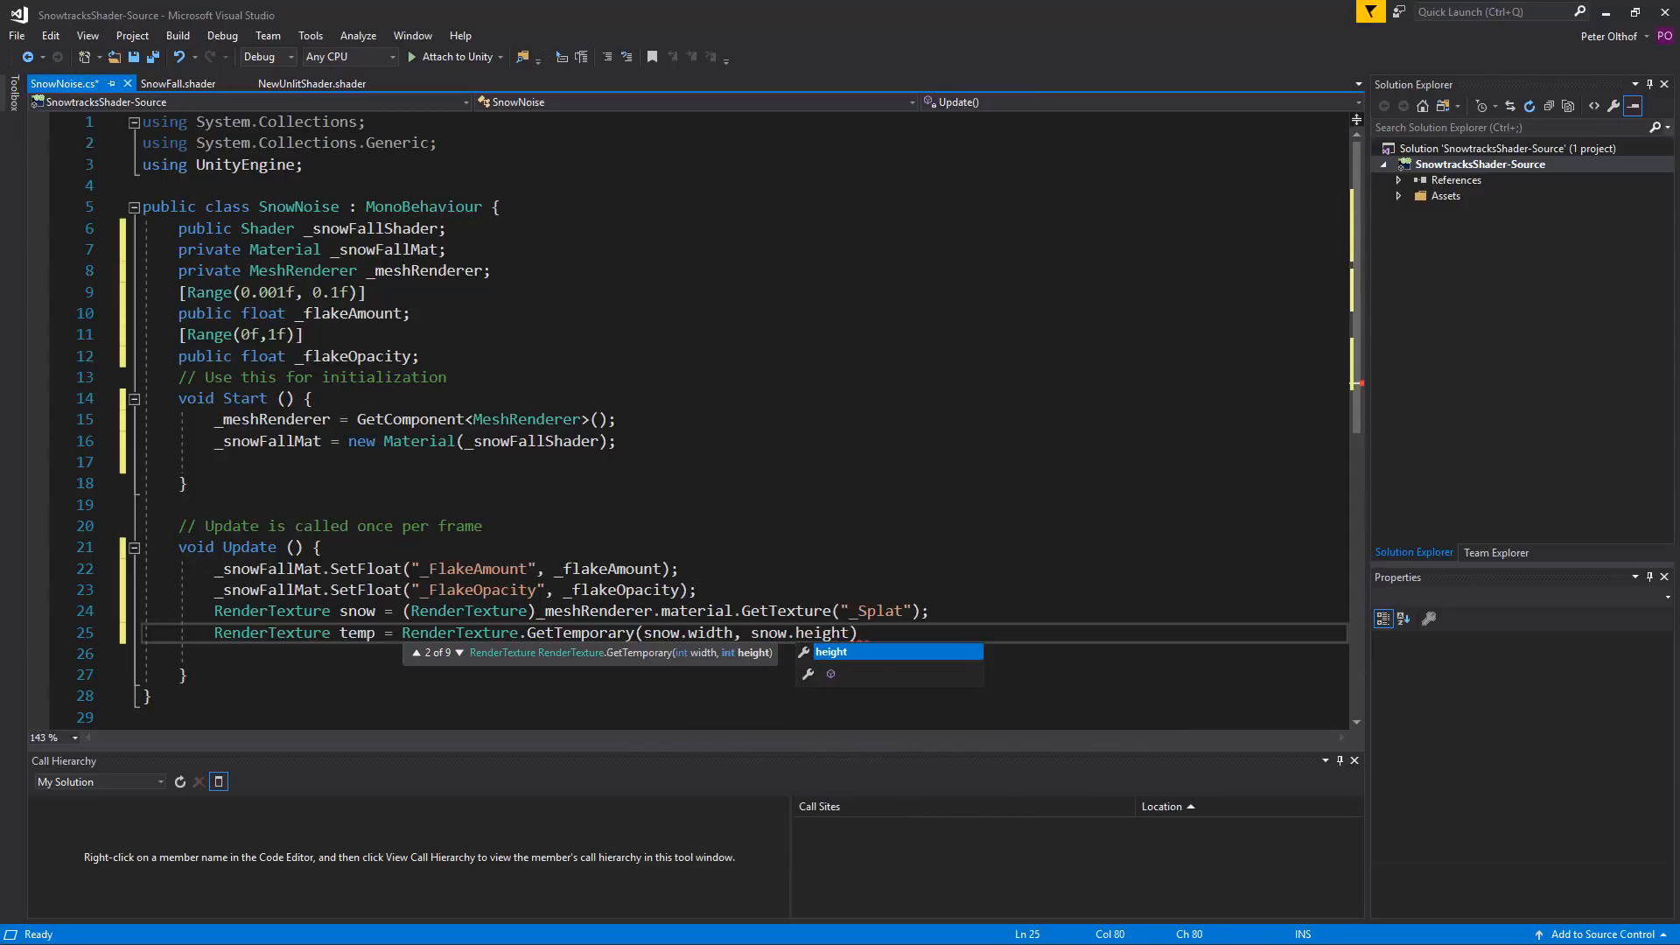
{"action": "type", "text": ", 0"}
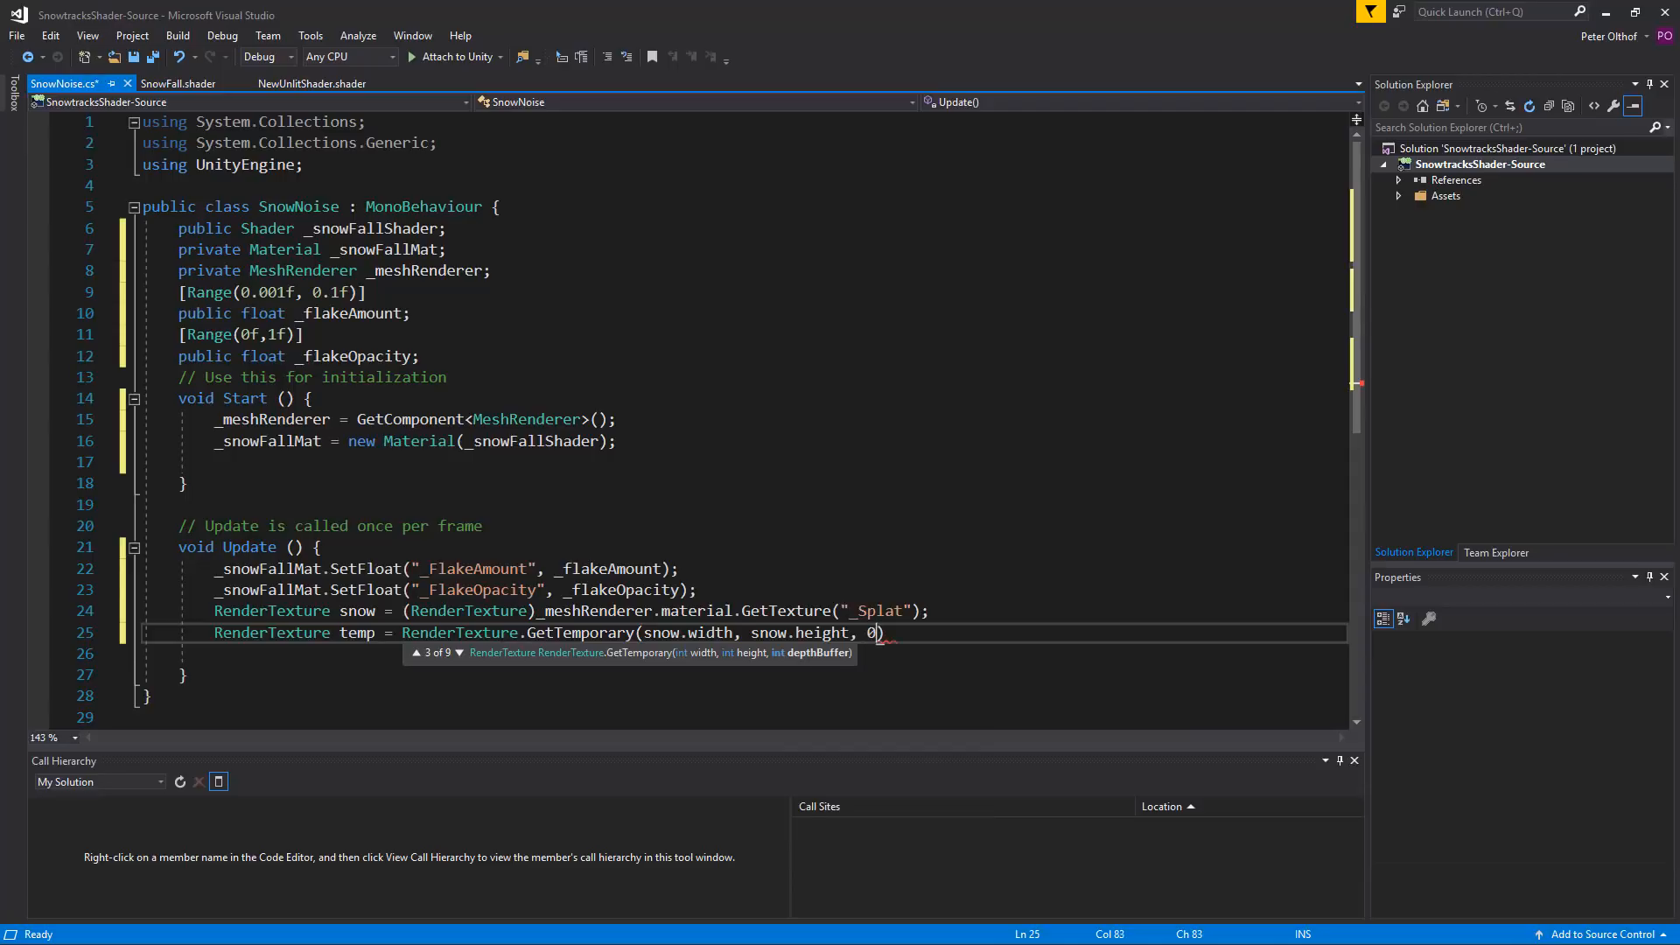
{"action": "type", "text": ", ren"}
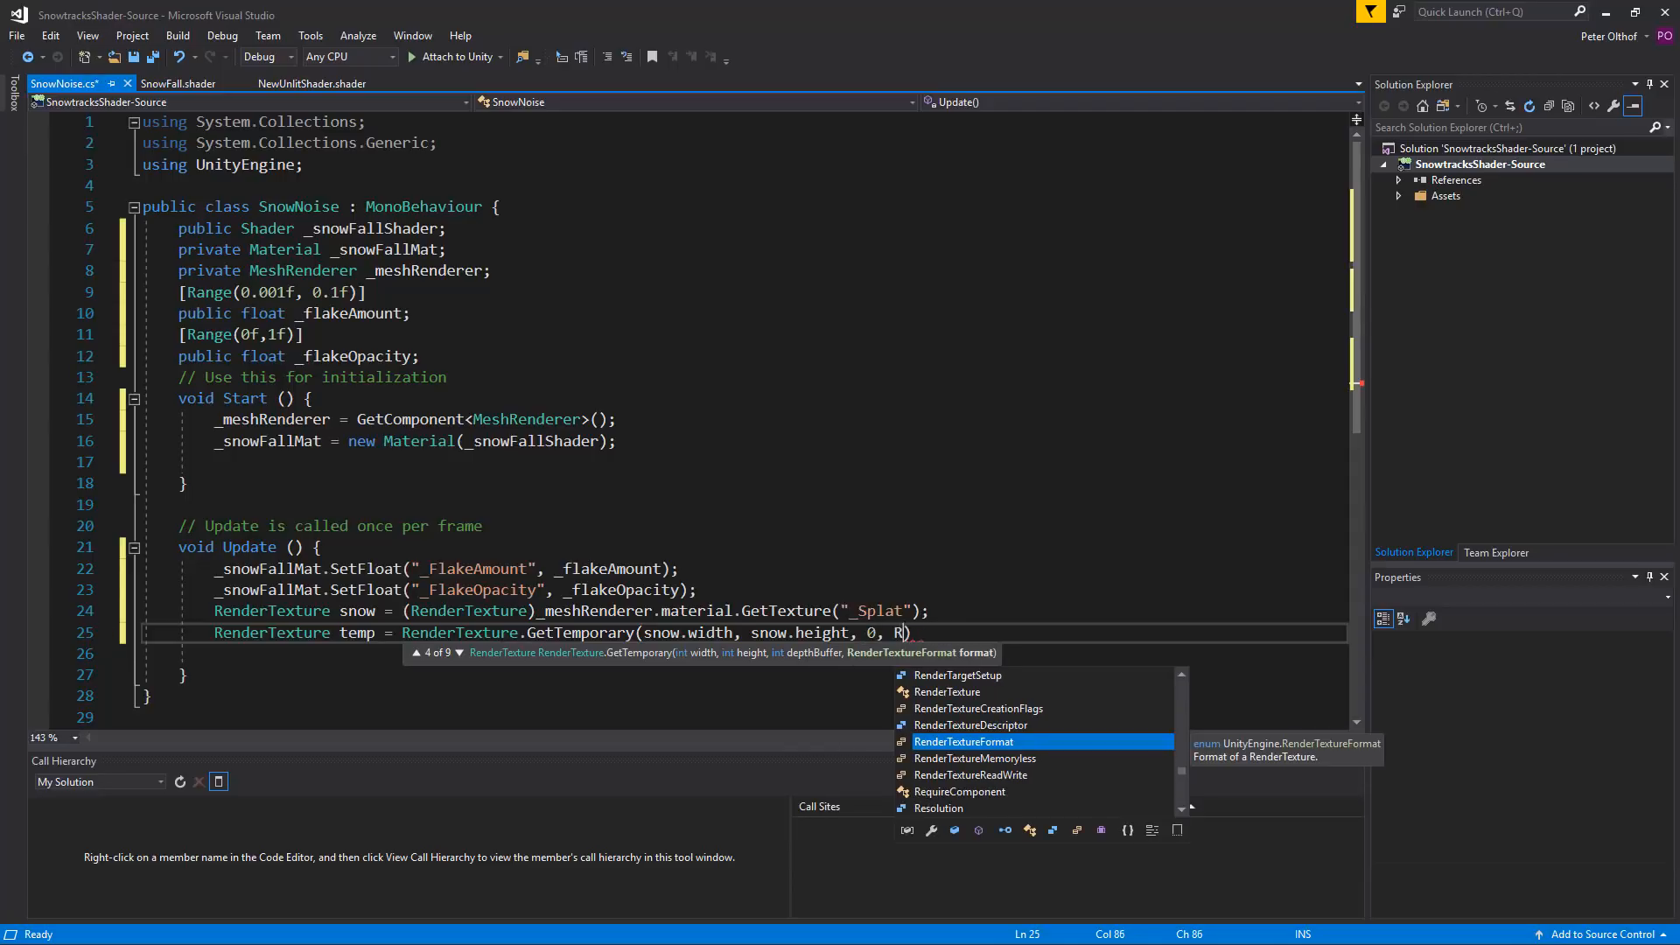
{"action": "type", "text": "enderte"}
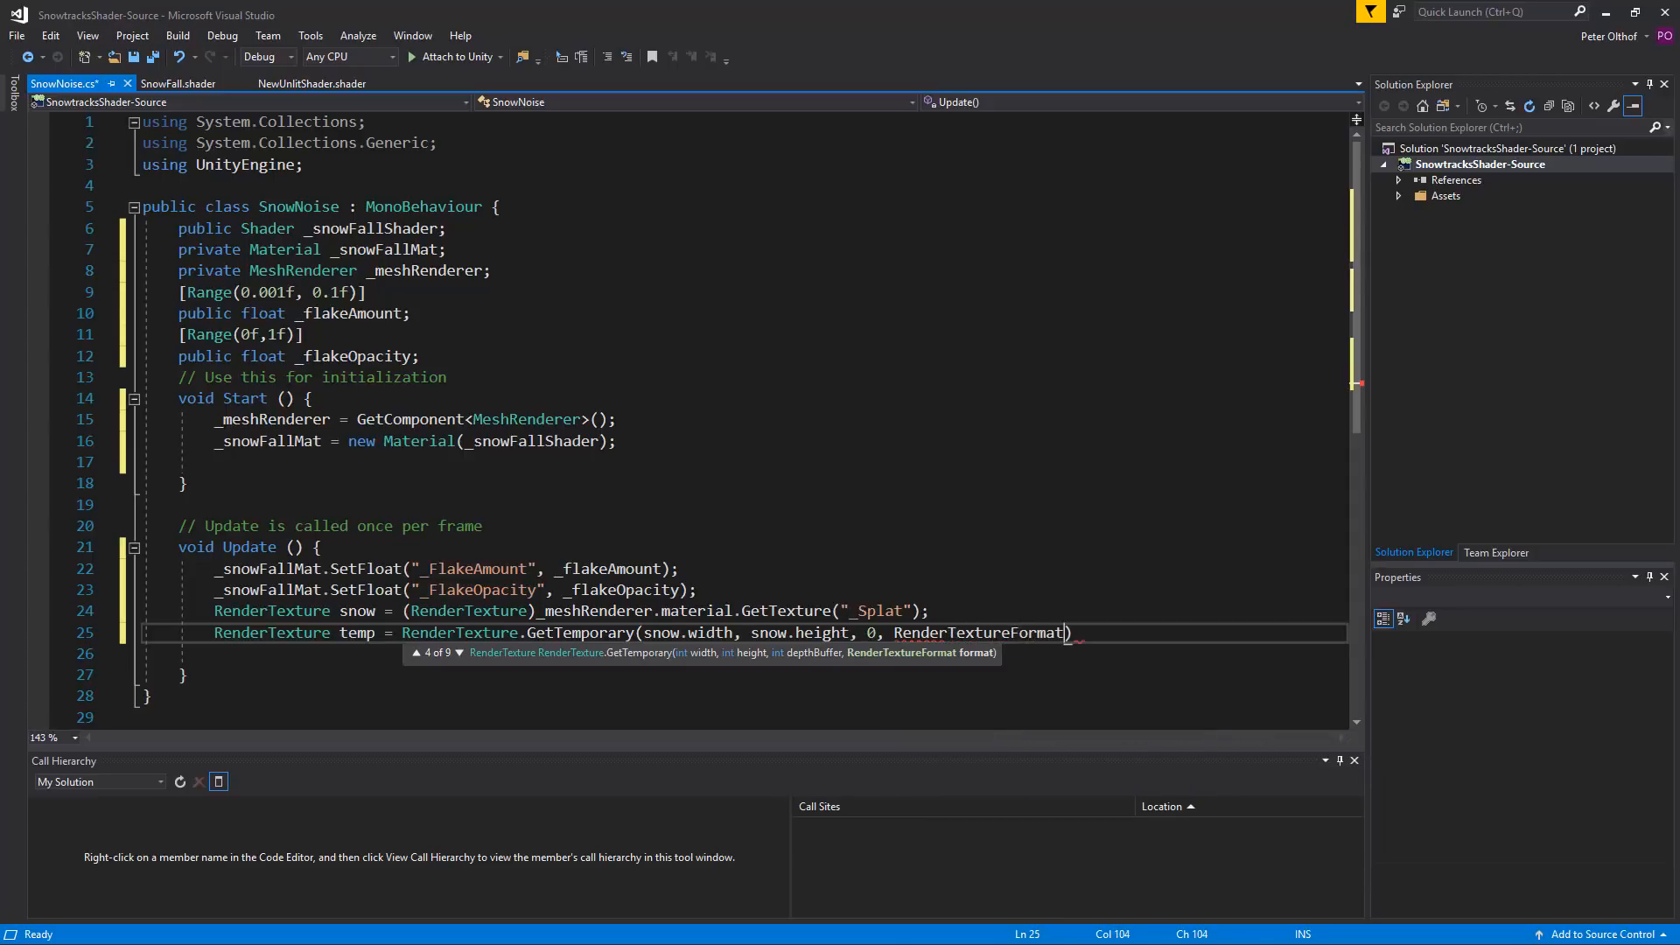
{"action": "type", "text": "AR"}
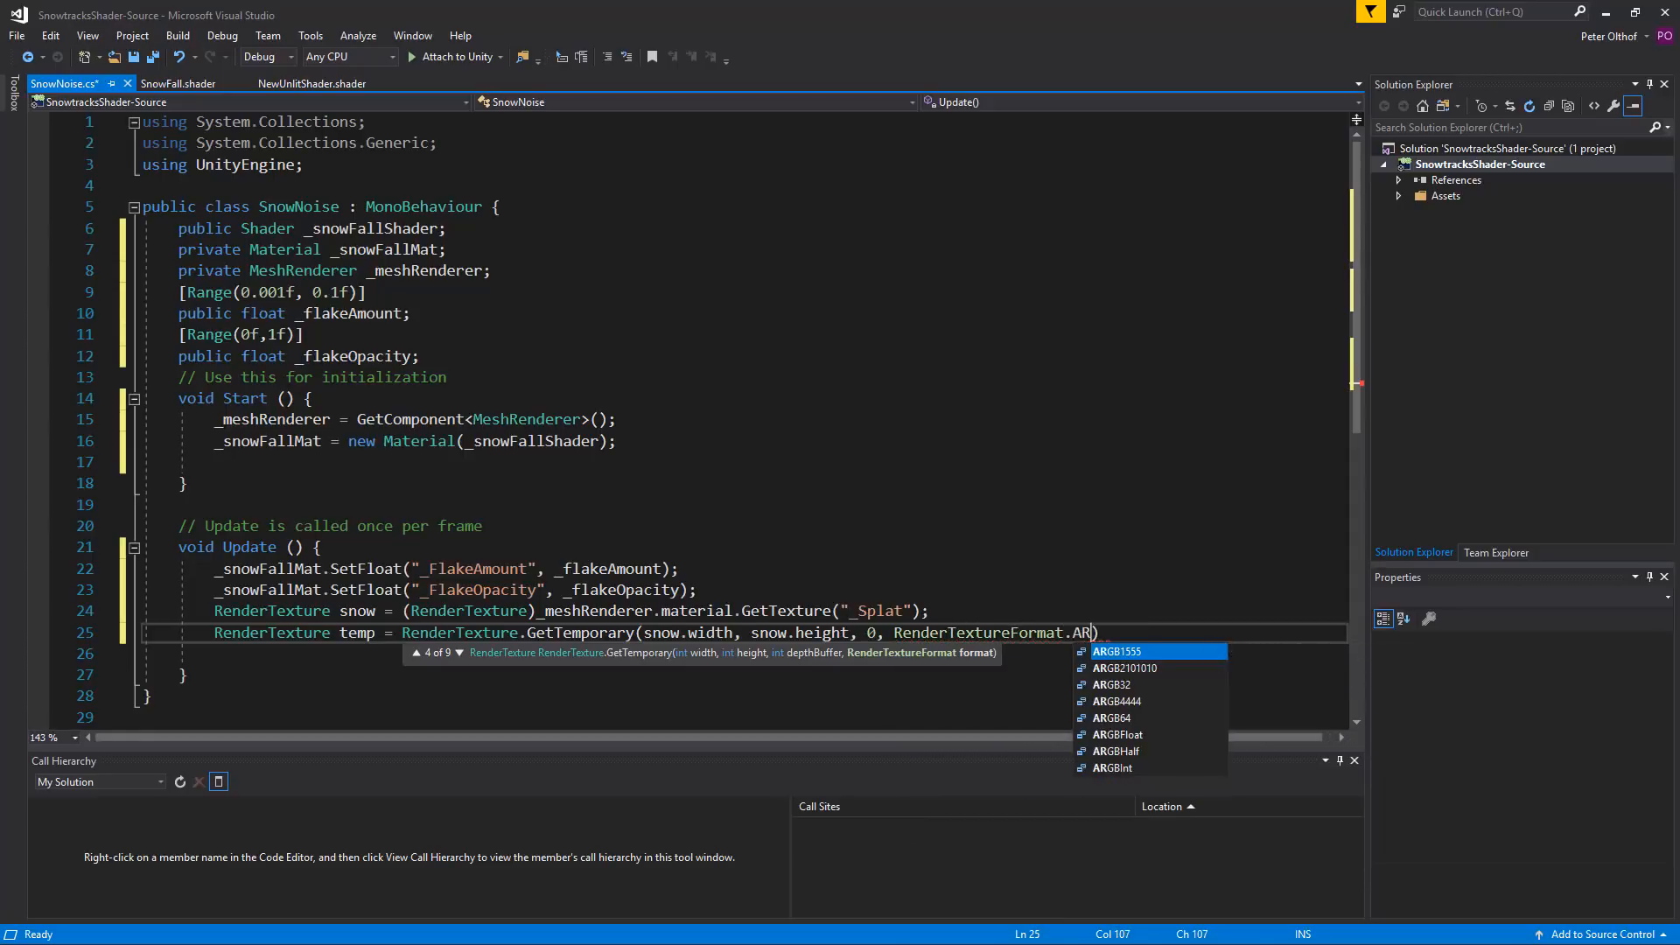
{"action": "type", "text": "GBFloat"}
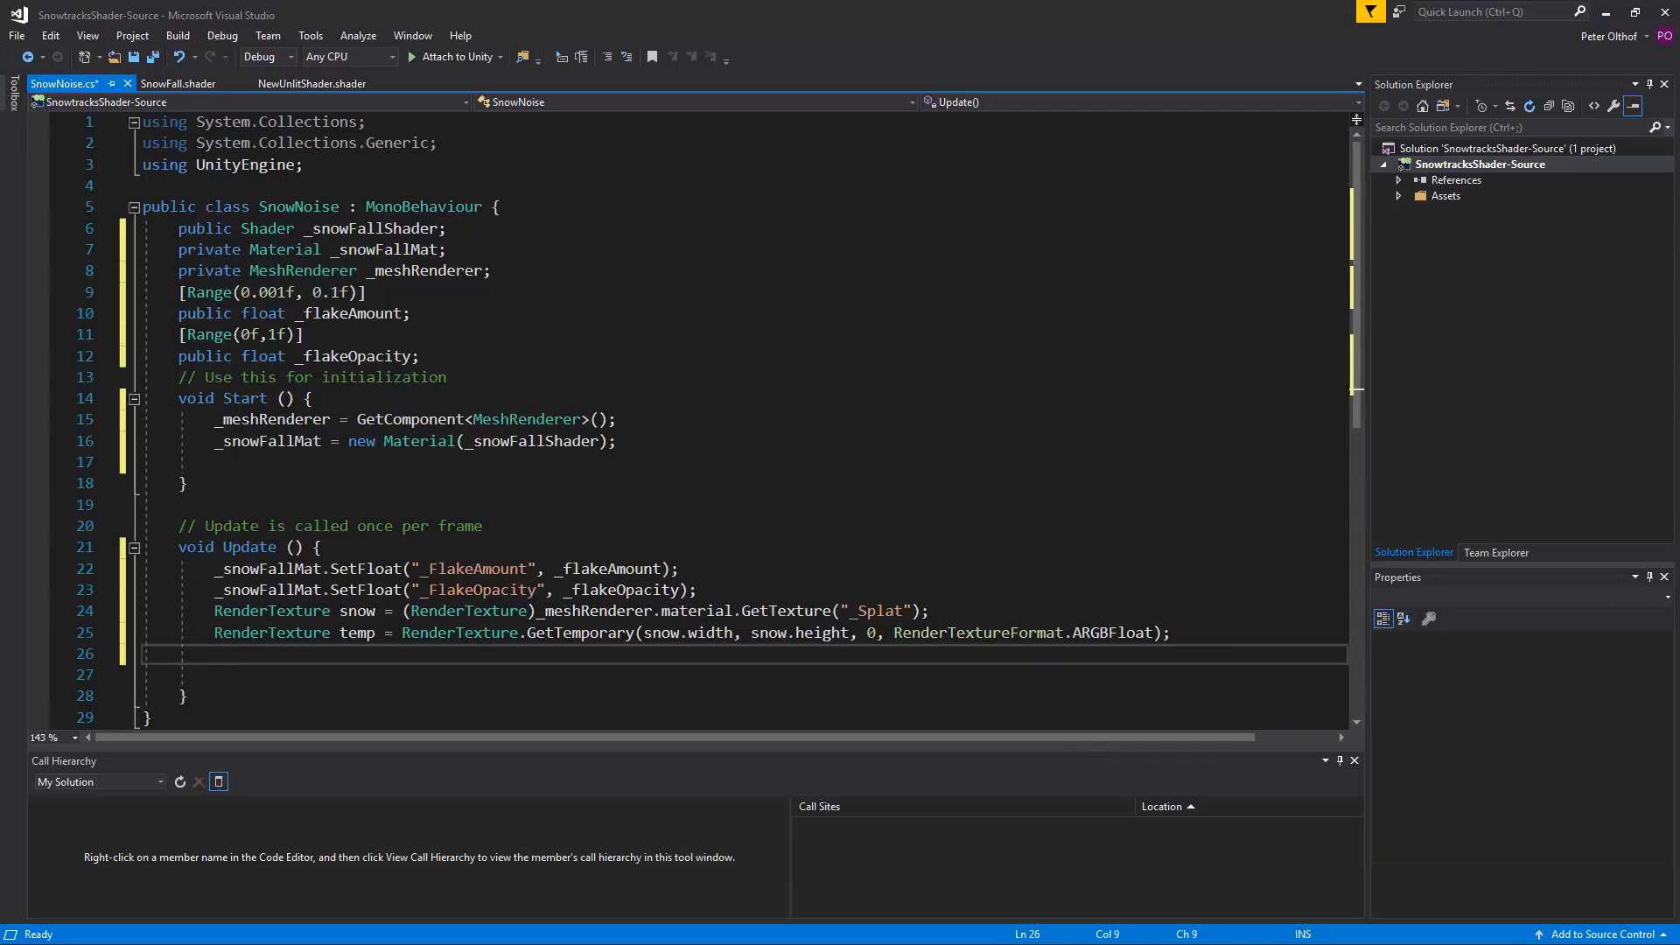
Step: Write Graphics.Blit(snow, temp, _snowFallMat); to run the splat map through the snow-fall material
{"action": "type", "text": "Graphics.Blit"}
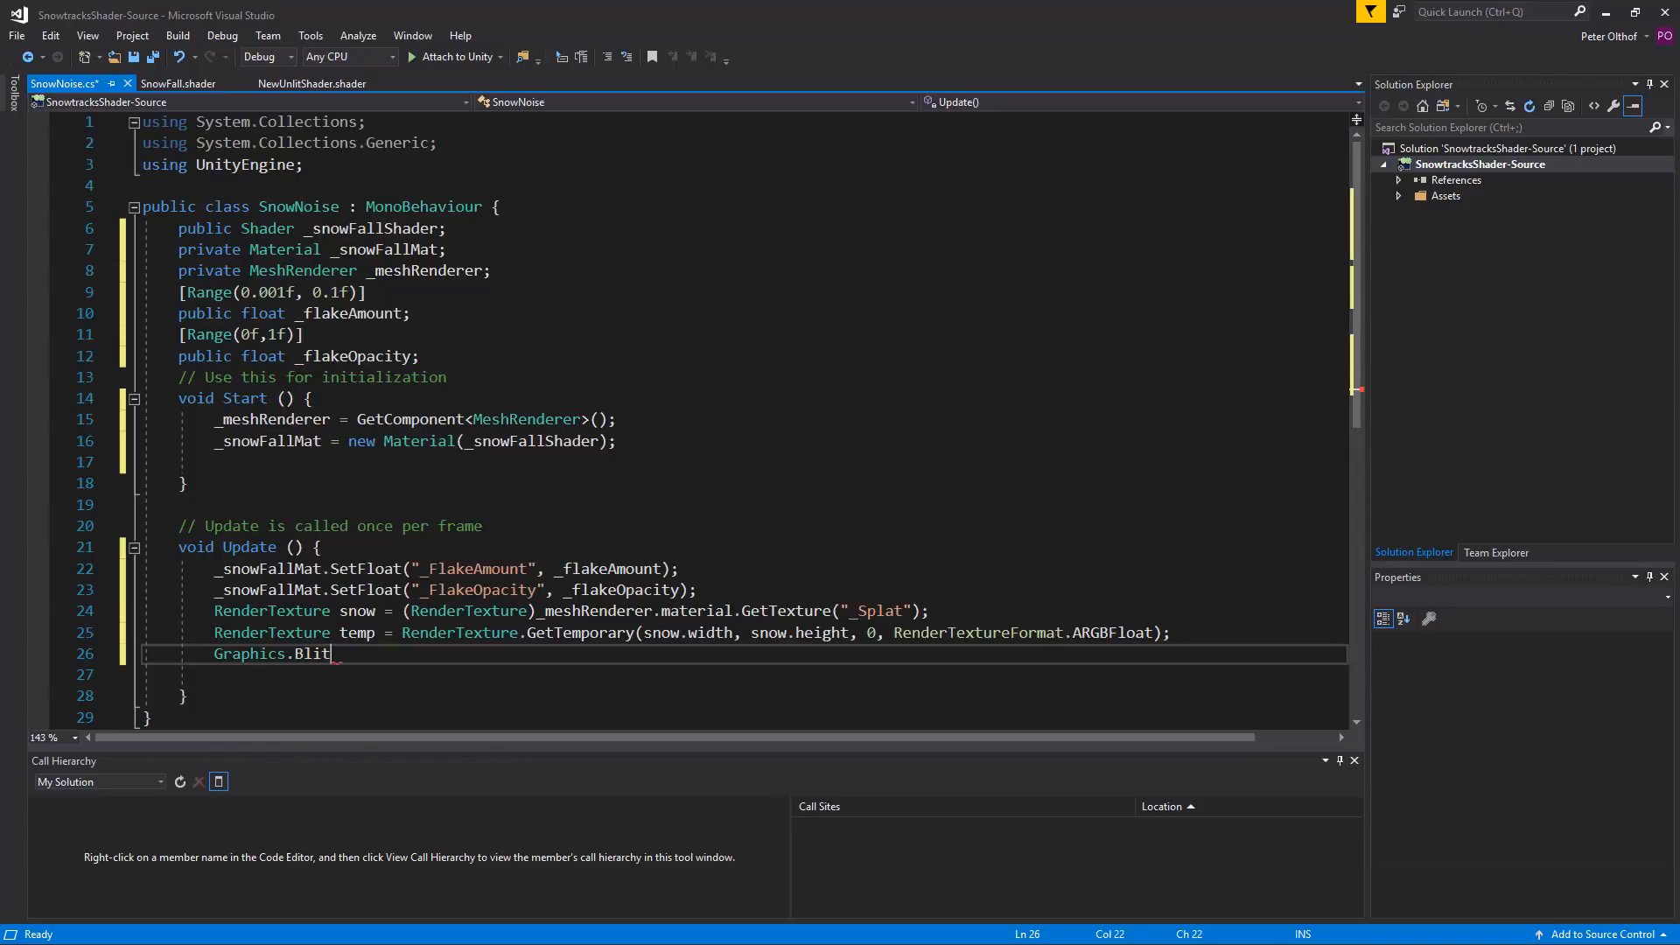
{"action": "type", "text": "()"}
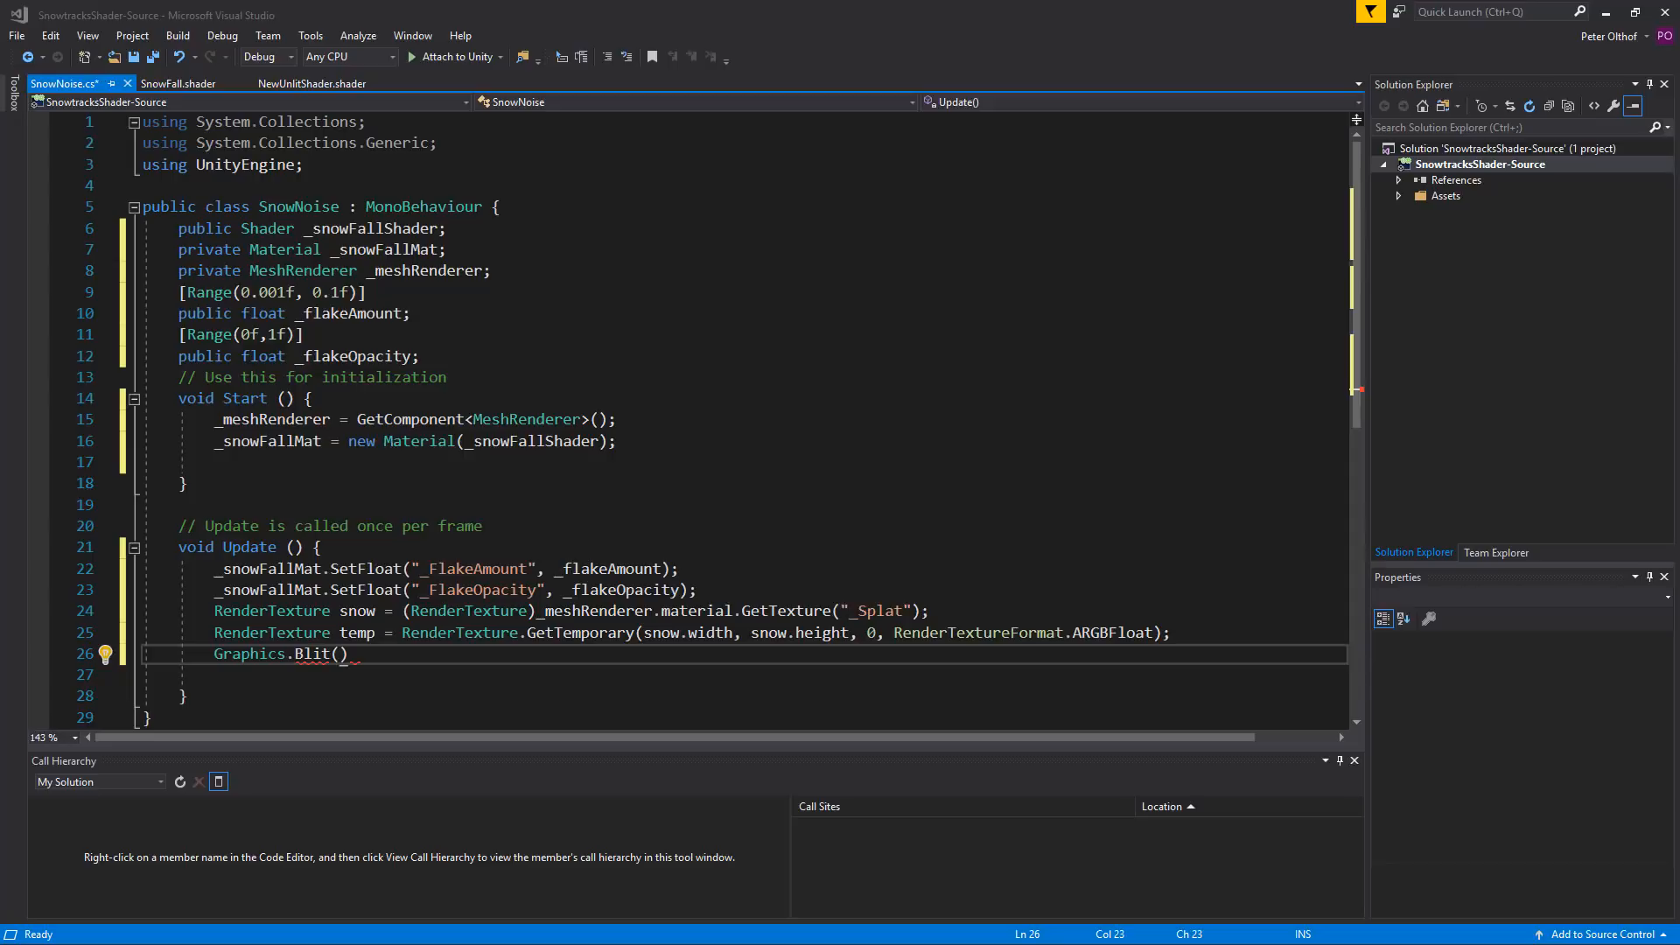
{"action": "type", "text": "snow,"}
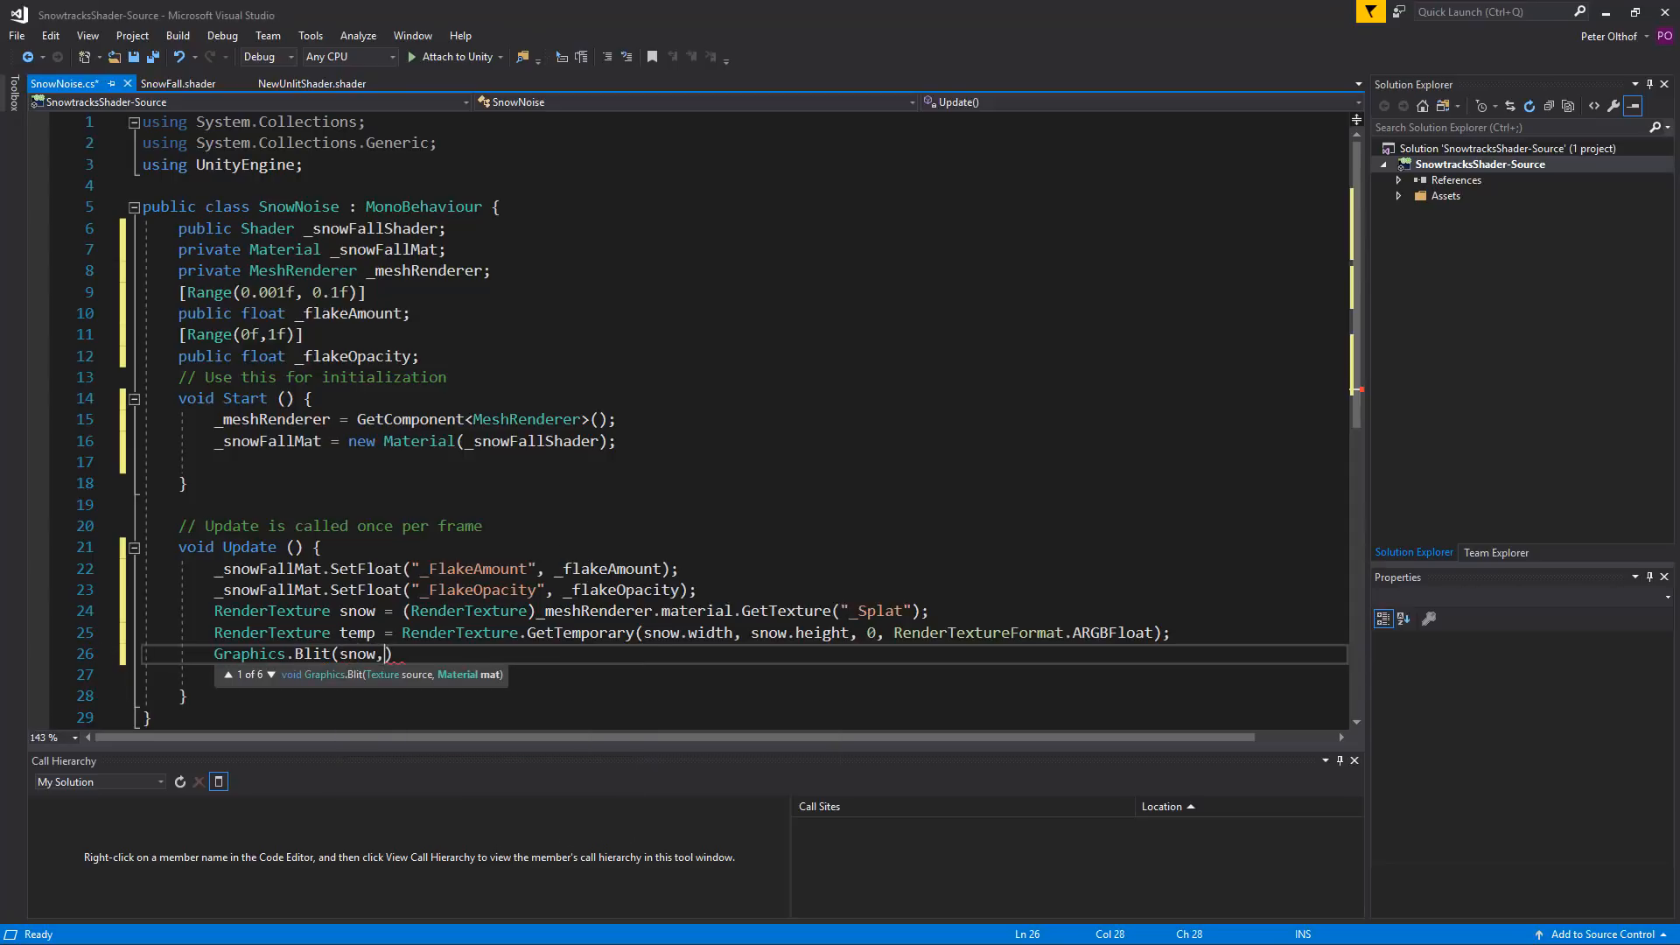
{"action": "type", "text": "temp,"}
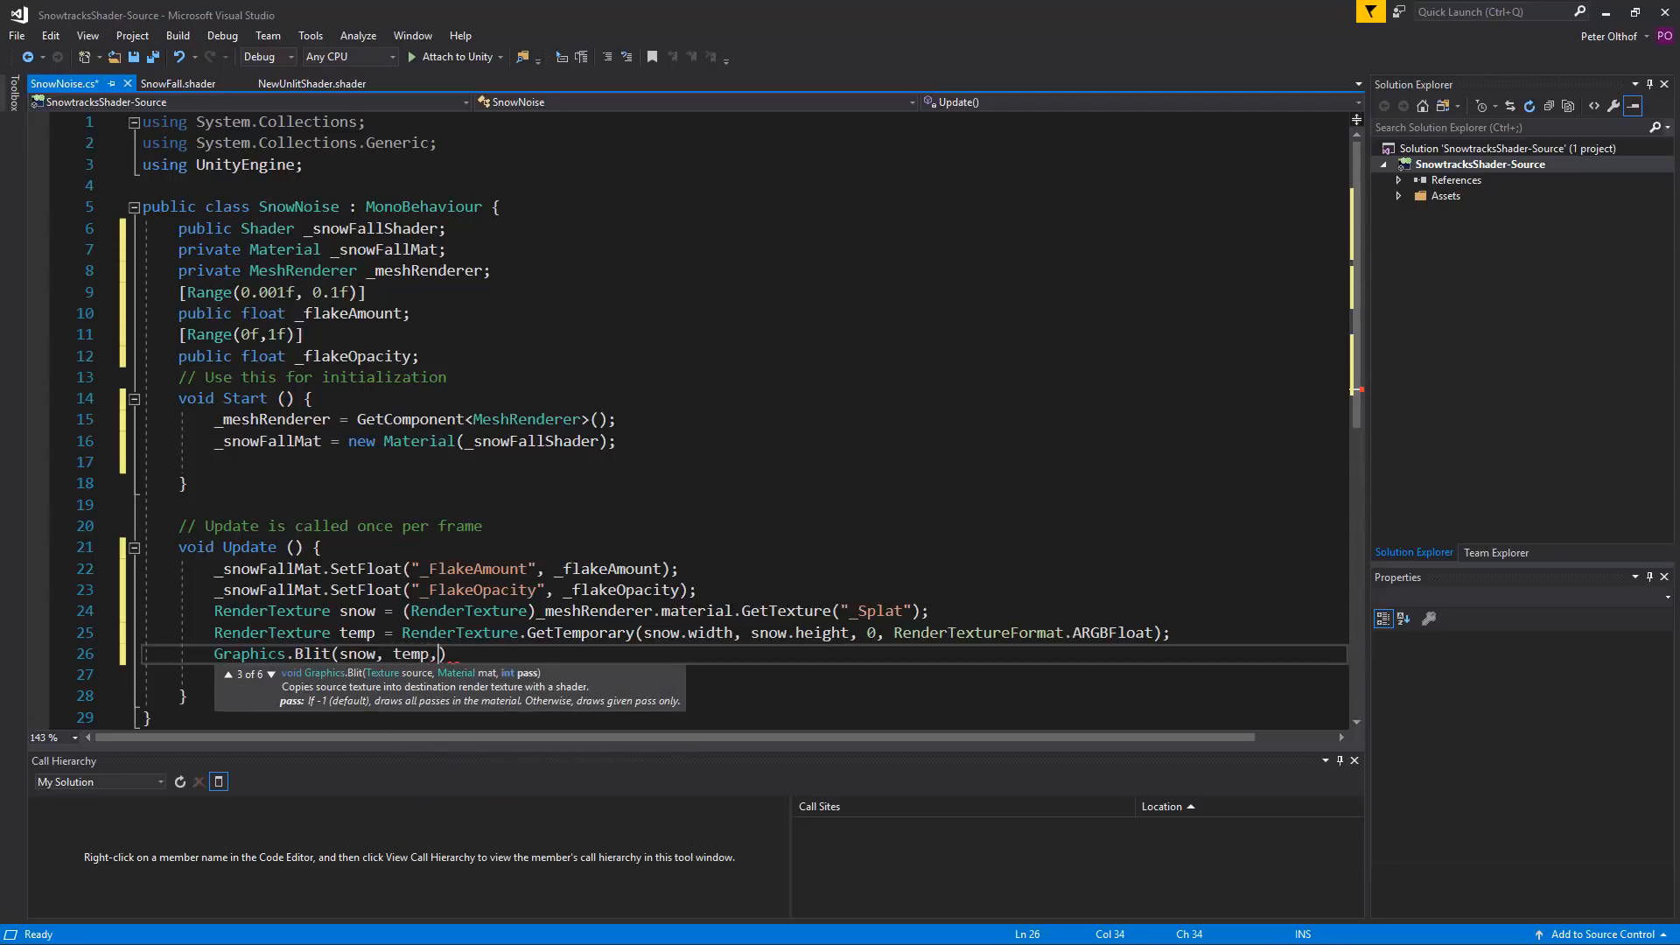
{"action": "type", "text": "snow"}
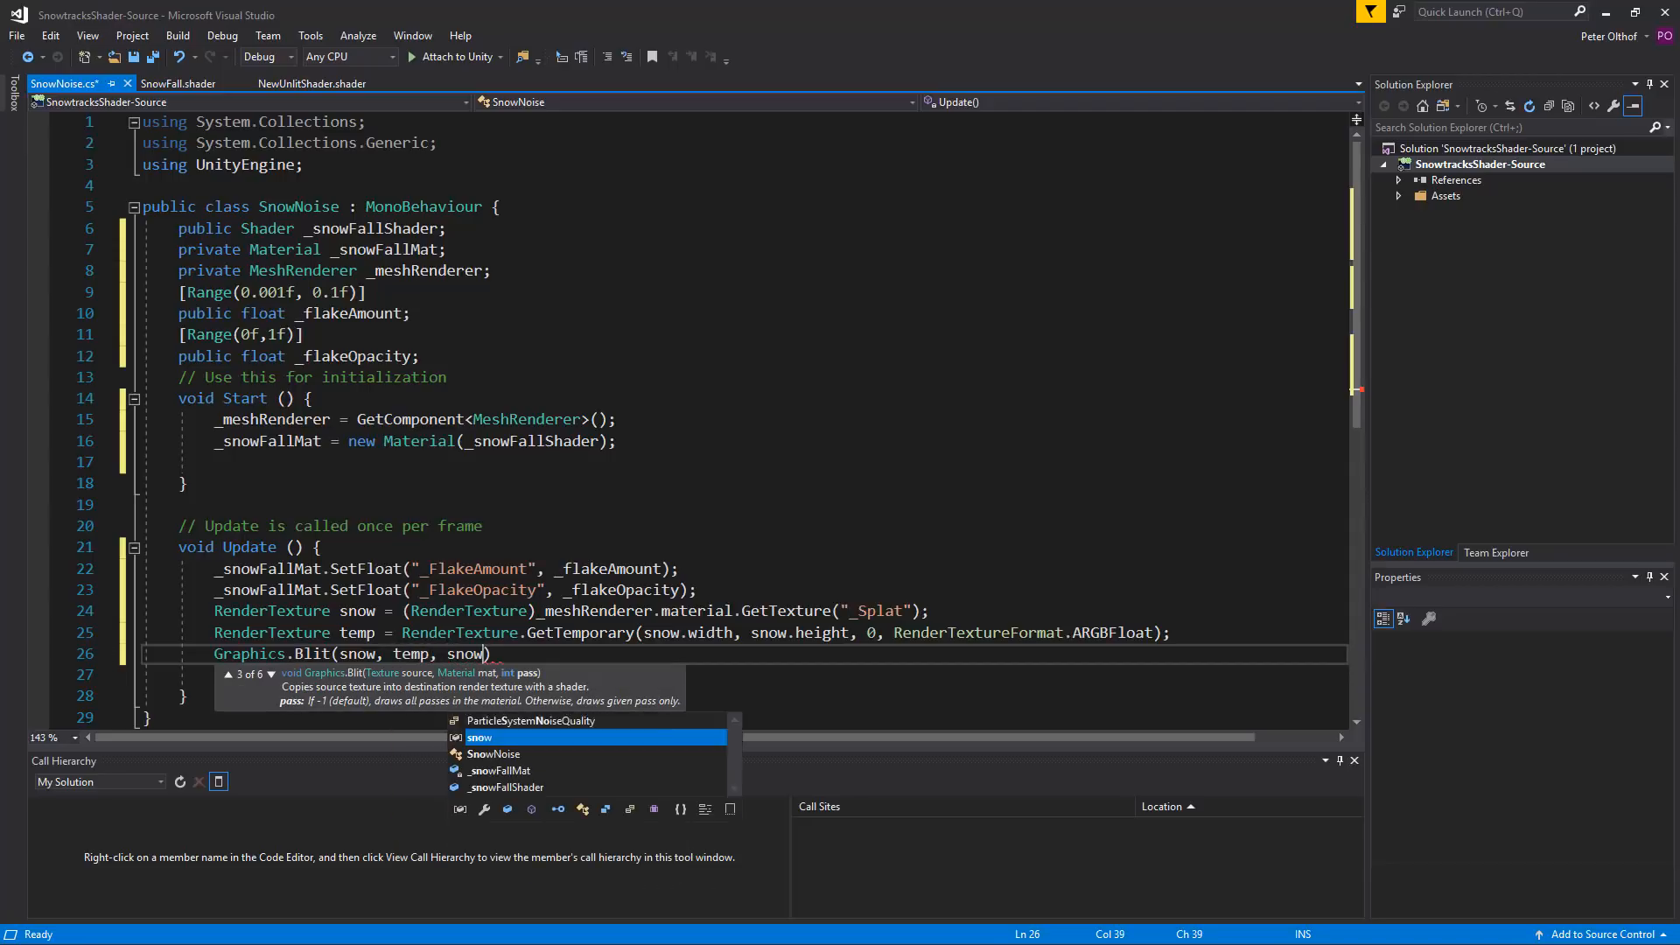
{"action": "left_click", "coordinate": [499, 770]}
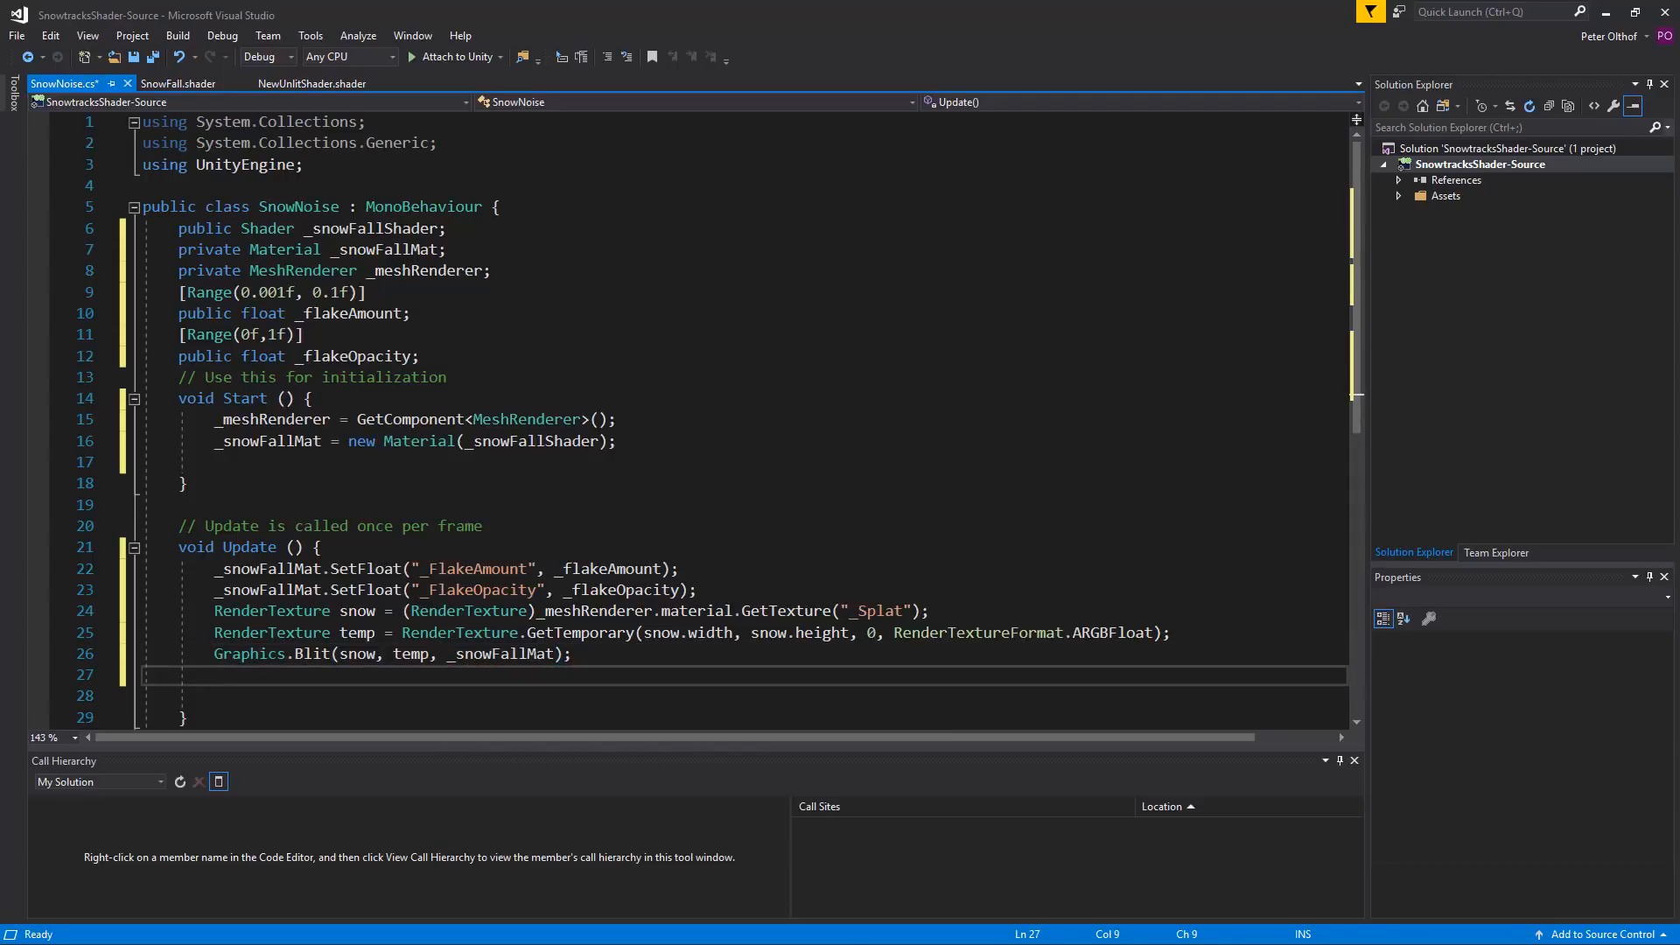
Step: Write Graphics.Blit(temp, snow); to copy the result back into the splat texture
{"action": "type", "text": "Graphi"}
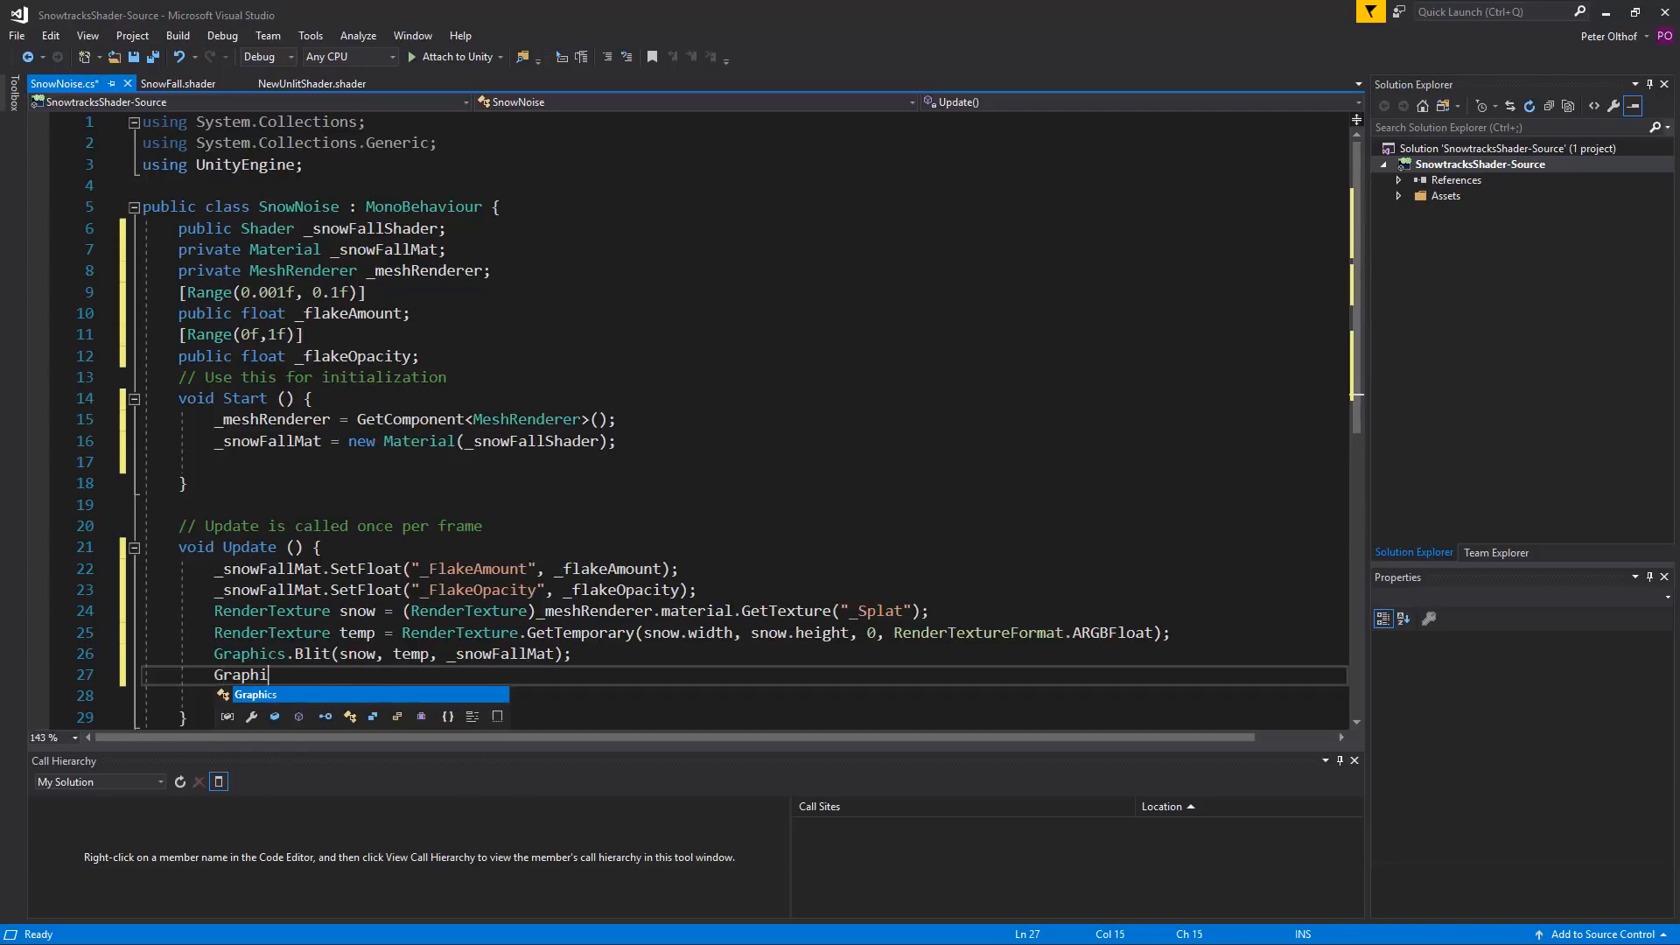
{"action": "type", "text": ".Blit("}
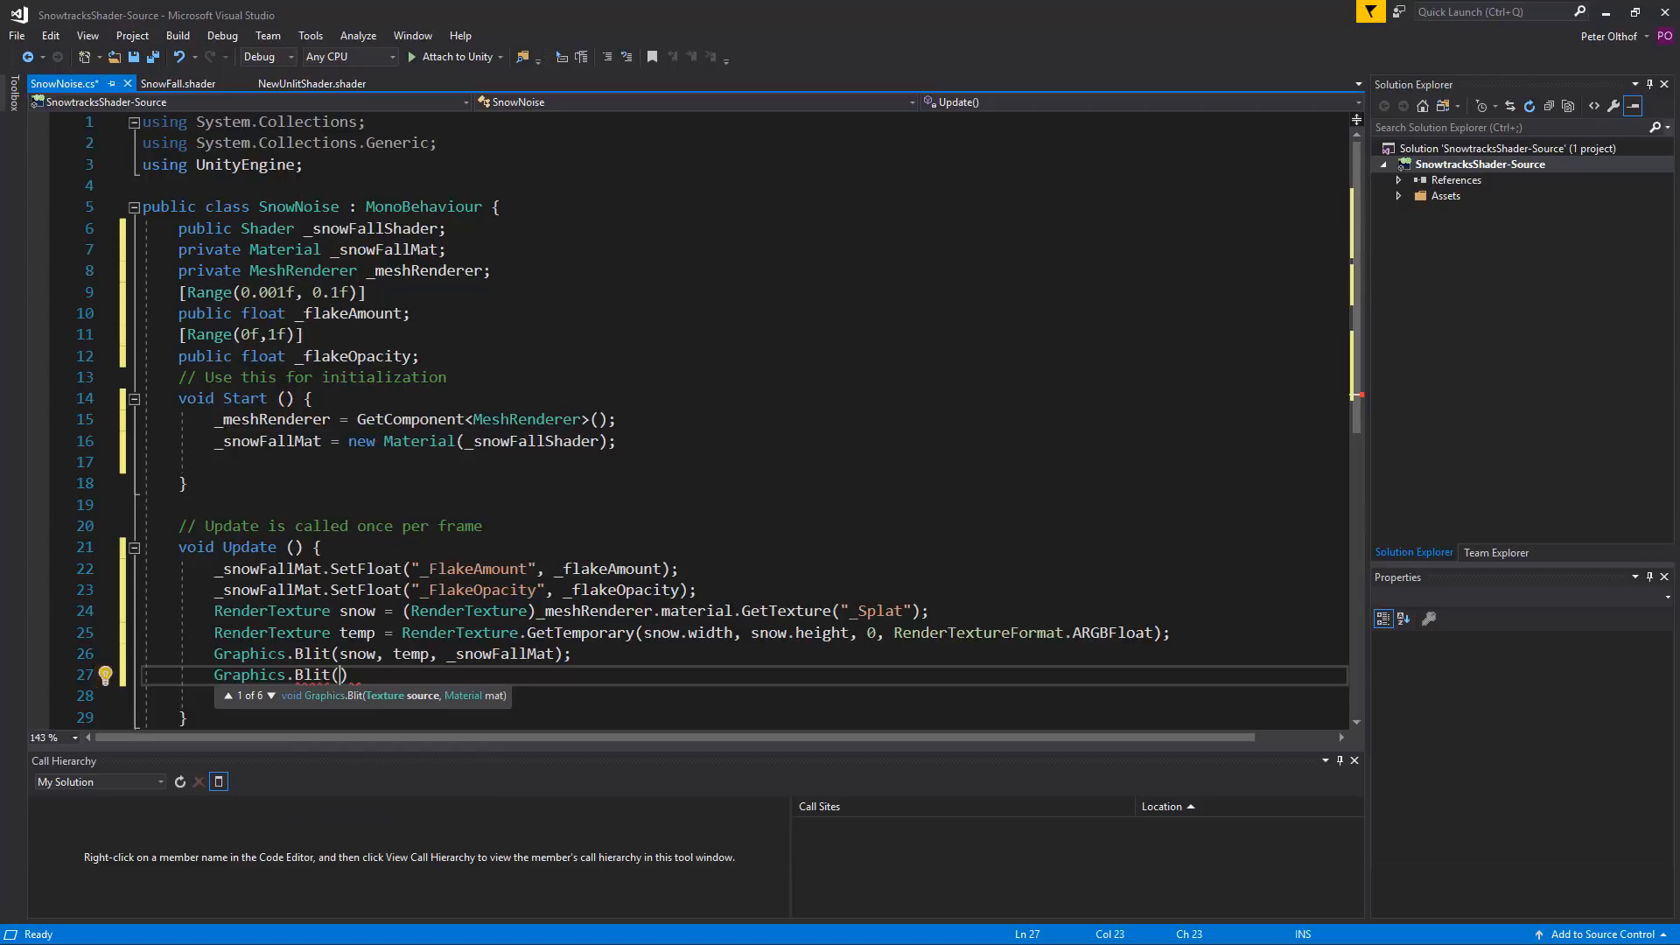
{"action": "type", "text": "temp,"}
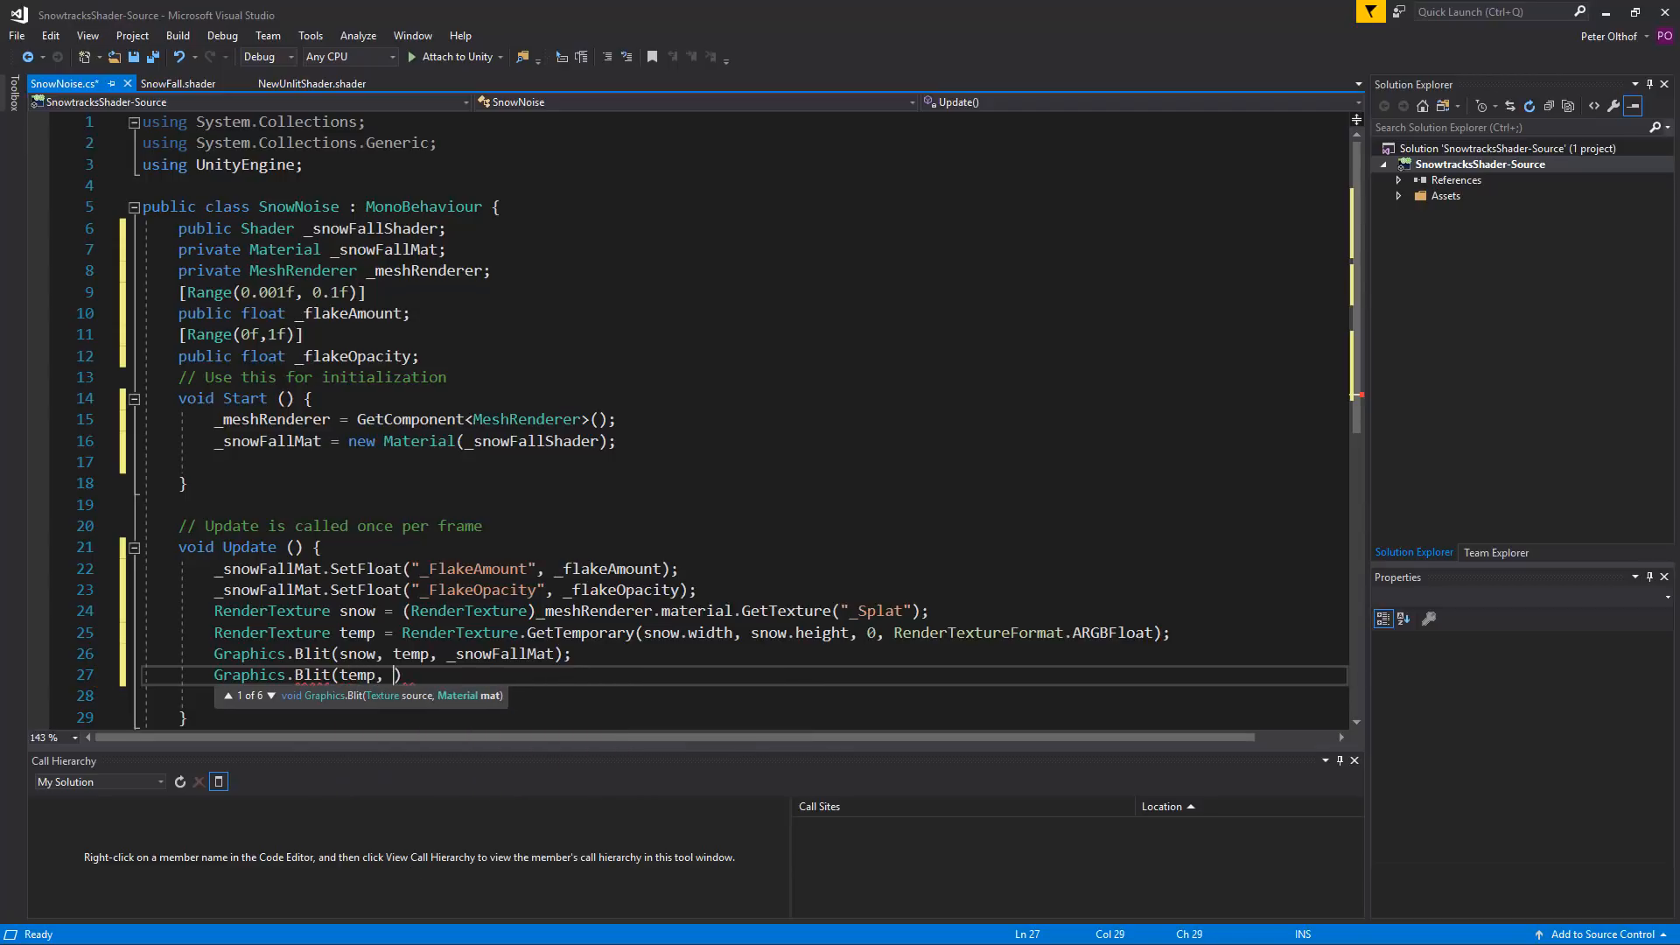
{"action": "type", "text": "now"}
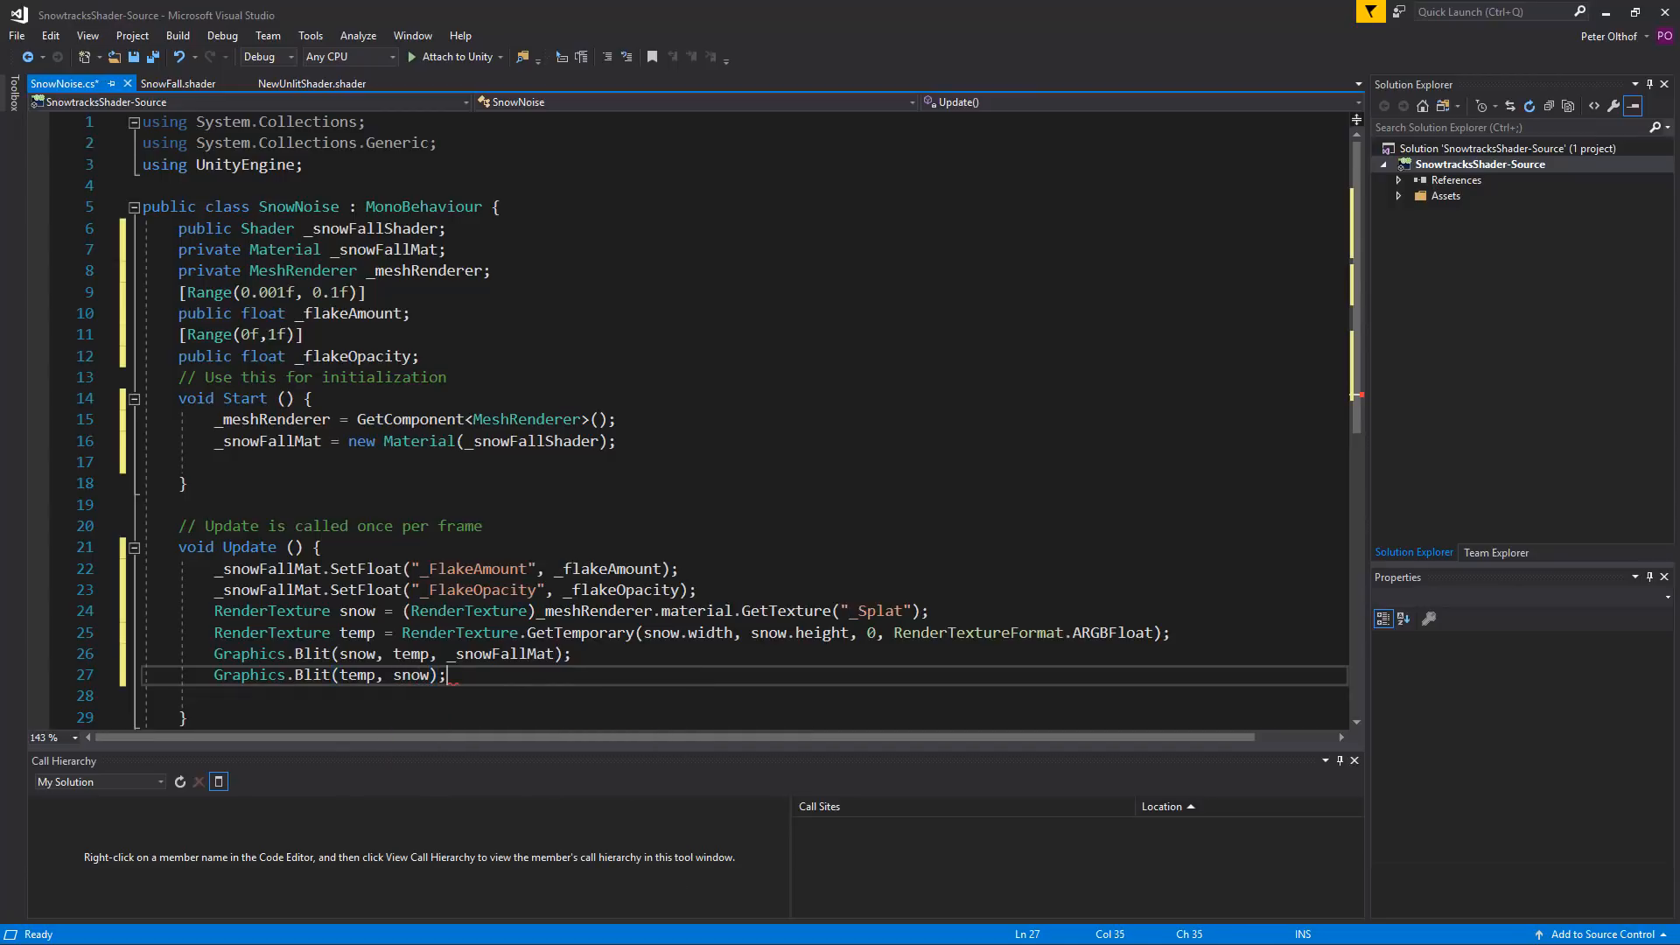
{"action": "key", "text": "enter"}
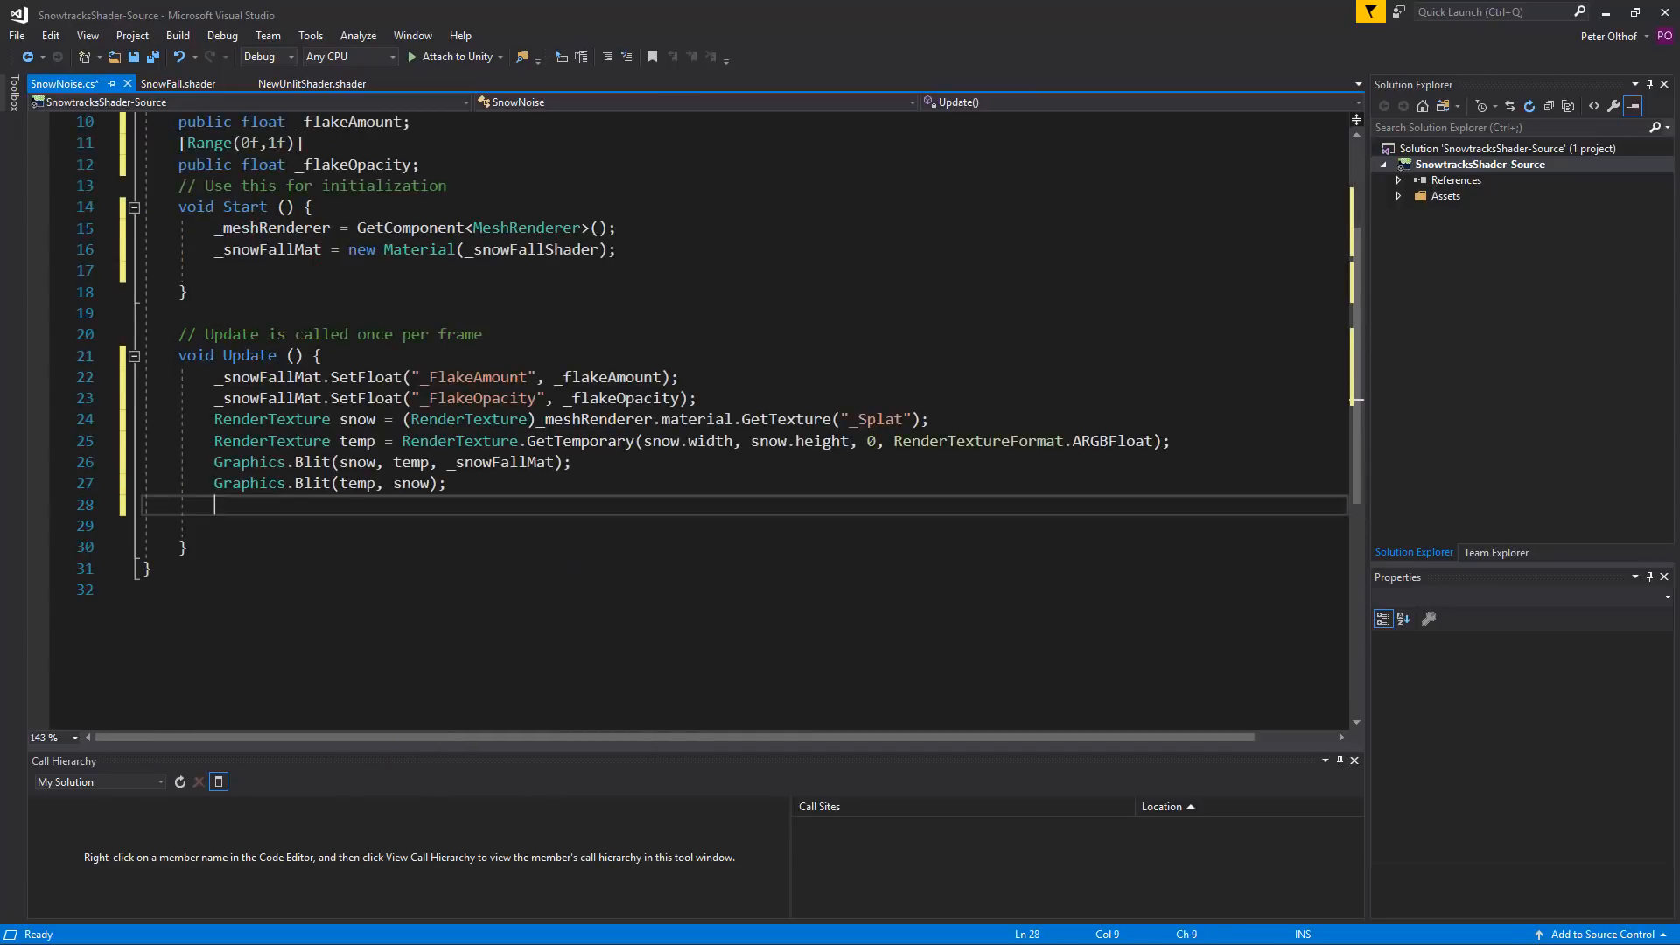
Step: Write _meshRenderer.material.SetTexture("_Splat", snow); to reassign the updated texture
{"action": "type", "text": "_meshRenderer.m"}
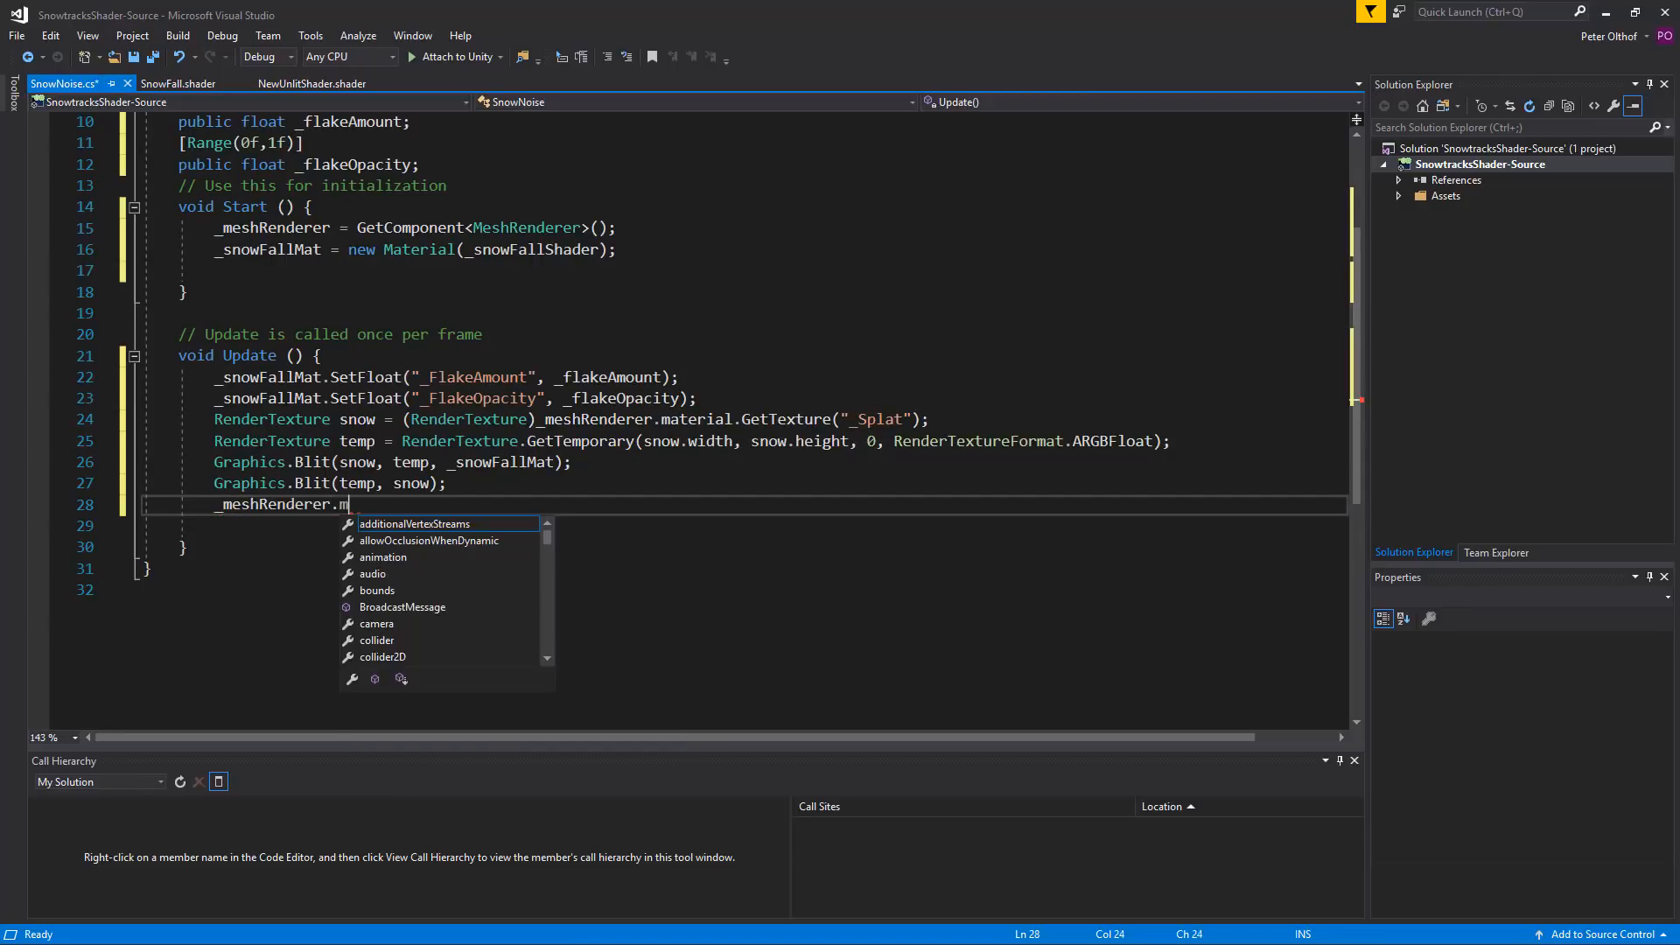
{"action": "type", "text": "aterial."}
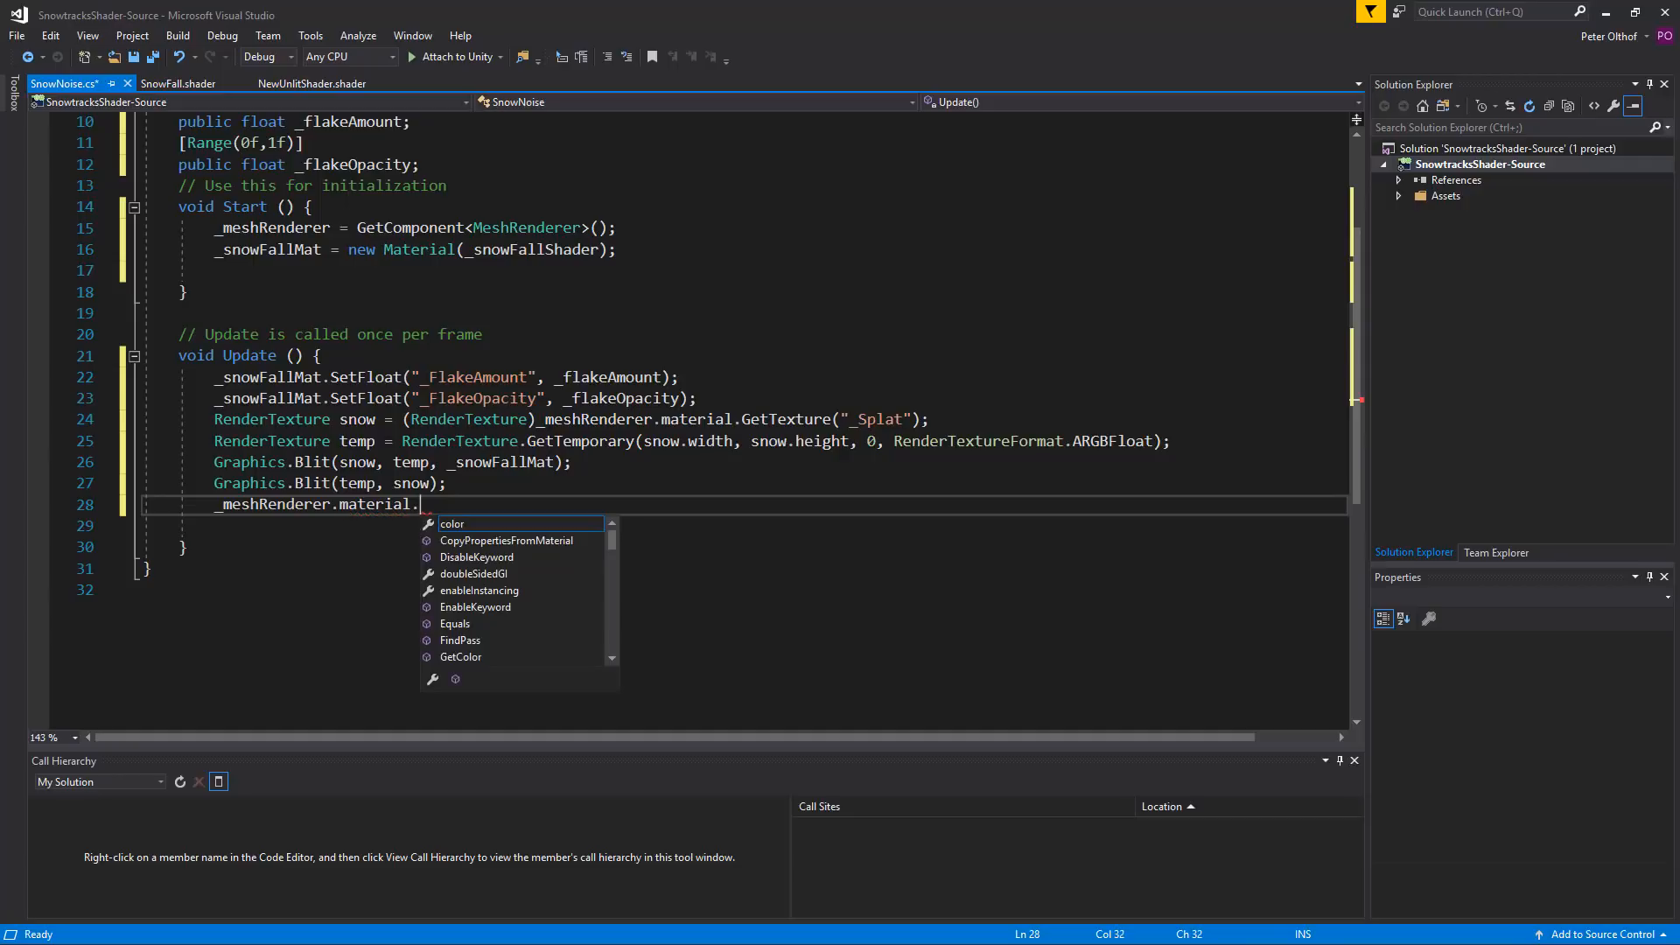
{"action": "type", "text": "SetTexture"}
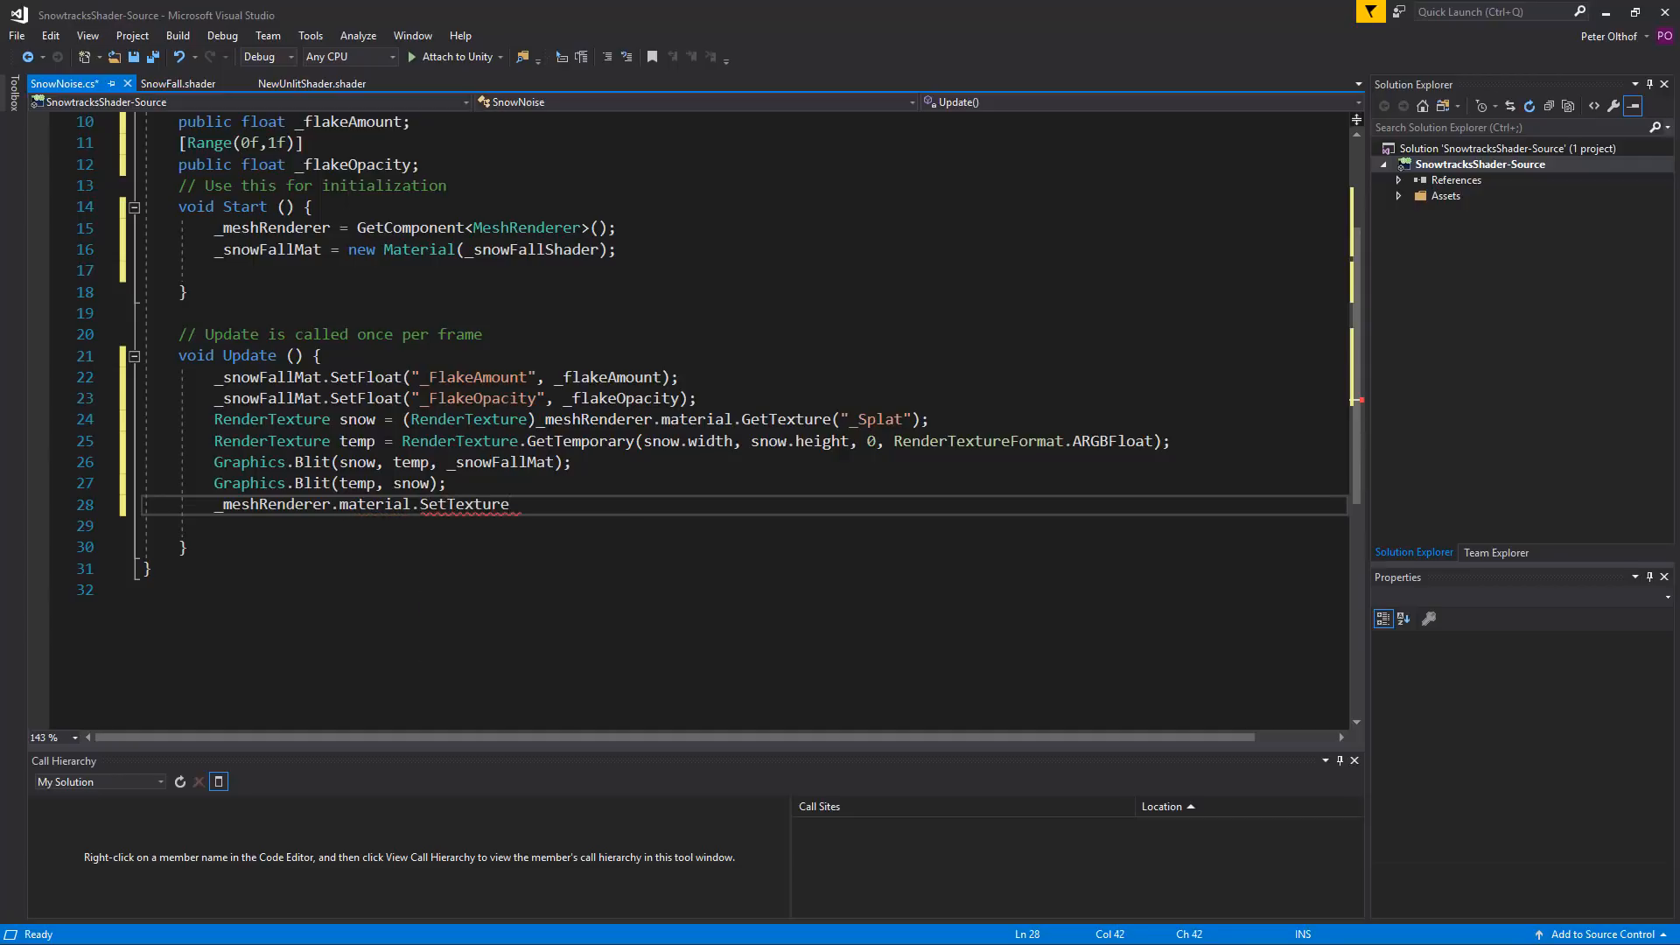
{"action": "type", "text": "(\""}
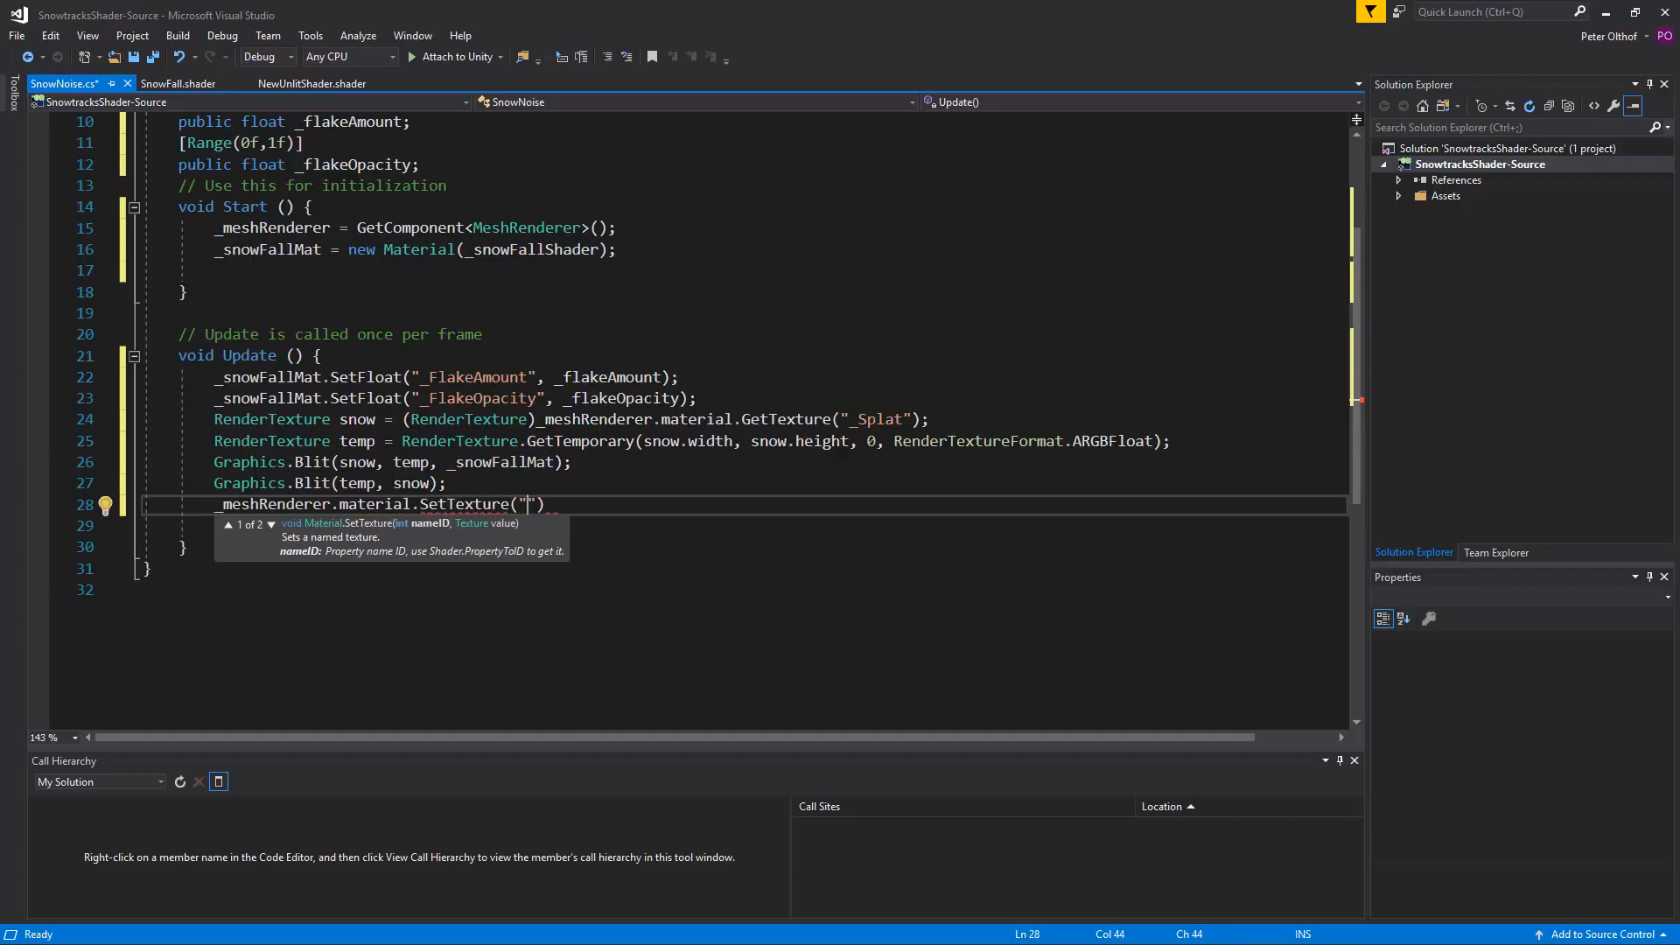
{"action": "type", "text": "_Splat"}
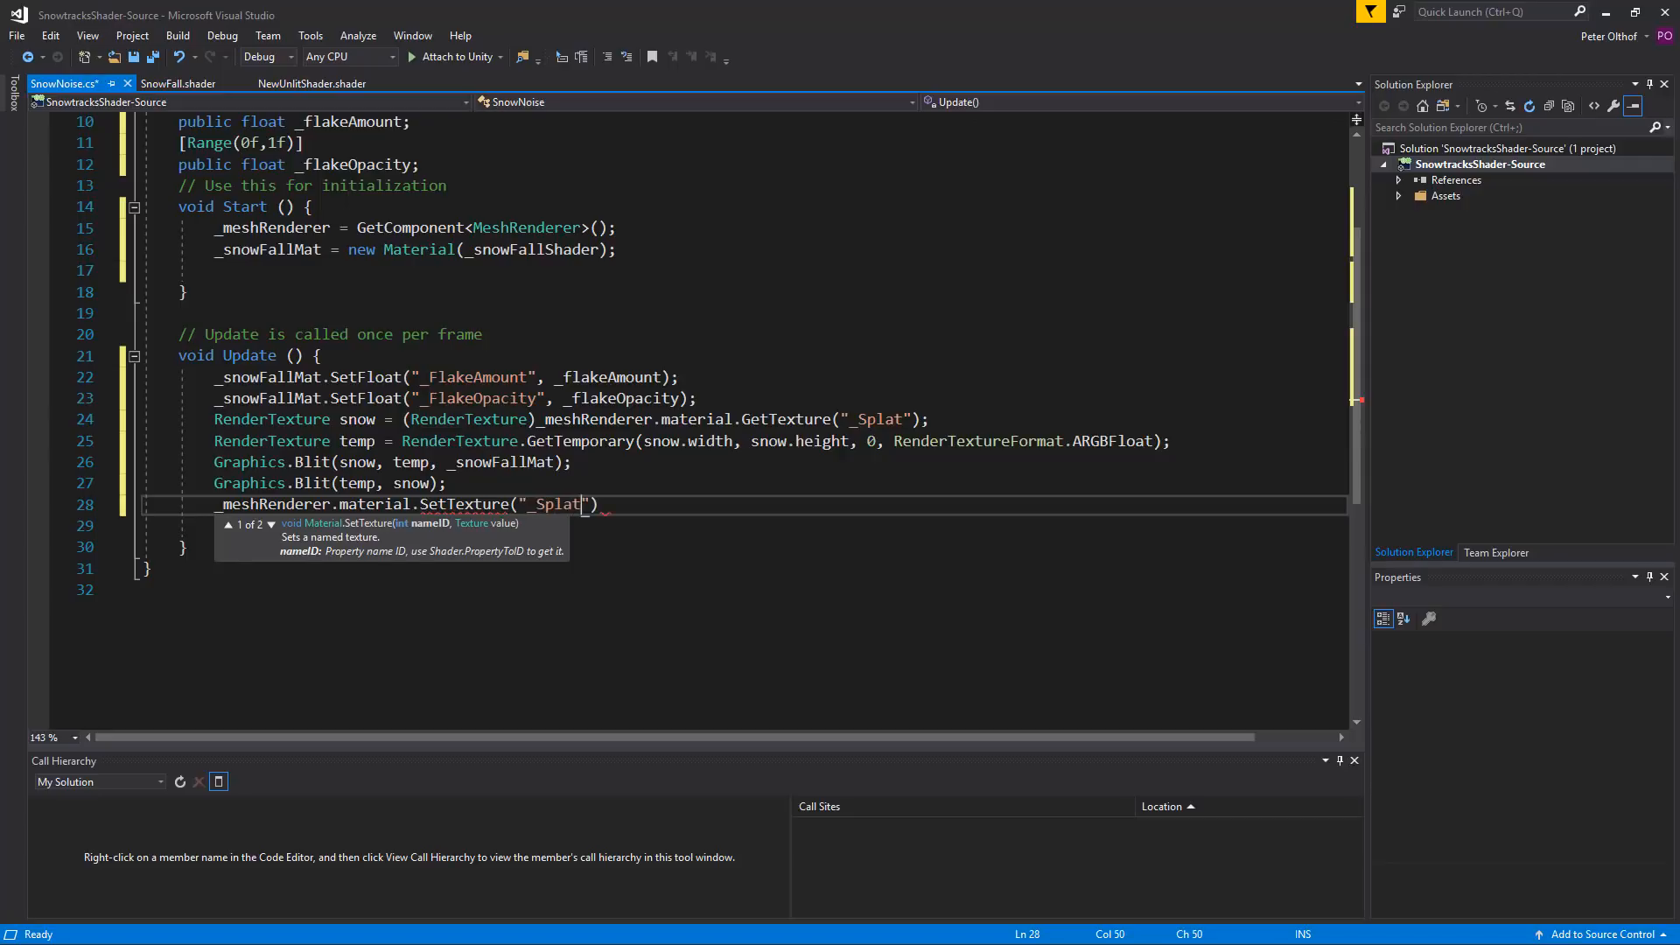
{"action": "type", "text": ", snow"}
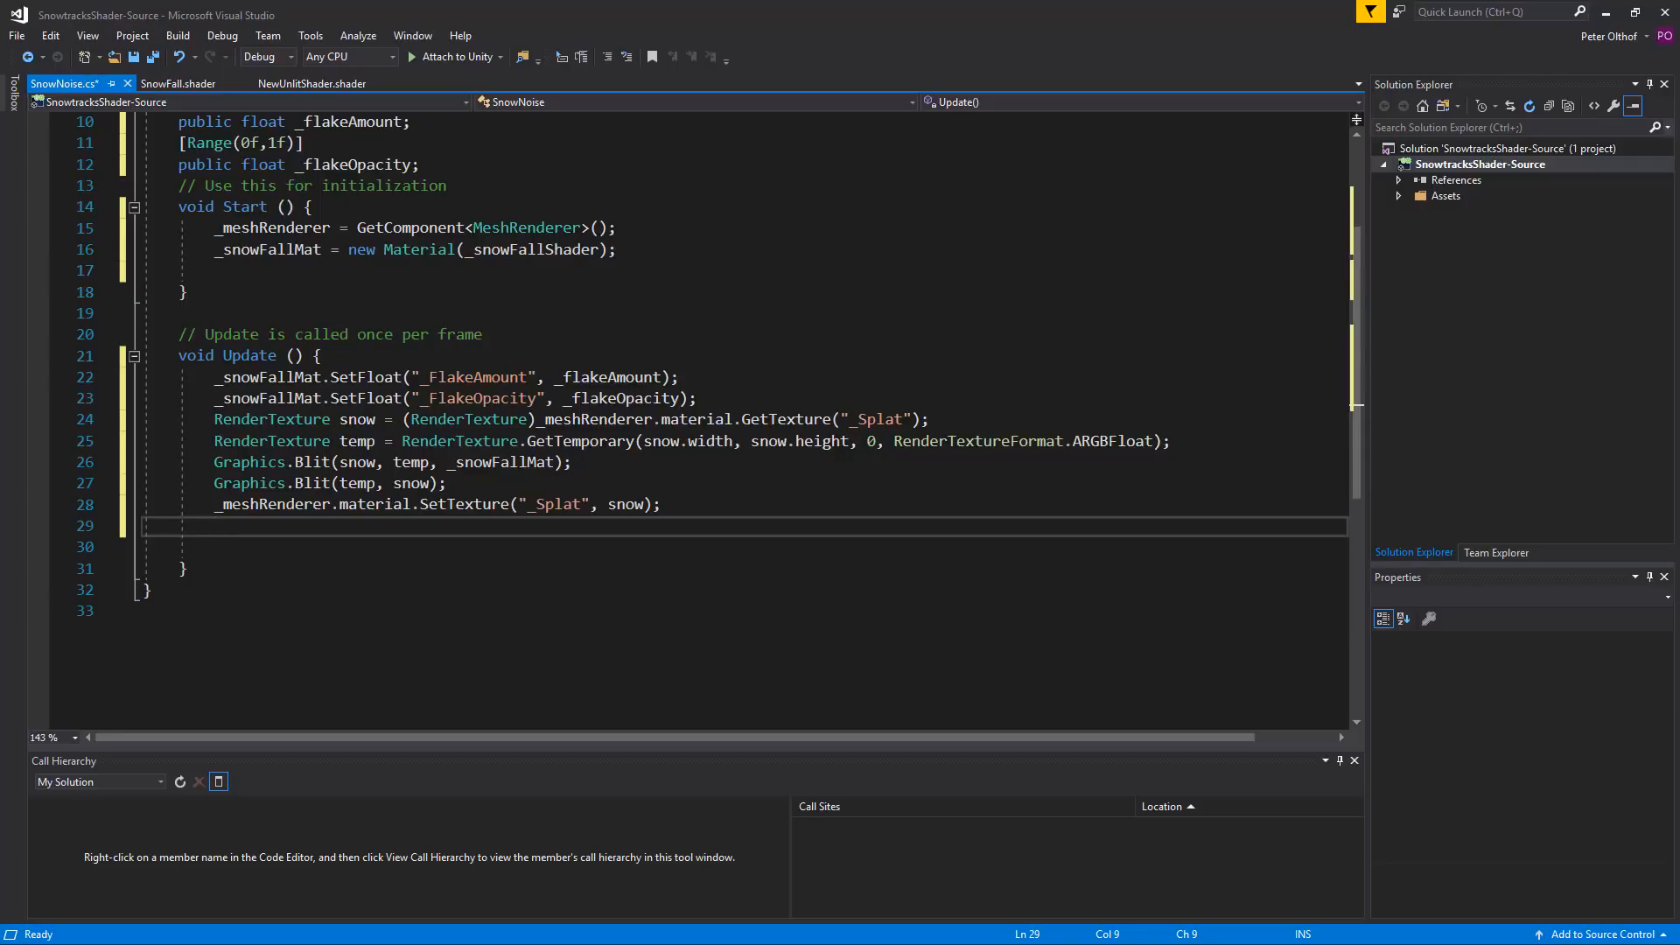
Step: Add RenderTexture.ReleaseTemporary(temp);, save SnowNoise.cs and switch to Unity
{"action": "type", "text": "Rendertexture.ReleaseTemporary("}
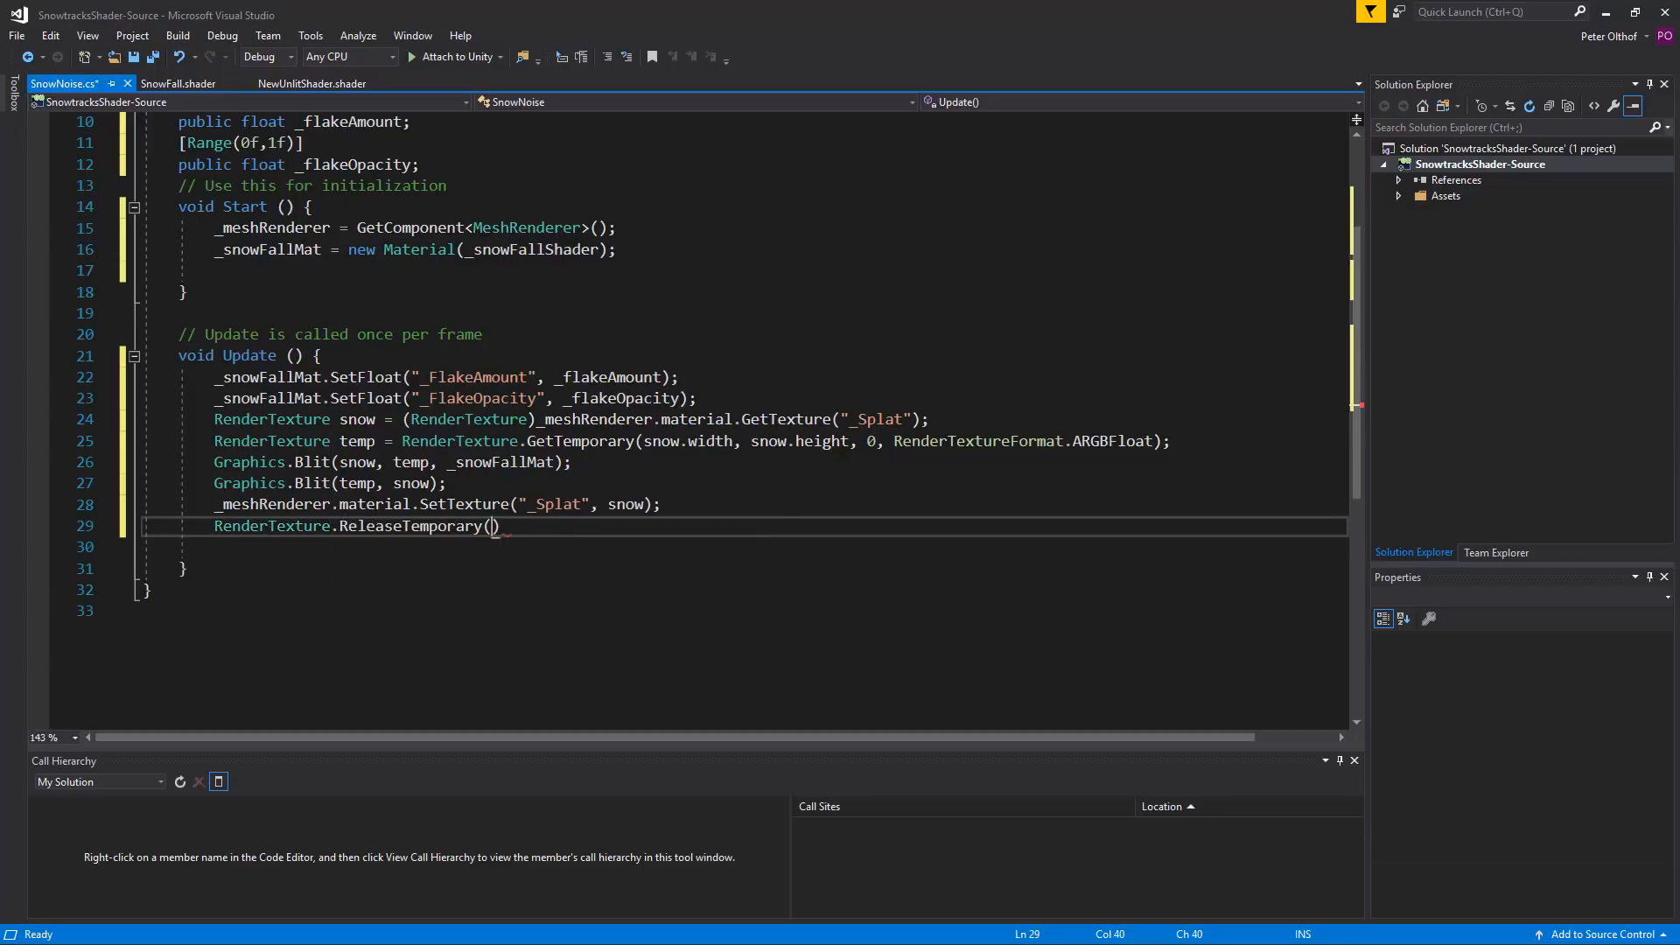
{"action": "type", "text": "temp"}
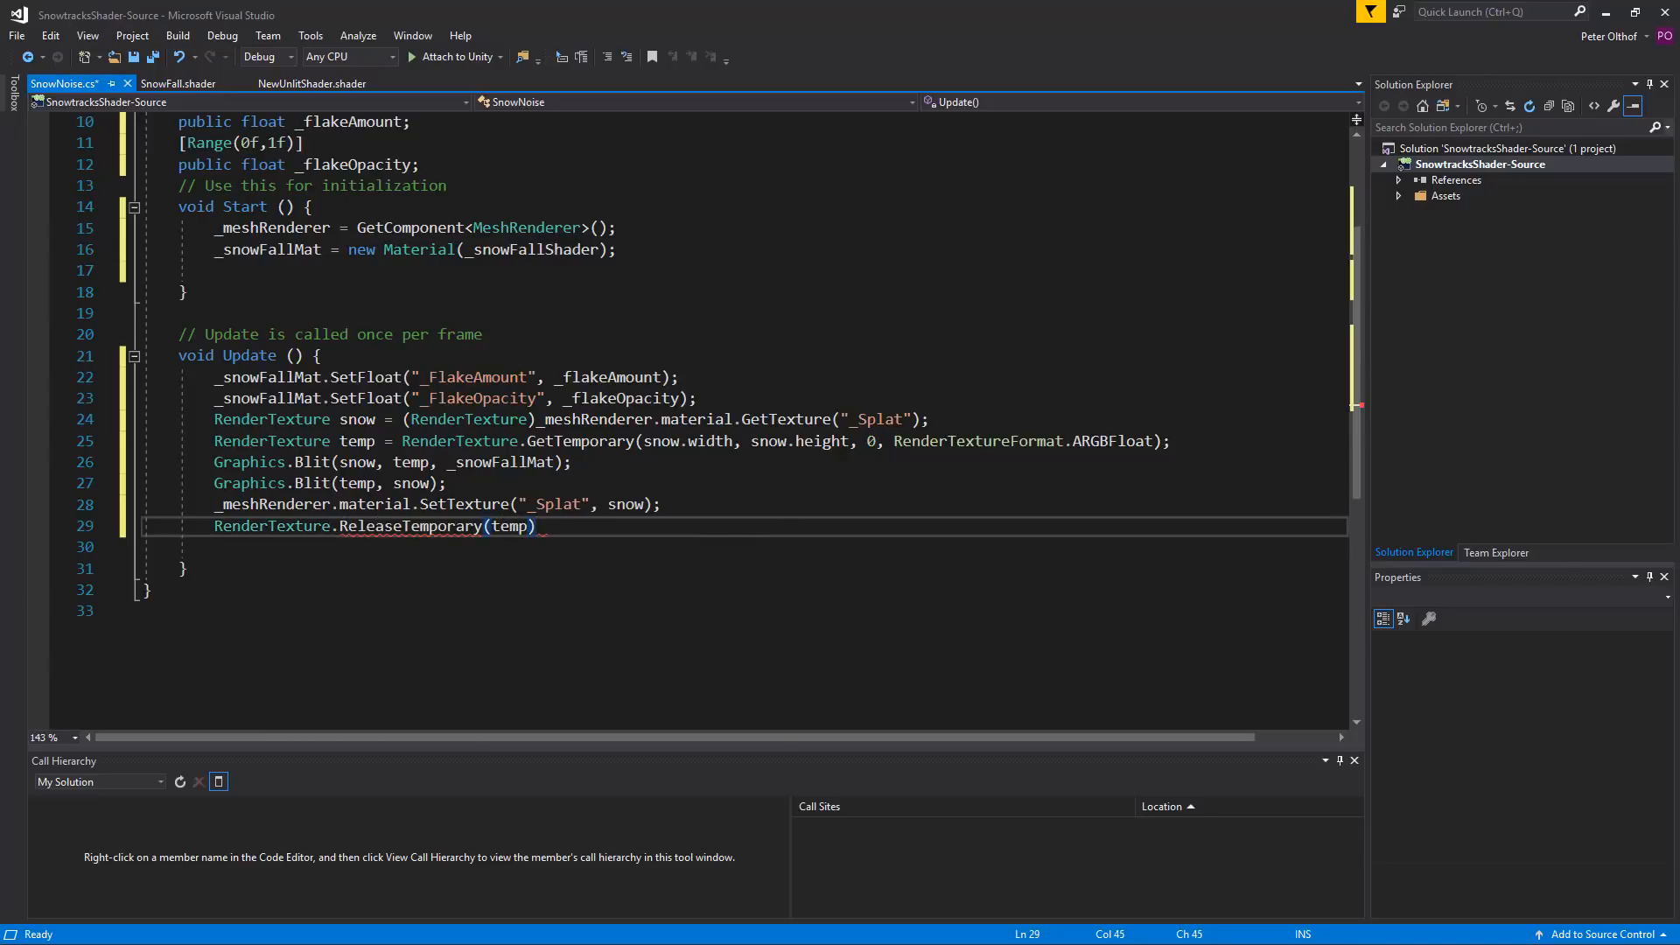
{"action": "type", "text": ";"}
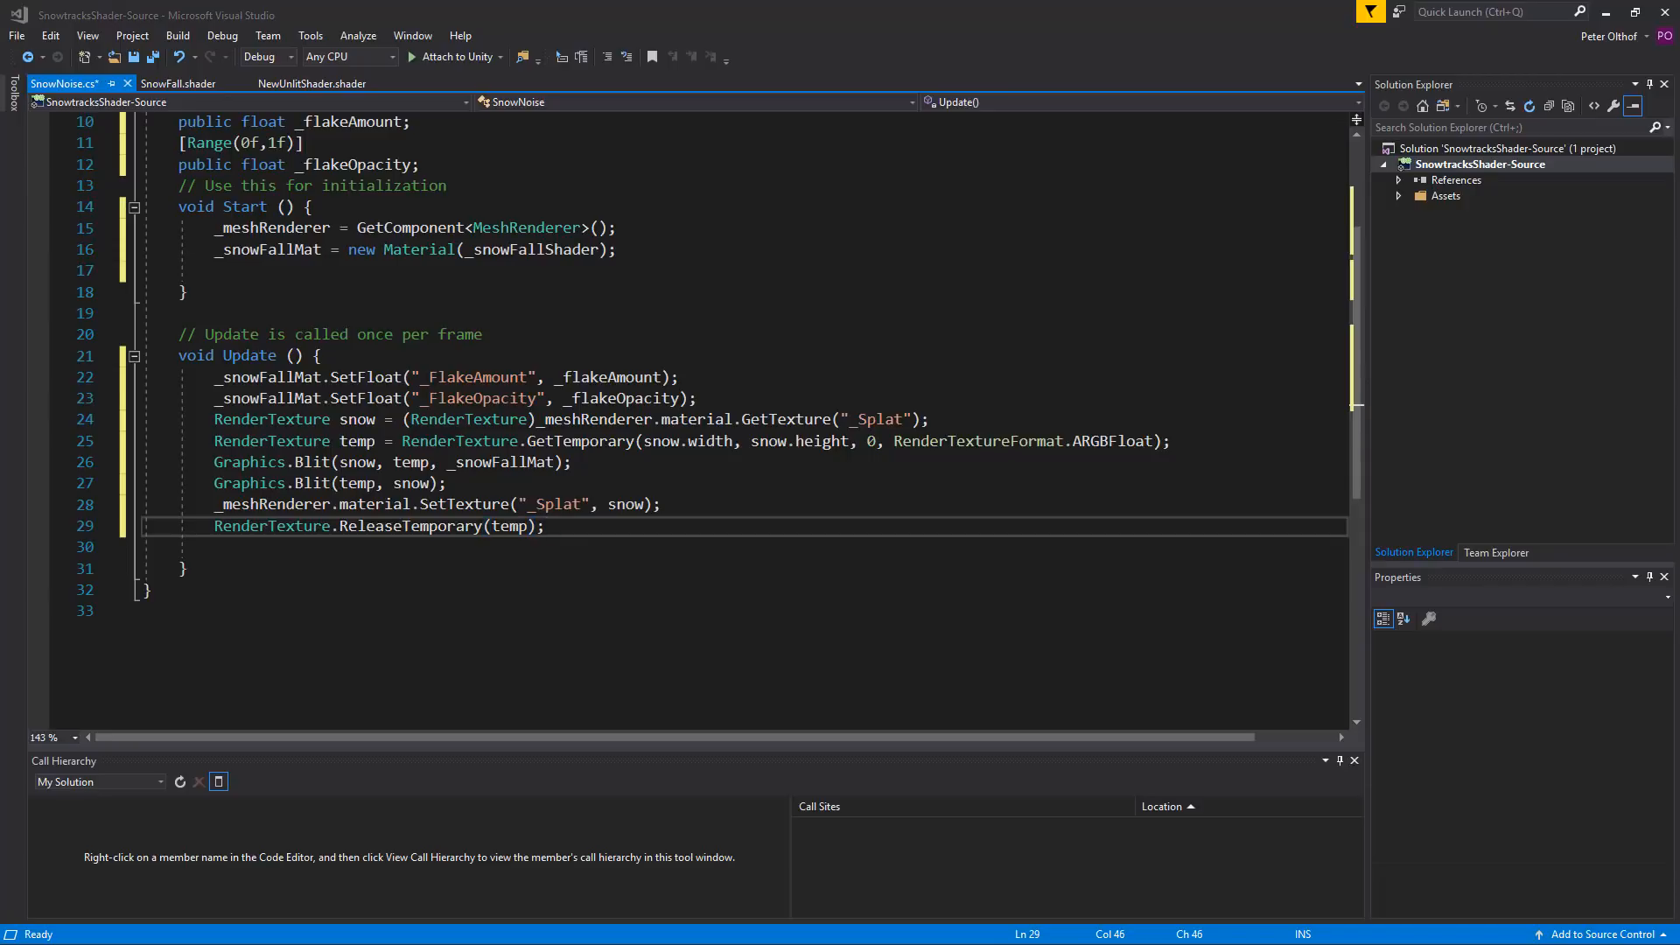
{"action": "key", "text": "ctrl+s"}
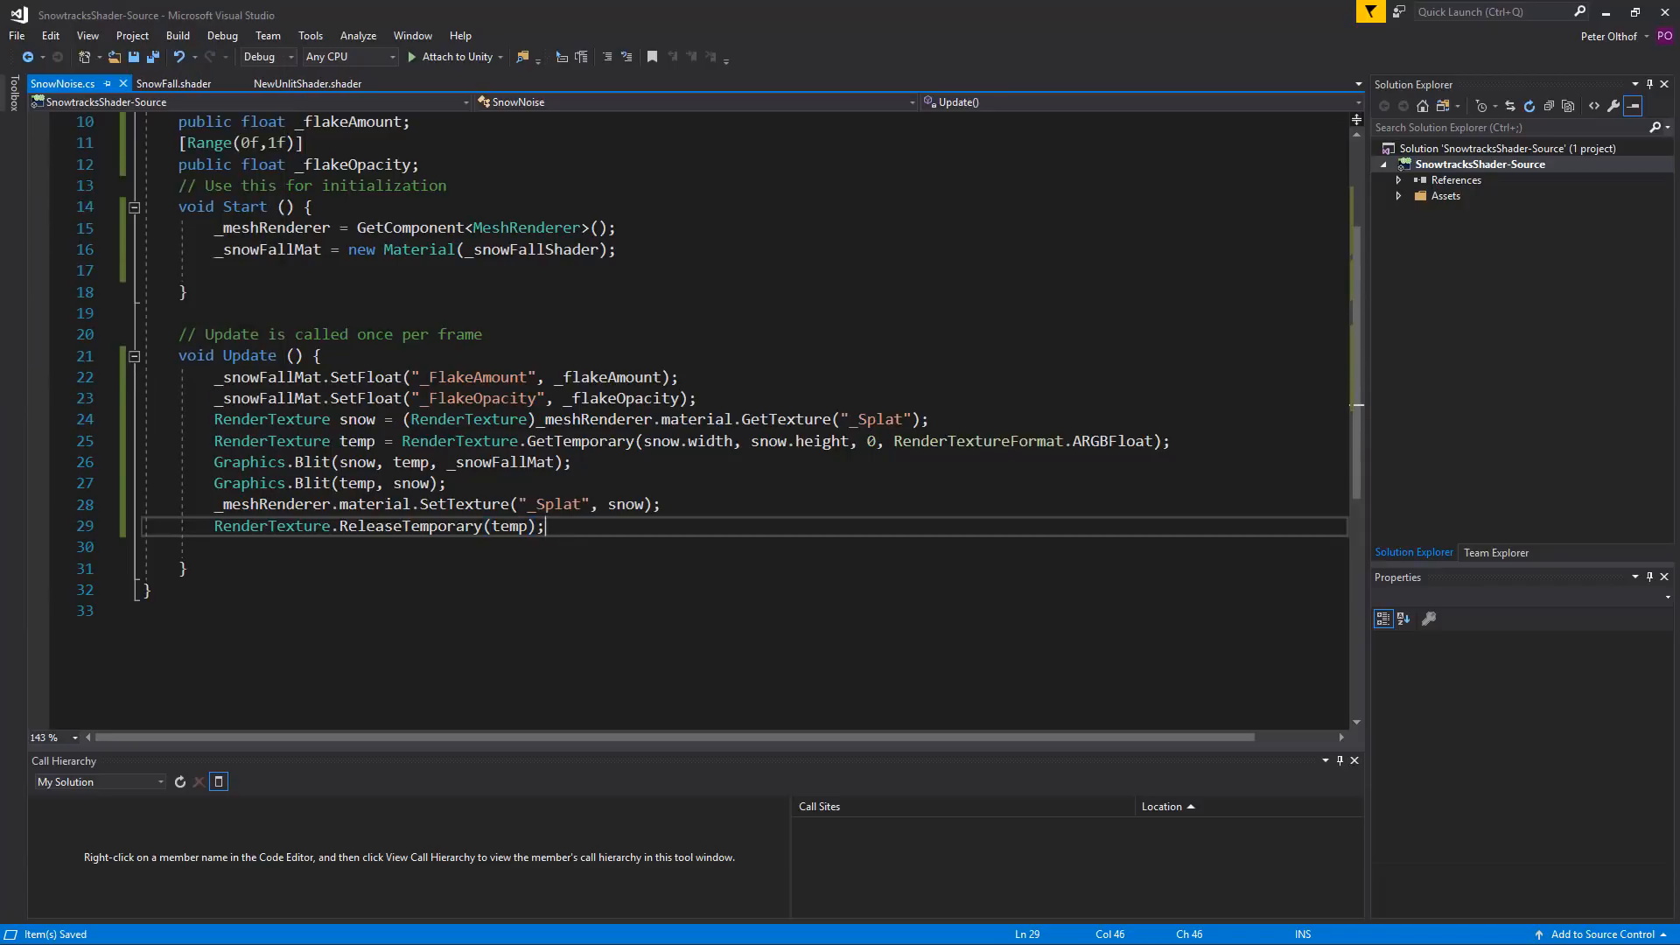
{"action": "key", "text": "alt+tab"}
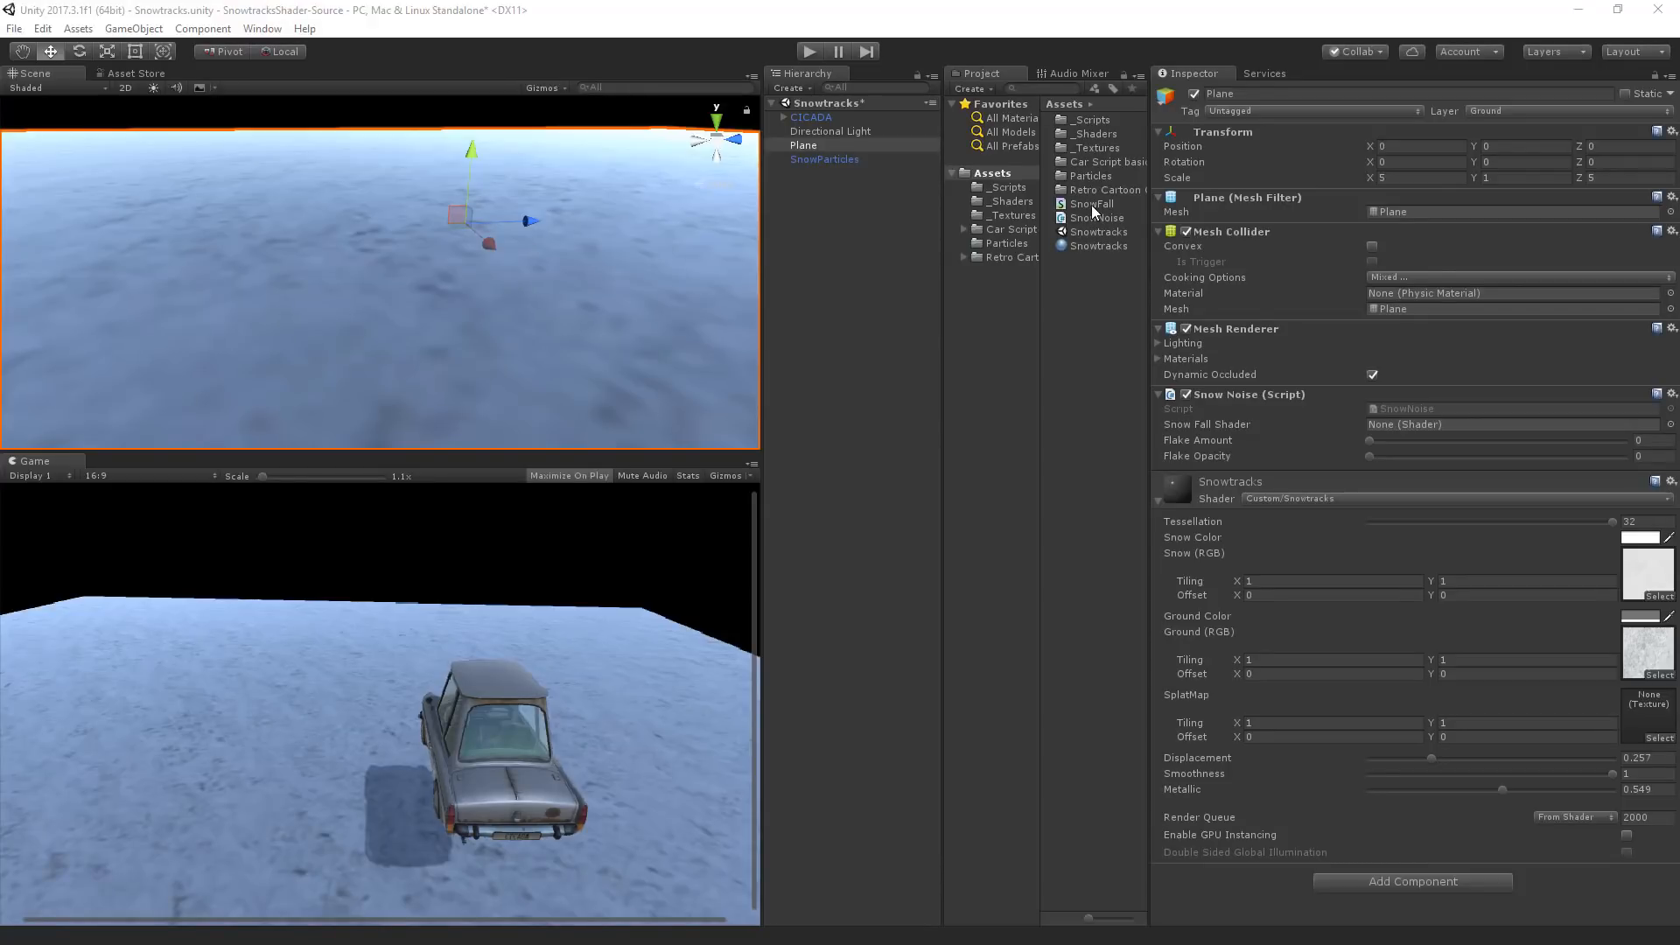
Step: Assign the SnowFall shader to the Plane's Snow Noise component and start Play mode
{"action": "left_click", "coordinate": [1510, 424]}
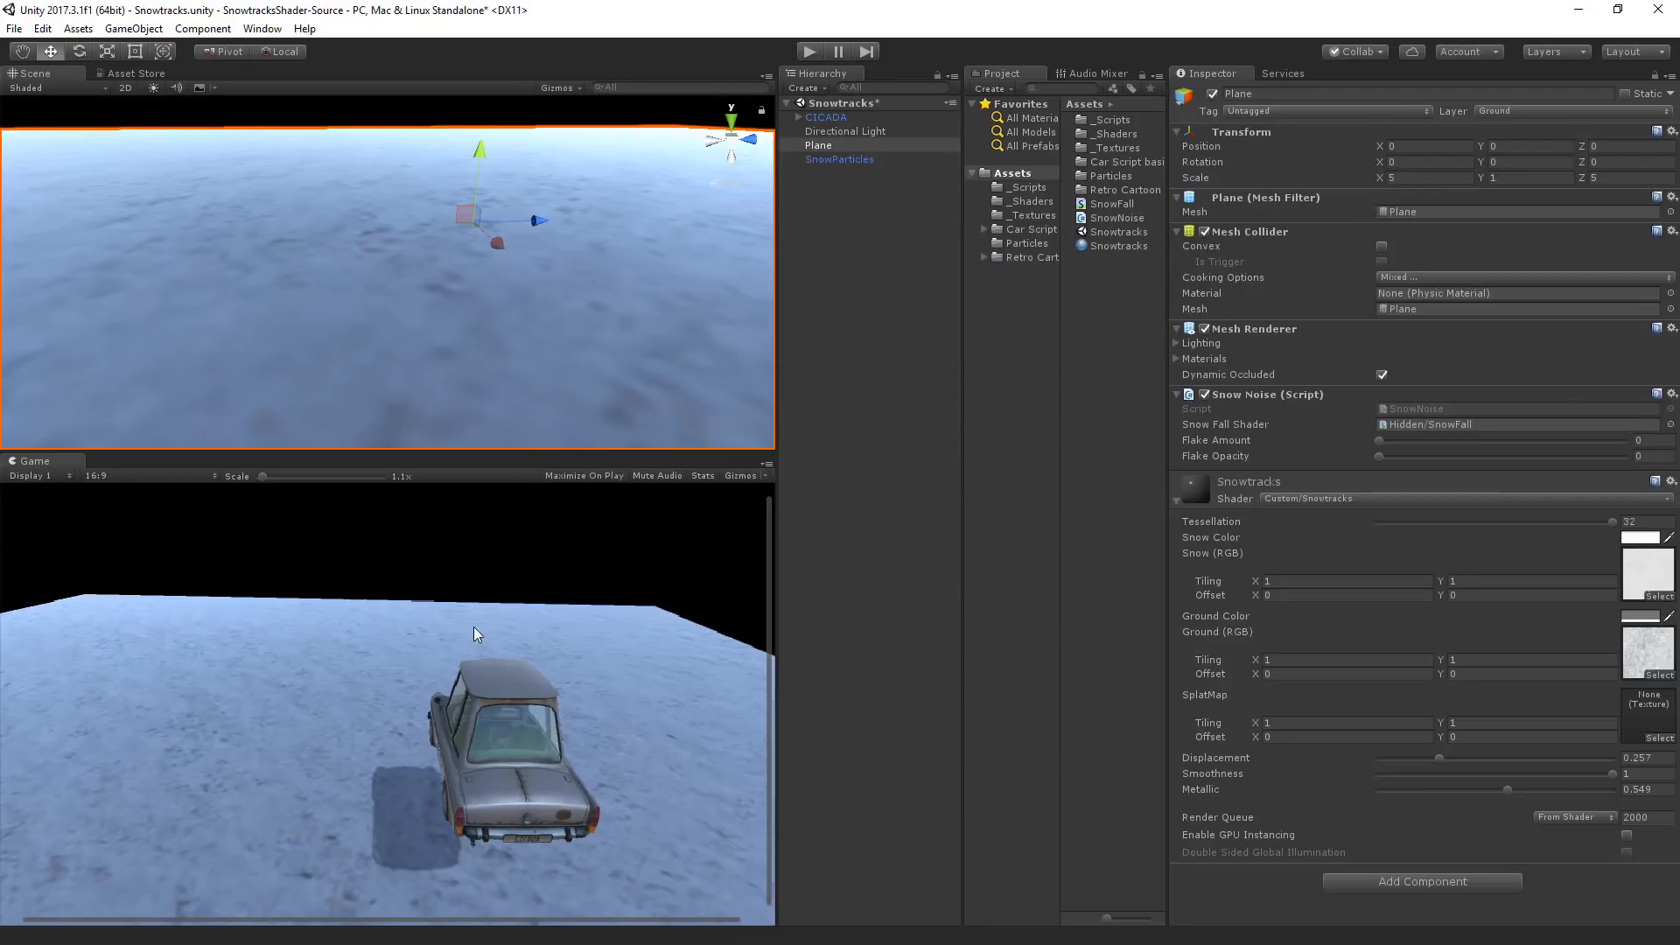
{"action": "mouse_move", "coordinate": [1144, 479]}
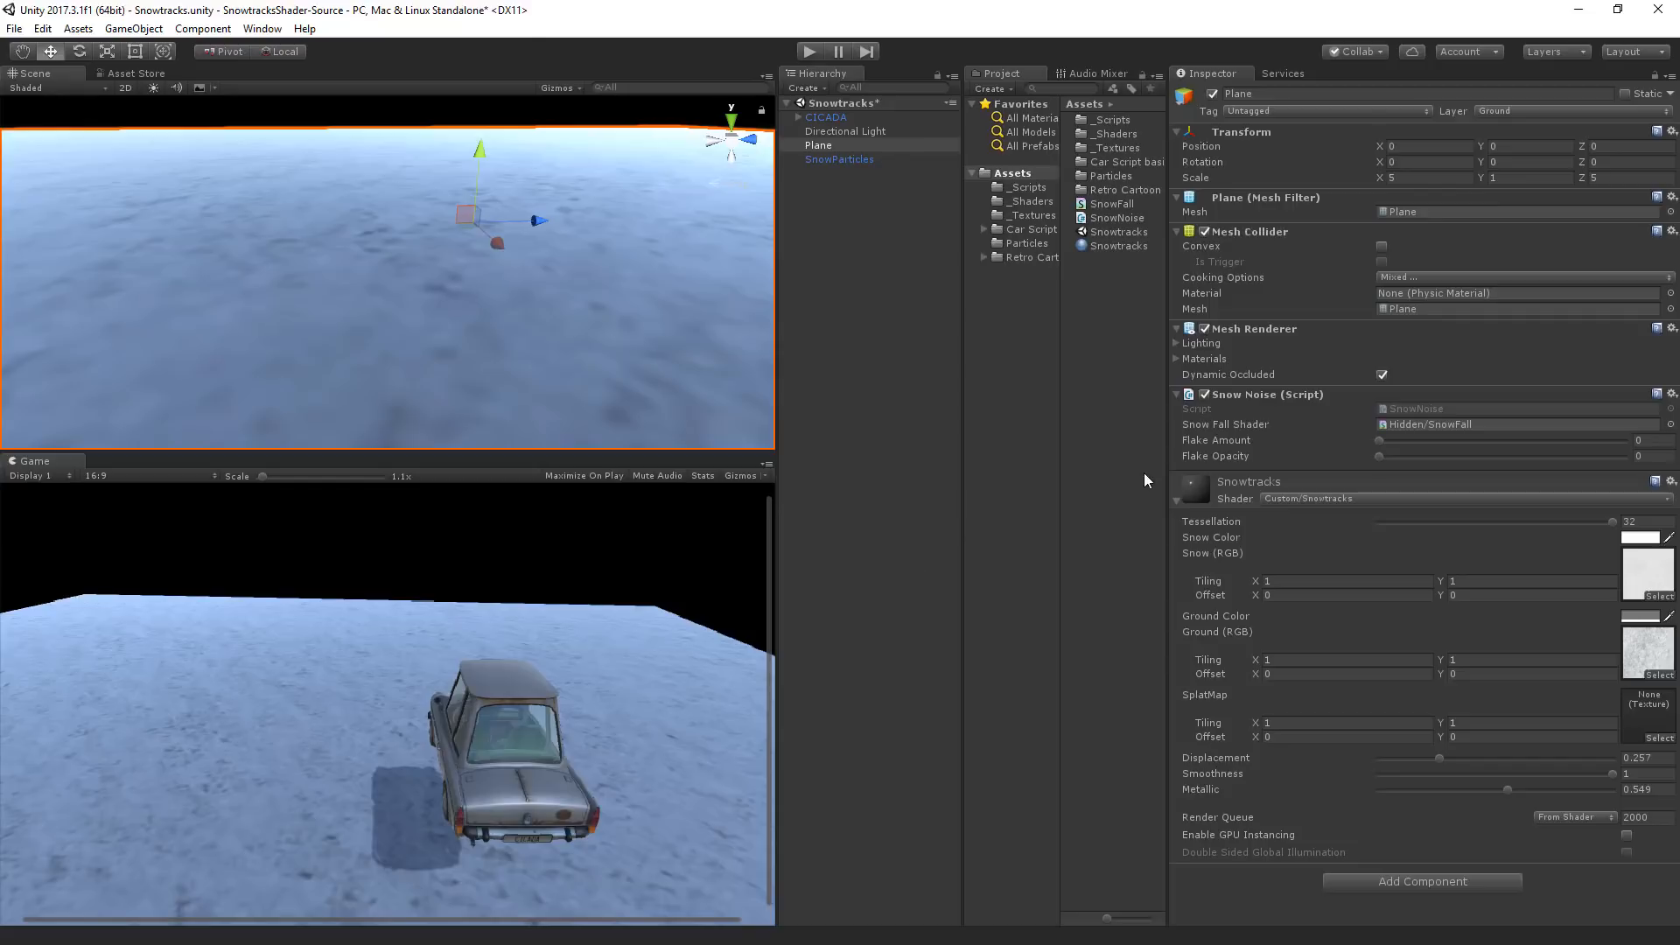
{"action": "mouse_move", "coordinate": [1520, 441]}
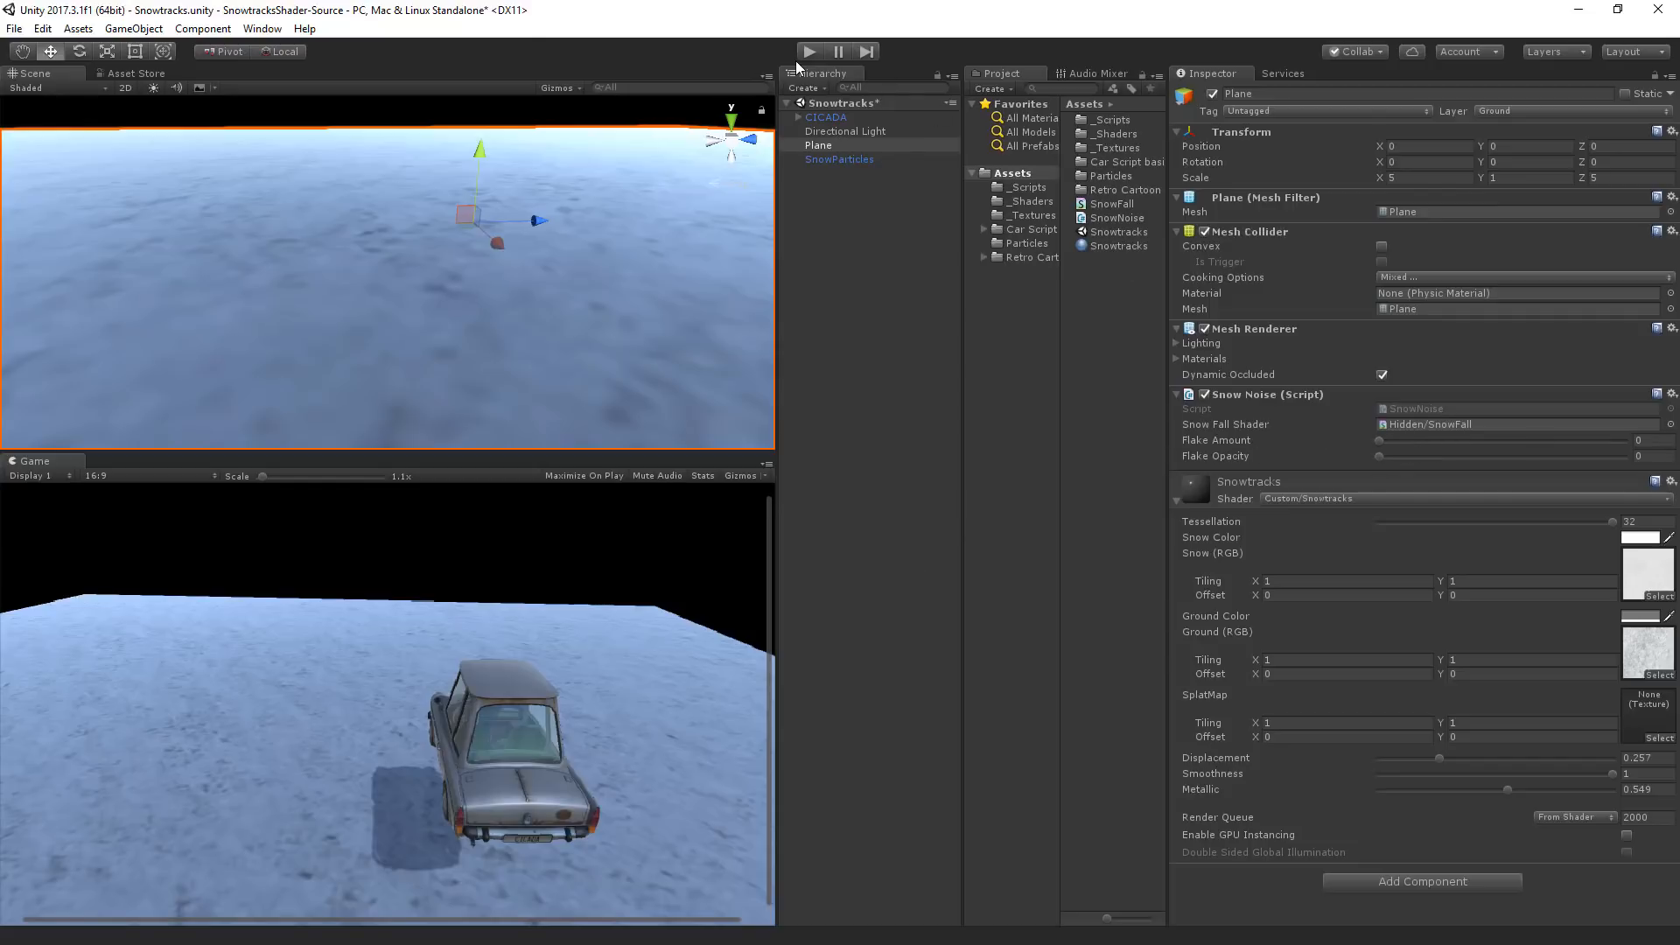
{"action": "left_click", "coordinate": [810, 51]}
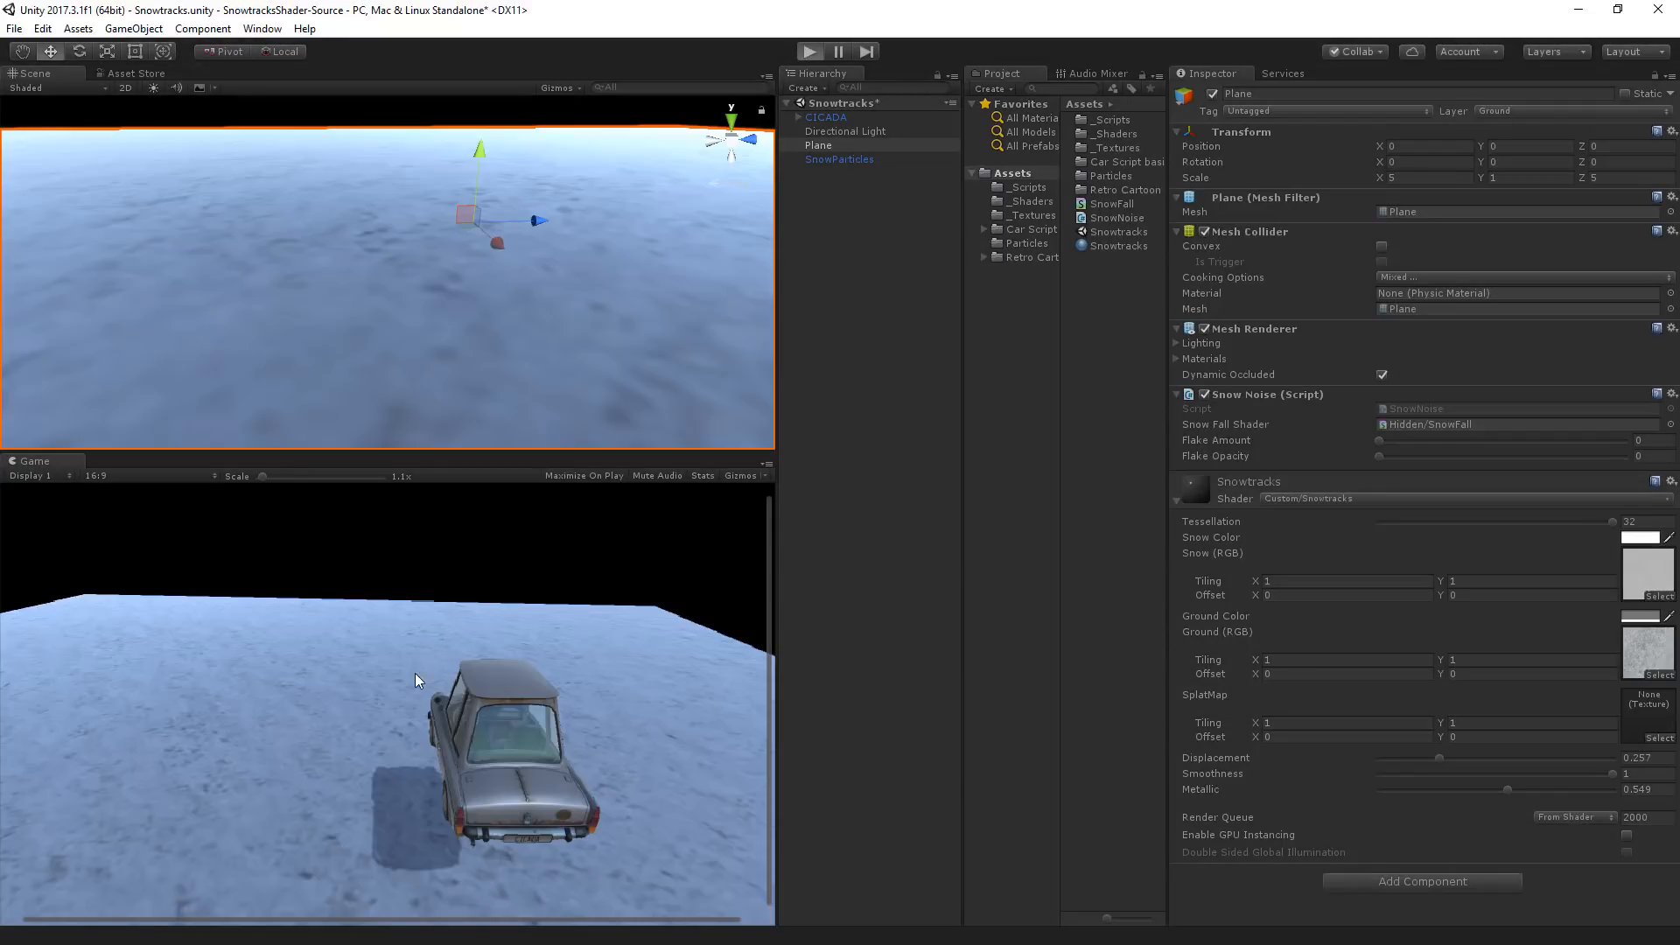
Step: Drive the car in Play mode, tune the Flake Amount and Opacity sliders, then select SnowParticles
{"action": "left_click", "coordinate": [810, 51]}
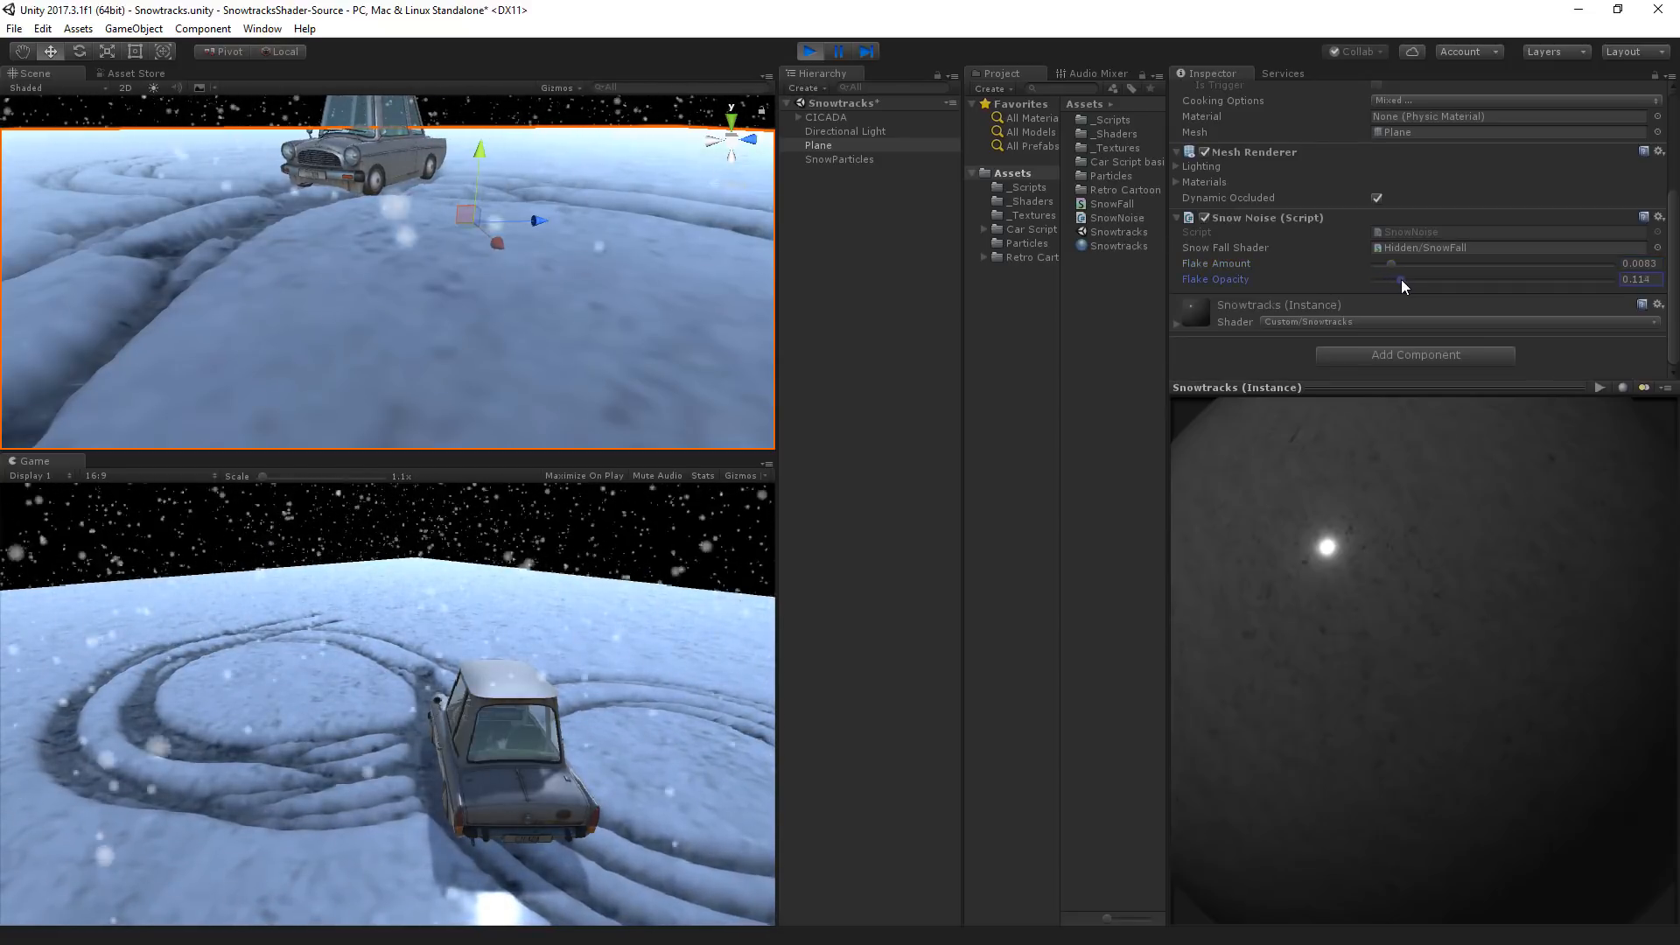
{"action": "left_click_drag", "start_coordinate": [1398, 285], "coordinate": [1417, 285]}
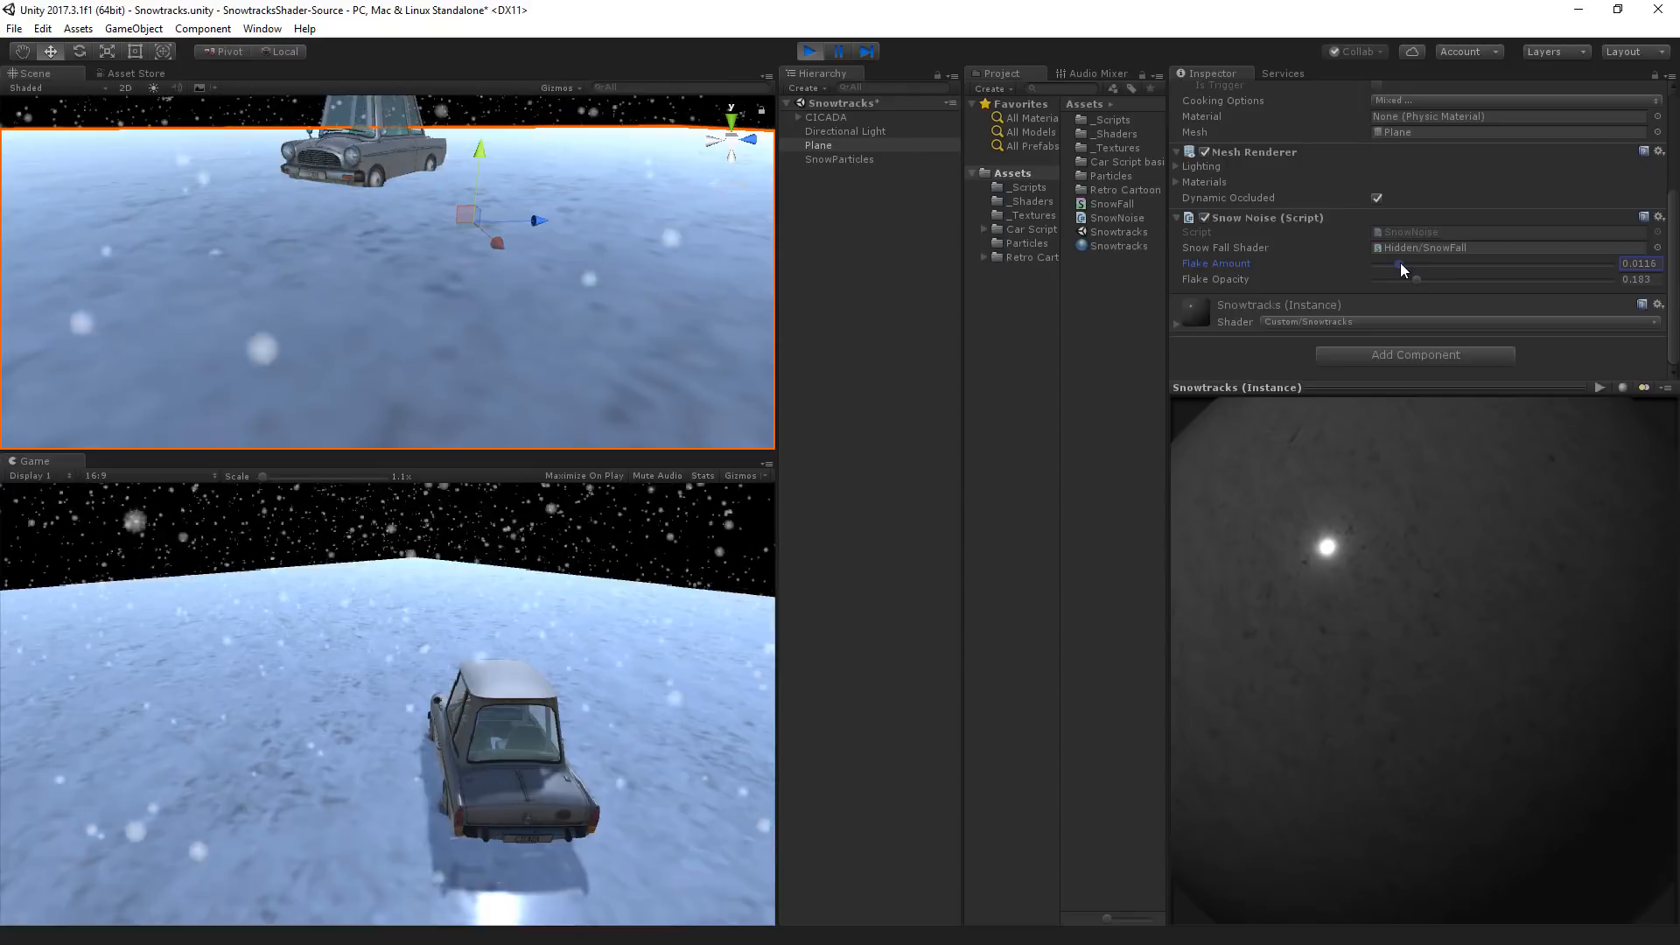
{"action": "left_click", "coordinate": [840, 159]}
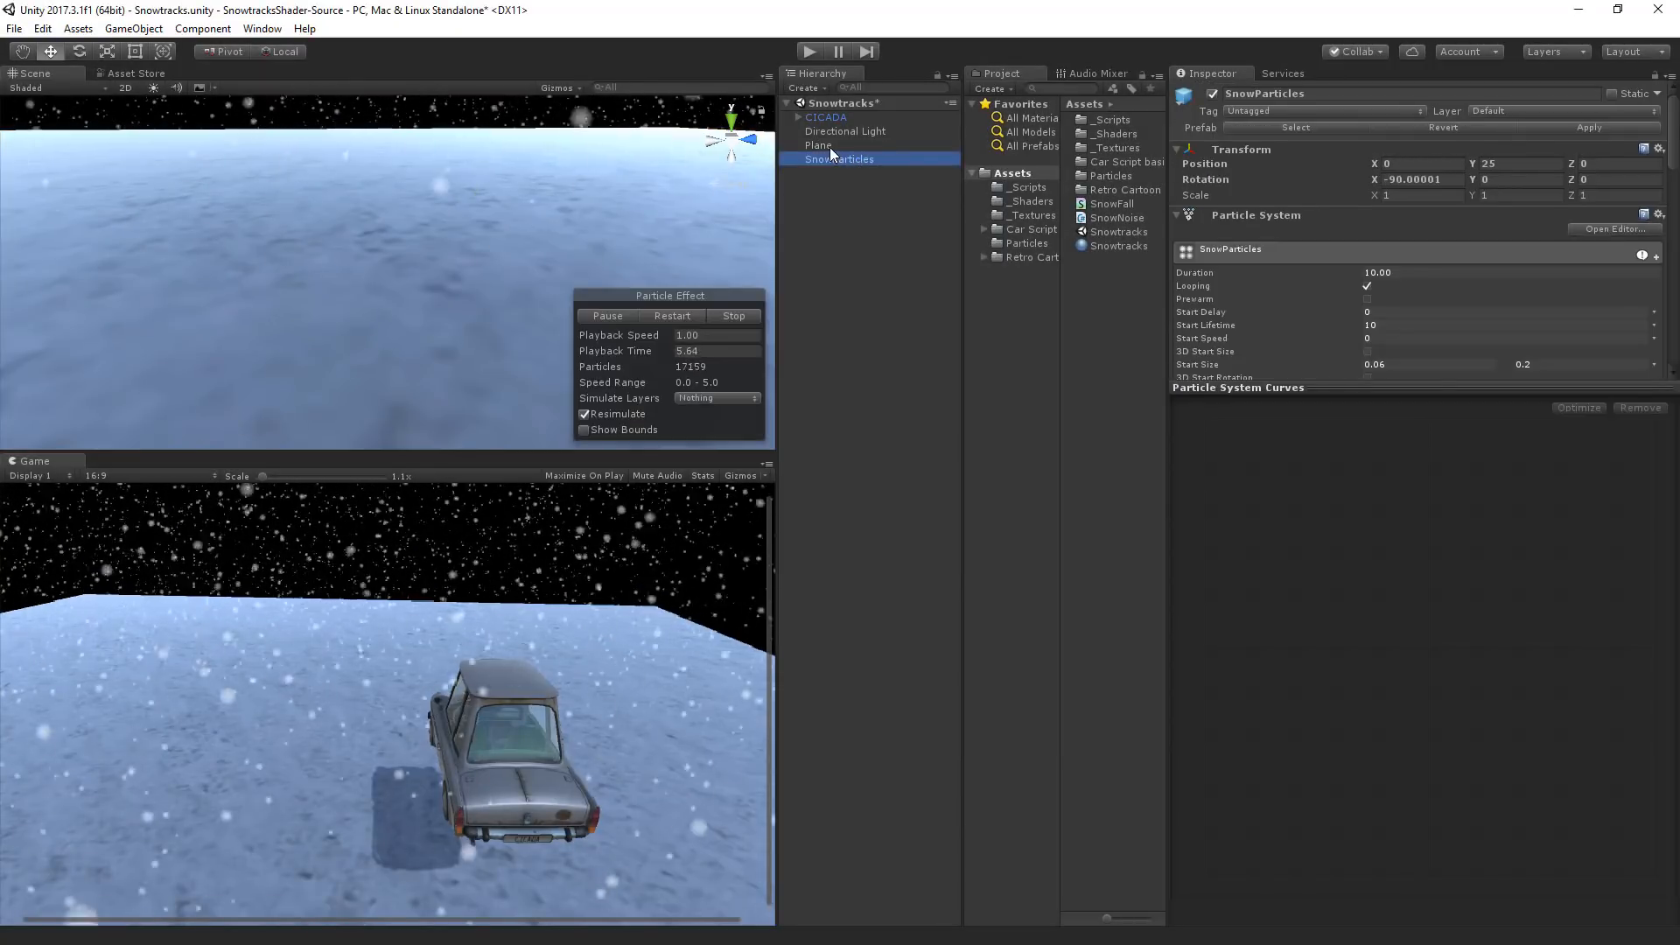
Step: Set the Plane's Flake Amount to 0.01 and Flake Opacity to 0.08, then run the scene
{"action": "left_click", "coordinate": [819, 145]}
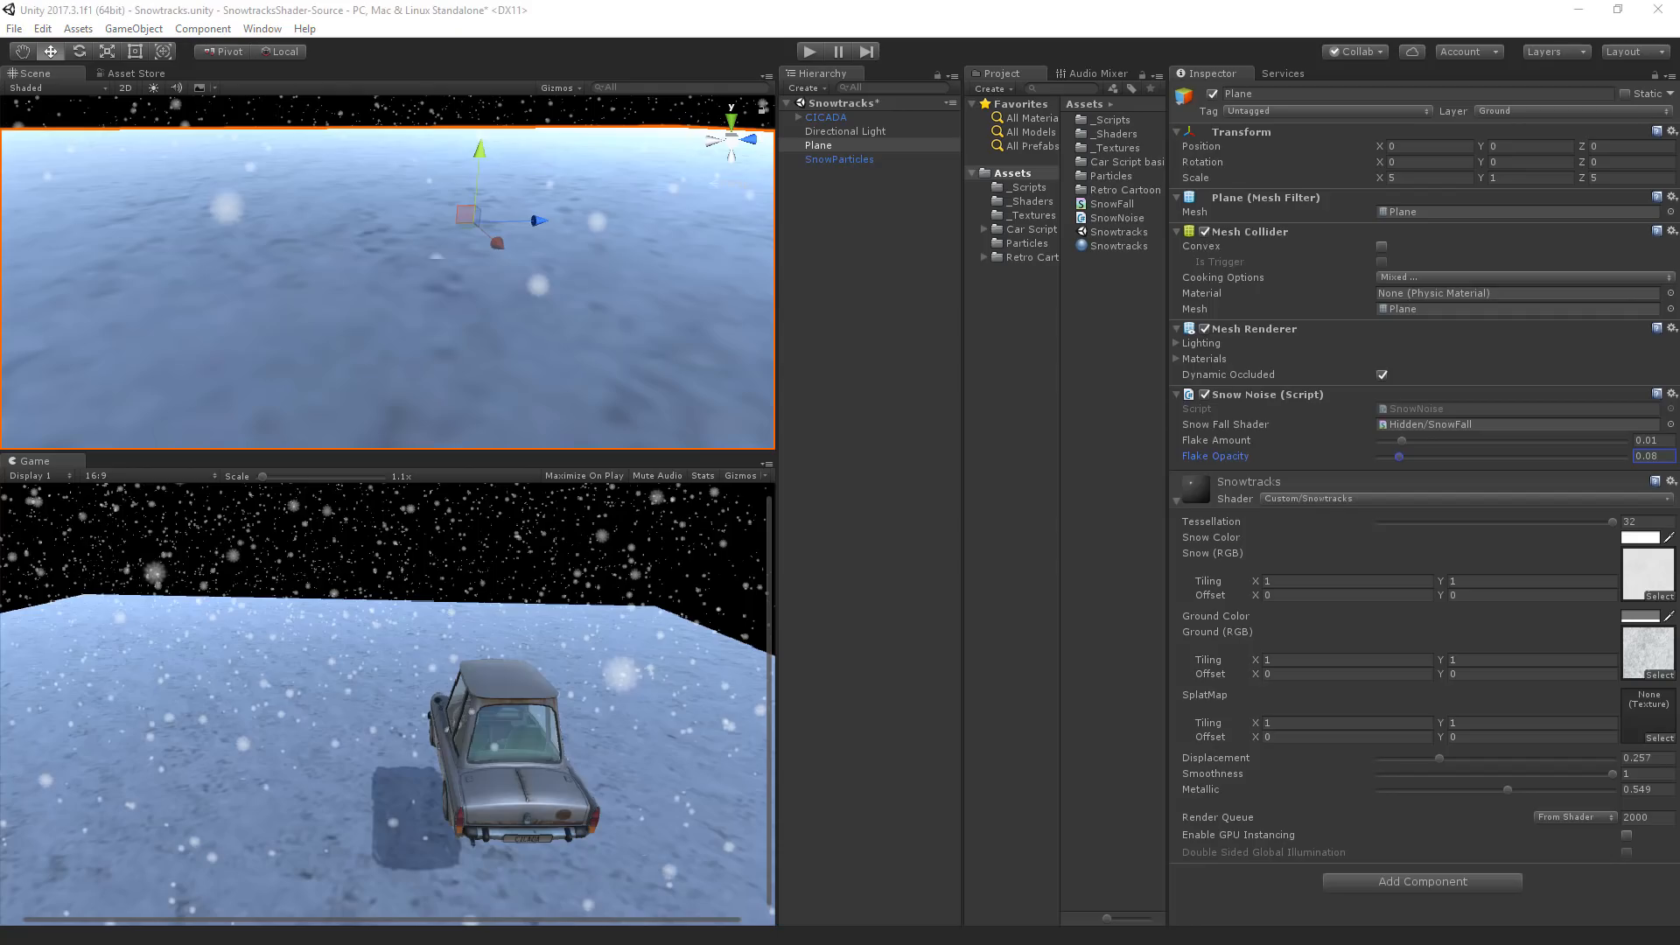
{"action": "left_click", "coordinate": [584, 476]}
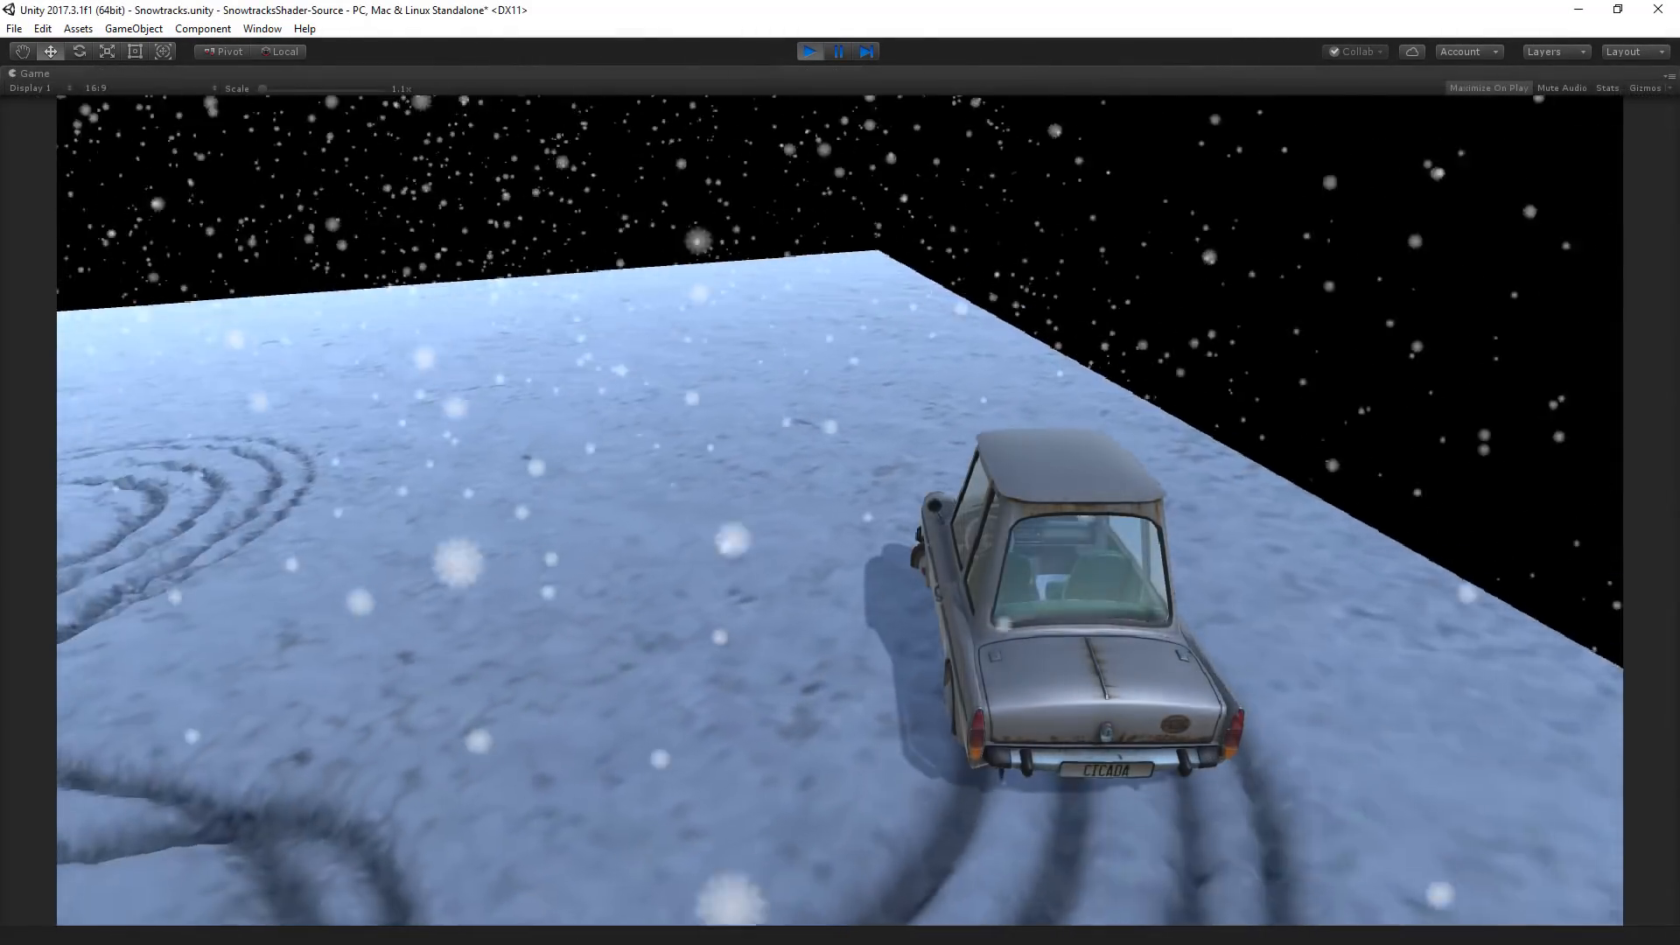